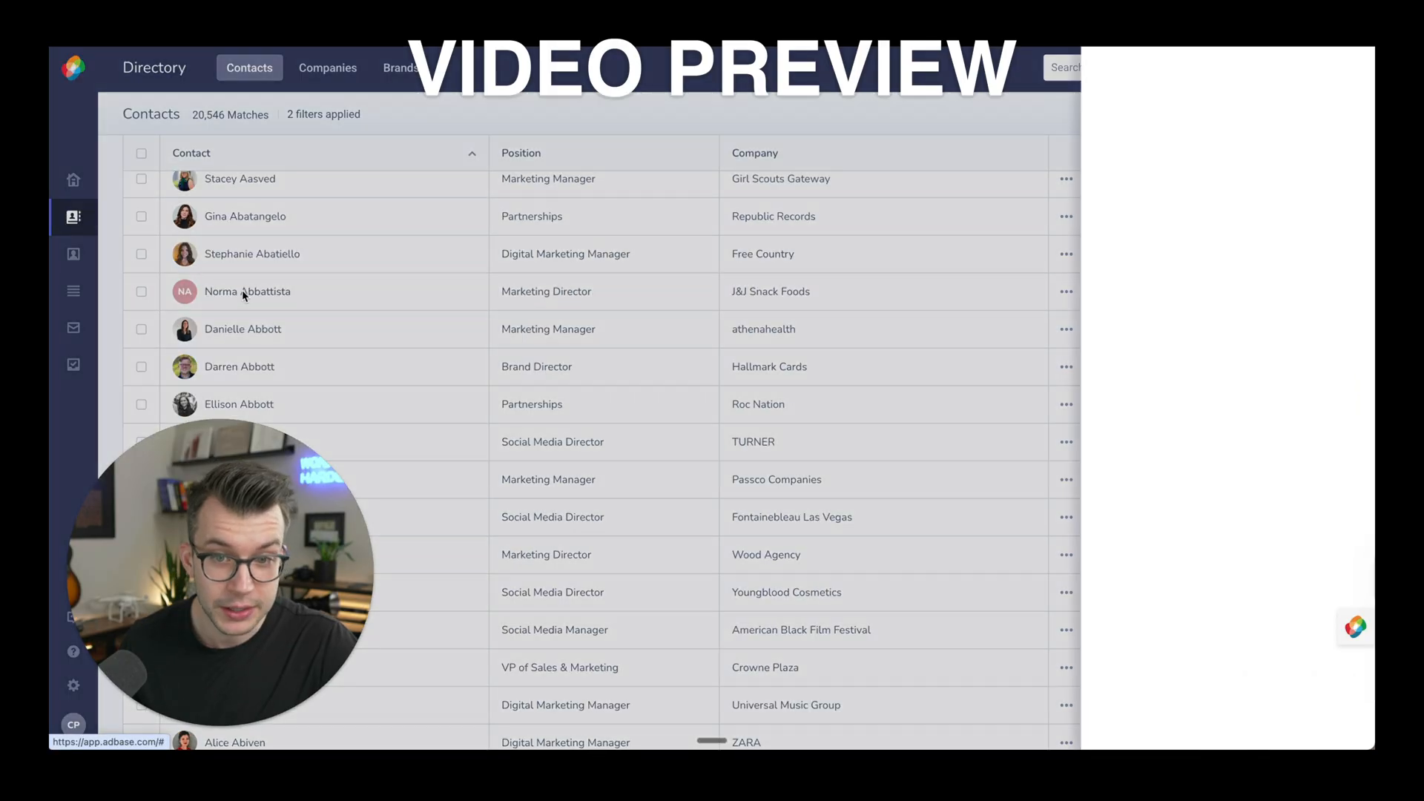
pyautogui.click(248, 292)
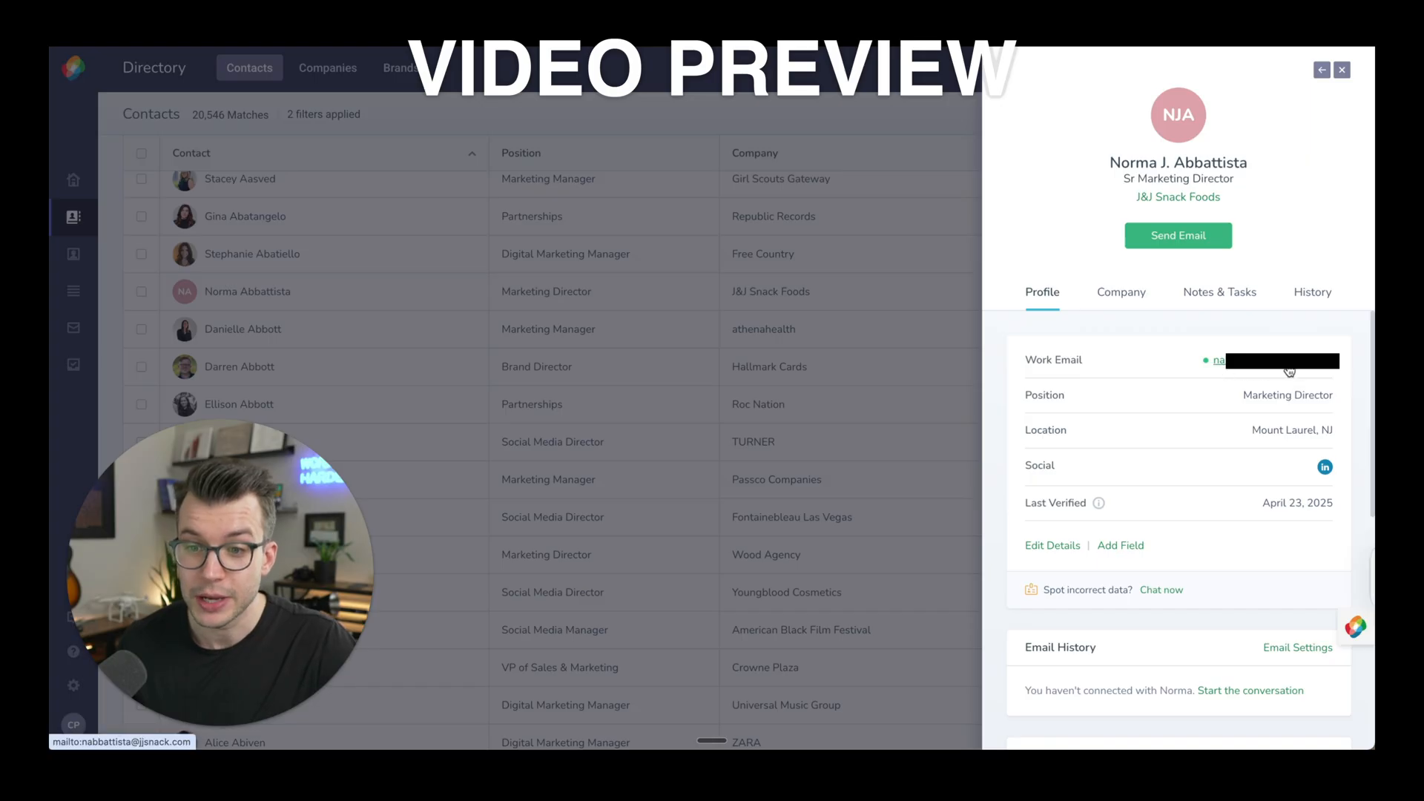
pyautogui.click(1176, 236)
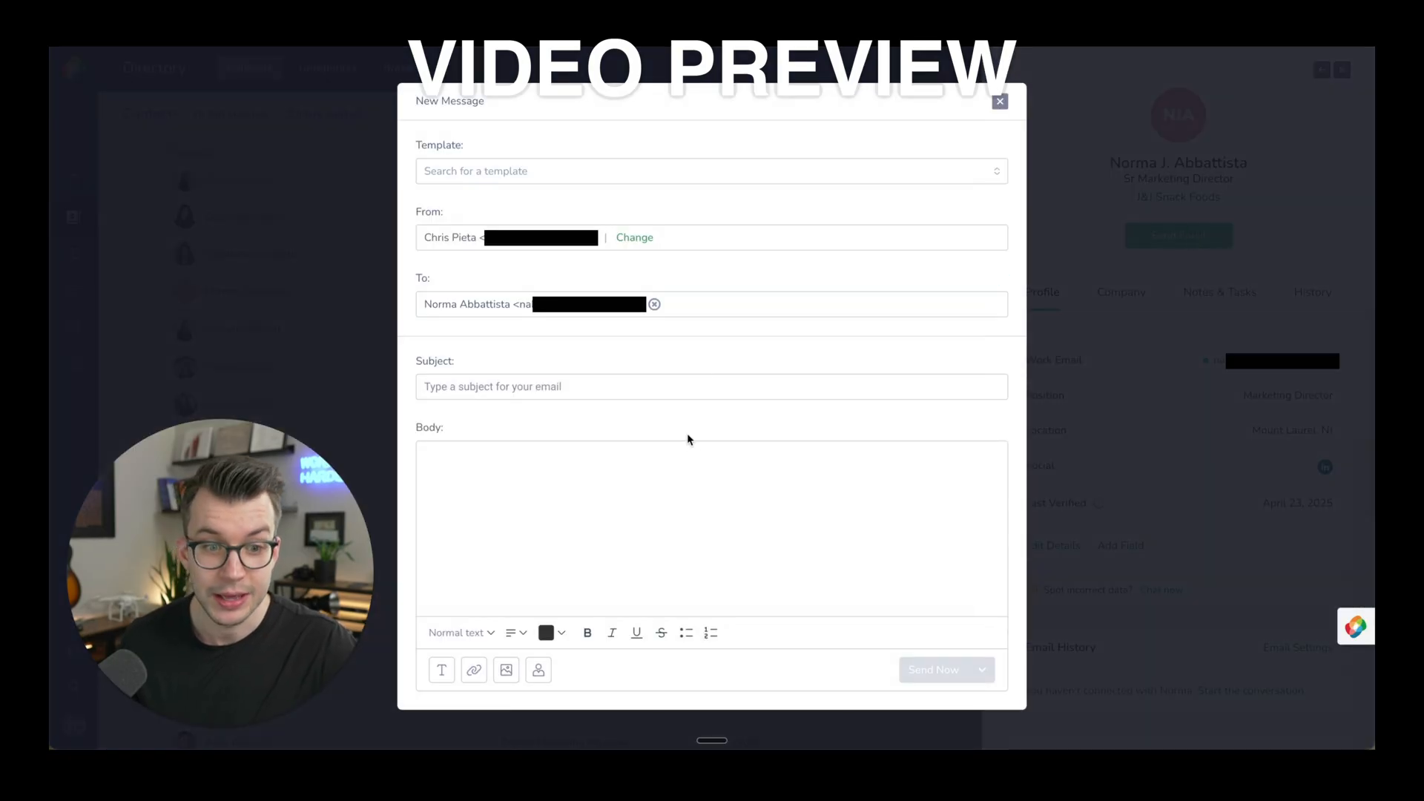
pyautogui.moveTo(694, 436)
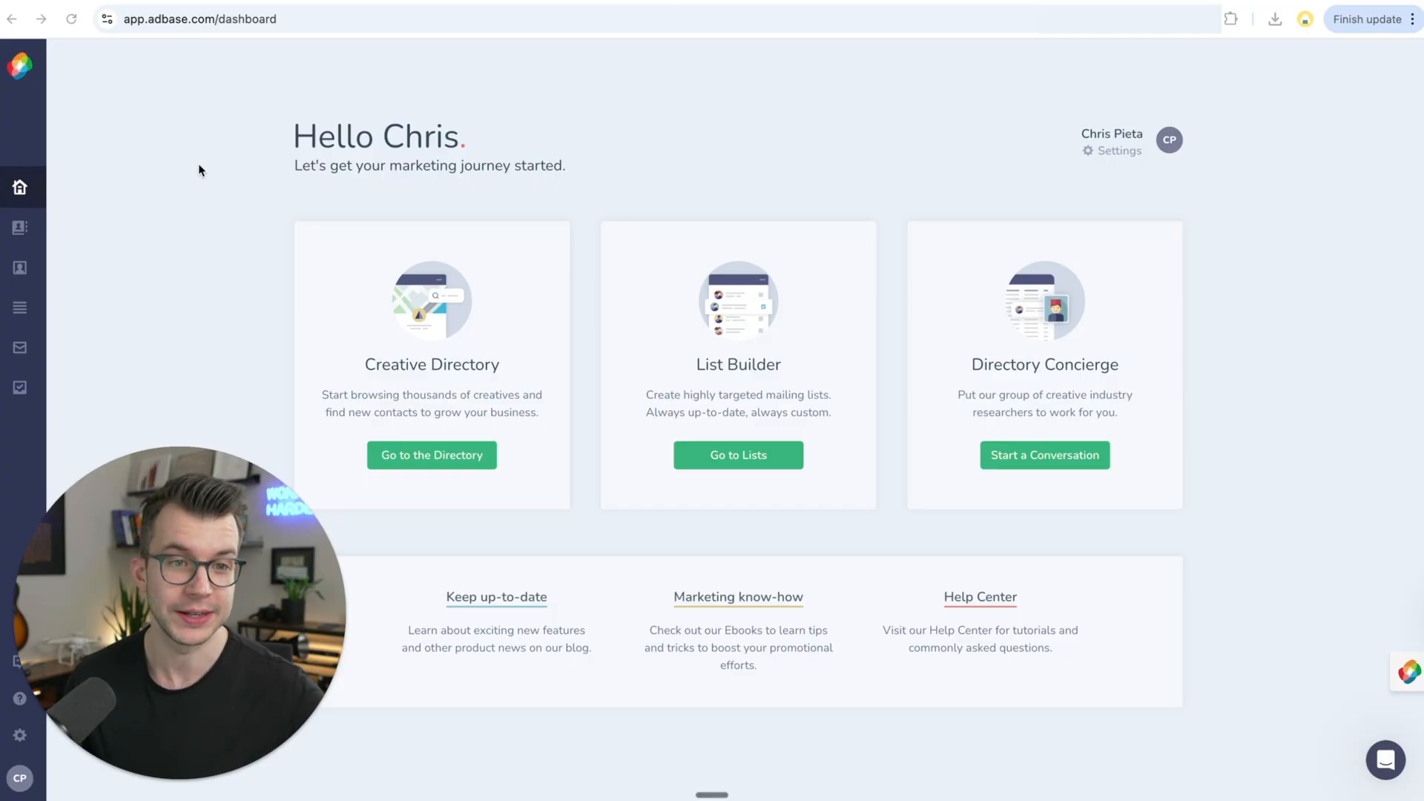
pyautogui.moveTo(19, 187)
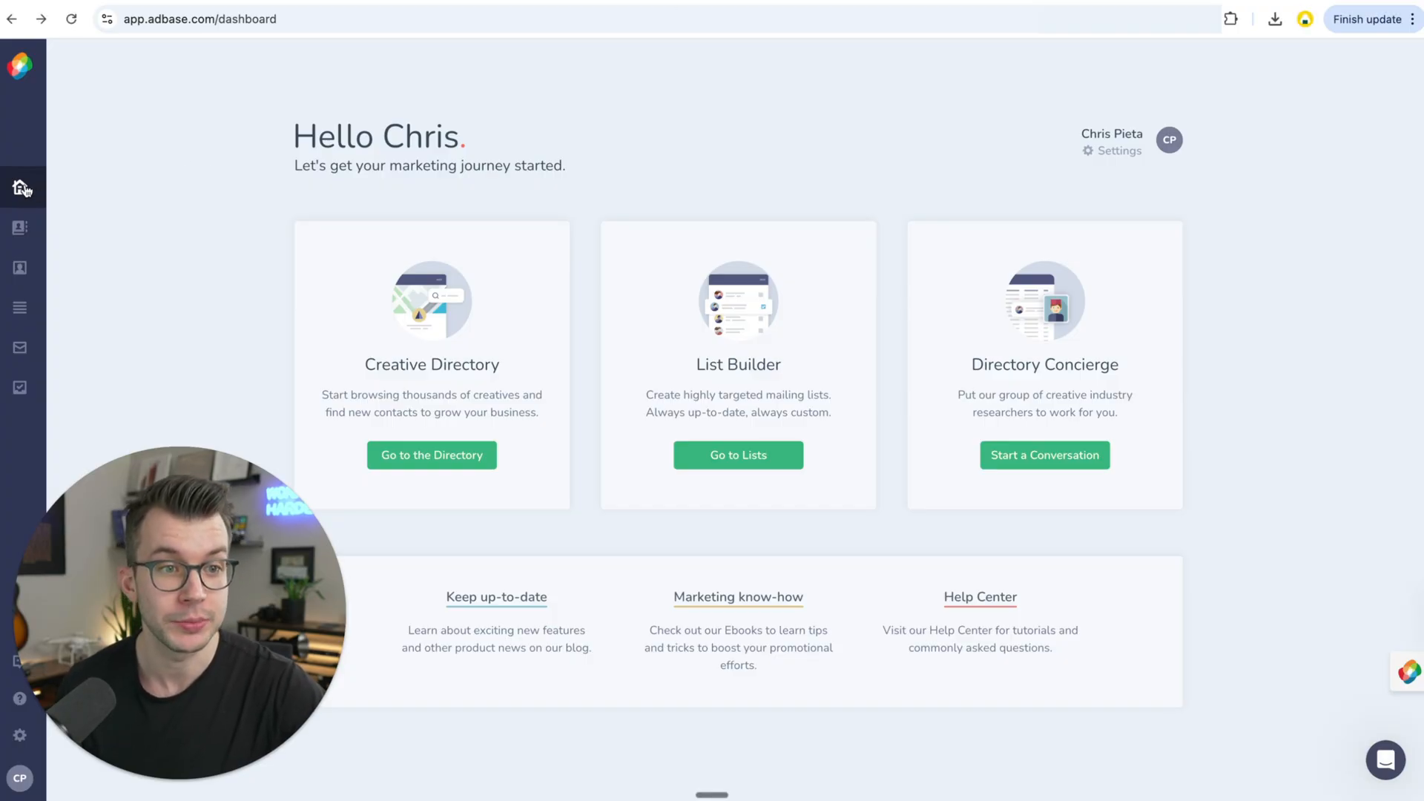
pyautogui.click(19, 228)
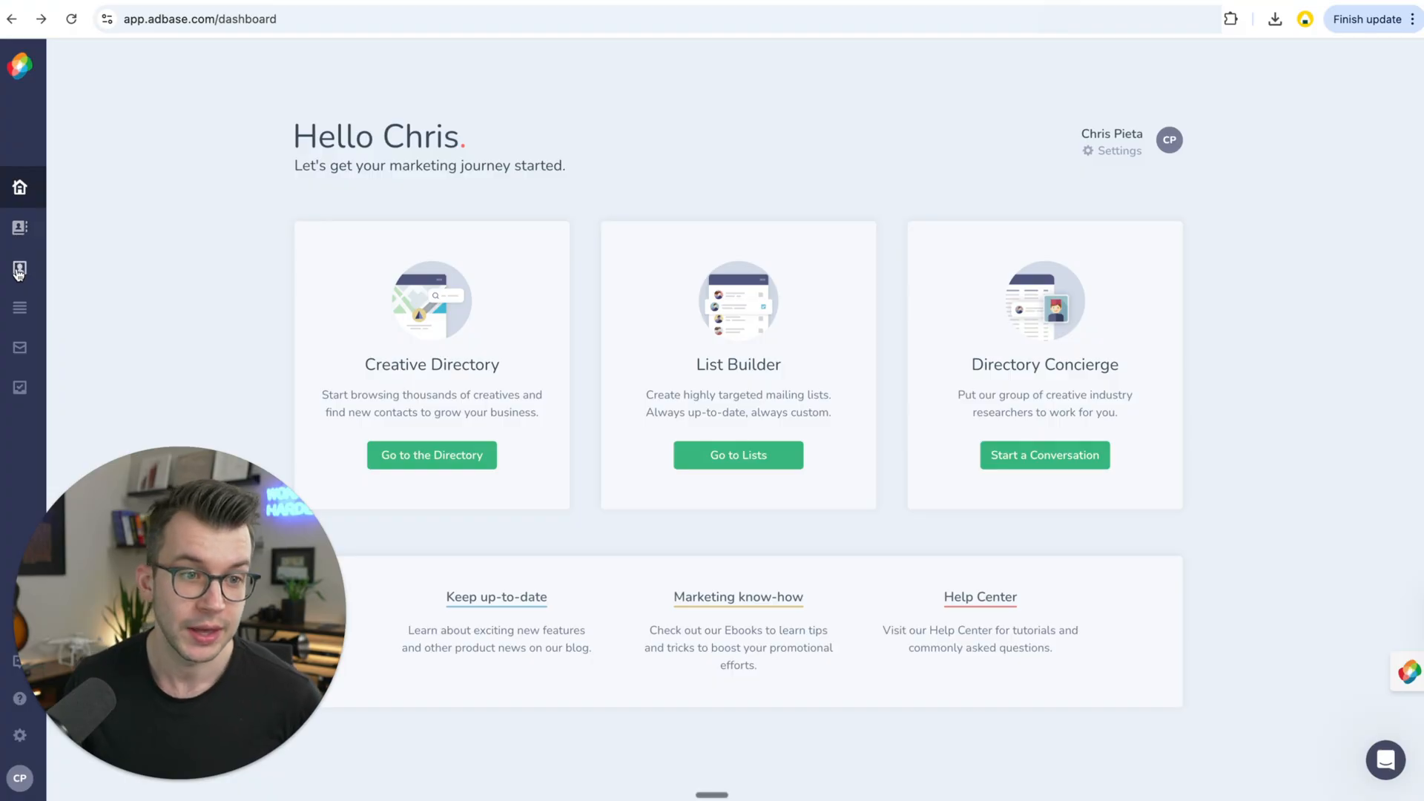
pyautogui.moveTo(19, 271)
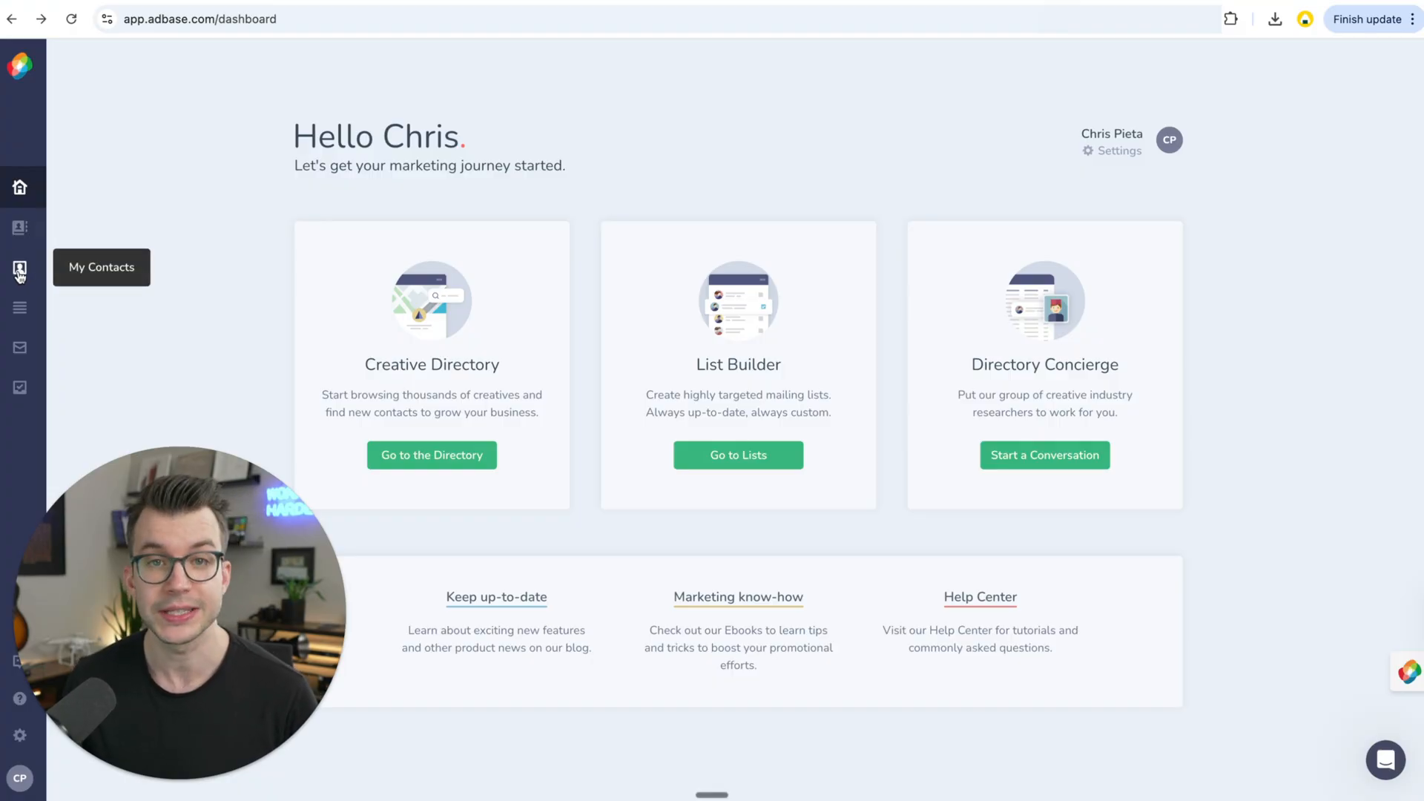
pyautogui.moveTo(19, 312)
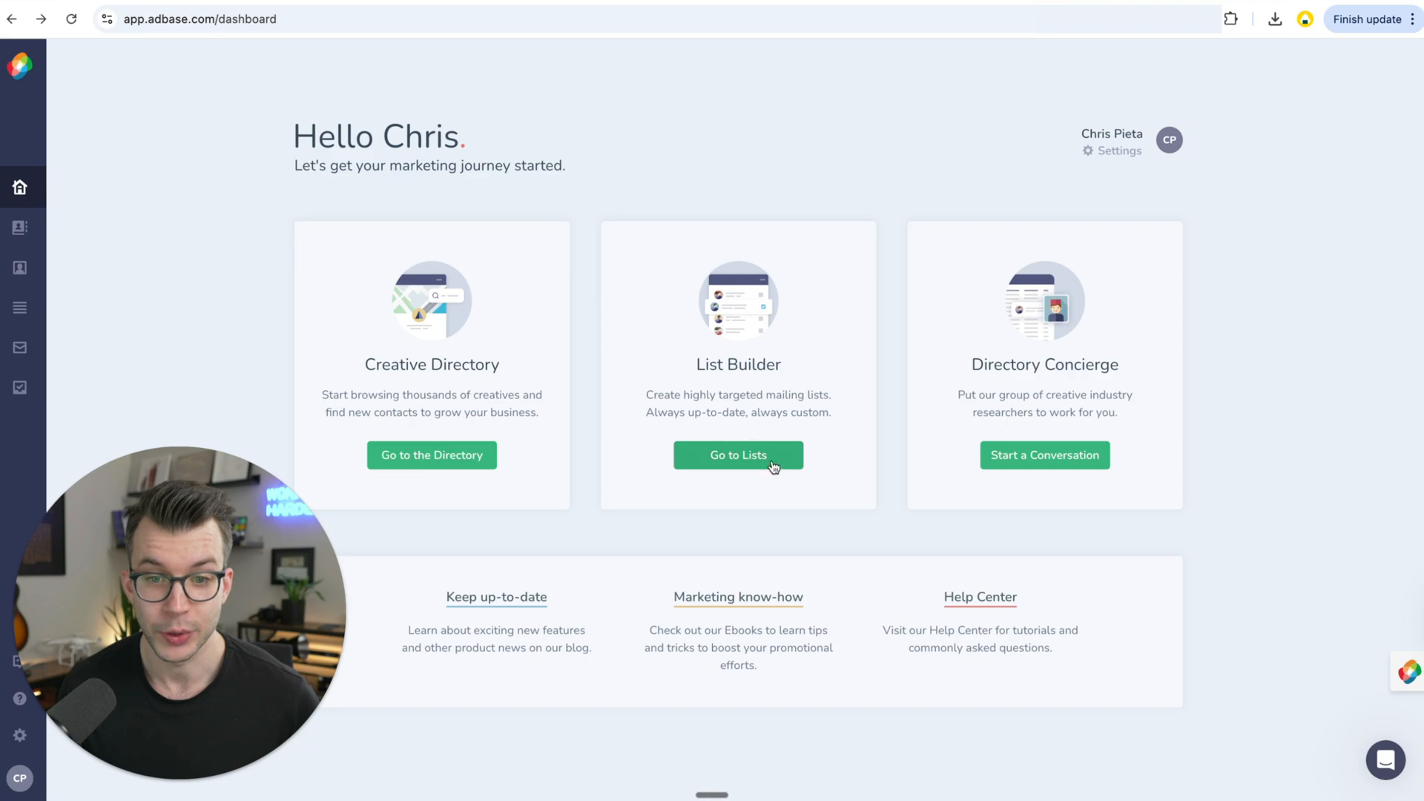
pyautogui.moveTo(20, 348)
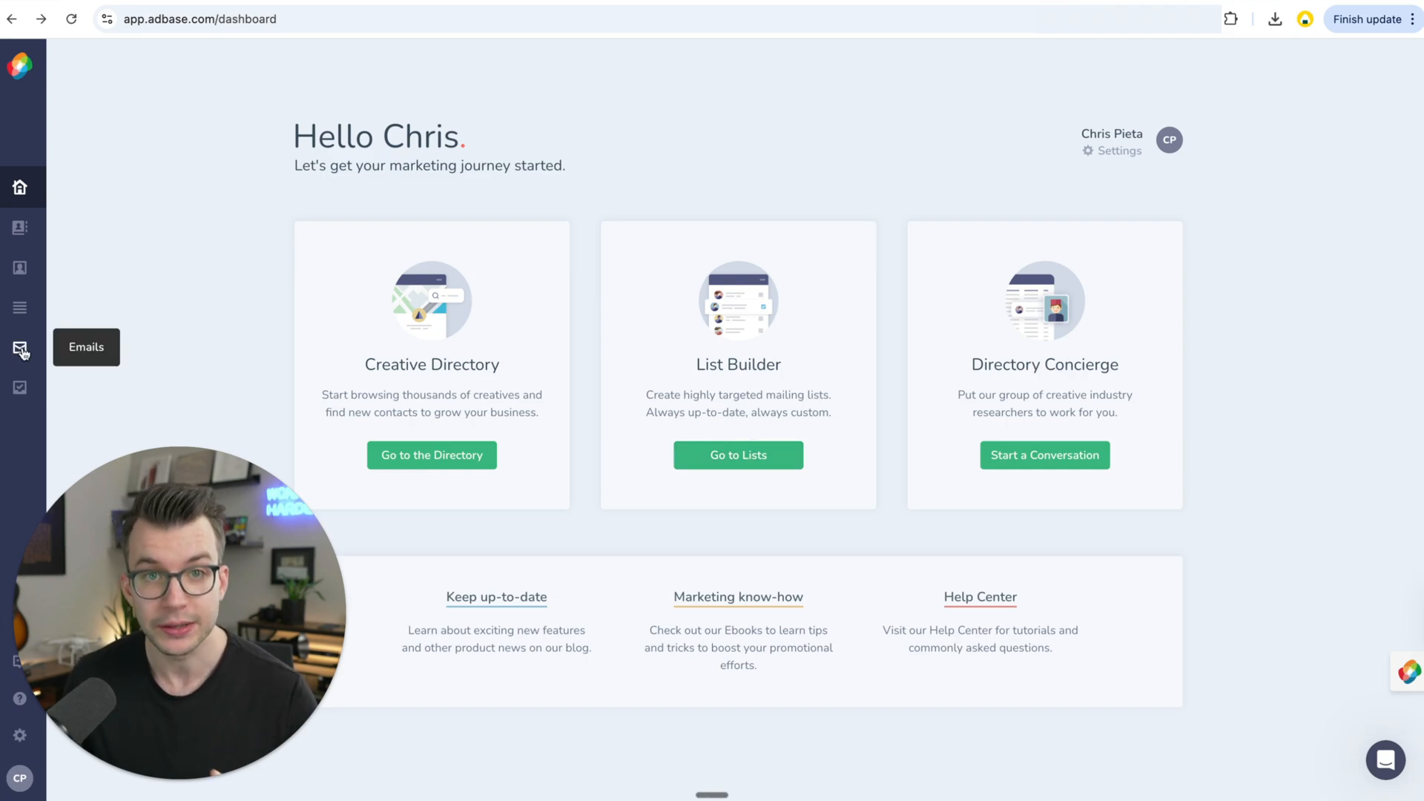
pyautogui.moveTo(19, 387)
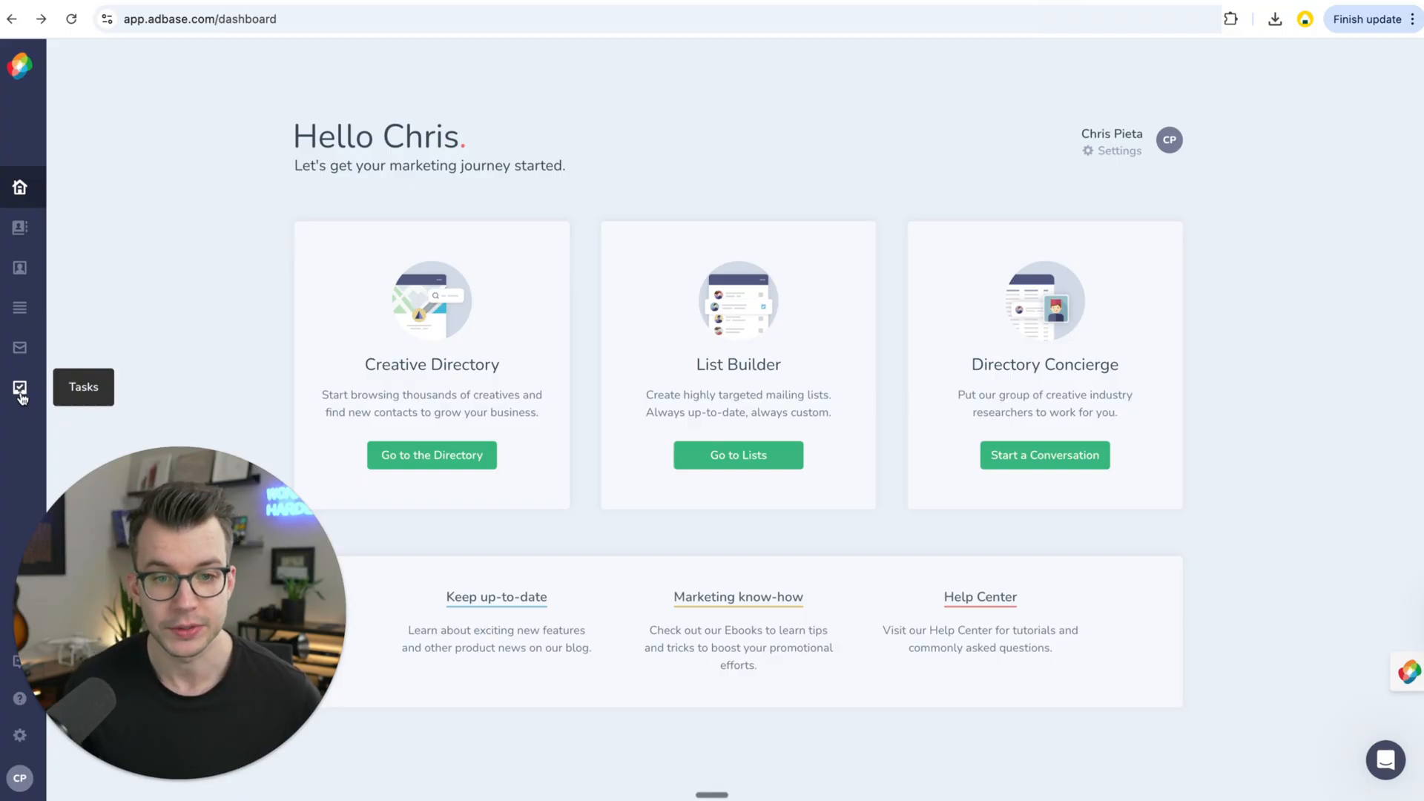
pyautogui.moveTo(701, 179)
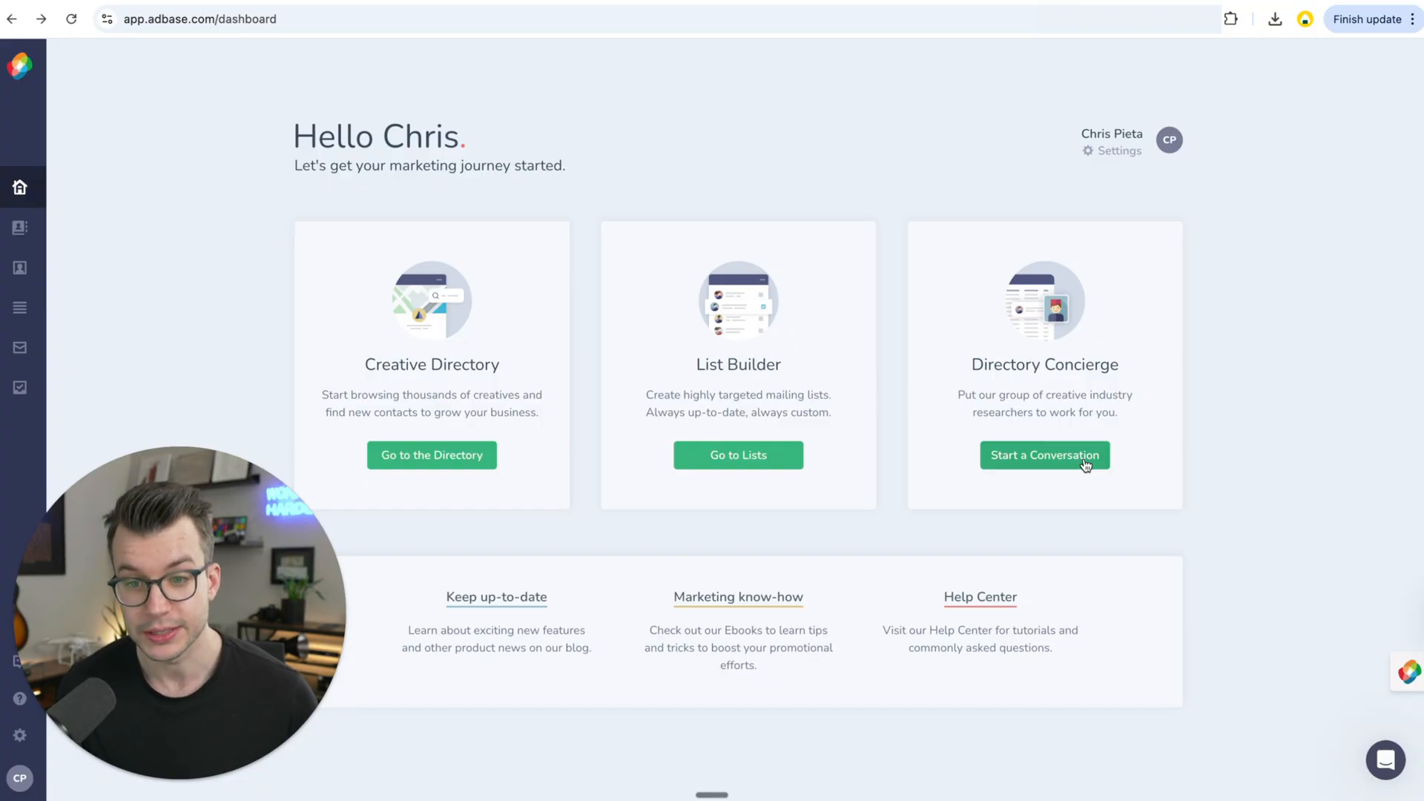
pyautogui.click(1386, 760)
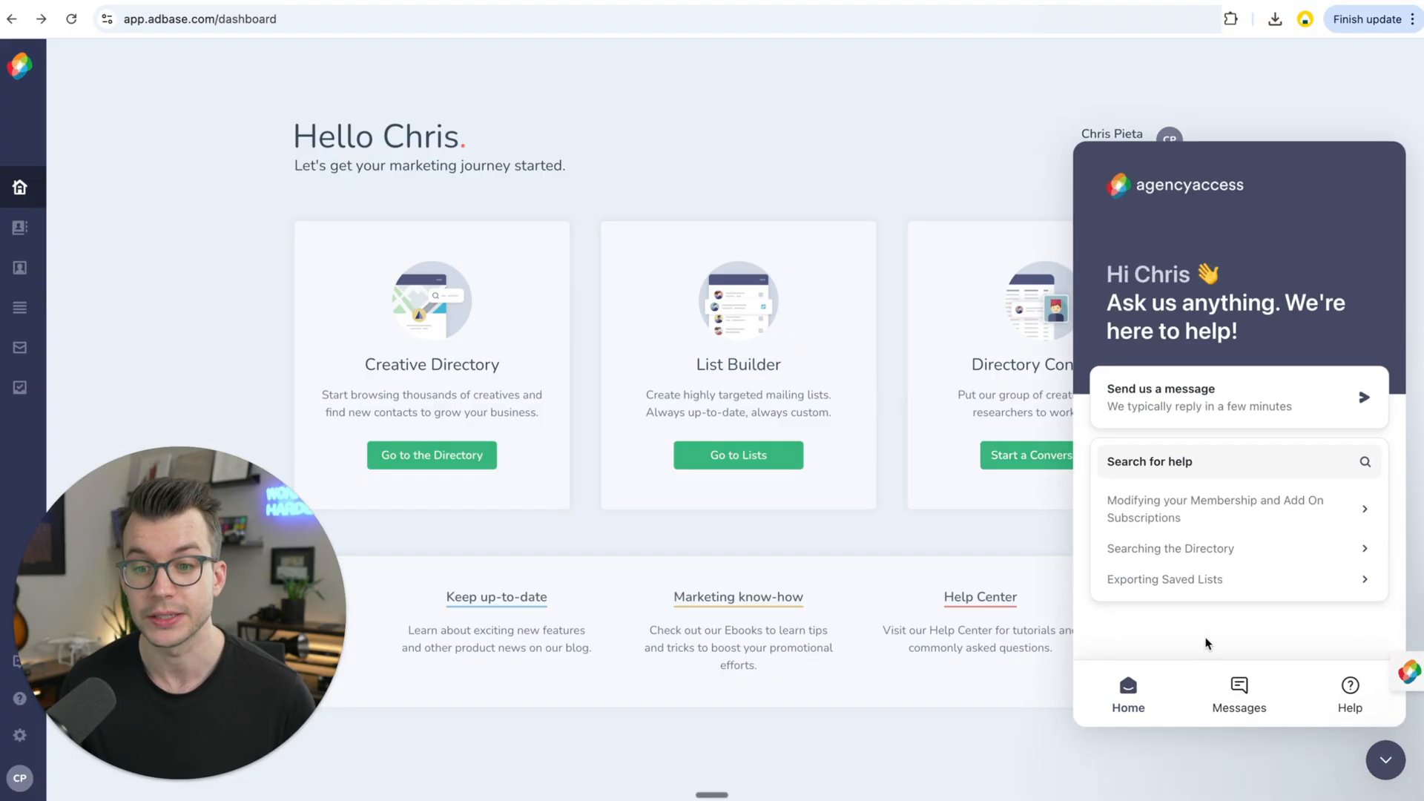
pyautogui.click(1238, 693)
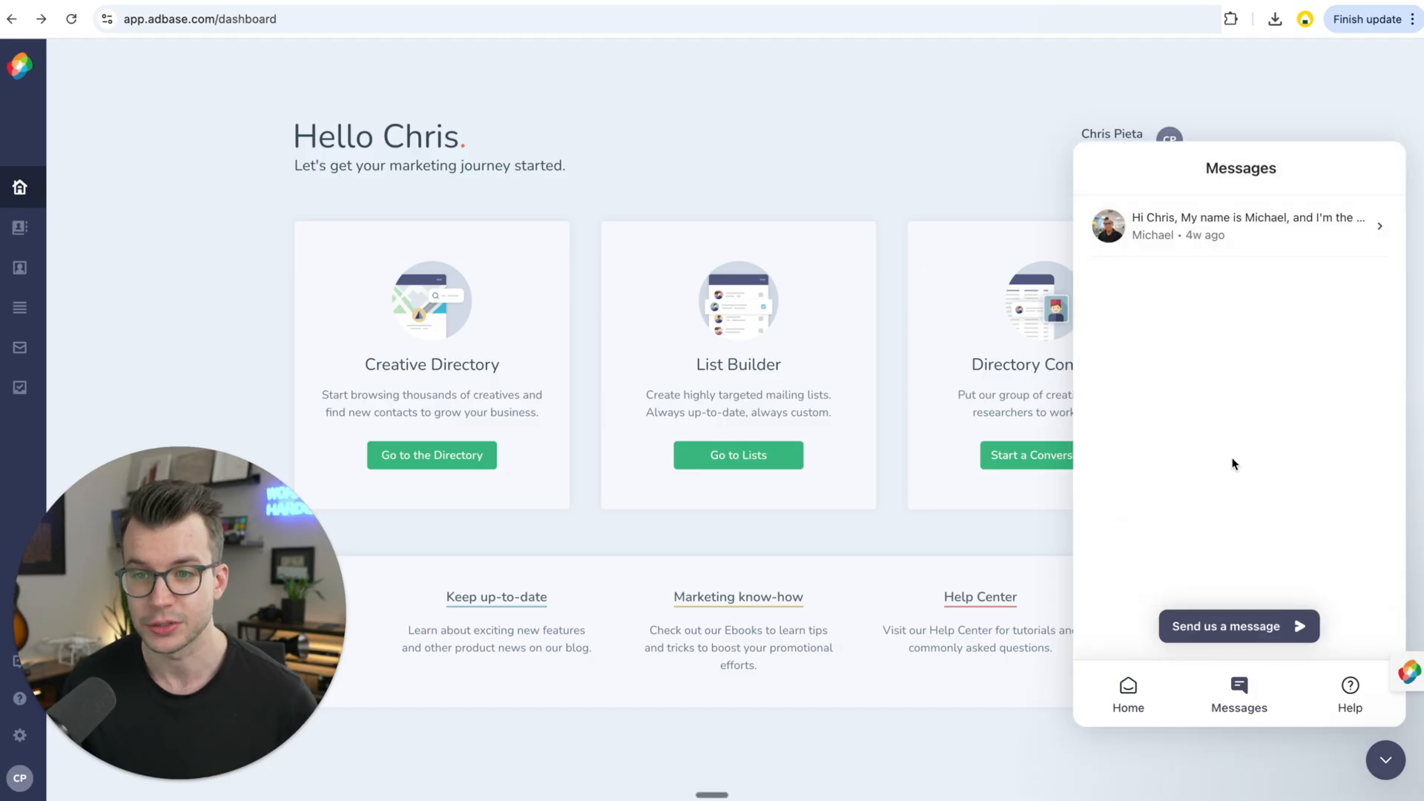
pyautogui.click(1384, 760)
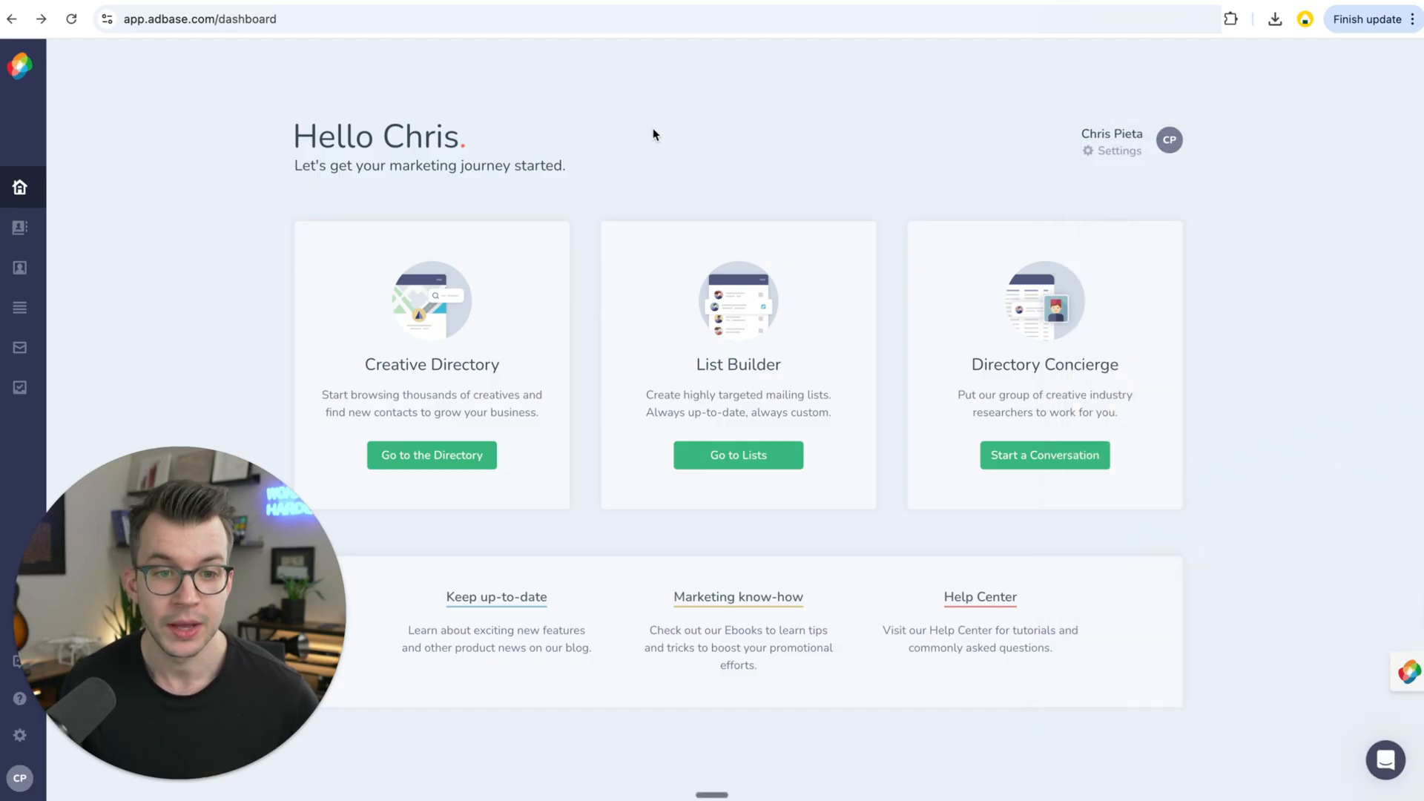
pyautogui.click(19, 228)
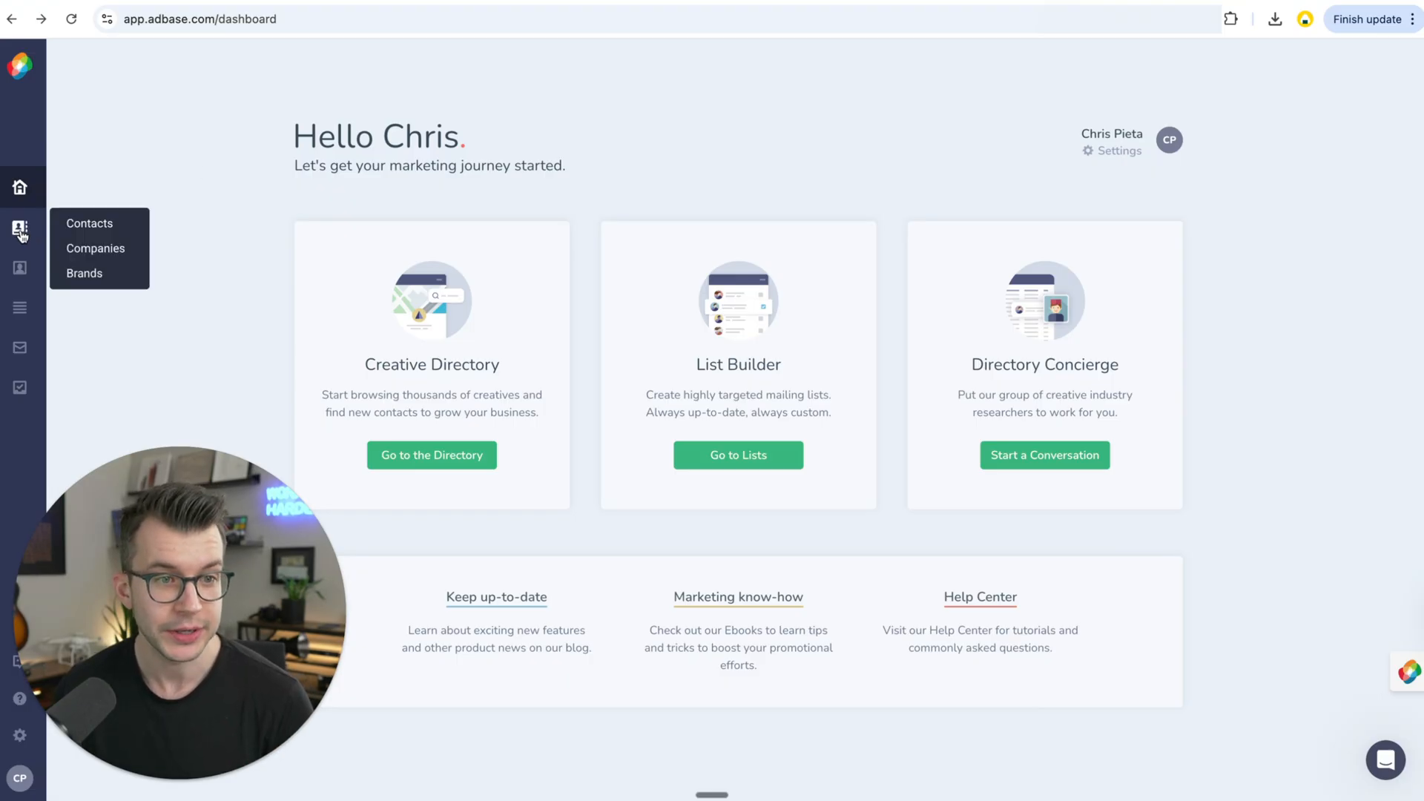
# Go to the Contacts directory and expand the Company Attributes and Location filter groups
pyautogui.click(89, 224)
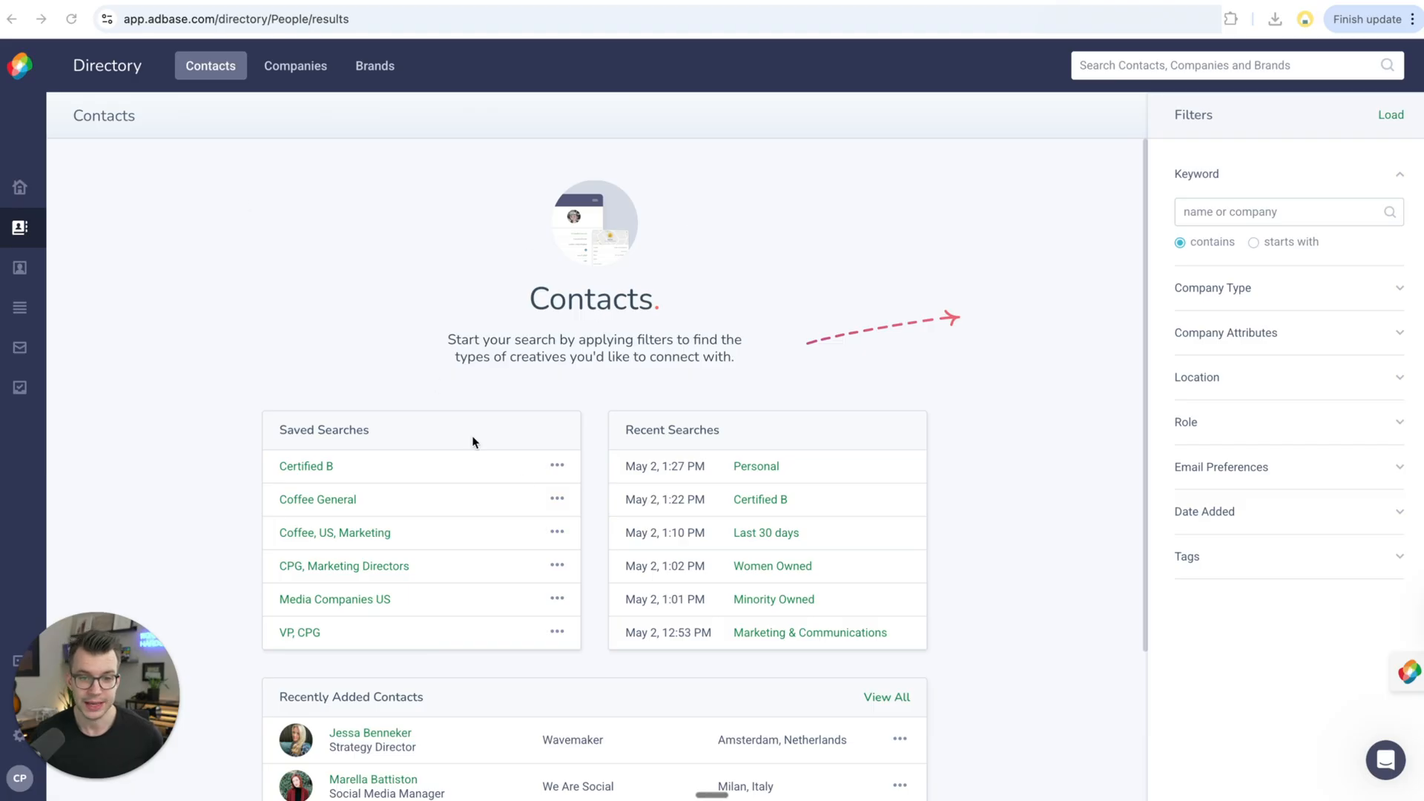
pyautogui.moveTo(926, 195)
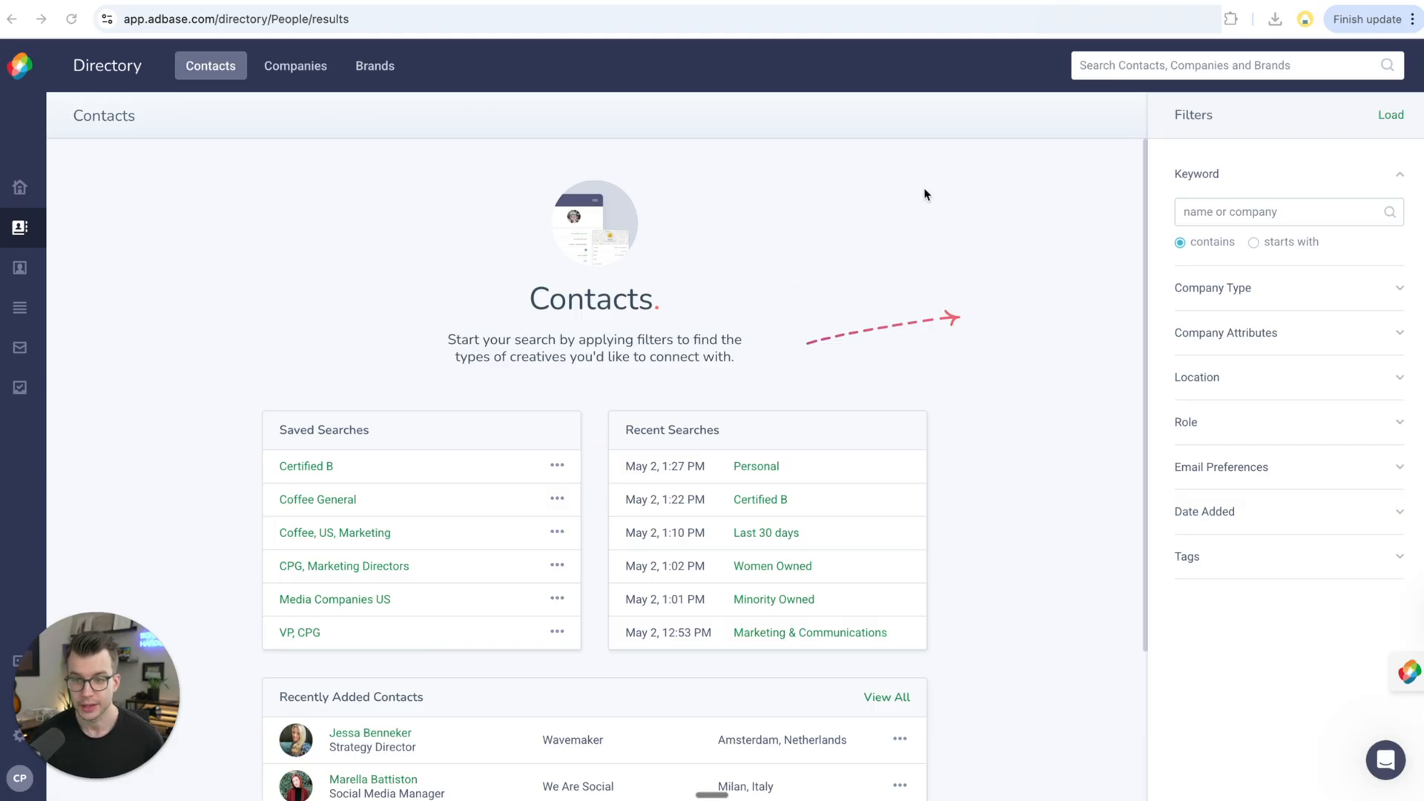
pyautogui.moveTo(1244, 690)
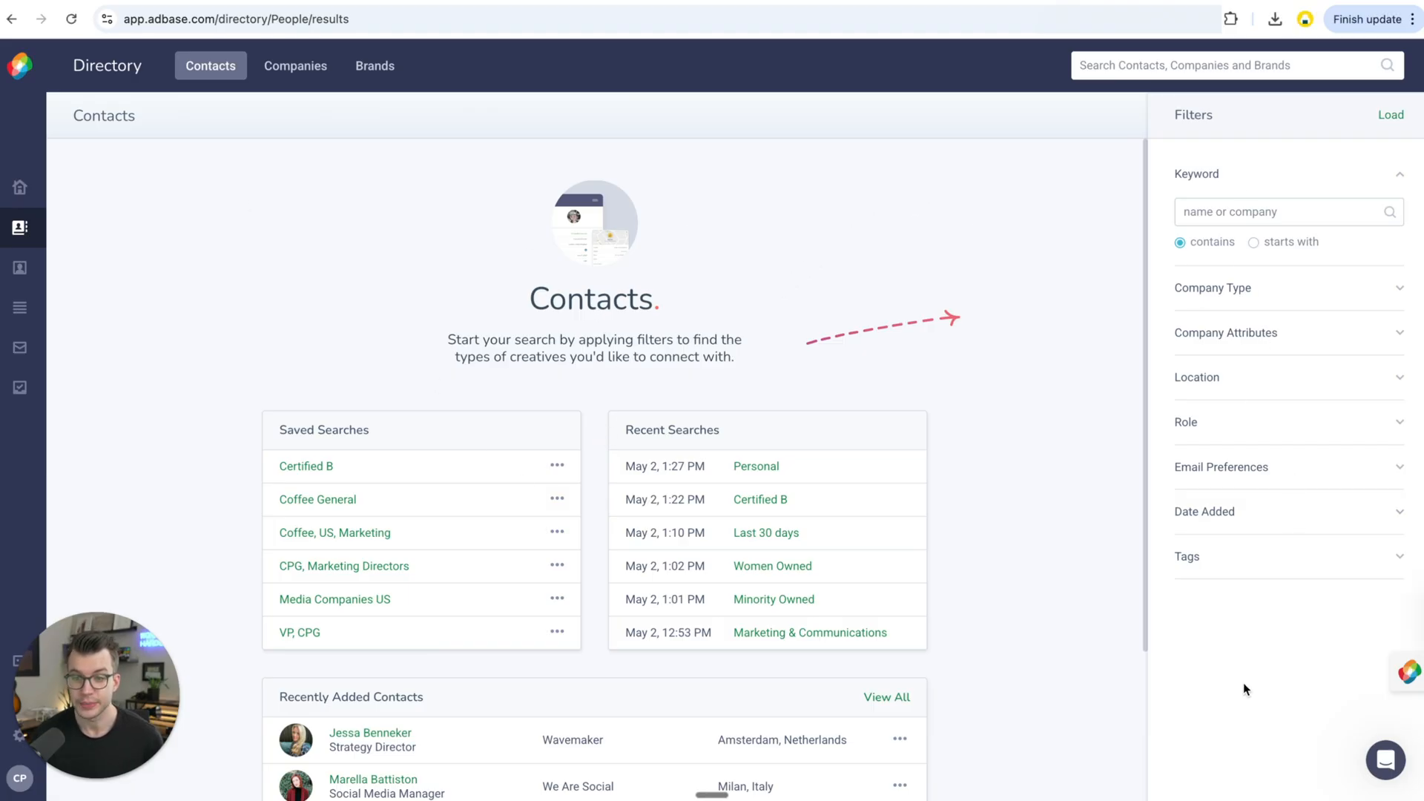
pyautogui.moveTo(1156, 649)
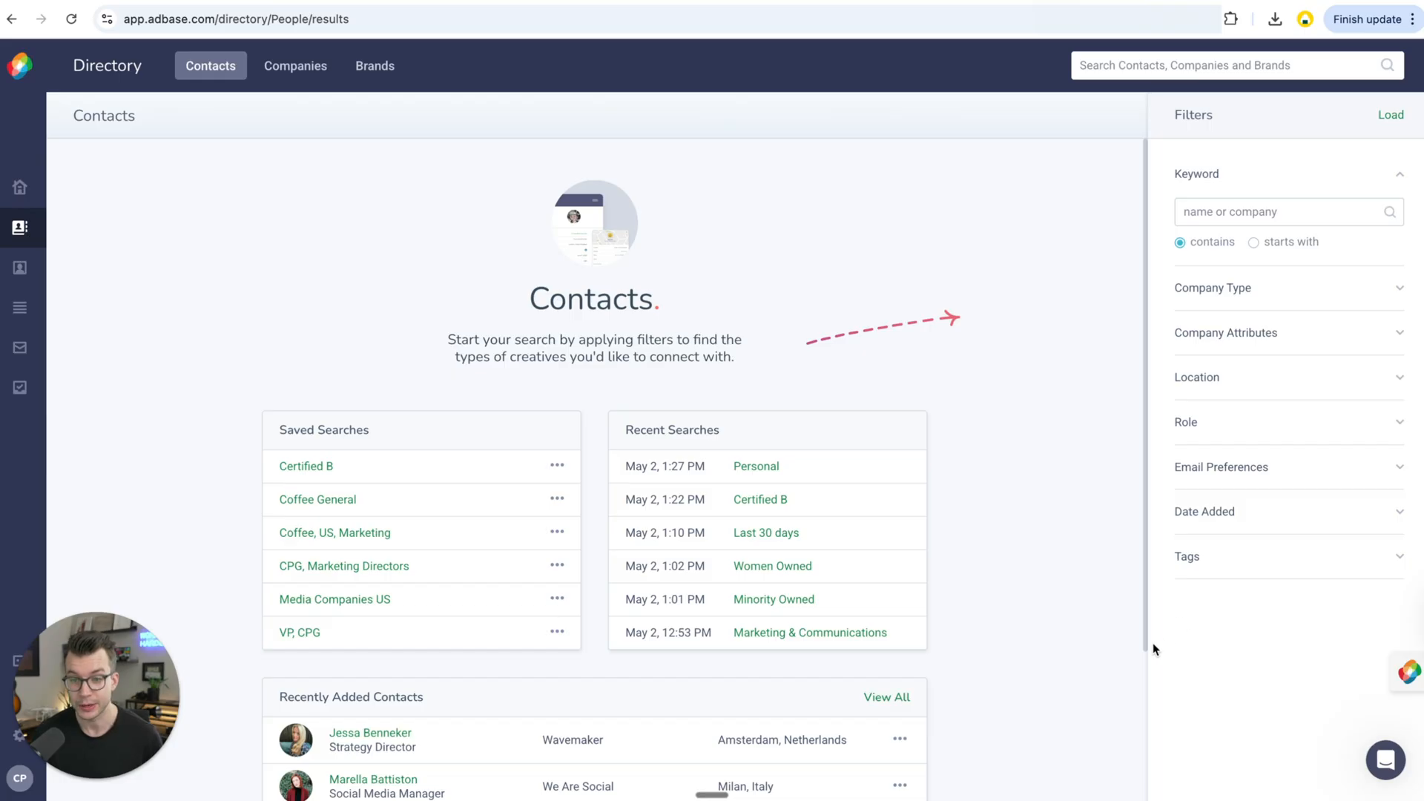
pyautogui.moveTo(1208, 291)
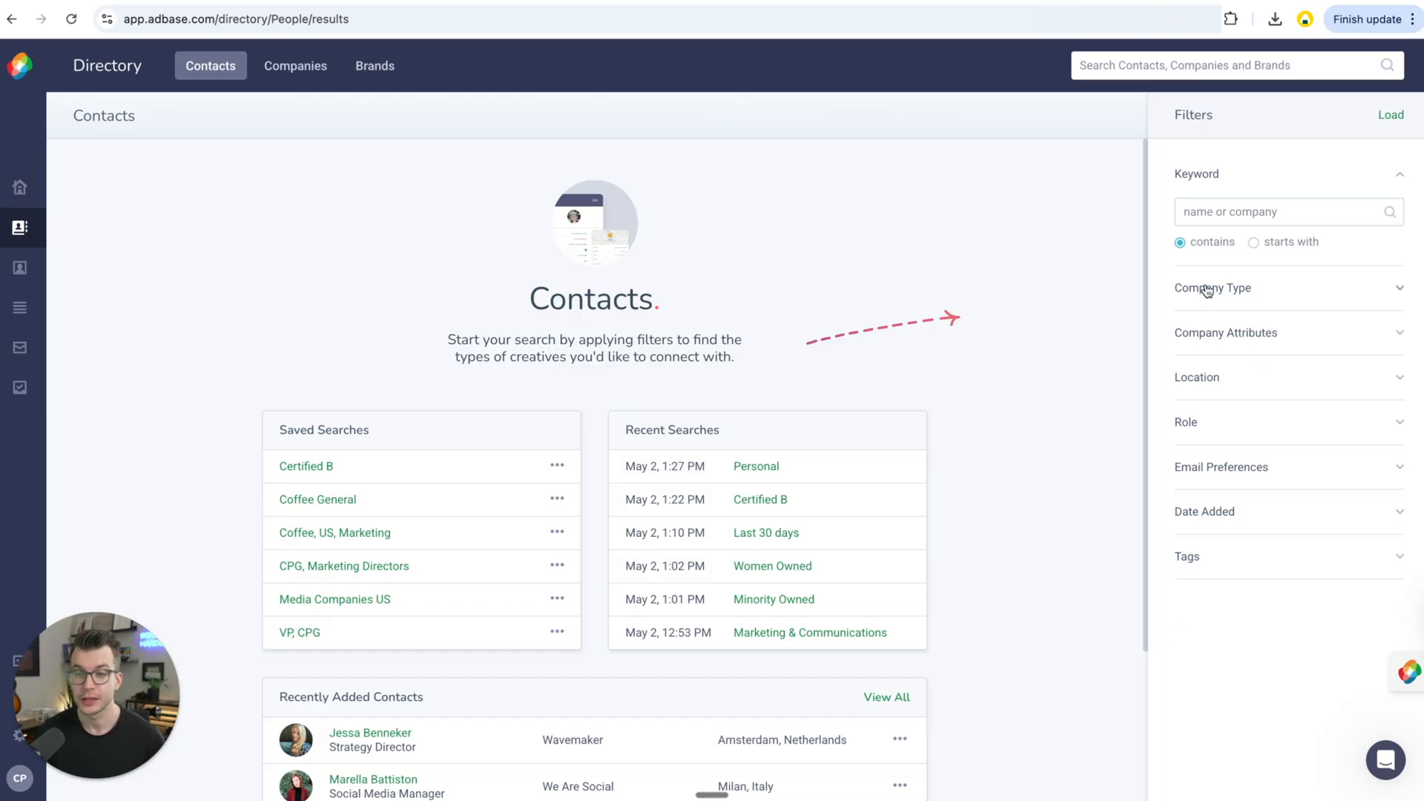
pyautogui.click(1225, 264)
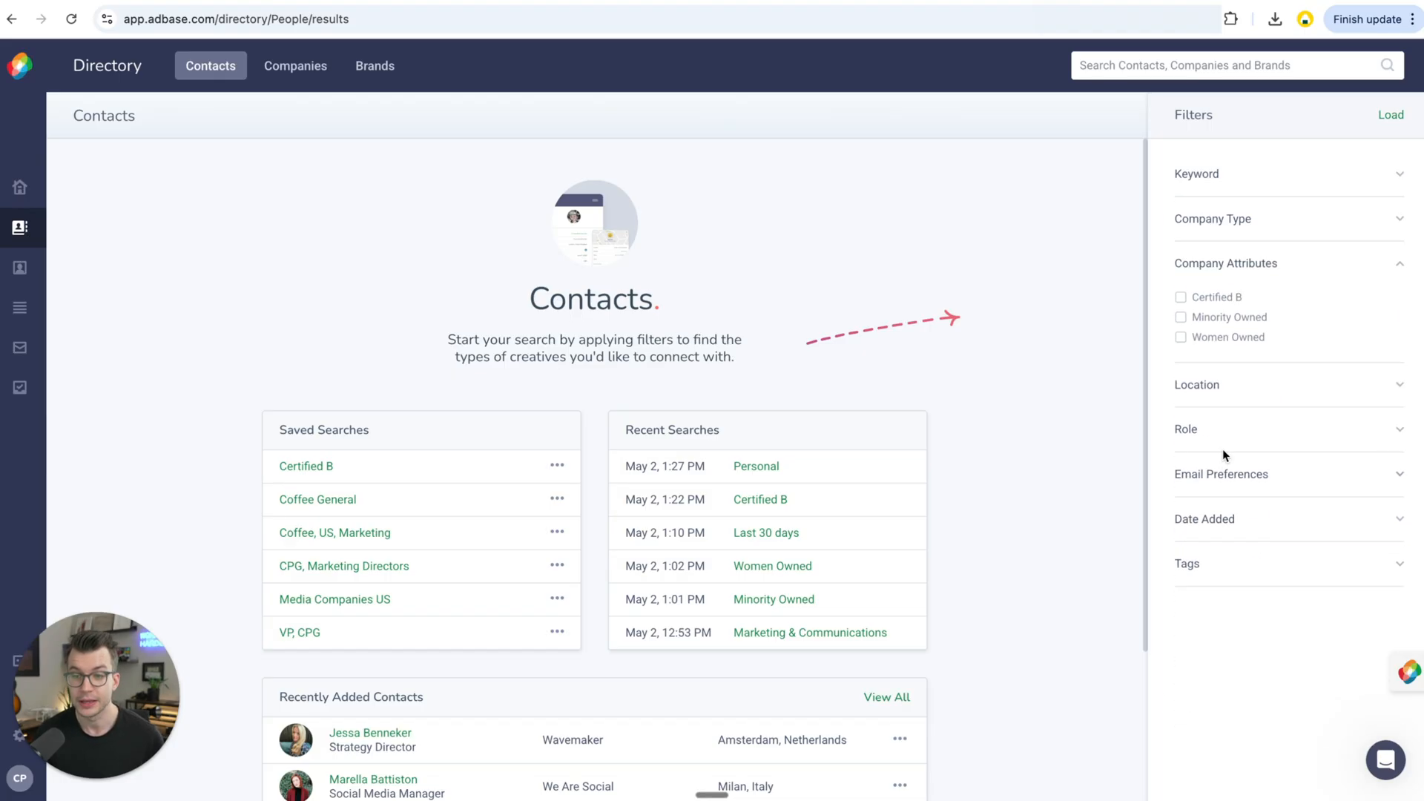
pyautogui.click(1197, 384)
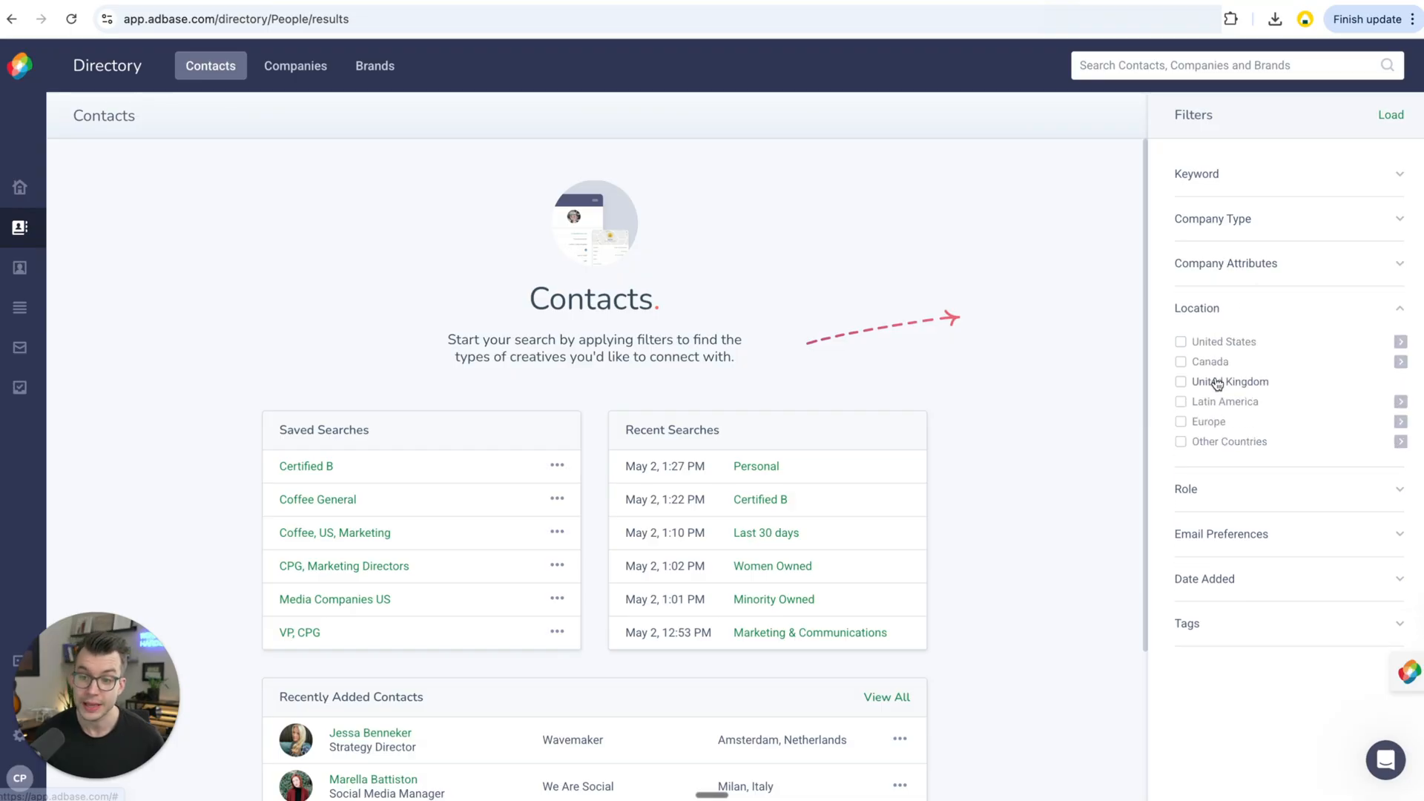
pyautogui.moveTo(1241, 334)
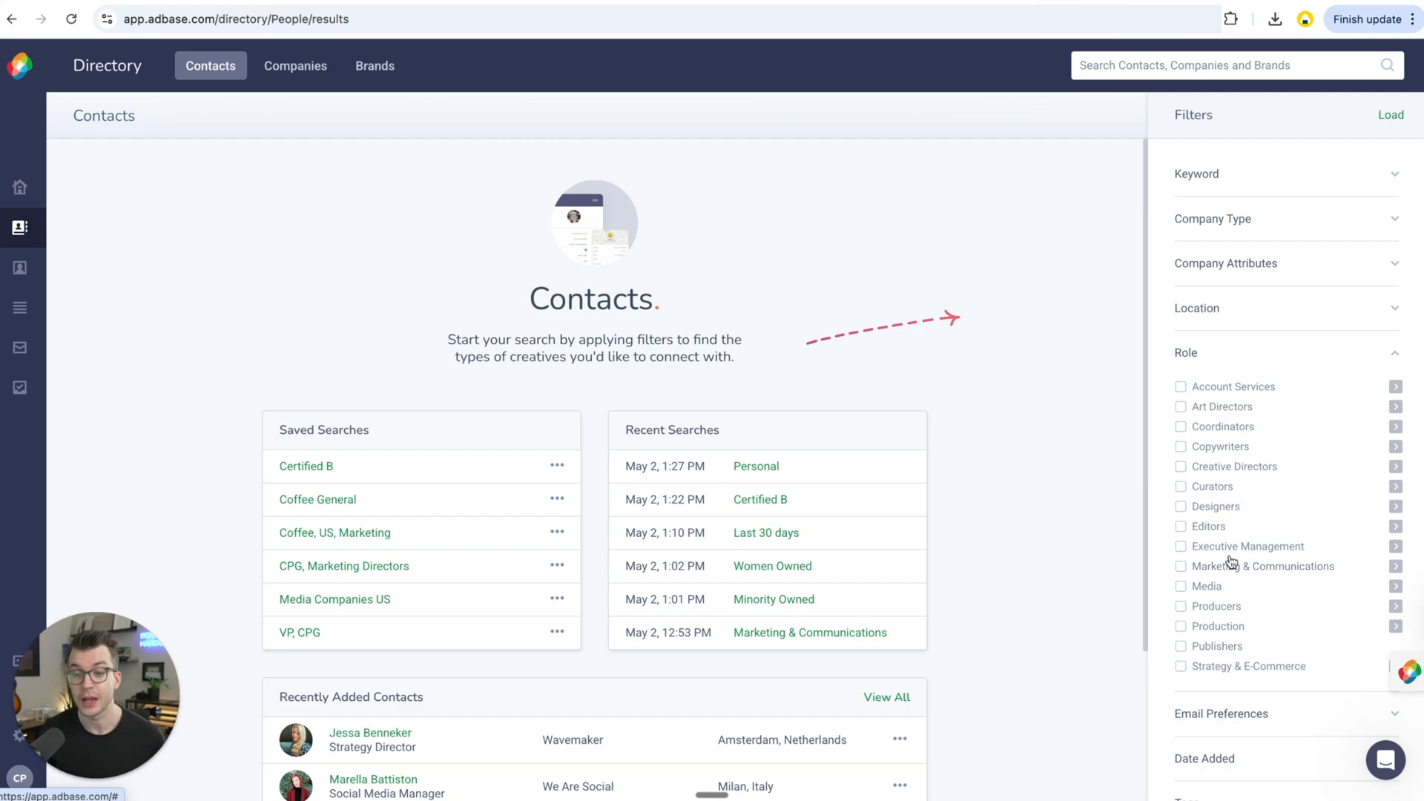
# Expand the Tags filter group and filter contacts by the May-02-Import tag
pyautogui.scroll(-3)
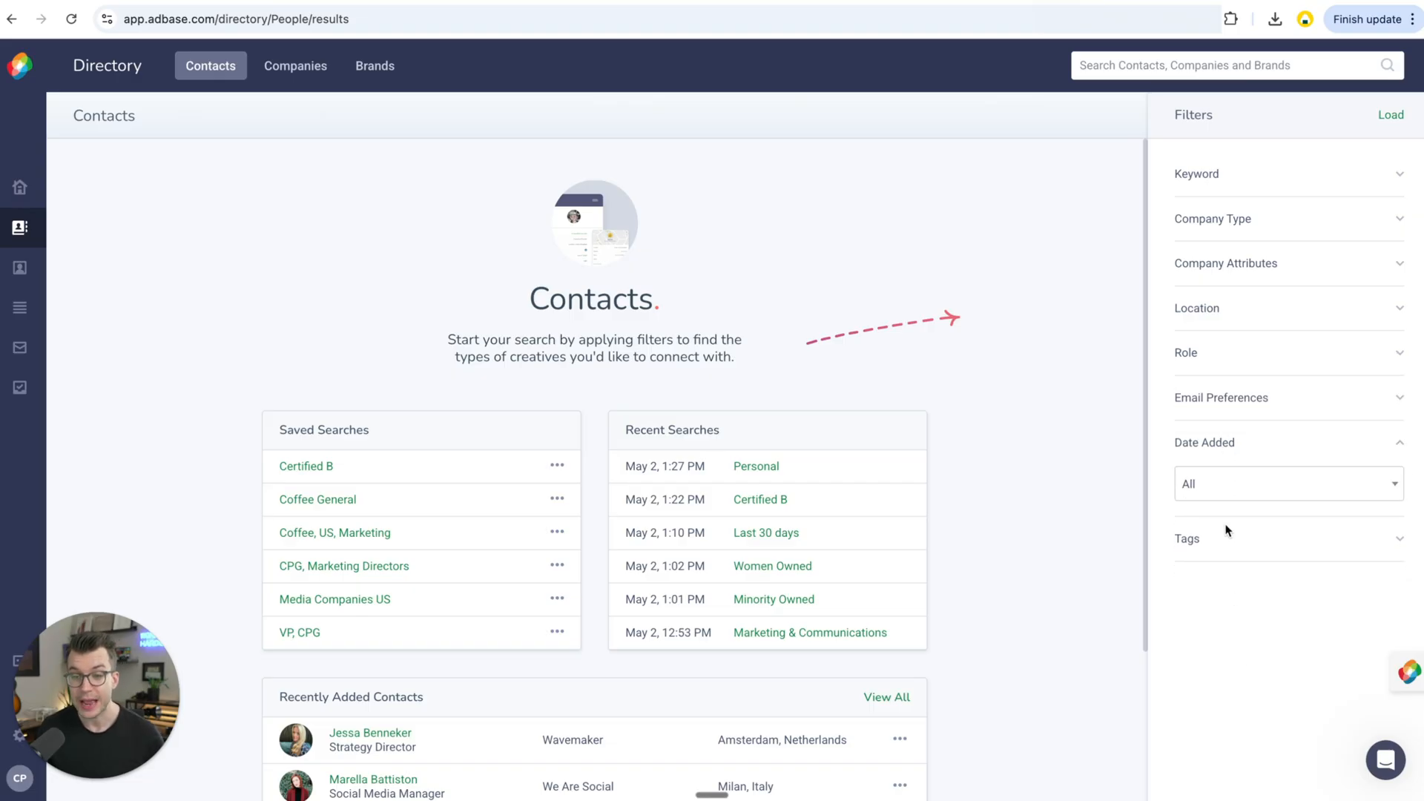
pyautogui.click(1187, 539)
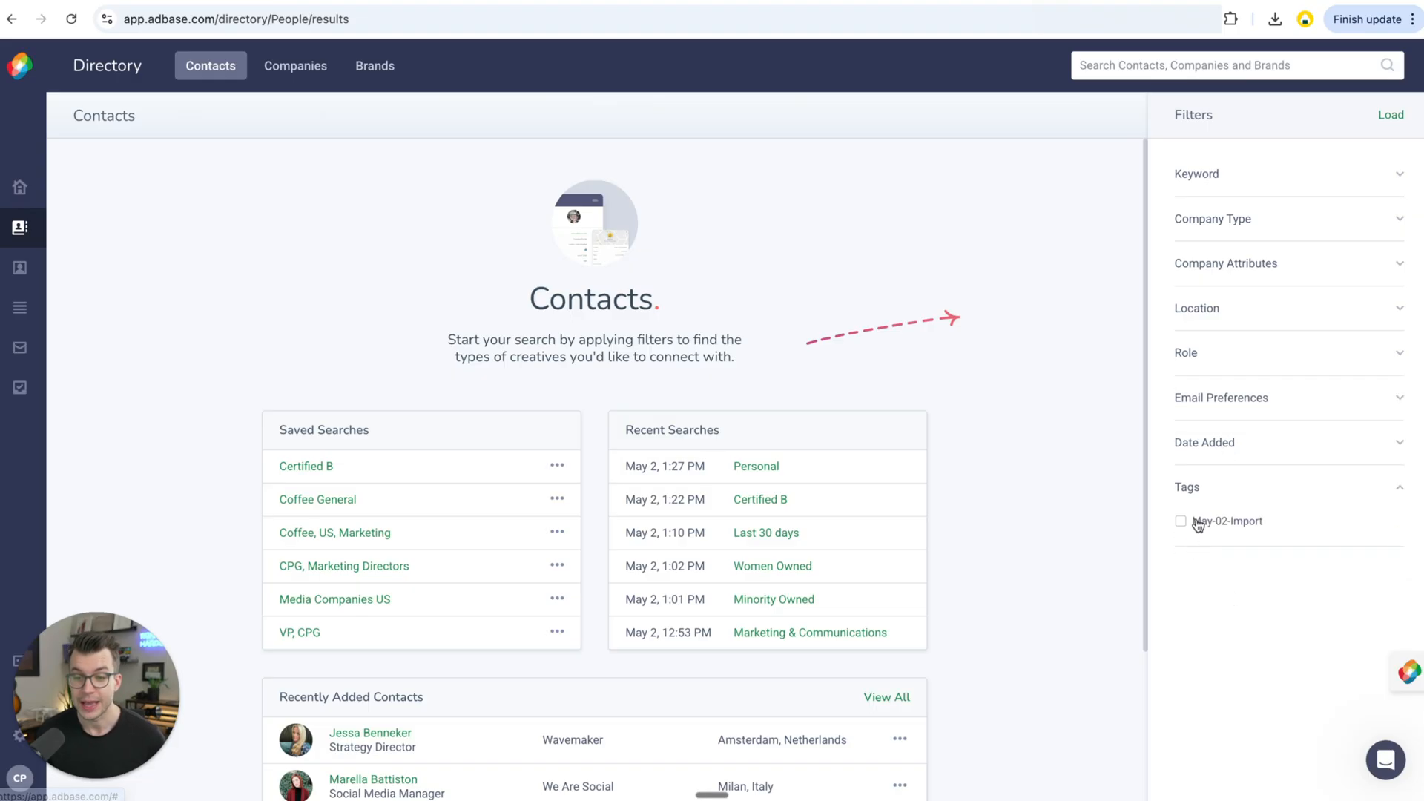
pyautogui.click(1198, 173)
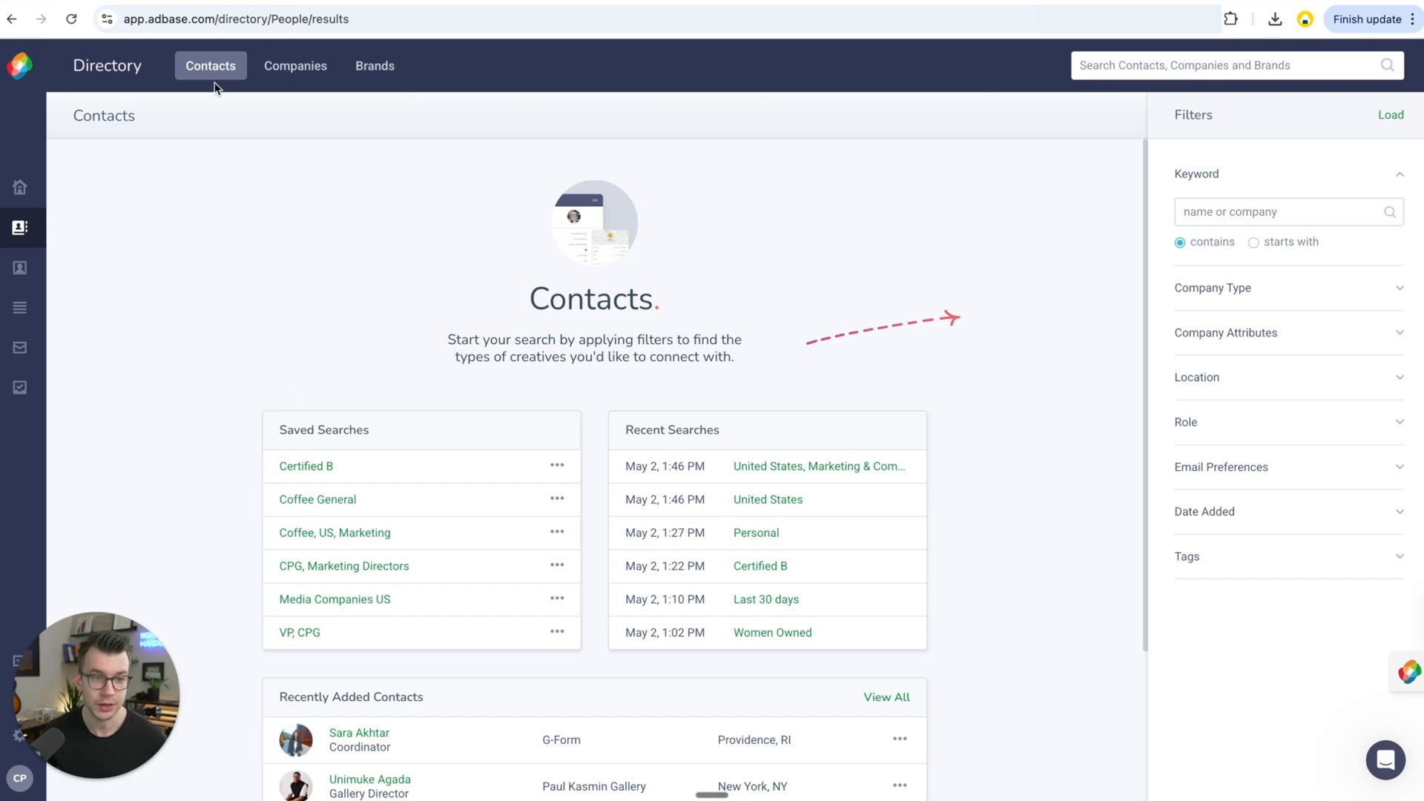
# Filter contacts by keyword 'coffee', United States location and Marketing & Communications role, leaving 38 matches
pyautogui.click(1271, 212)
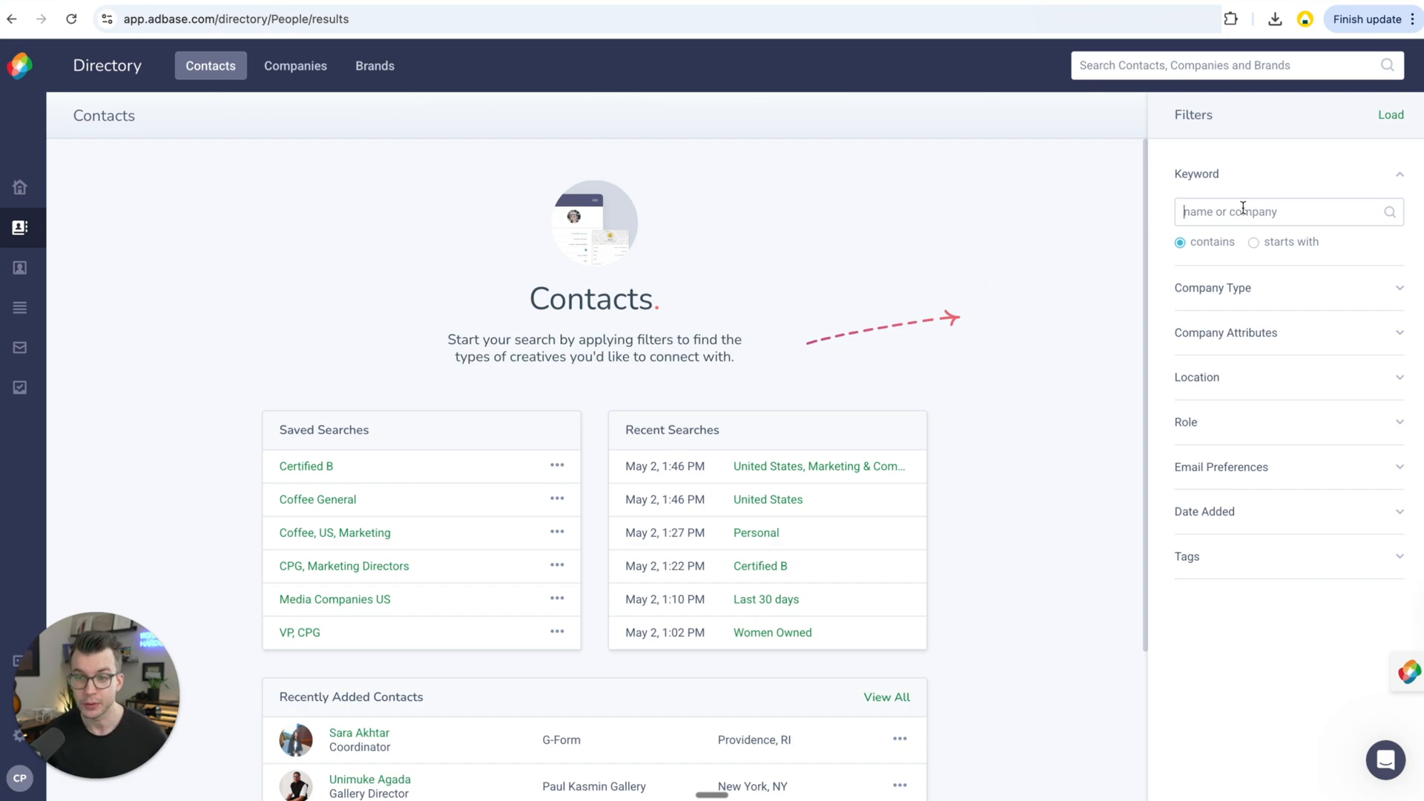
pyautogui.write('coffee')
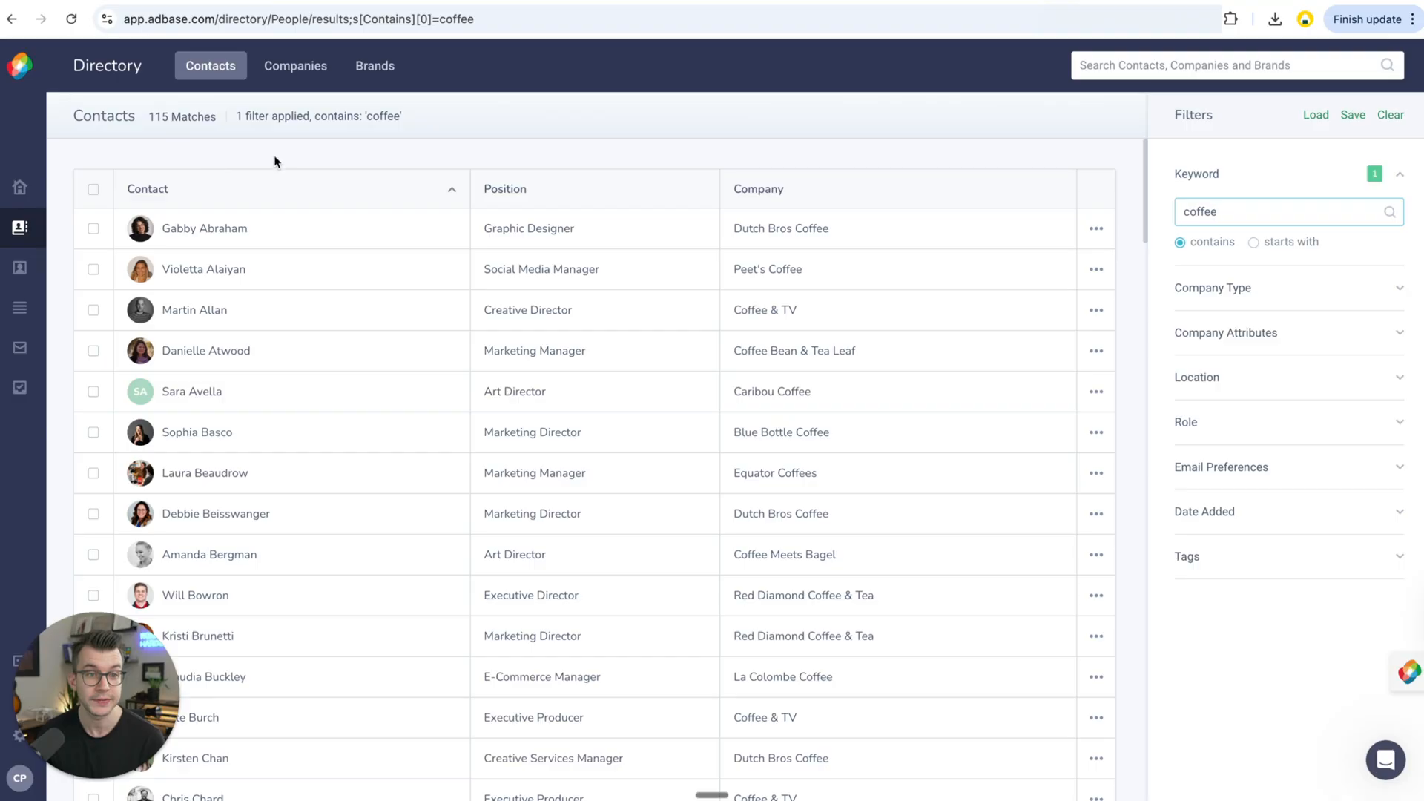
pyautogui.moveTo(1134, 184)
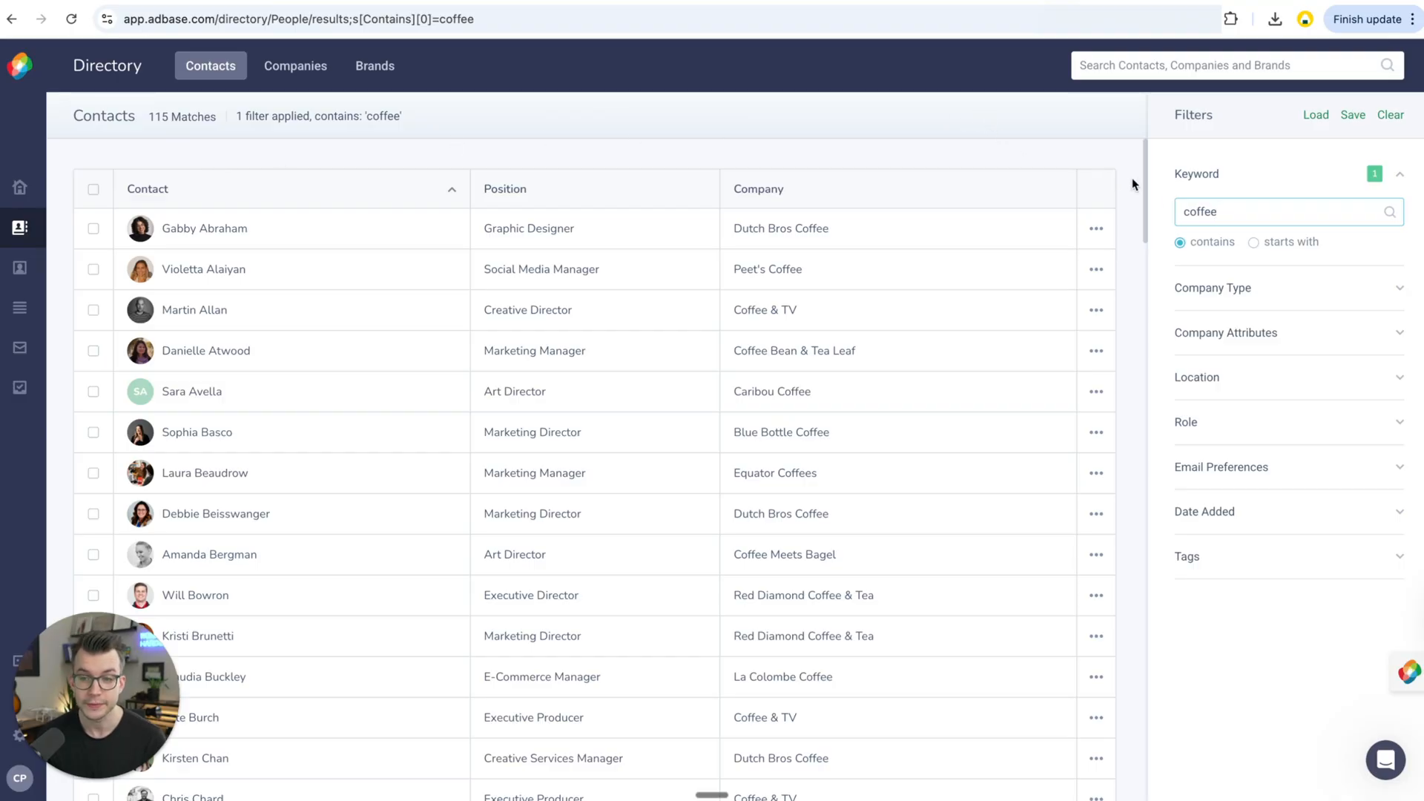
pyautogui.moveTo(1208, 382)
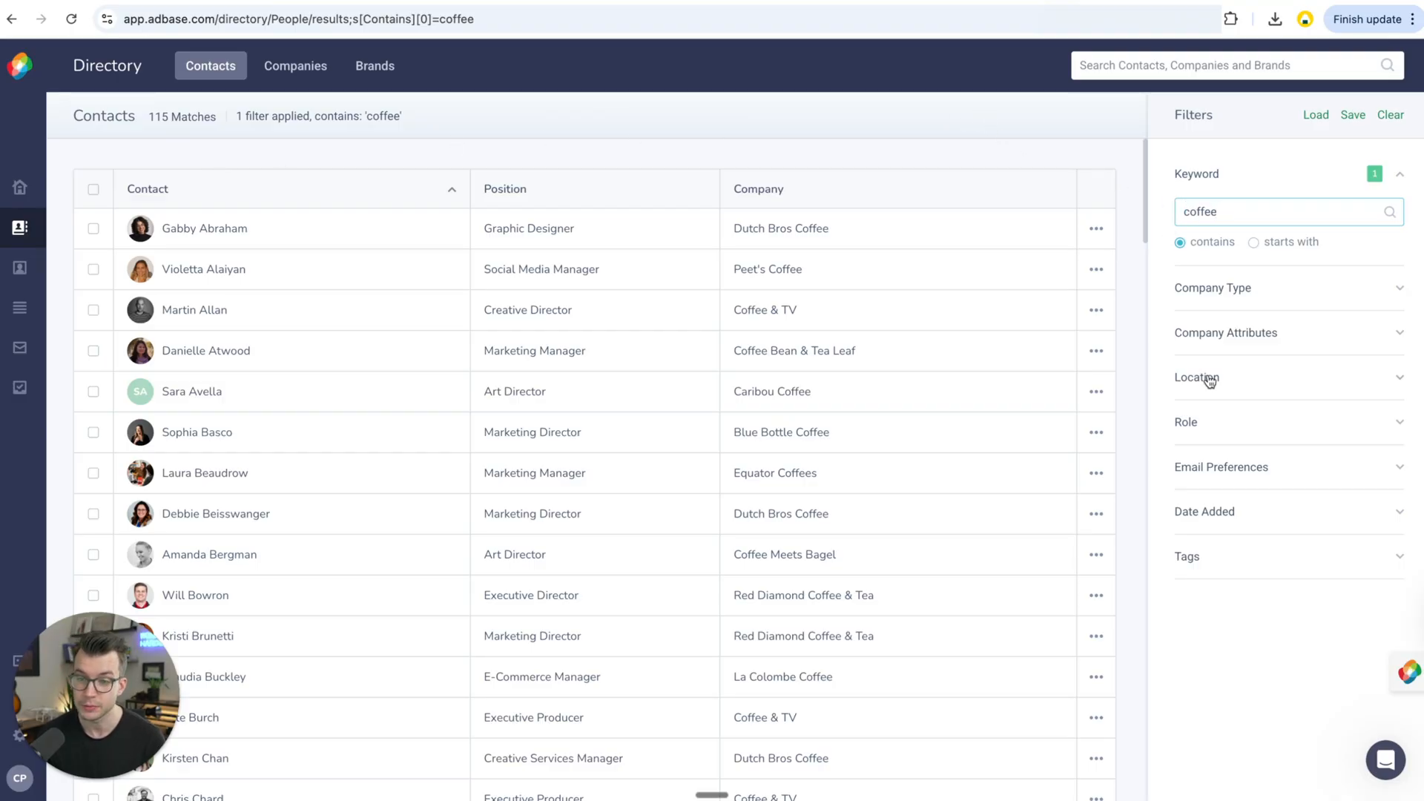
pyautogui.click(1196, 377)
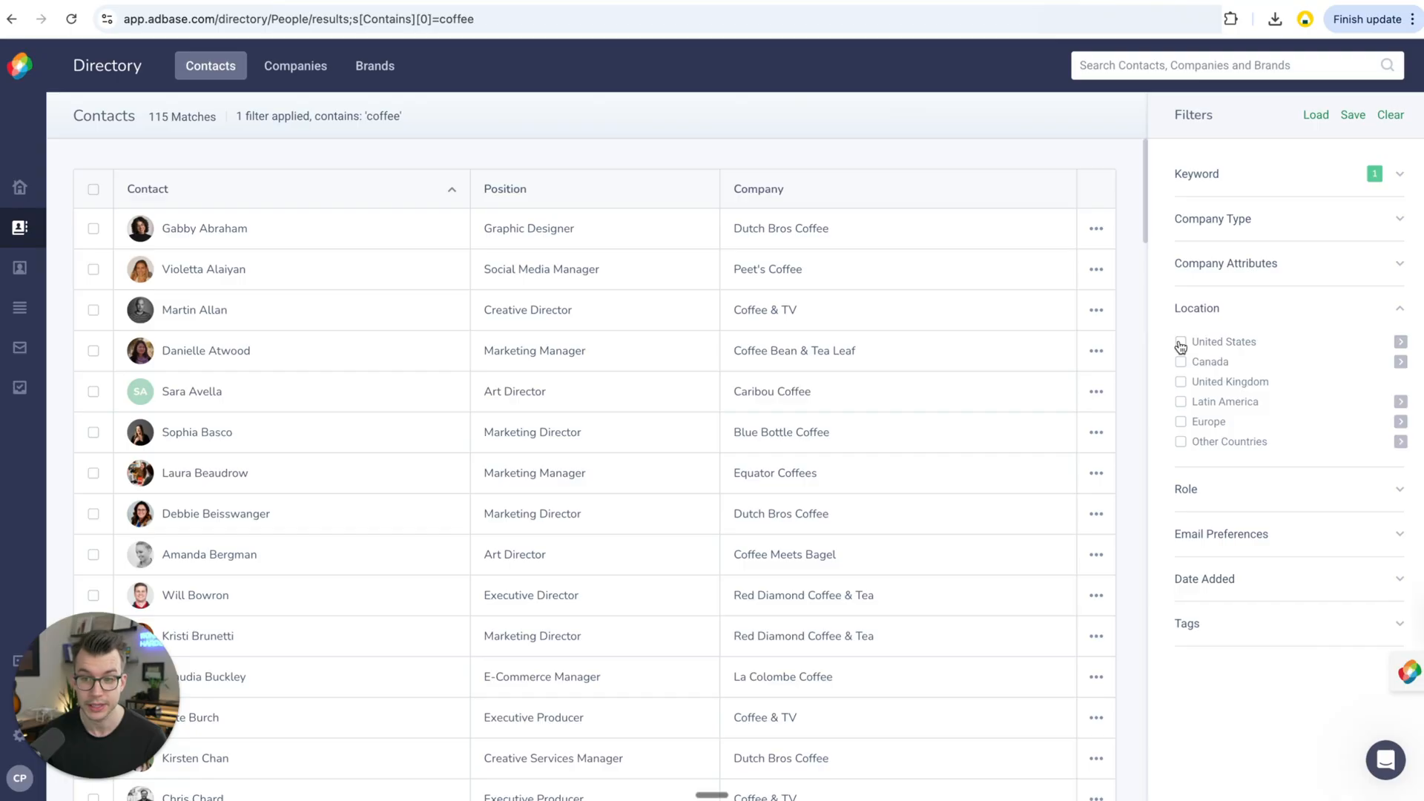
pyautogui.click(1181, 341)
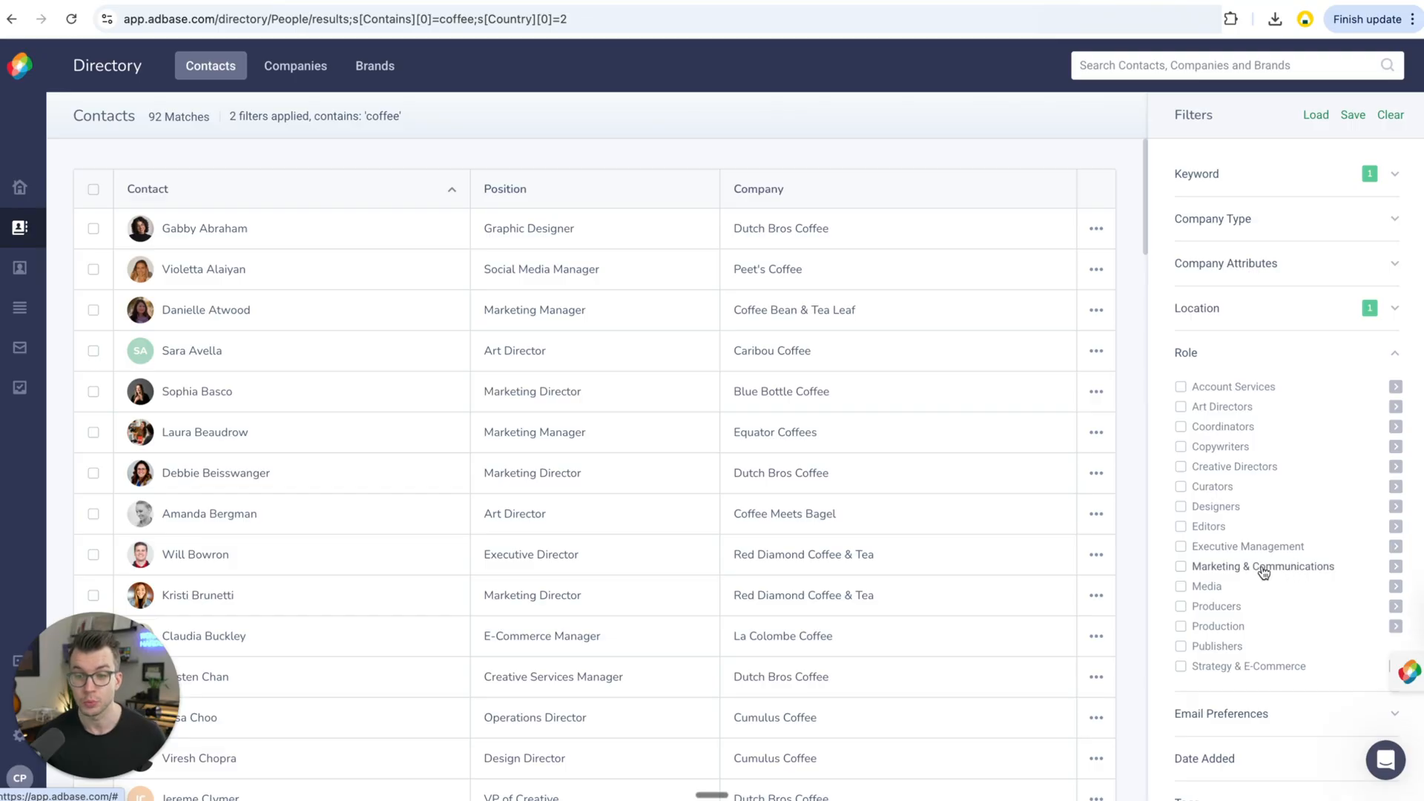
pyautogui.click(1180, 565)
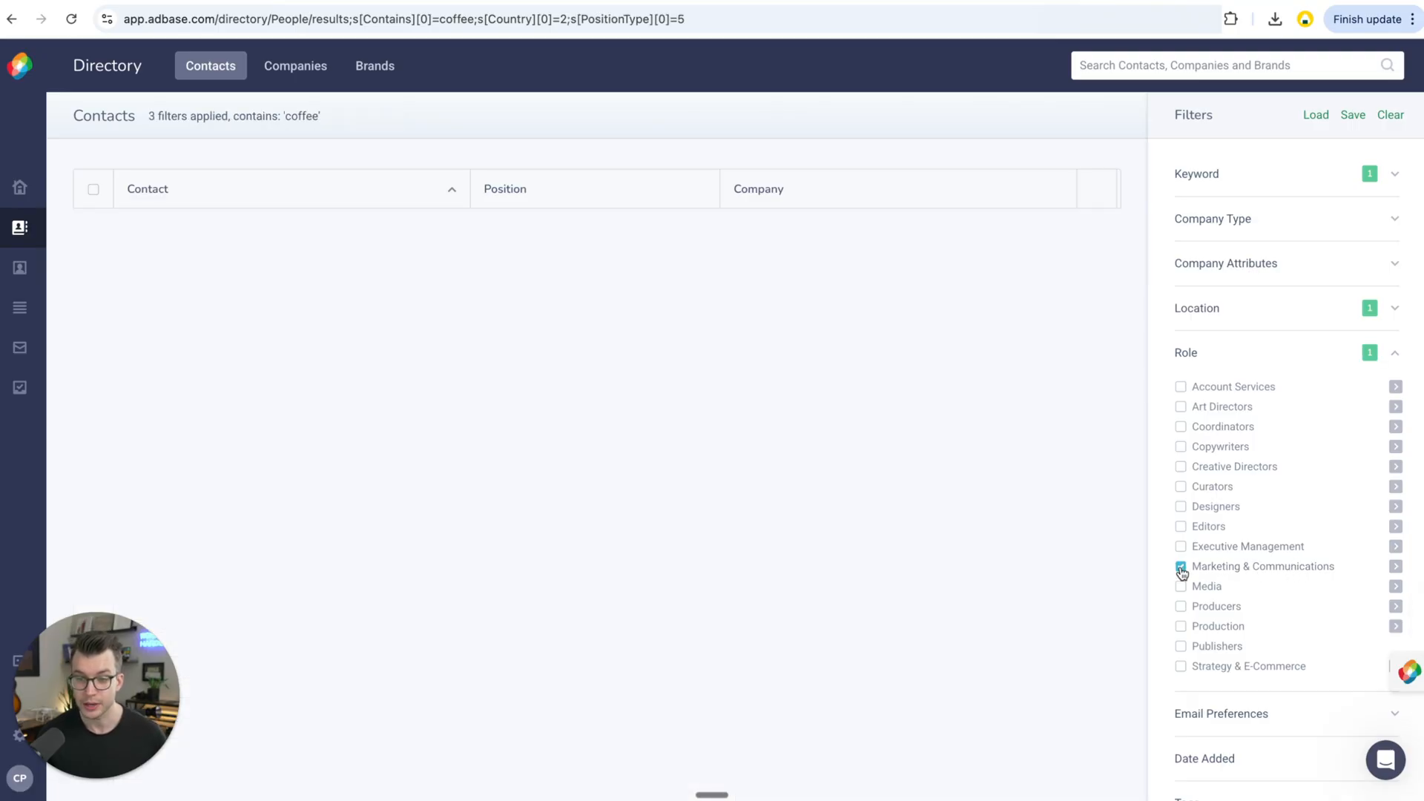
pyautogui.click(1182, 566)
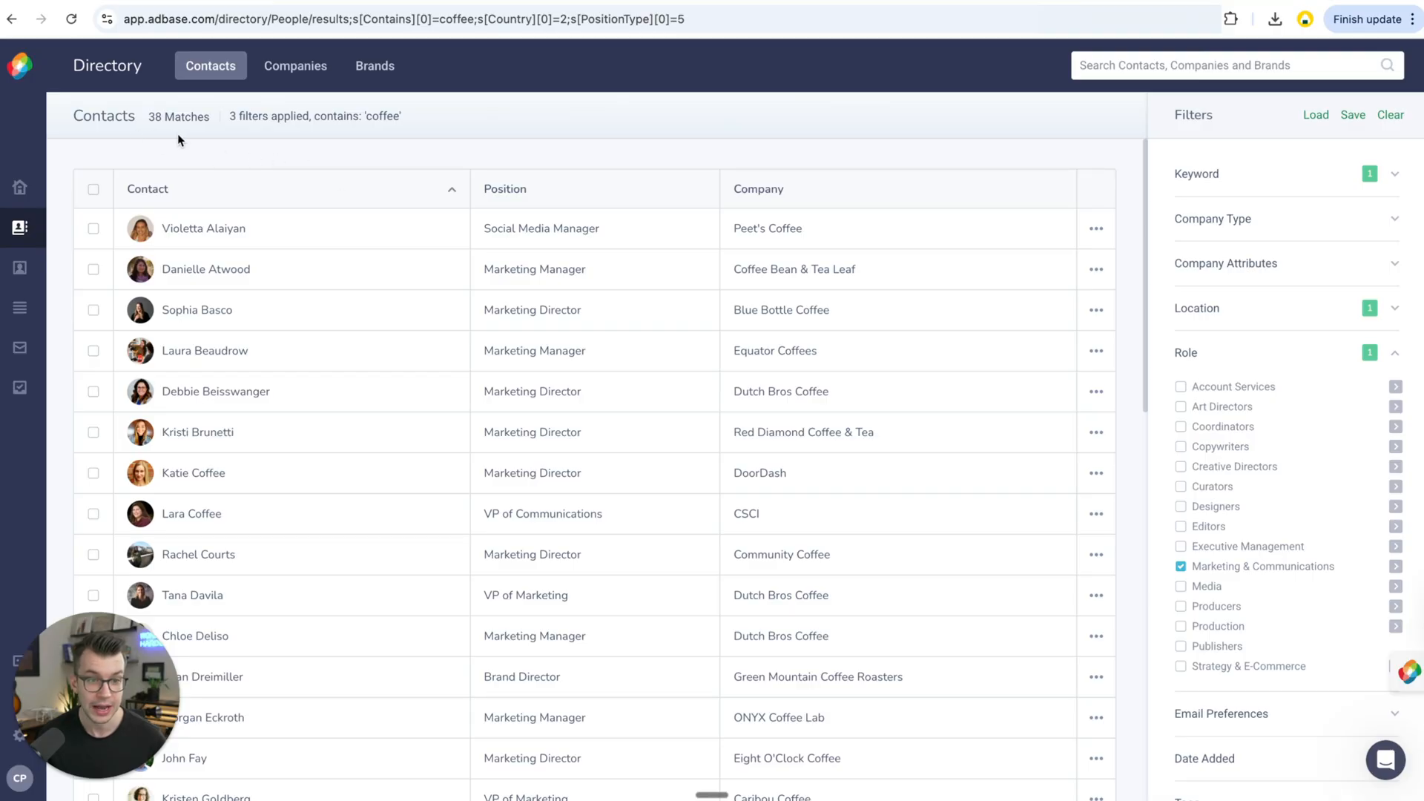
pyautogui.moveTo(192, 145)
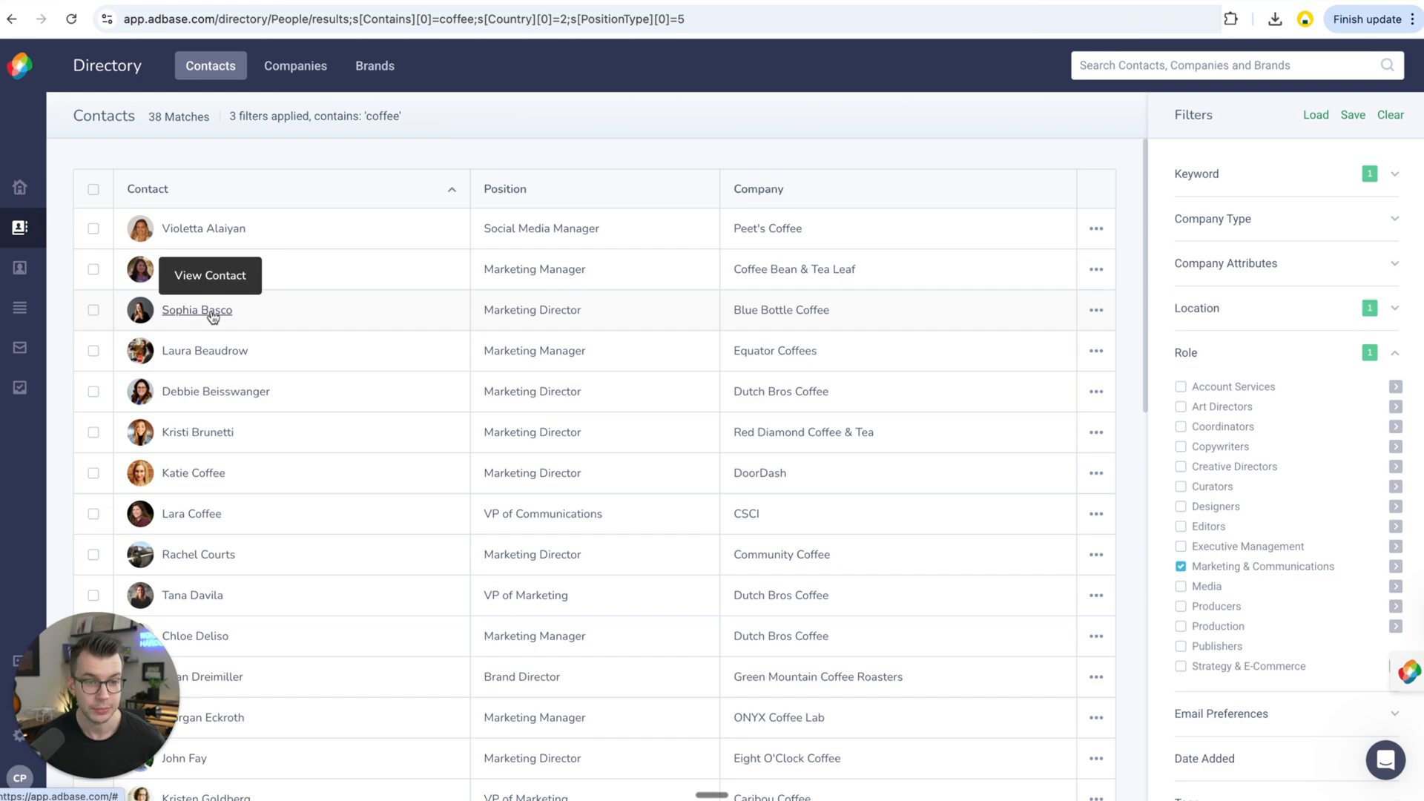
# View the Blue Bottle Coffee marketing director's profile, start an email to her, then discard it
pyautogui.click(196, 310)
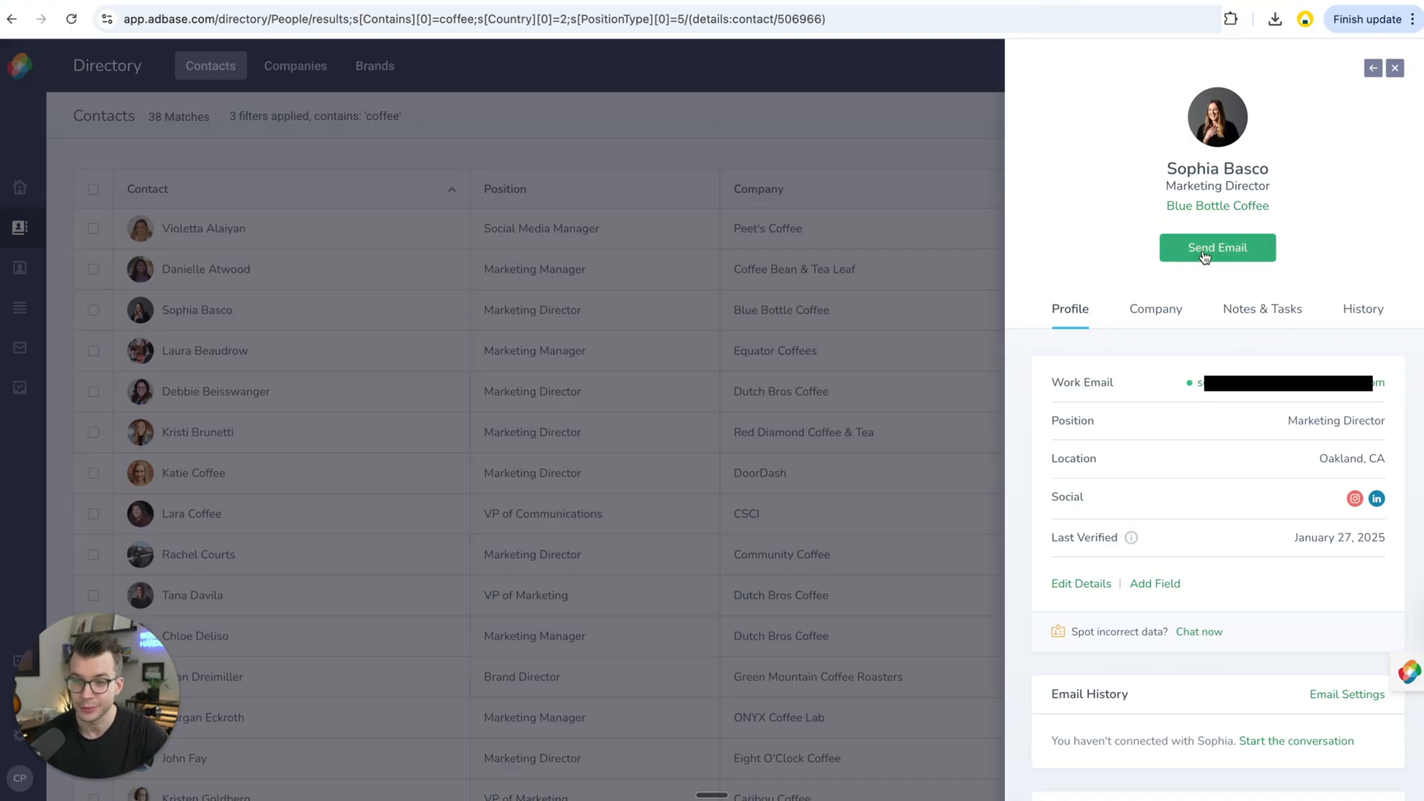
pyautogui.click(1217, 248)
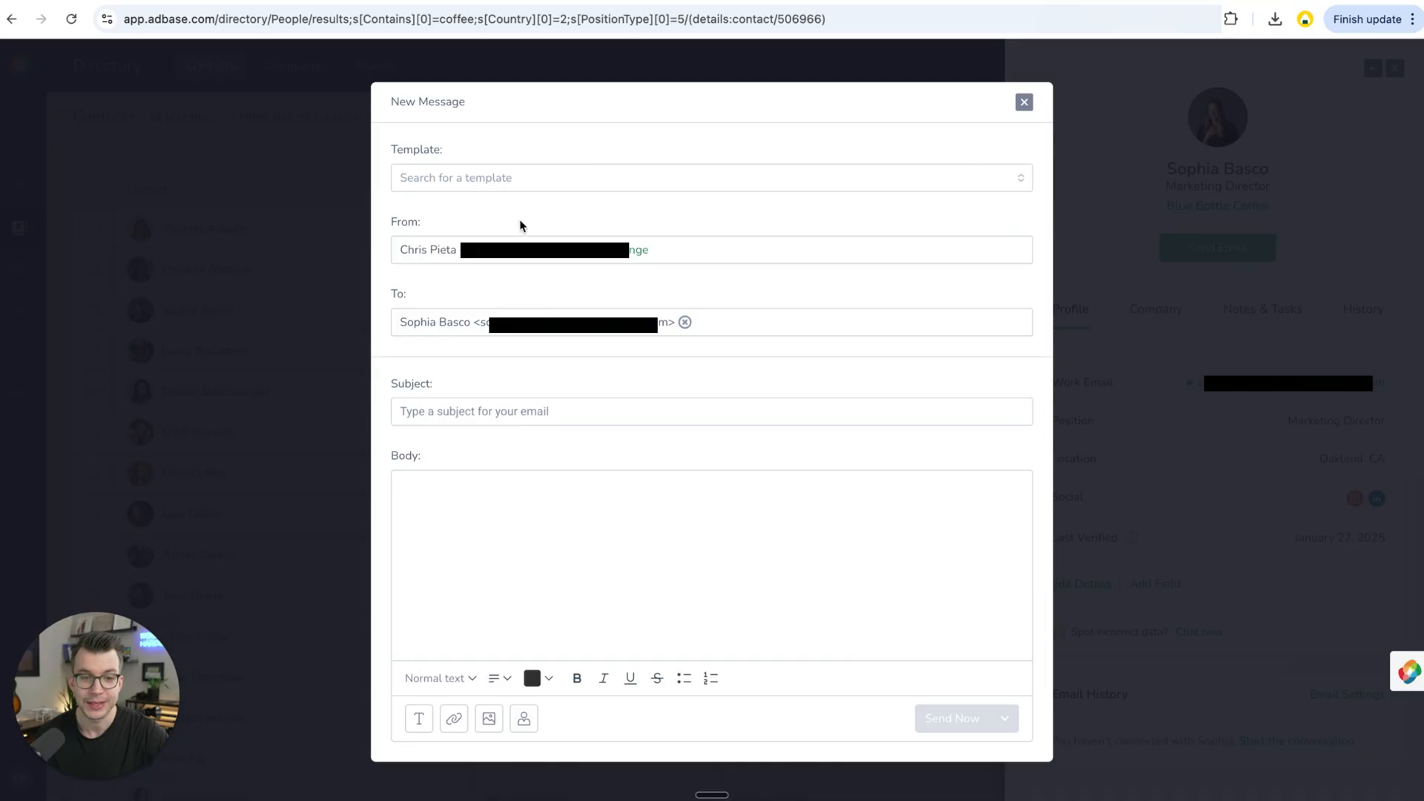
pyautogui.click(1023, 103)
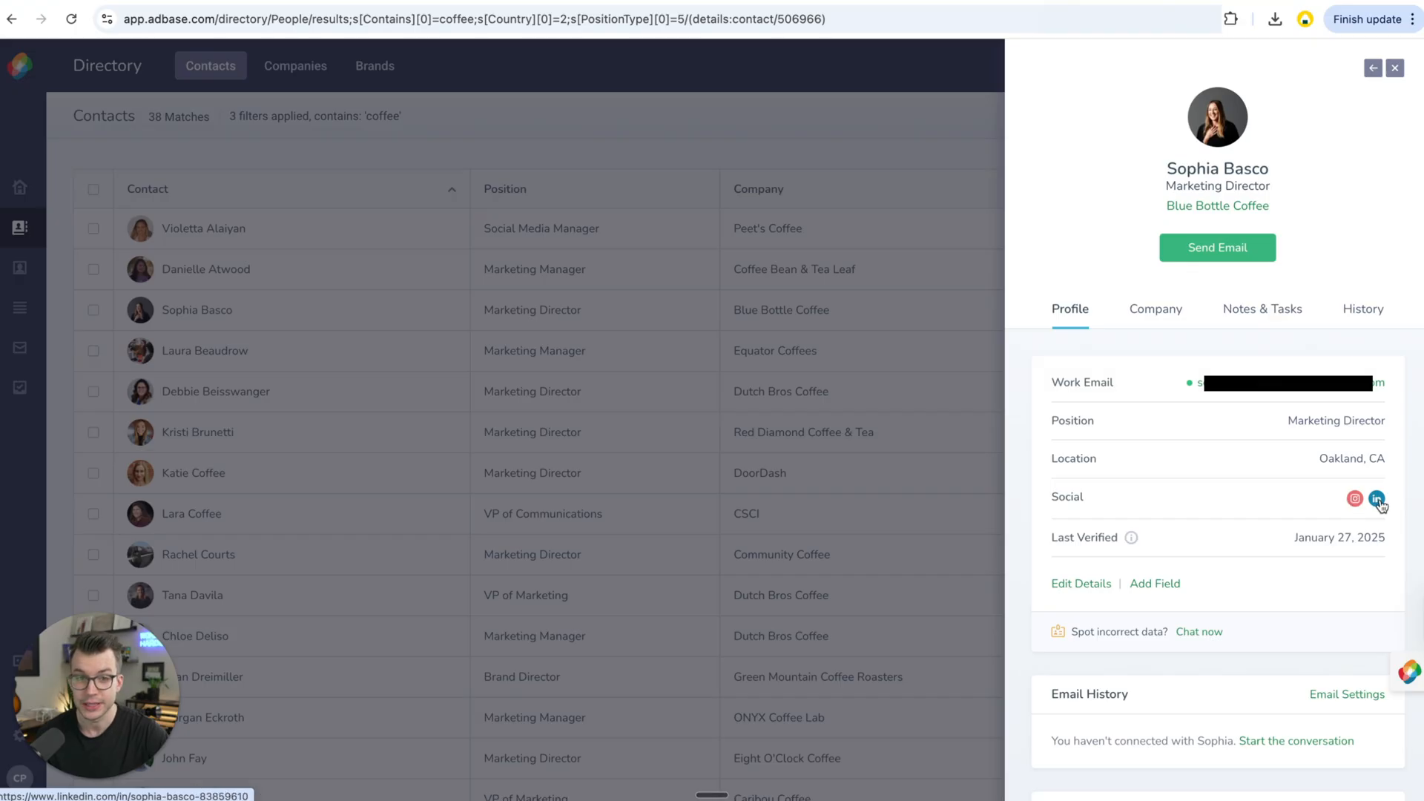
pyautogui.click(1378, 499)
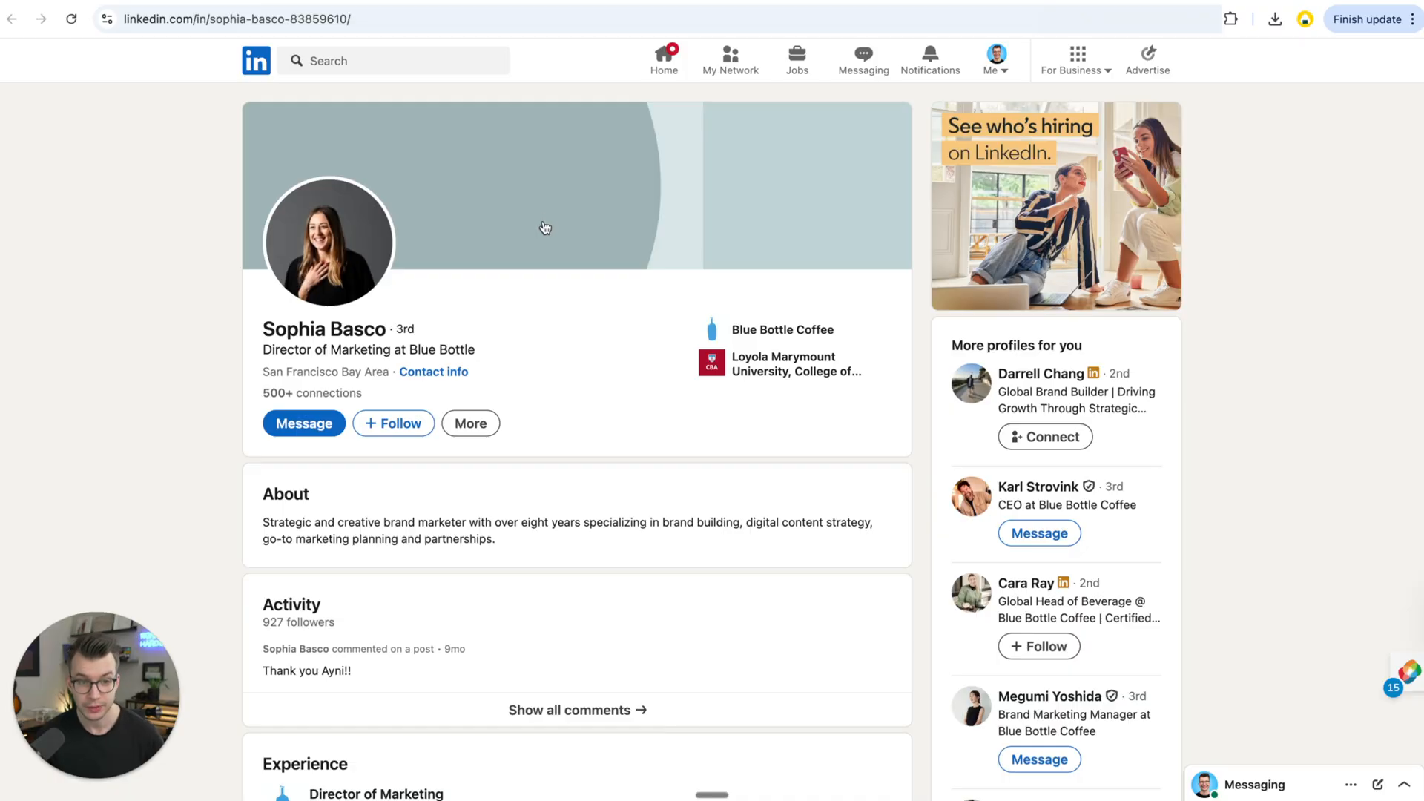
pyautogui.moveTo(541, 229)
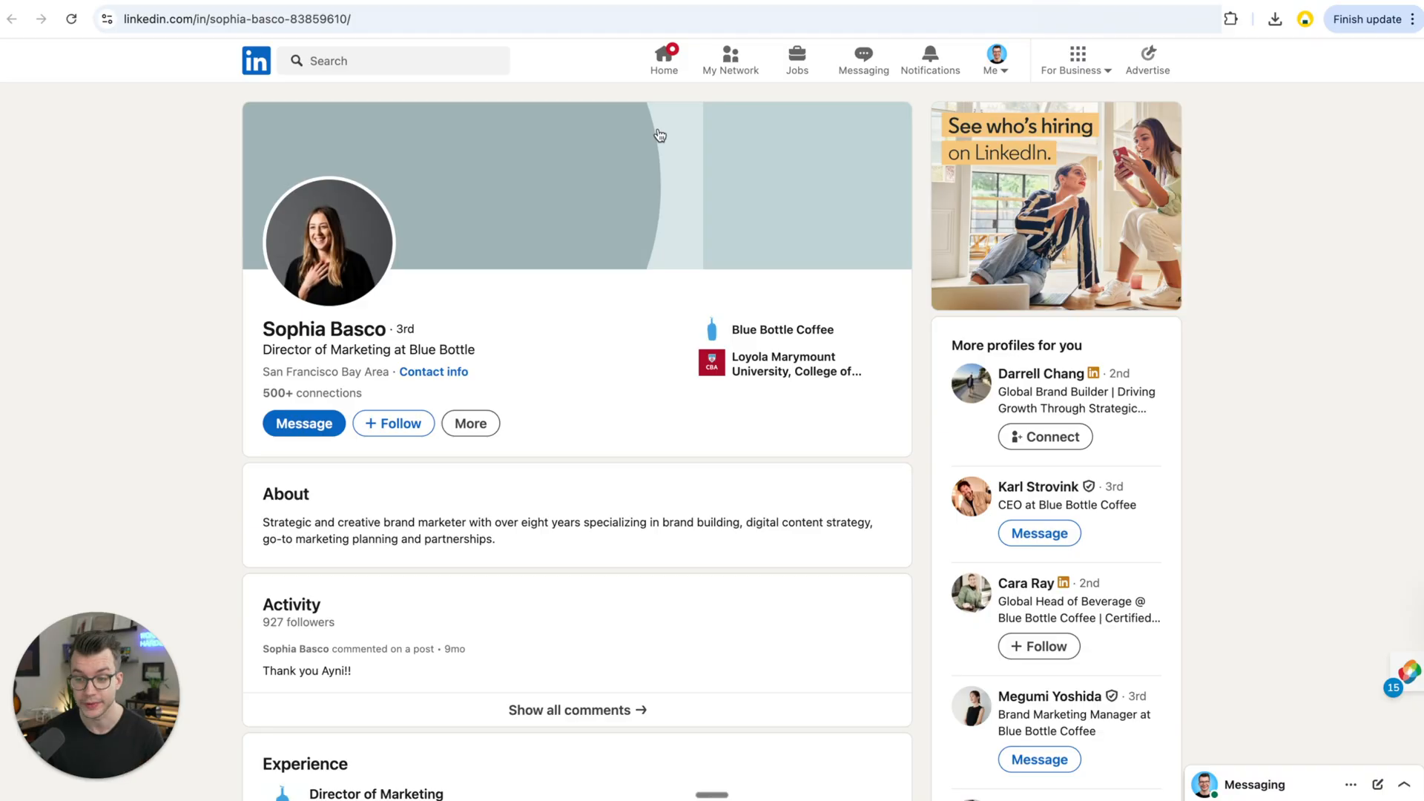
pyautogui.moveTo(648, 210)
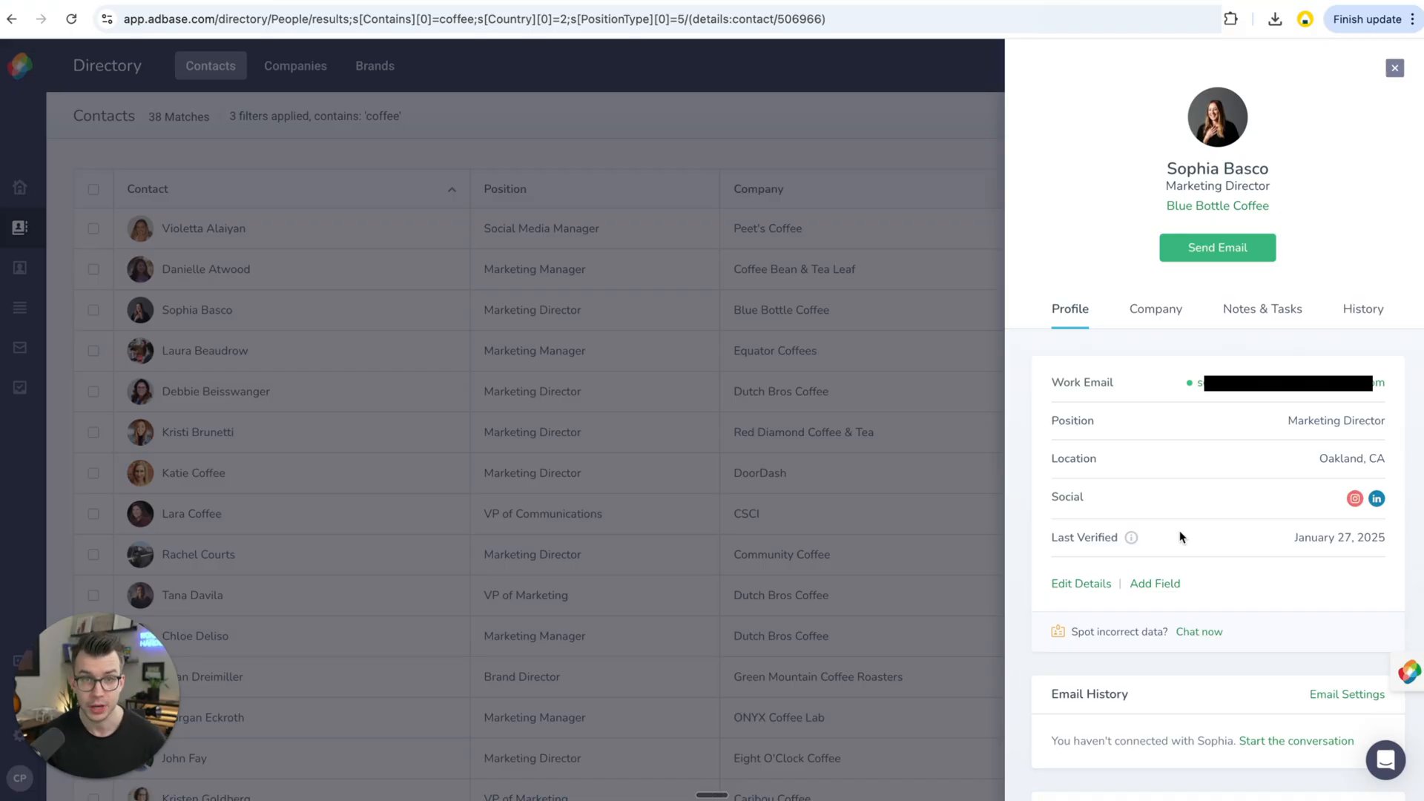
pyautogui.moveTo(1169, 552)
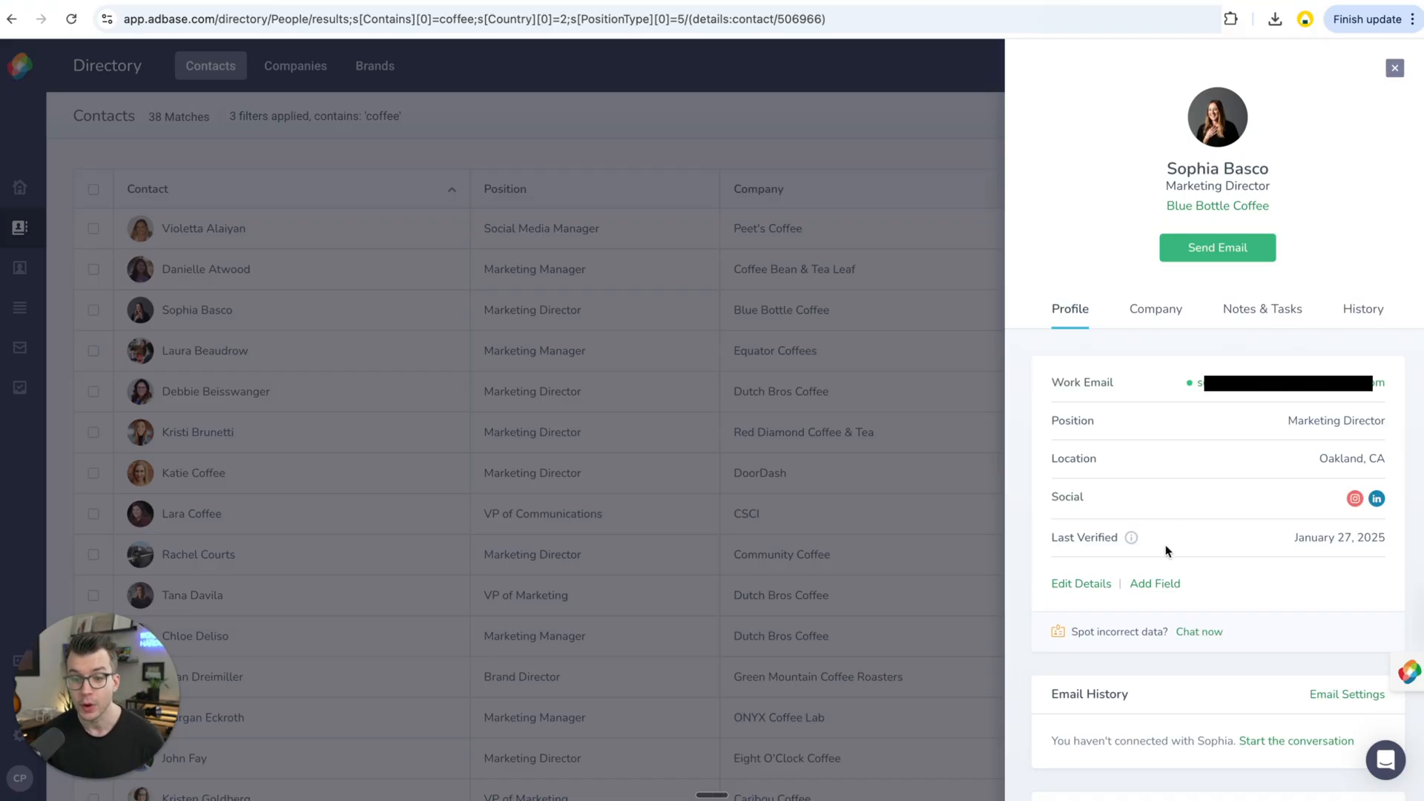
pyautogui.moveTo(1130, 537)
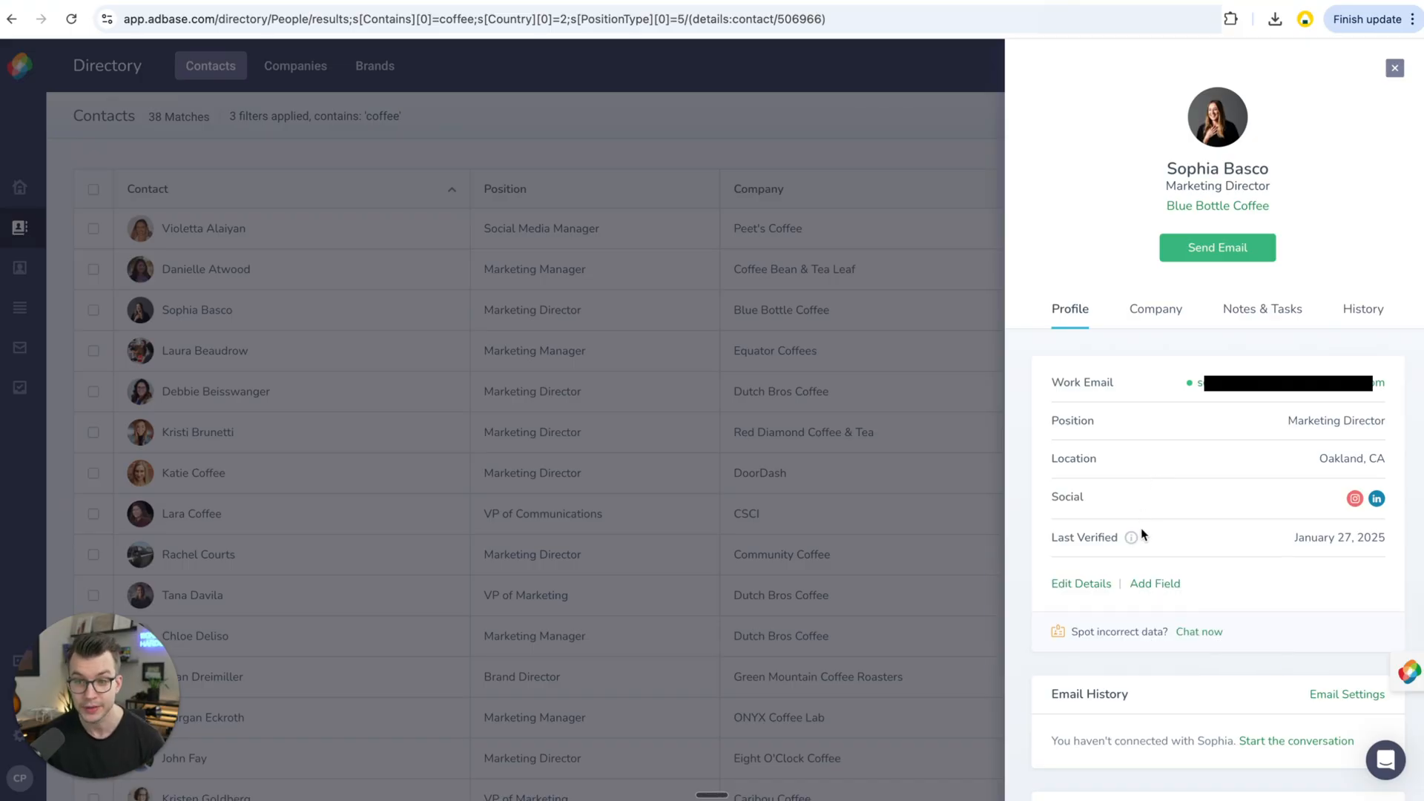
pyautogui.moveTo(1132, 537)
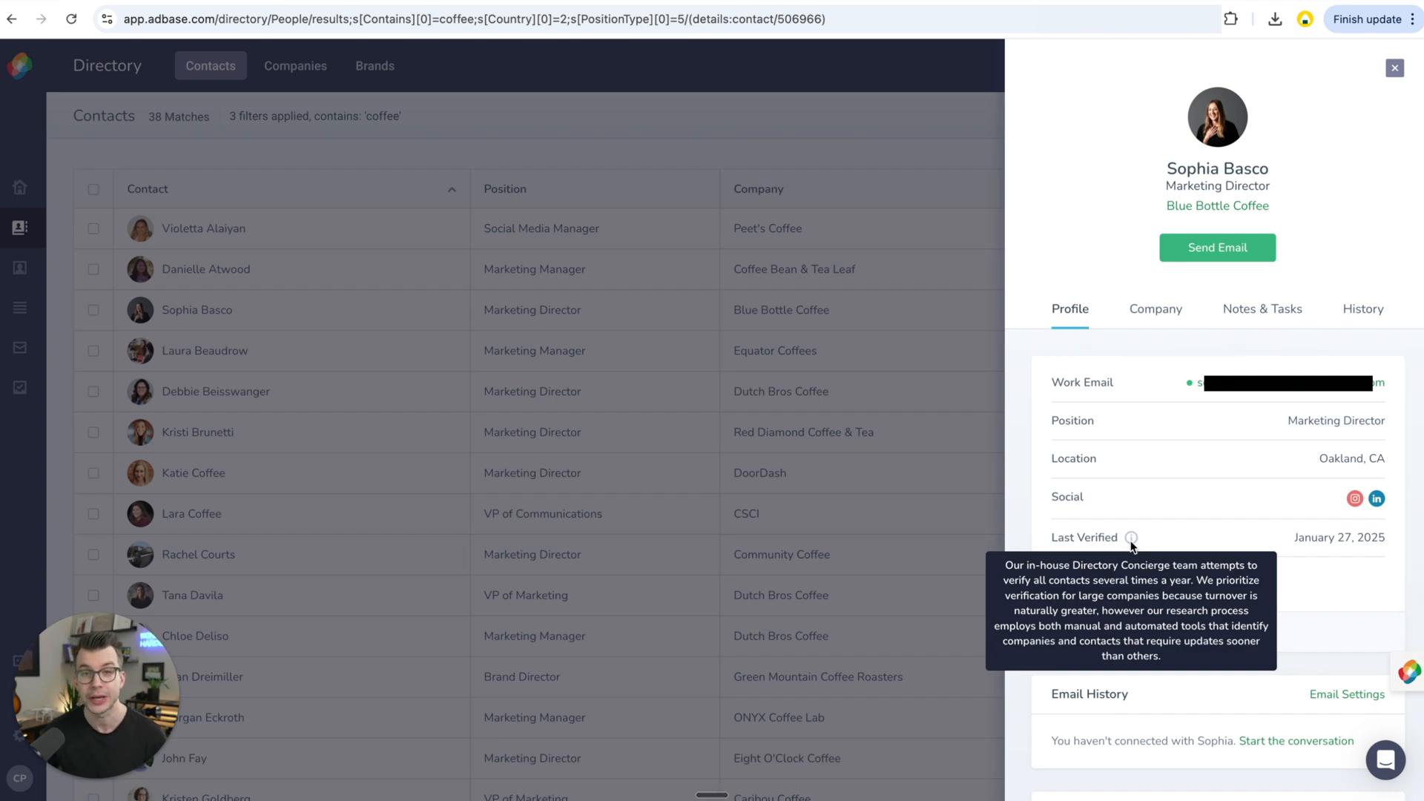
pyautogui.moveTo(1306, 594)
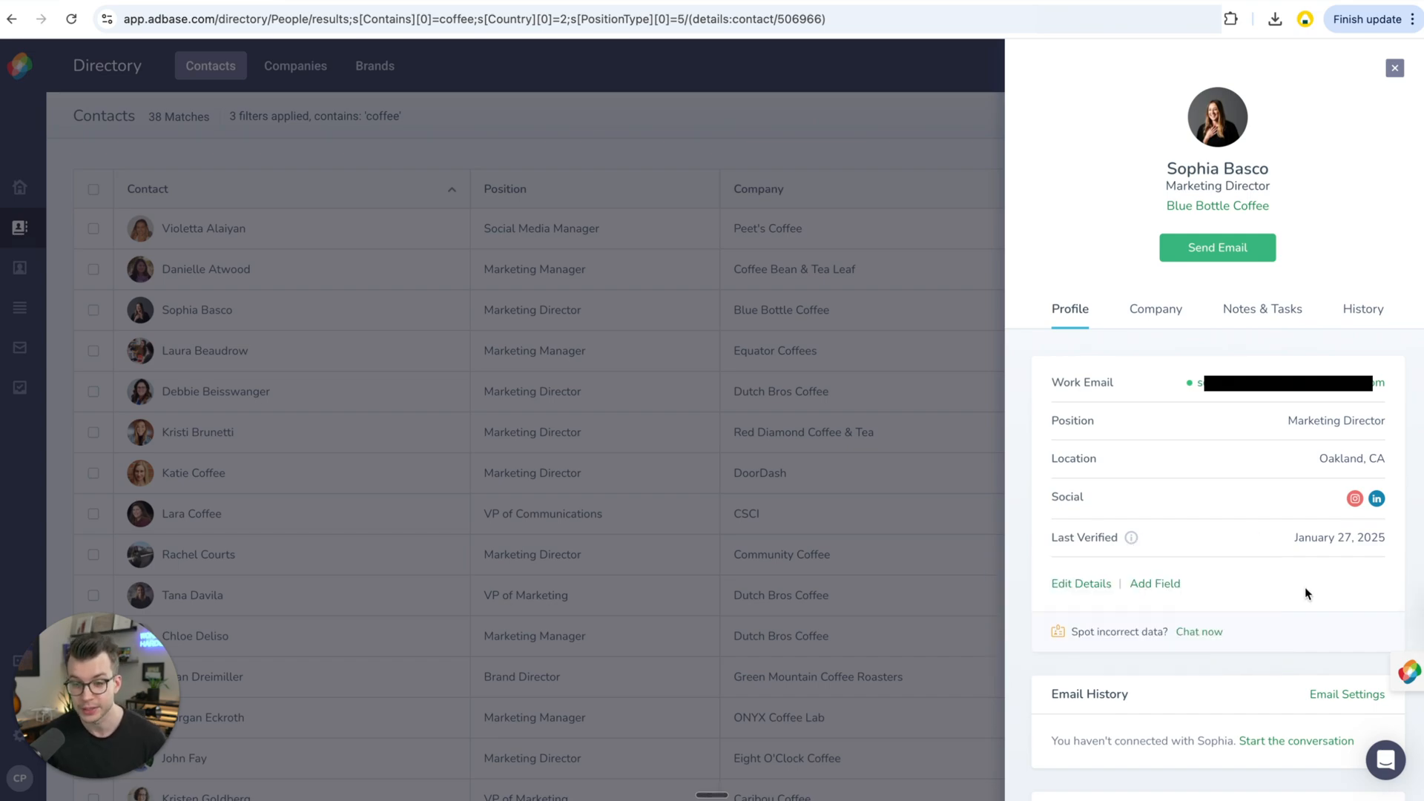
pyautogui.scroll(-3)
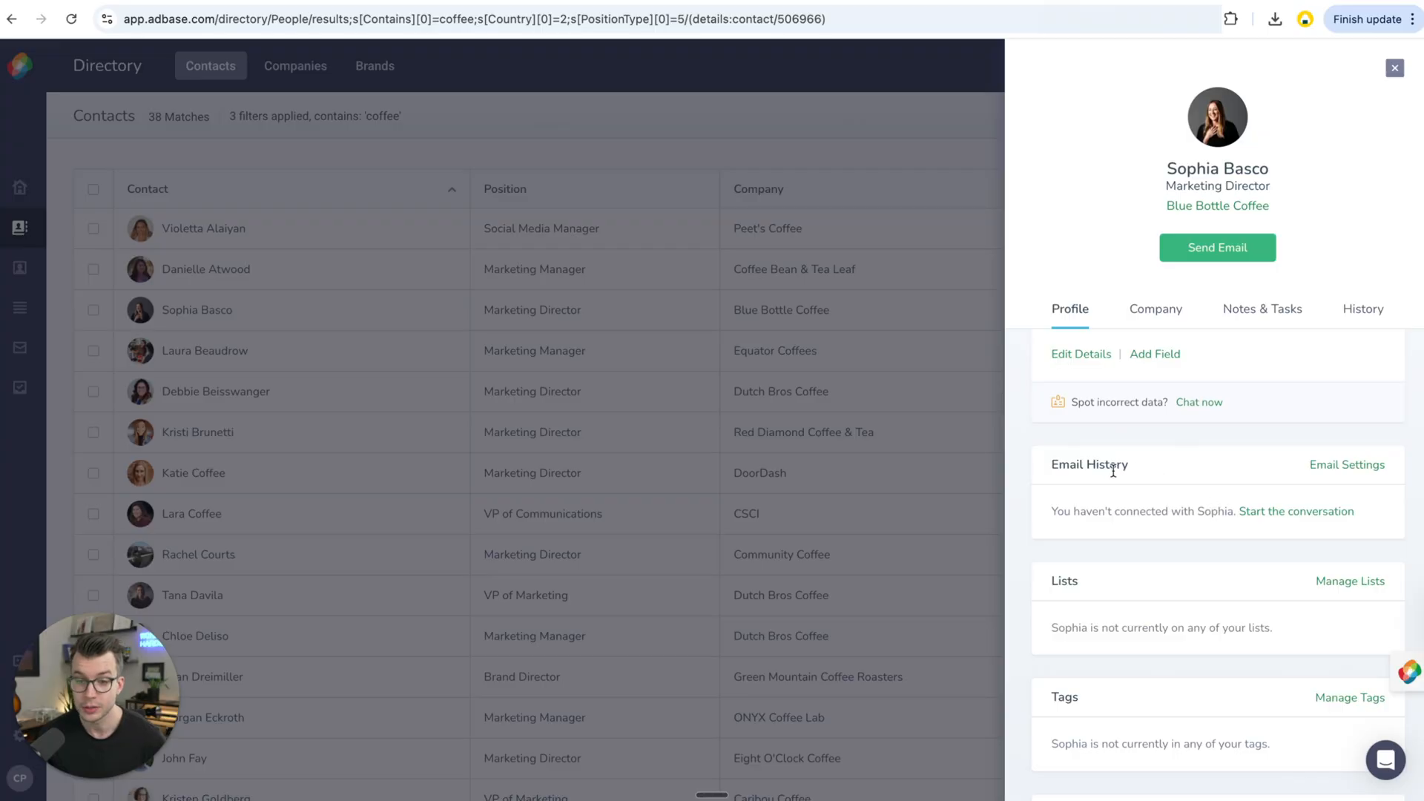
pyautogui.moveTo(1258, 596)
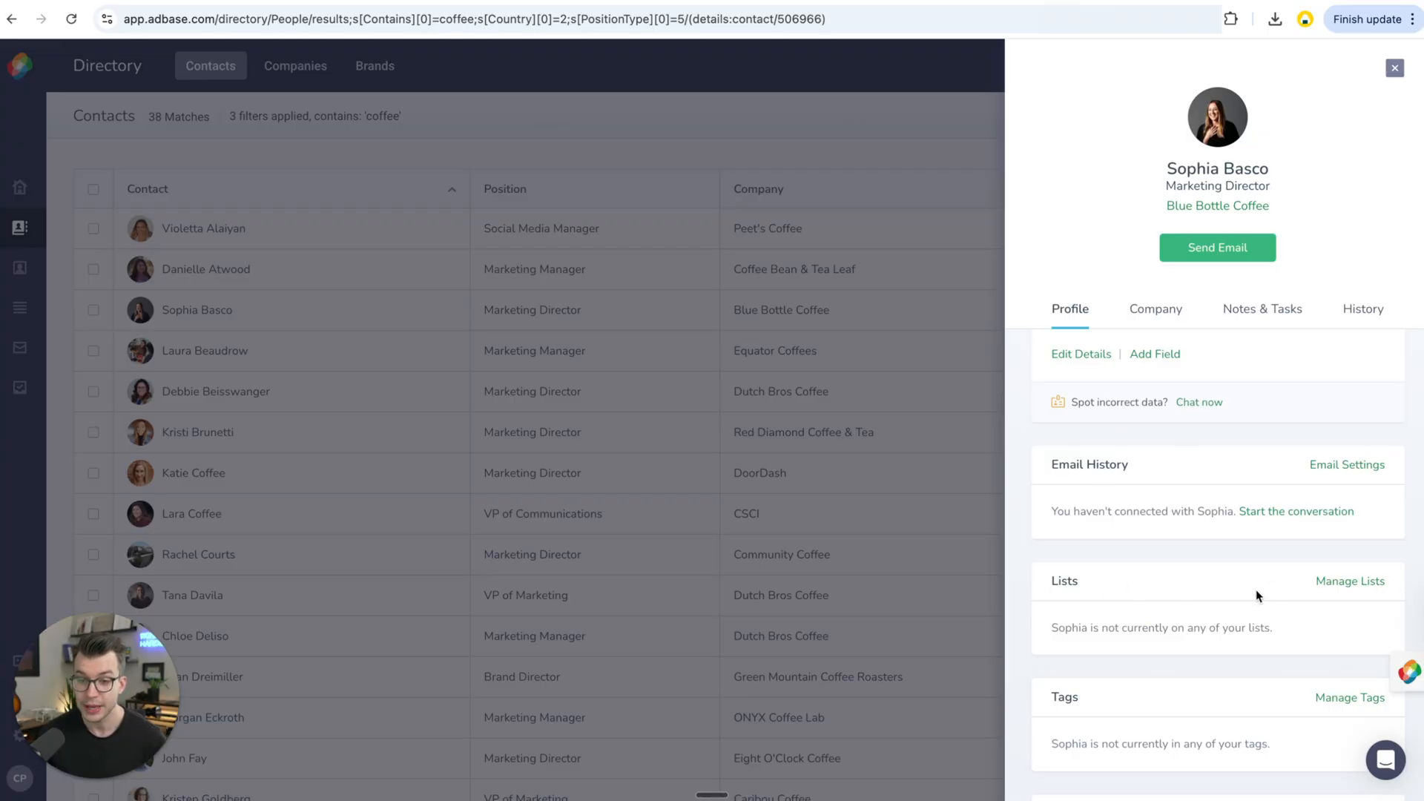
pyautogui.moveTo(1155, 559)
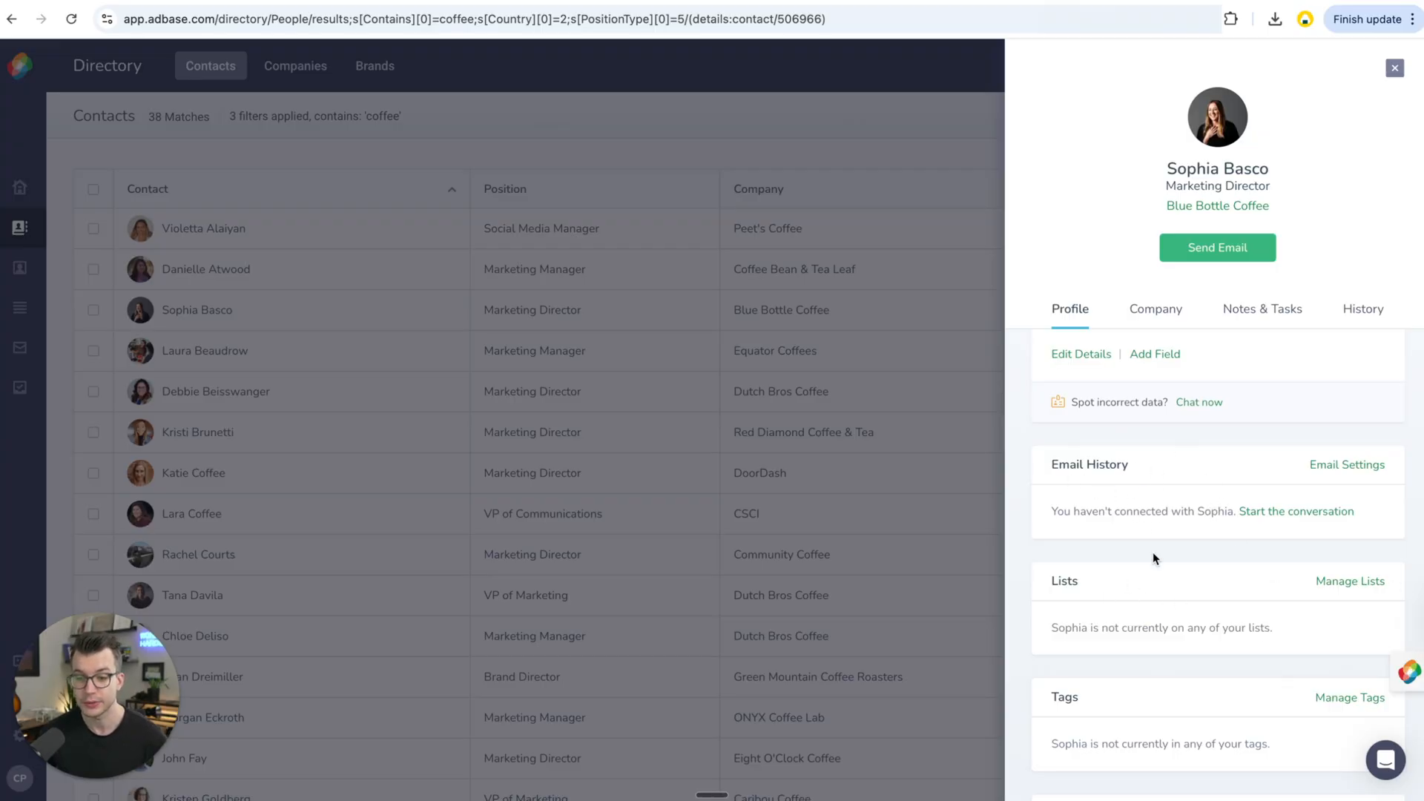
pyautogui.scroll(-3)
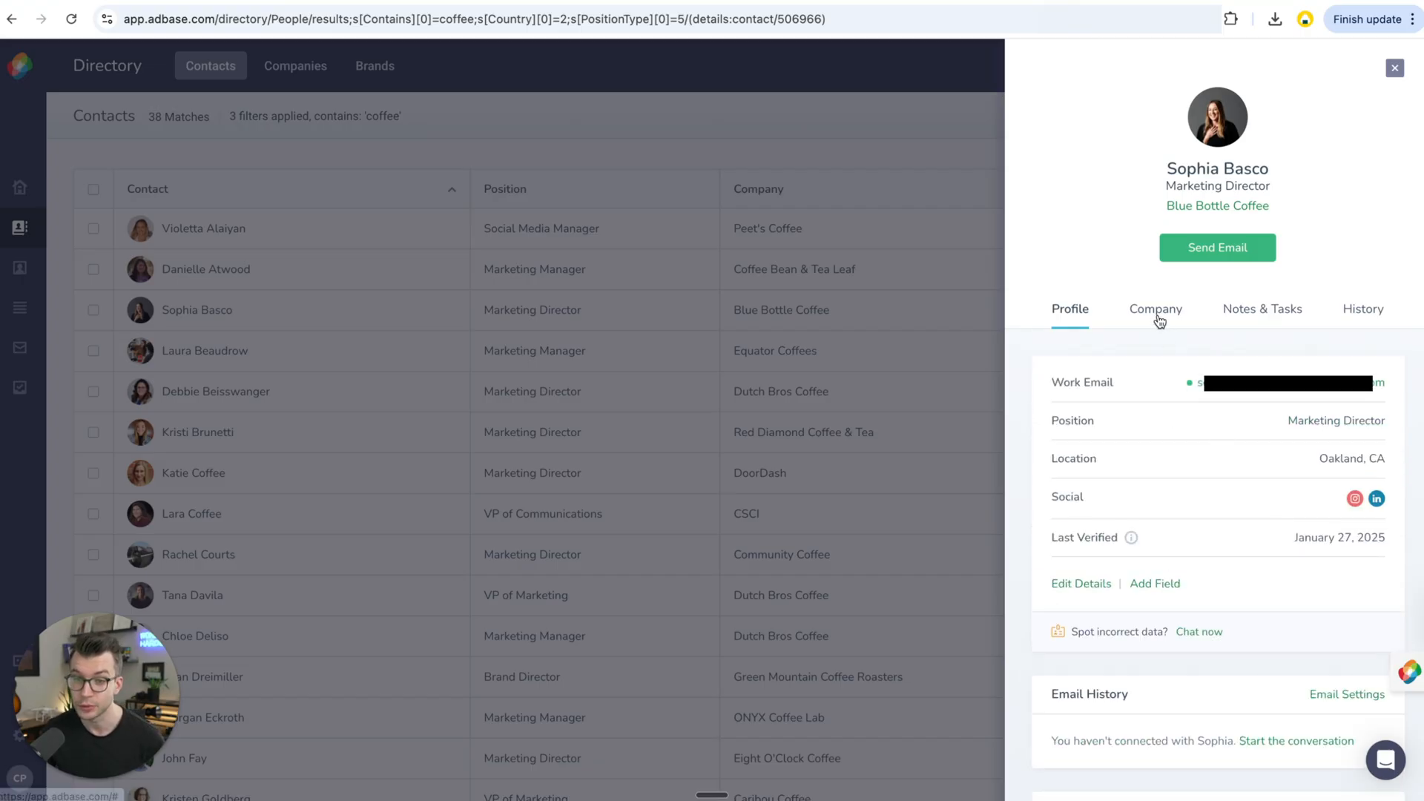
# Review the contact's Company, Notes & Tasks and History details, then close her profile panel
pyautogui.click(1155, 309)
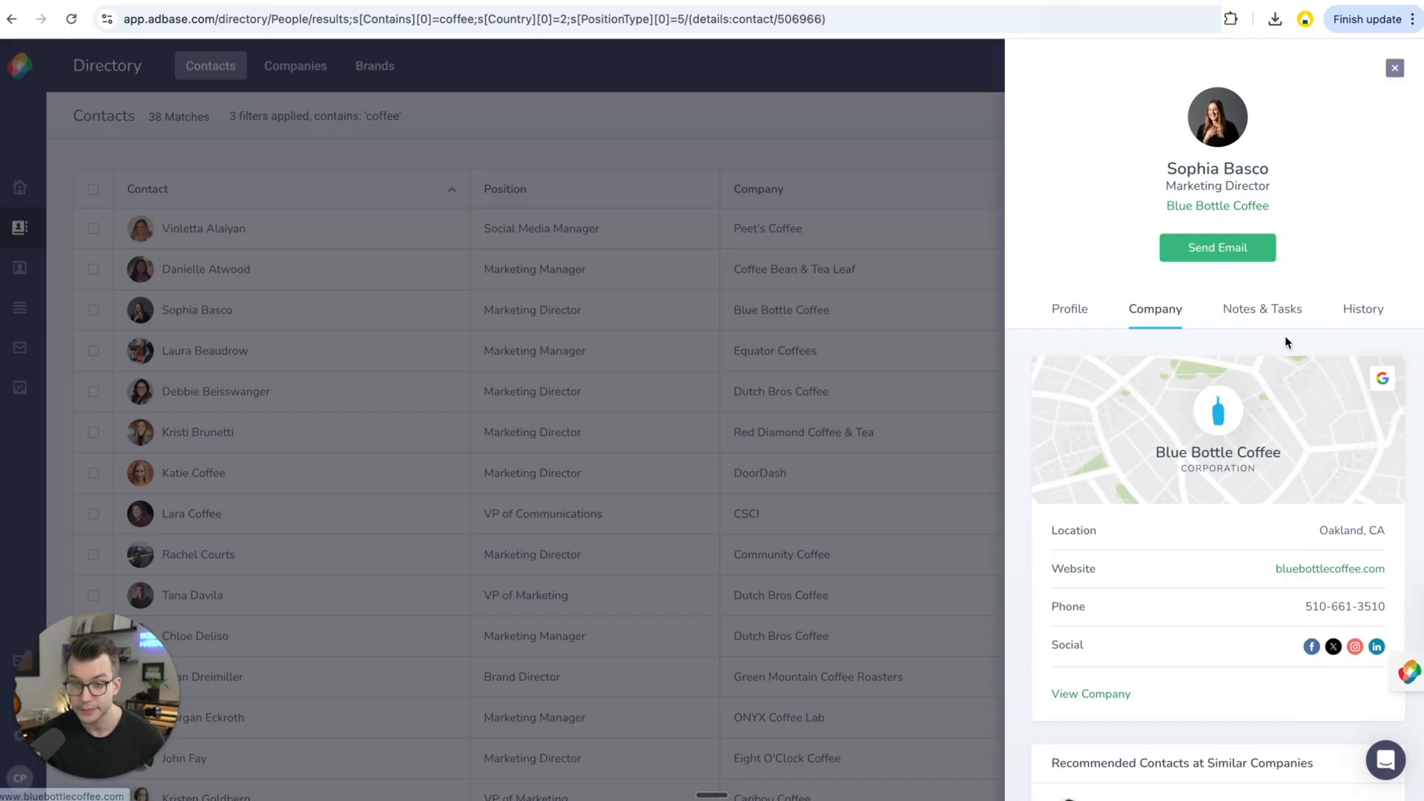
pyautogui.click(1261, 308)
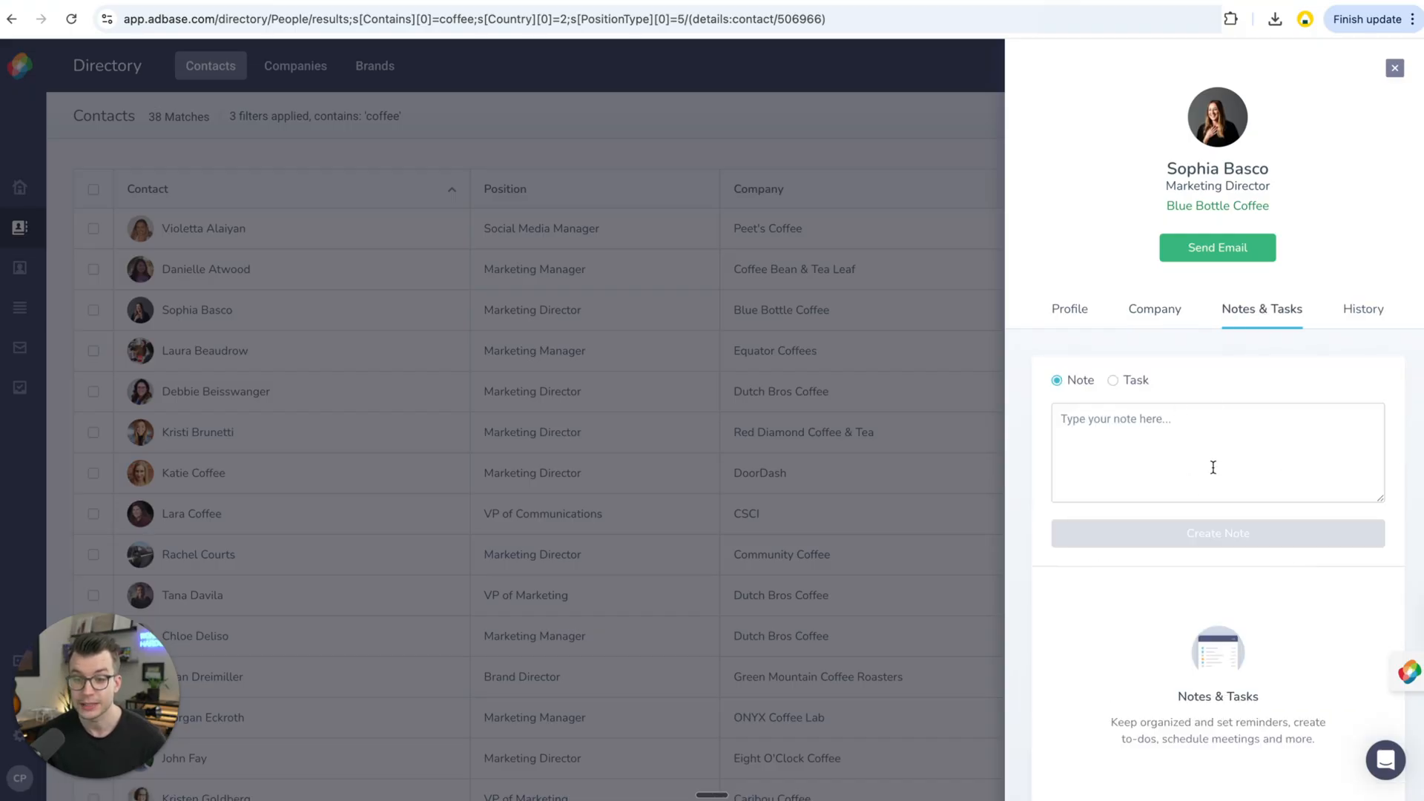
pyautogui.moveTo(1221, 407)
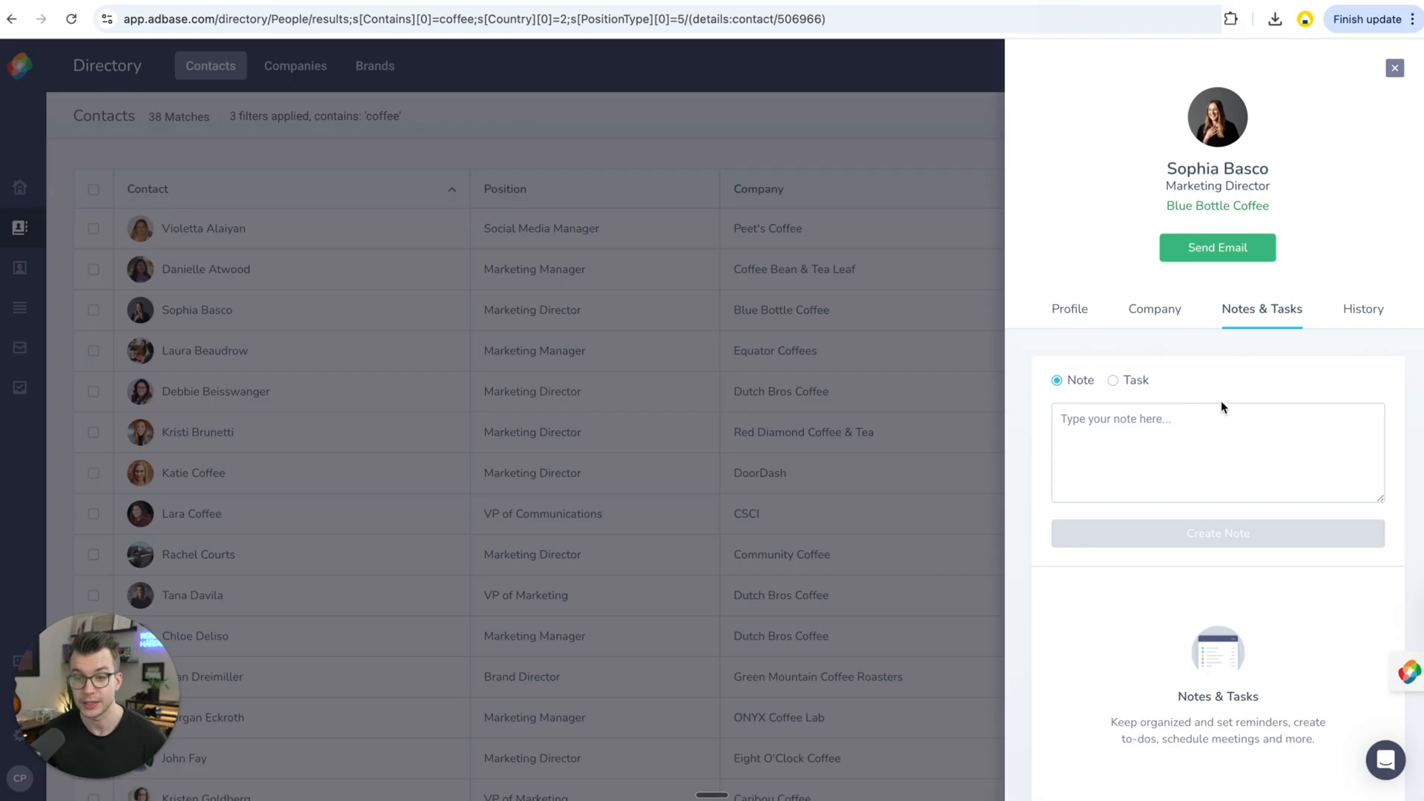
pyautogui.click(1362, 308)
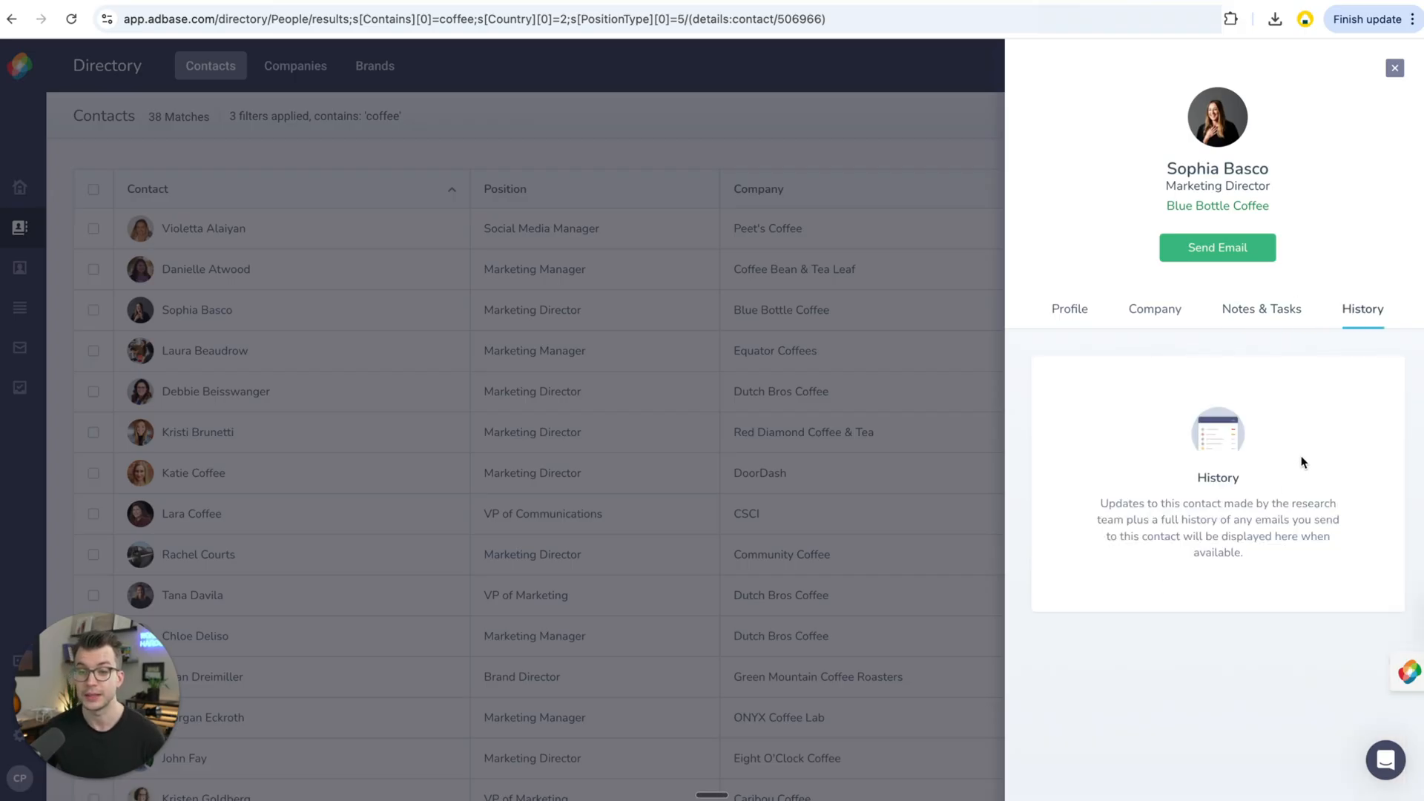
pyautogui.moveTo(1305, 414)
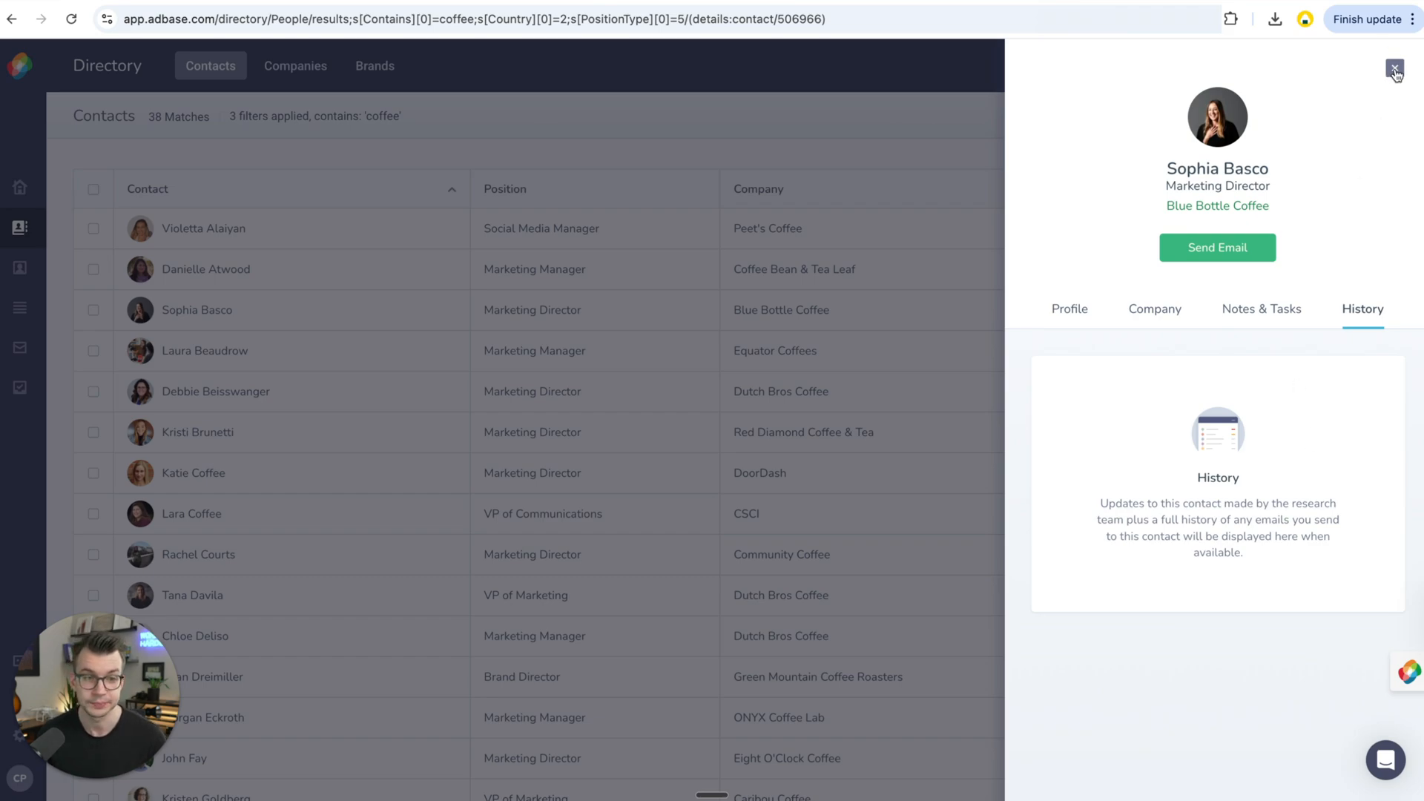
pyautogui.click(1393, 71)
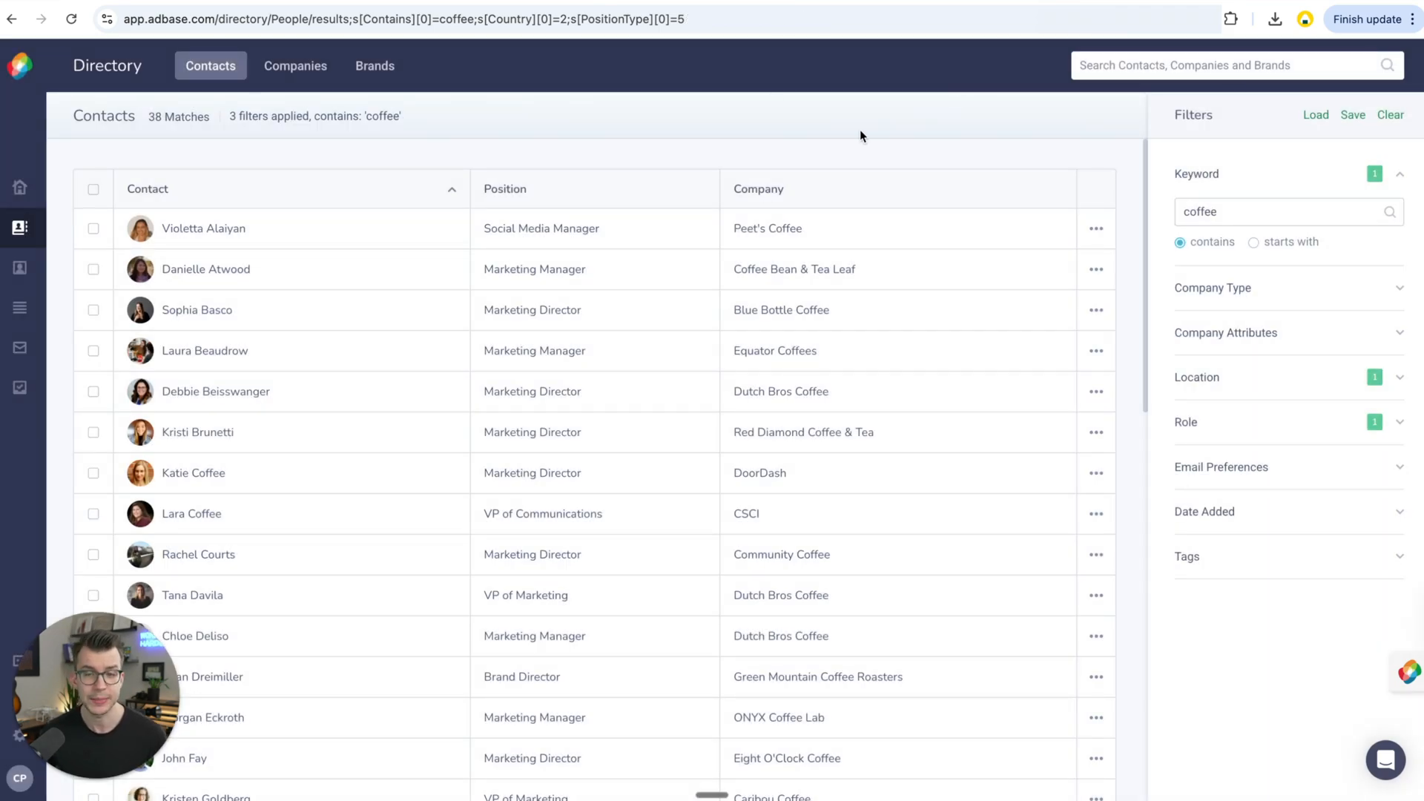
pyautogui.moveTo(1000, 142)
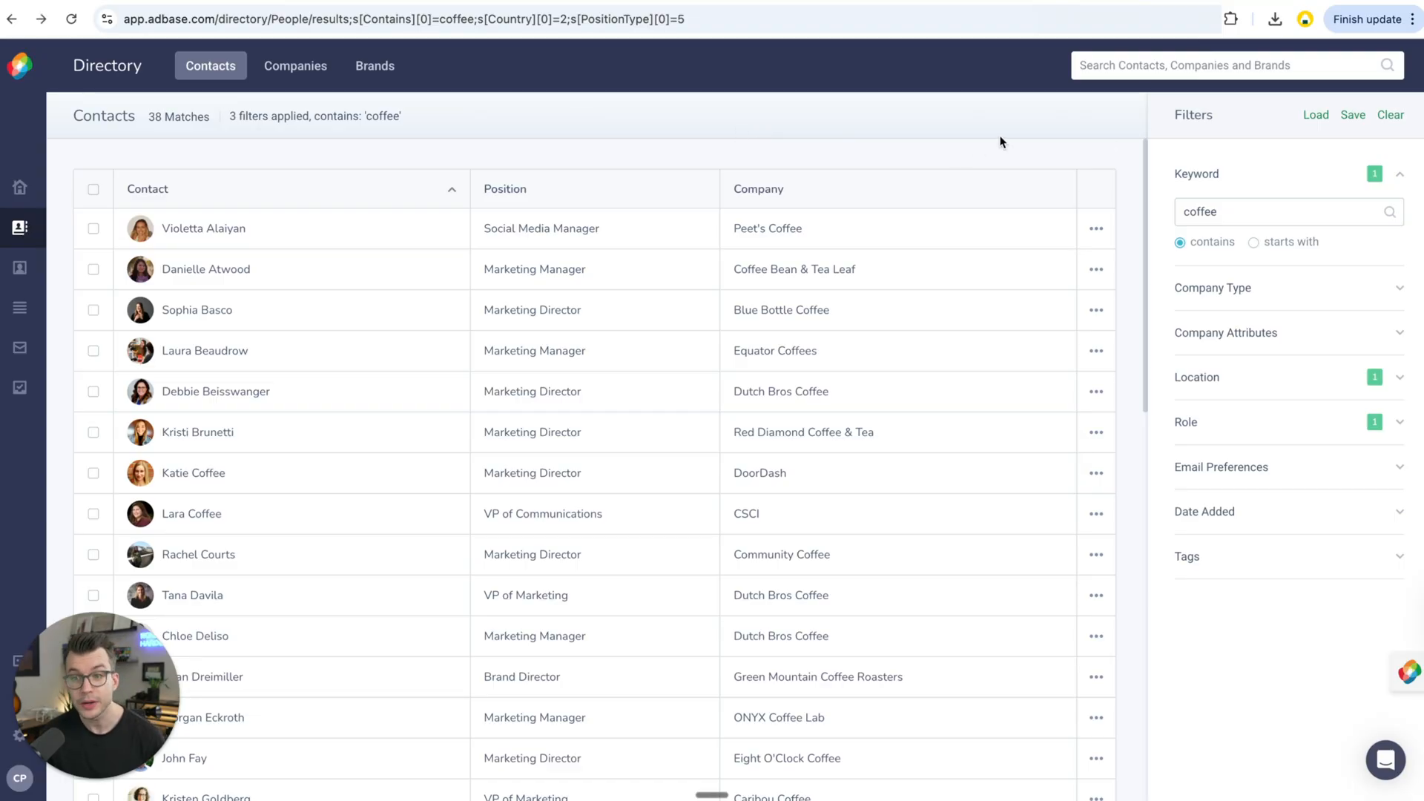
pyautogui.moveTo(939, 146)
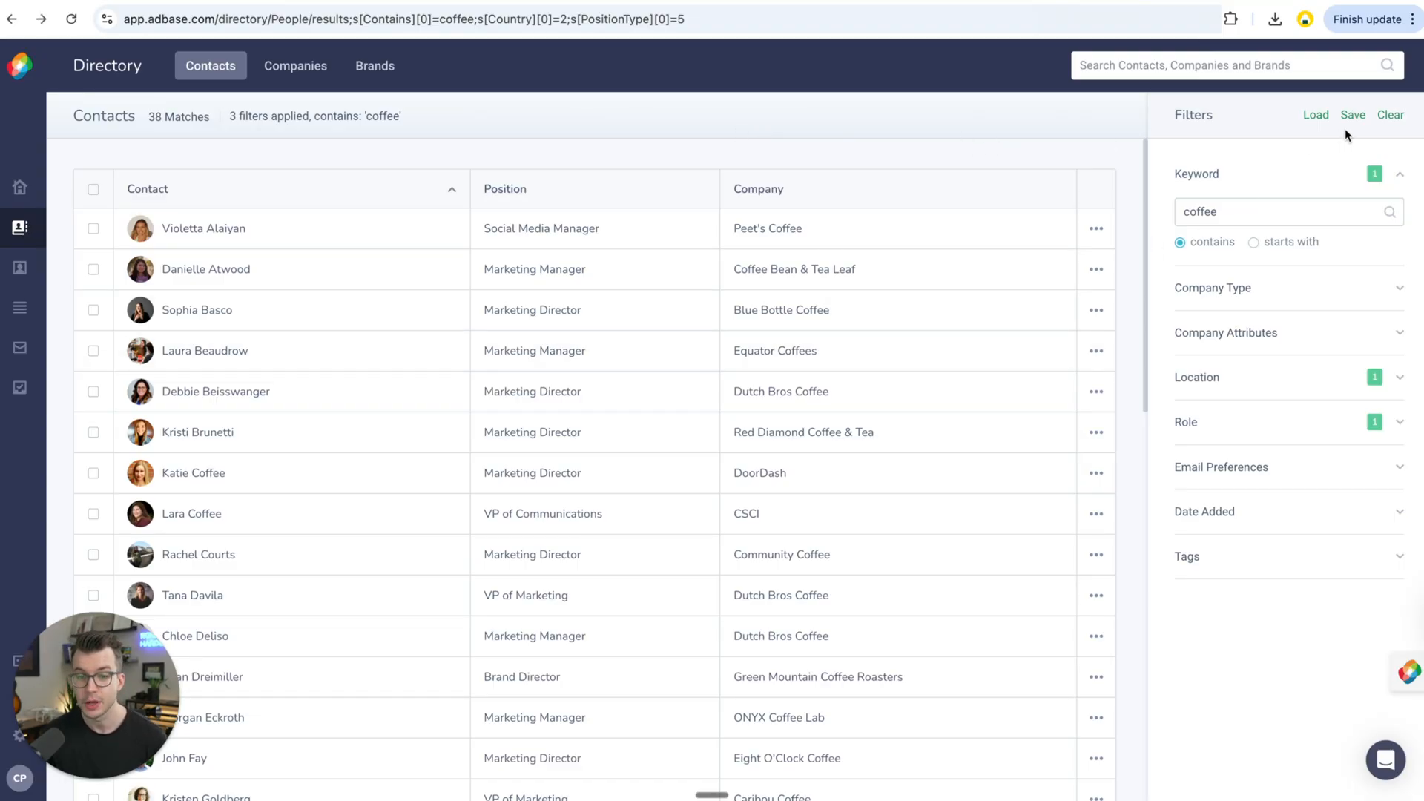
# Save the filtered coffee contacts search under the name 'Coffee US Marketing'
pyautogui.click(1352, 114)
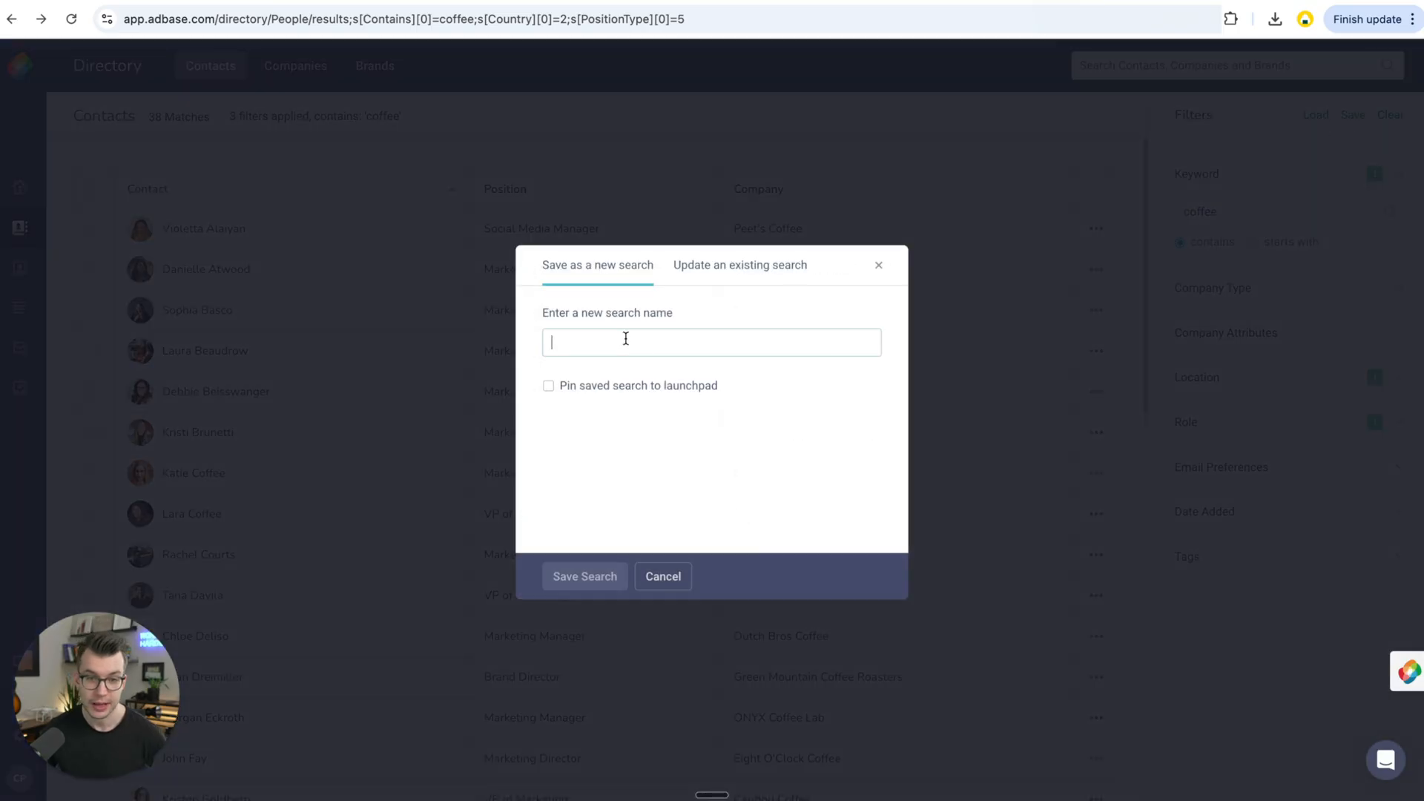
pyautogui.write('Coffee US Marketing')
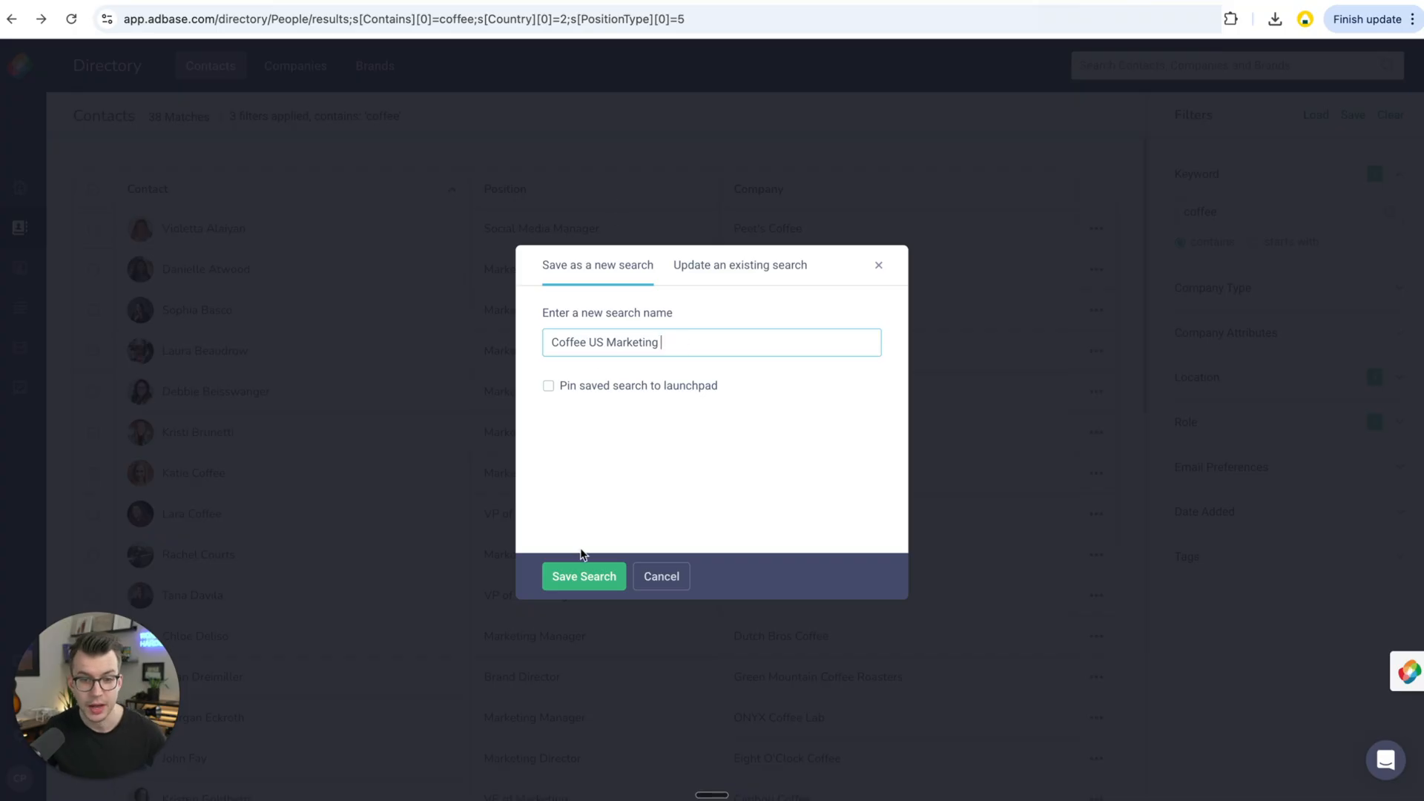
pyautogui.click(583, 575)
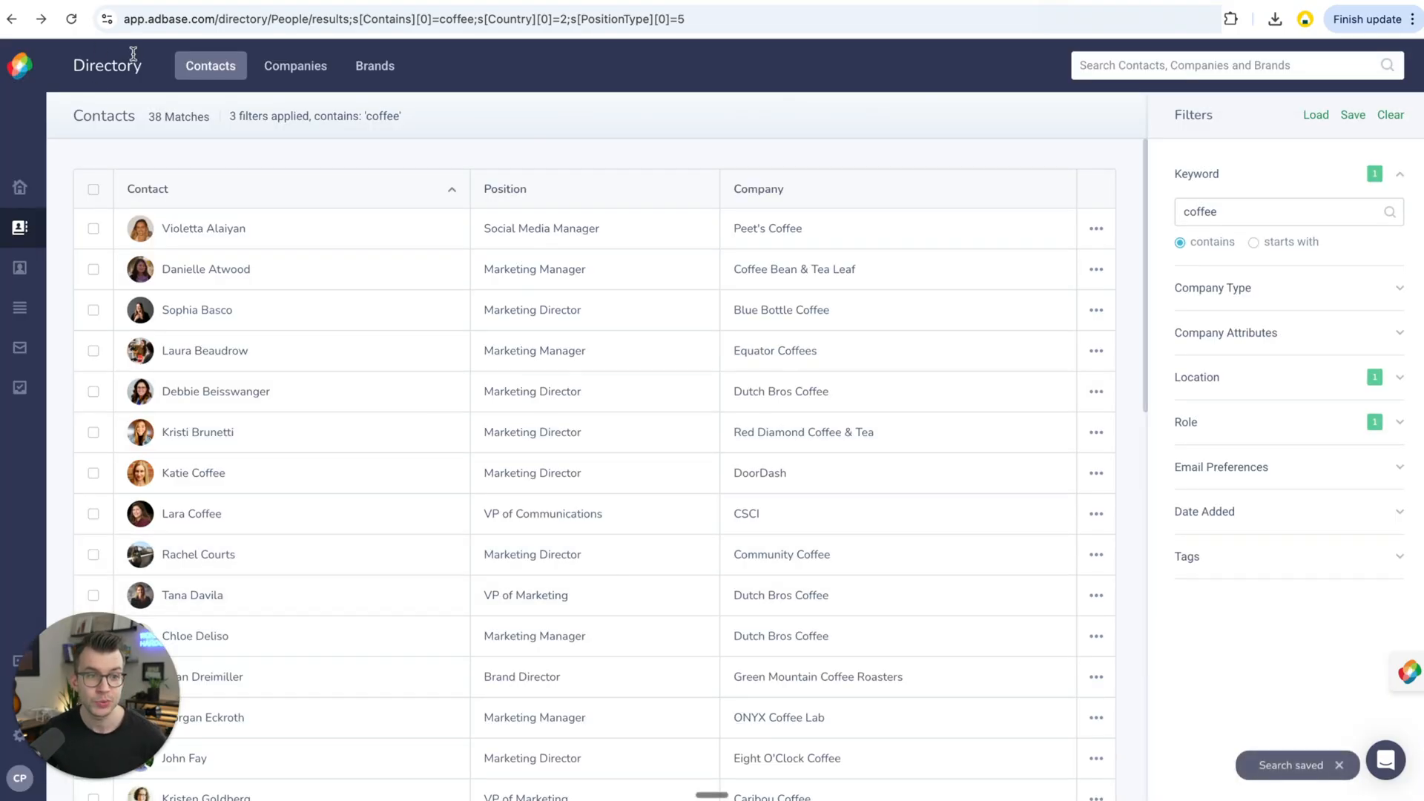
pyautogui.click(1391, 115)
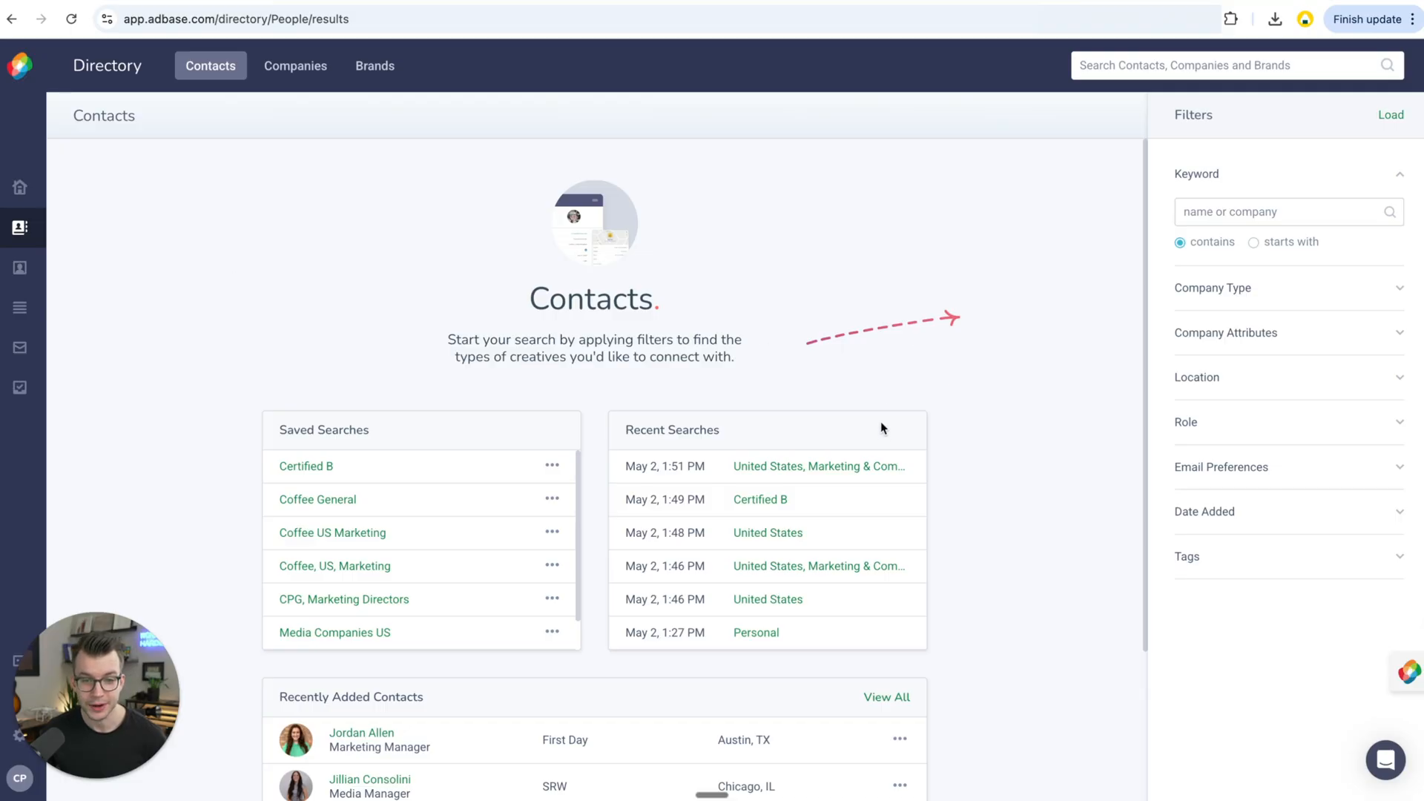
pyautogui.moveTo(365, 507)
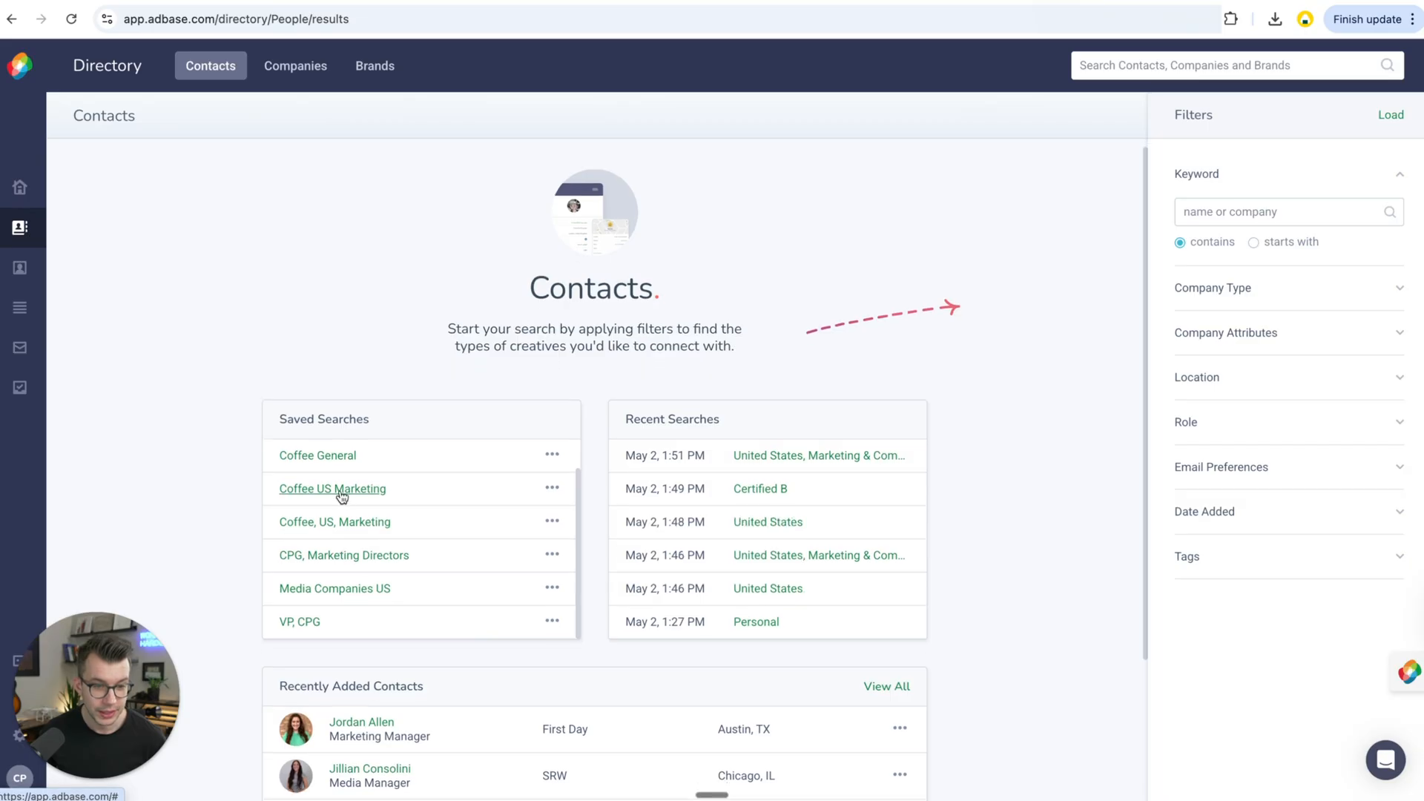
pyautogui.click(332, 488)
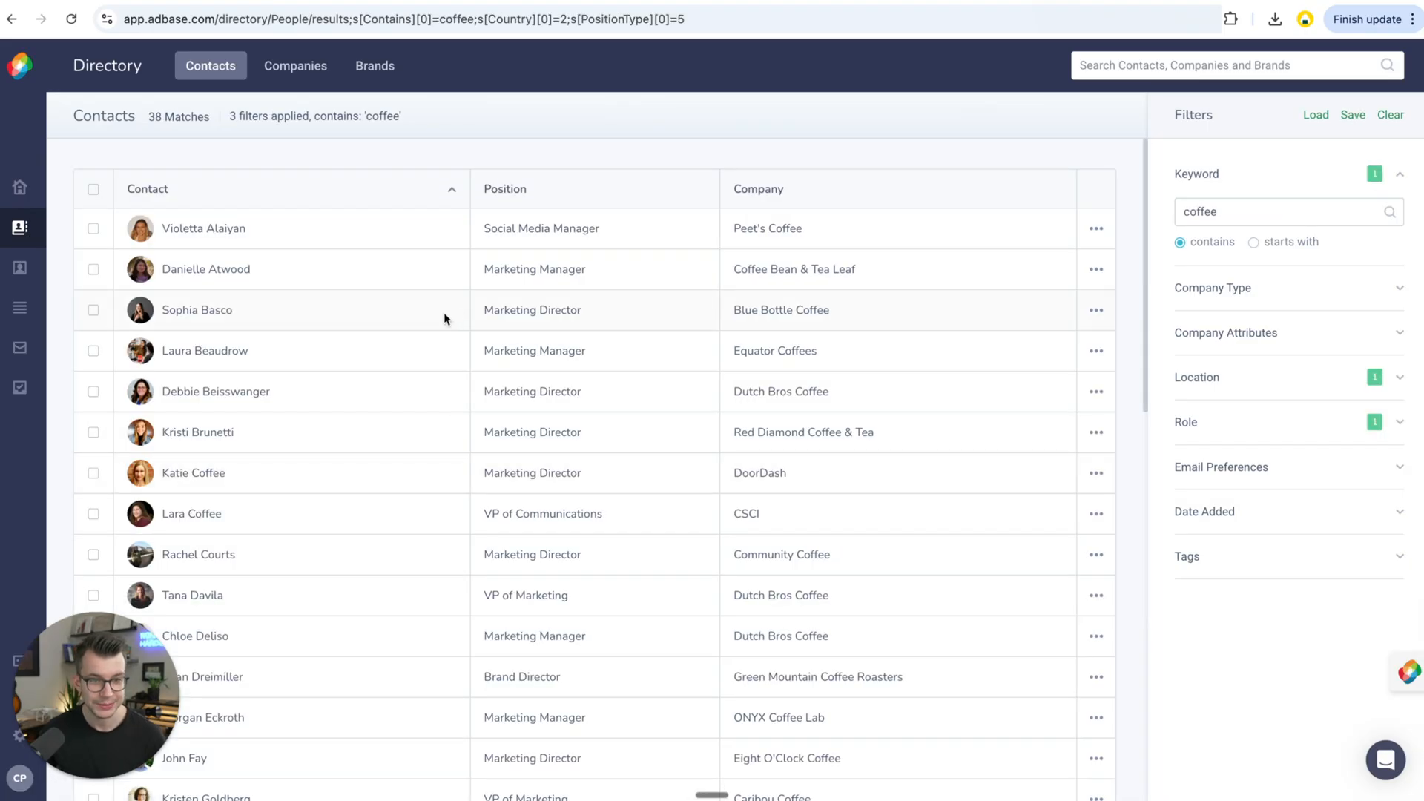
pyautogui.moveTo(277, 593)
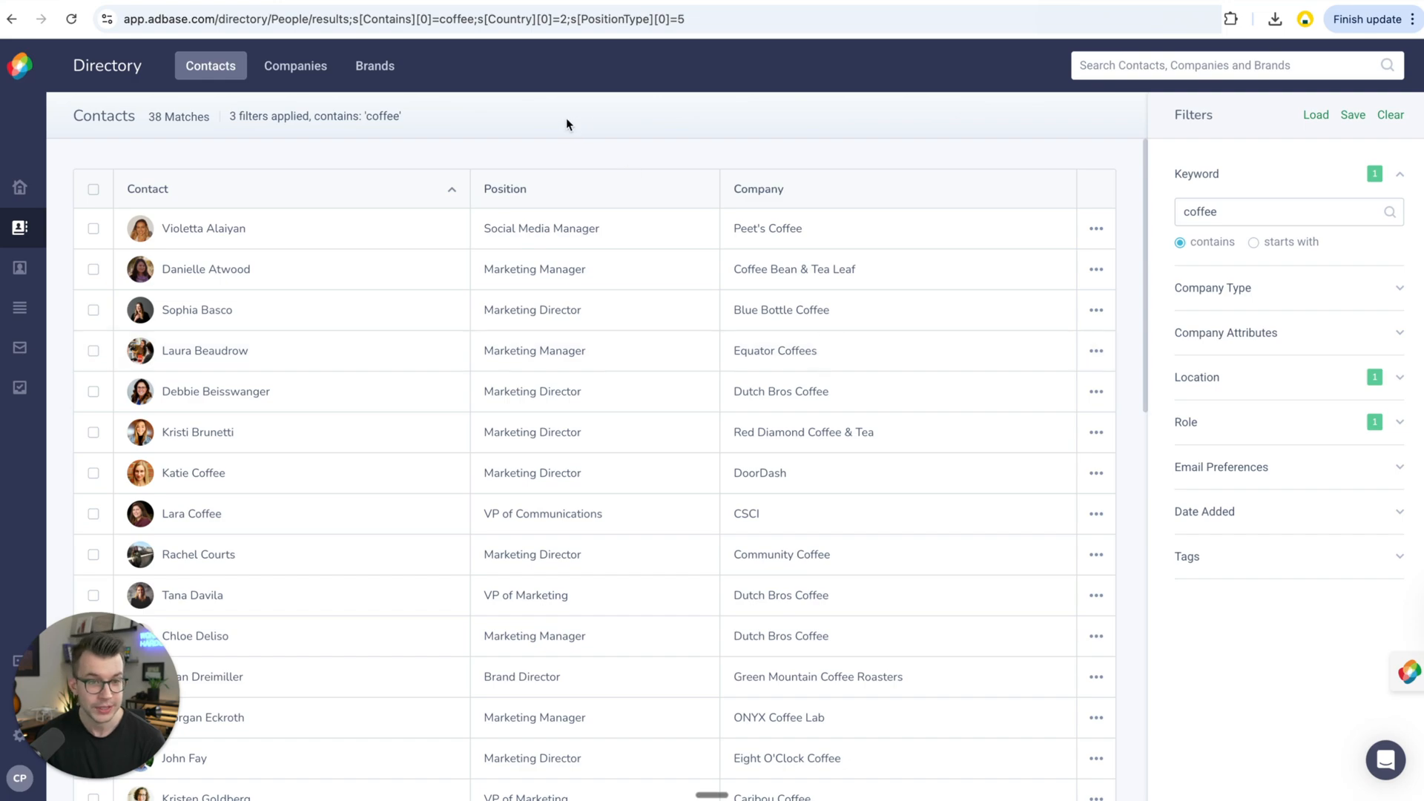
pyautogui.moveTo(209, 92)
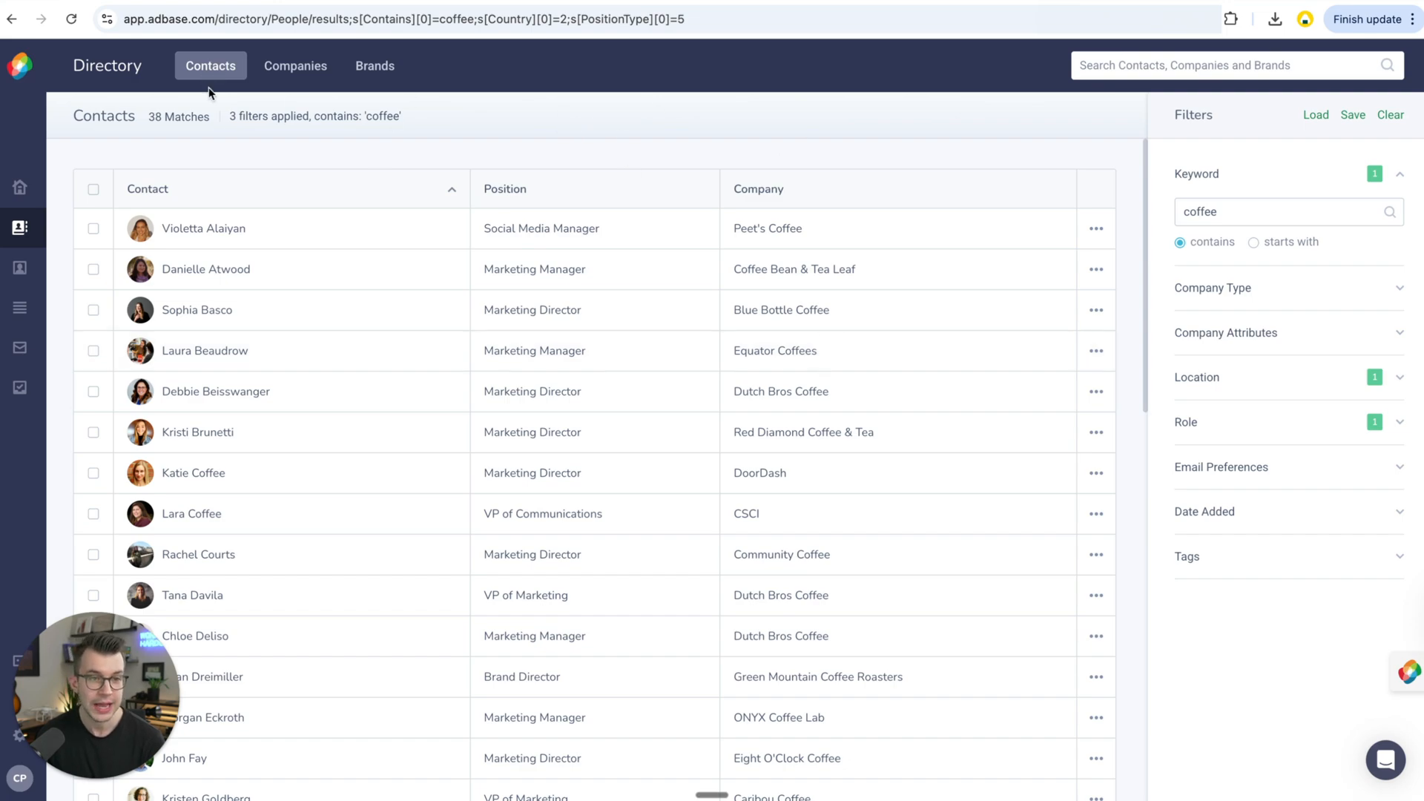
# Switch to the Brands directory and browse the full list of Specialty filter options
pyautogui.click(295, 65)
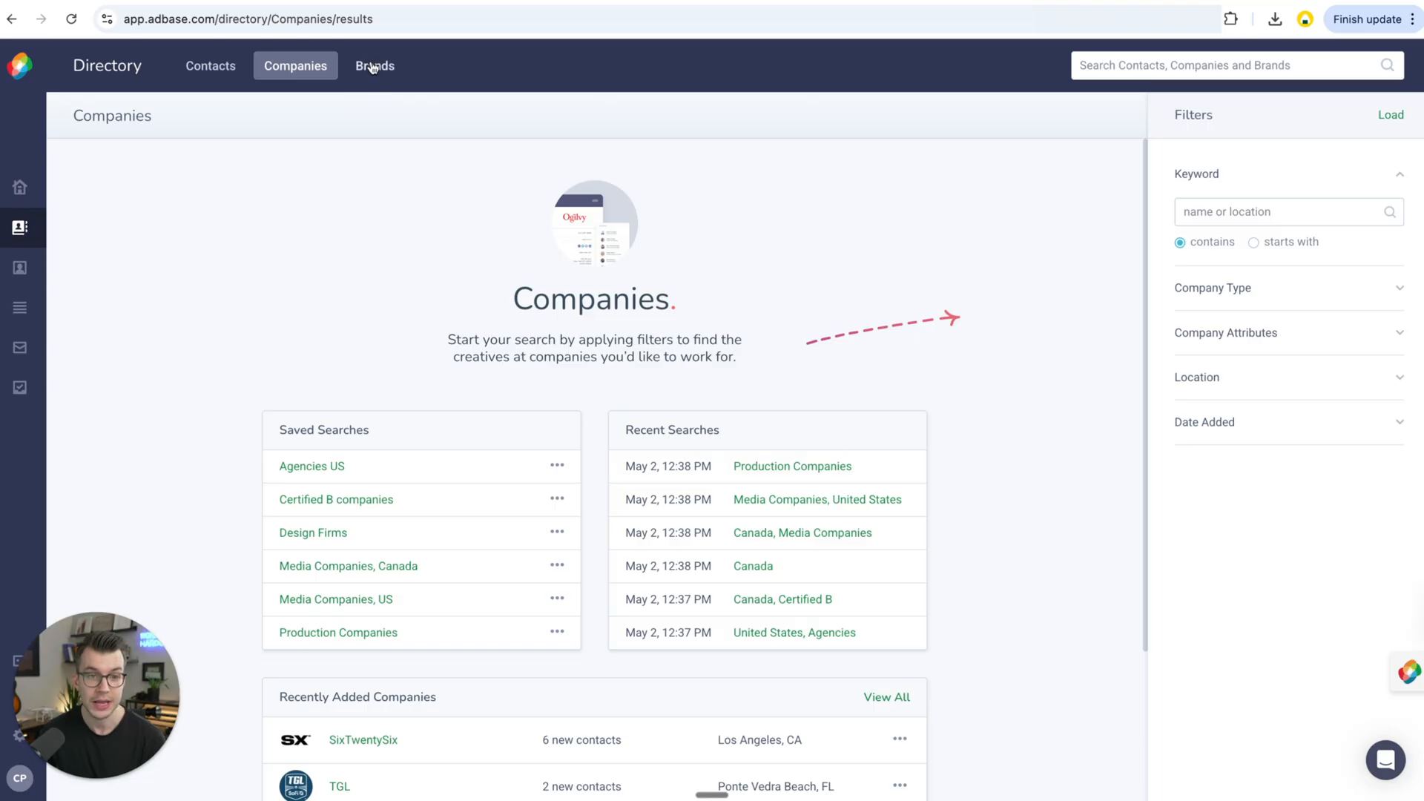
pyautogui.click(374, 66)
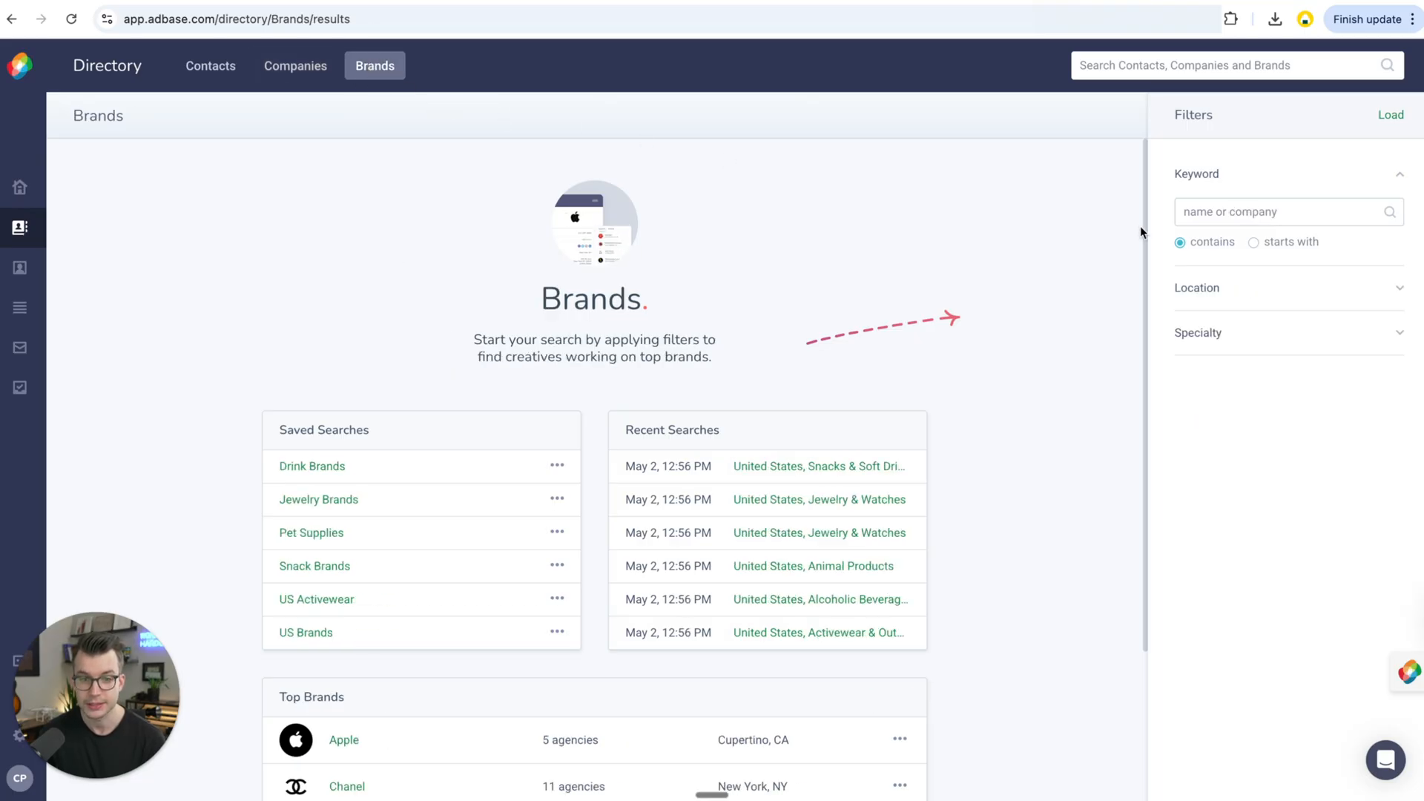
pyautogui.moveTo(1264, 353)
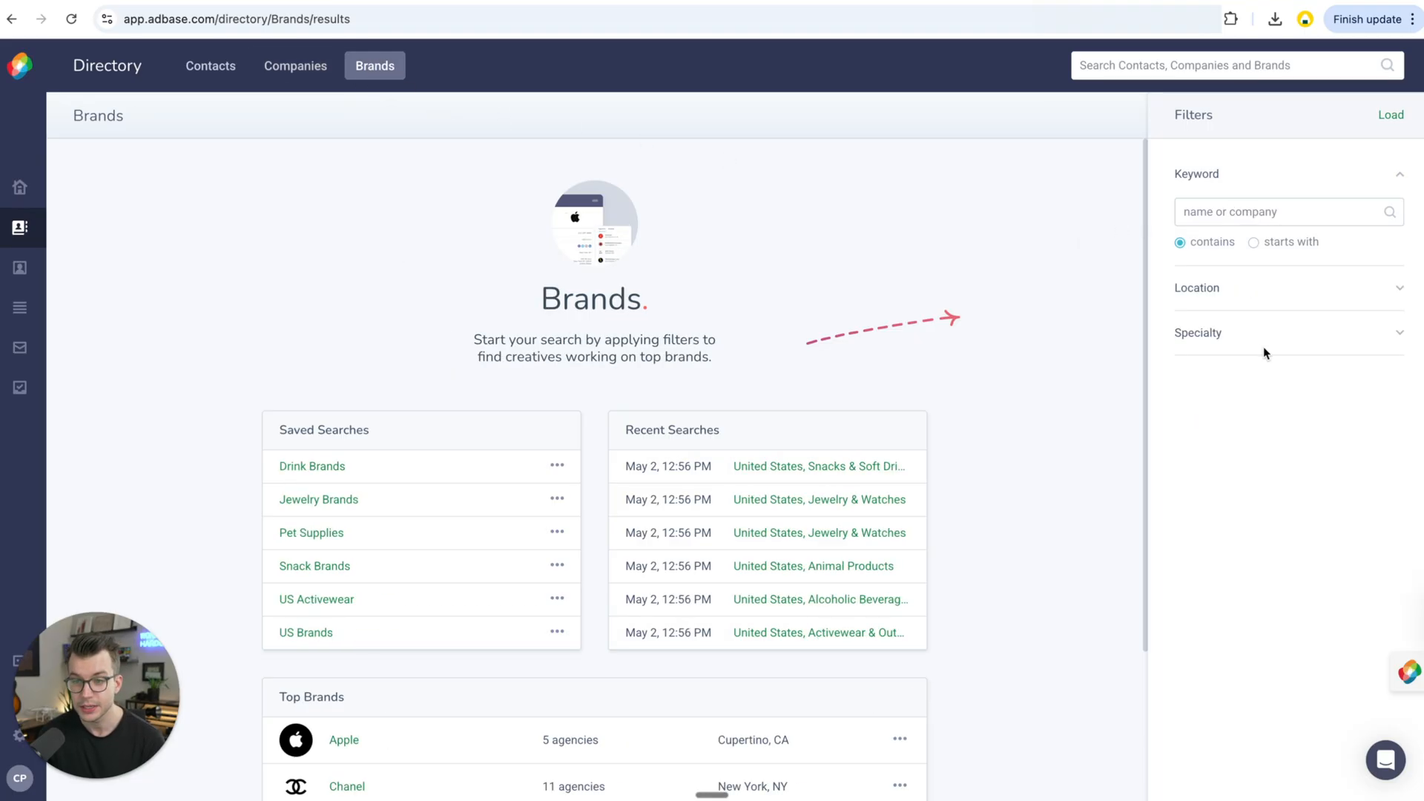
pyautogui.click(1199, 333)
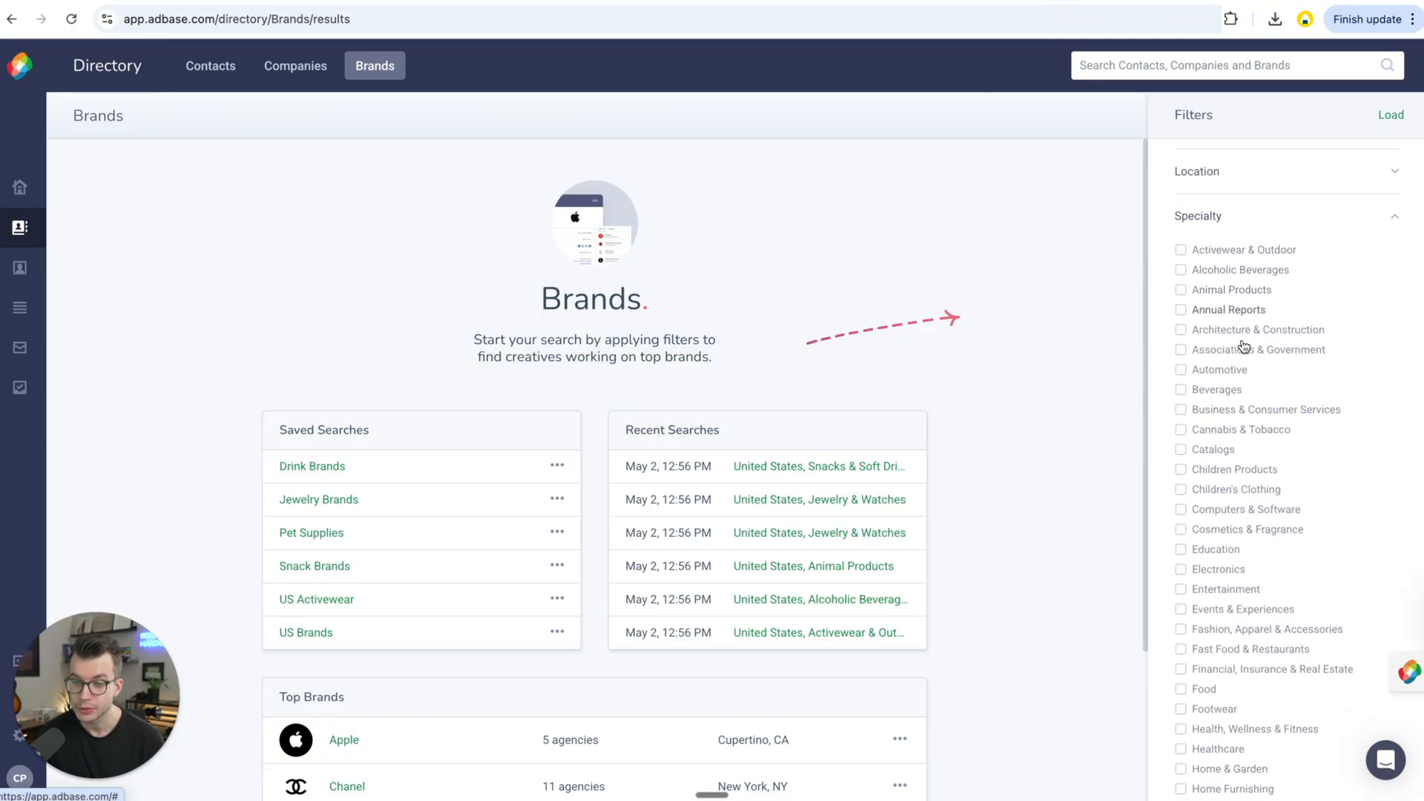
pyautogui.scroll(-3)
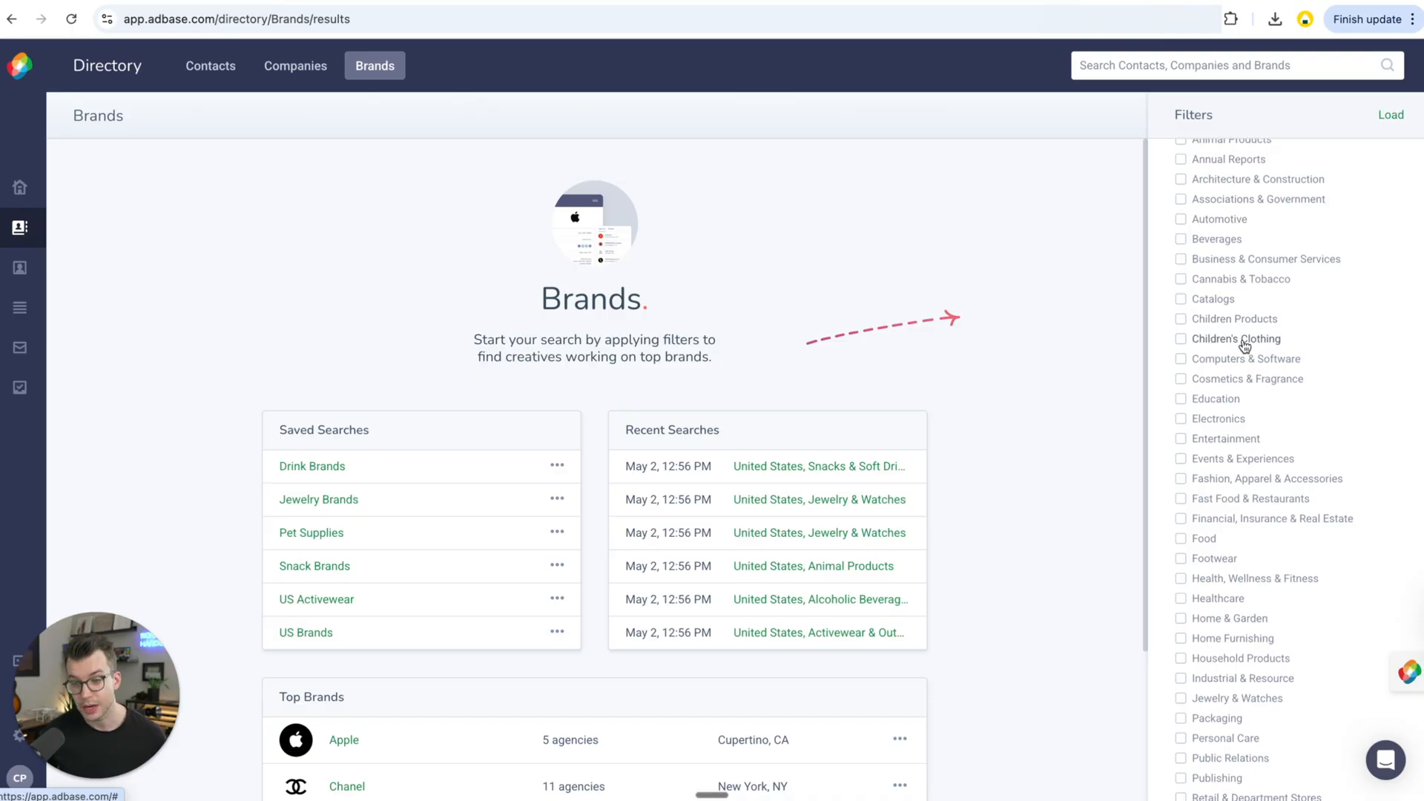
pyautogui.scroll(-3)
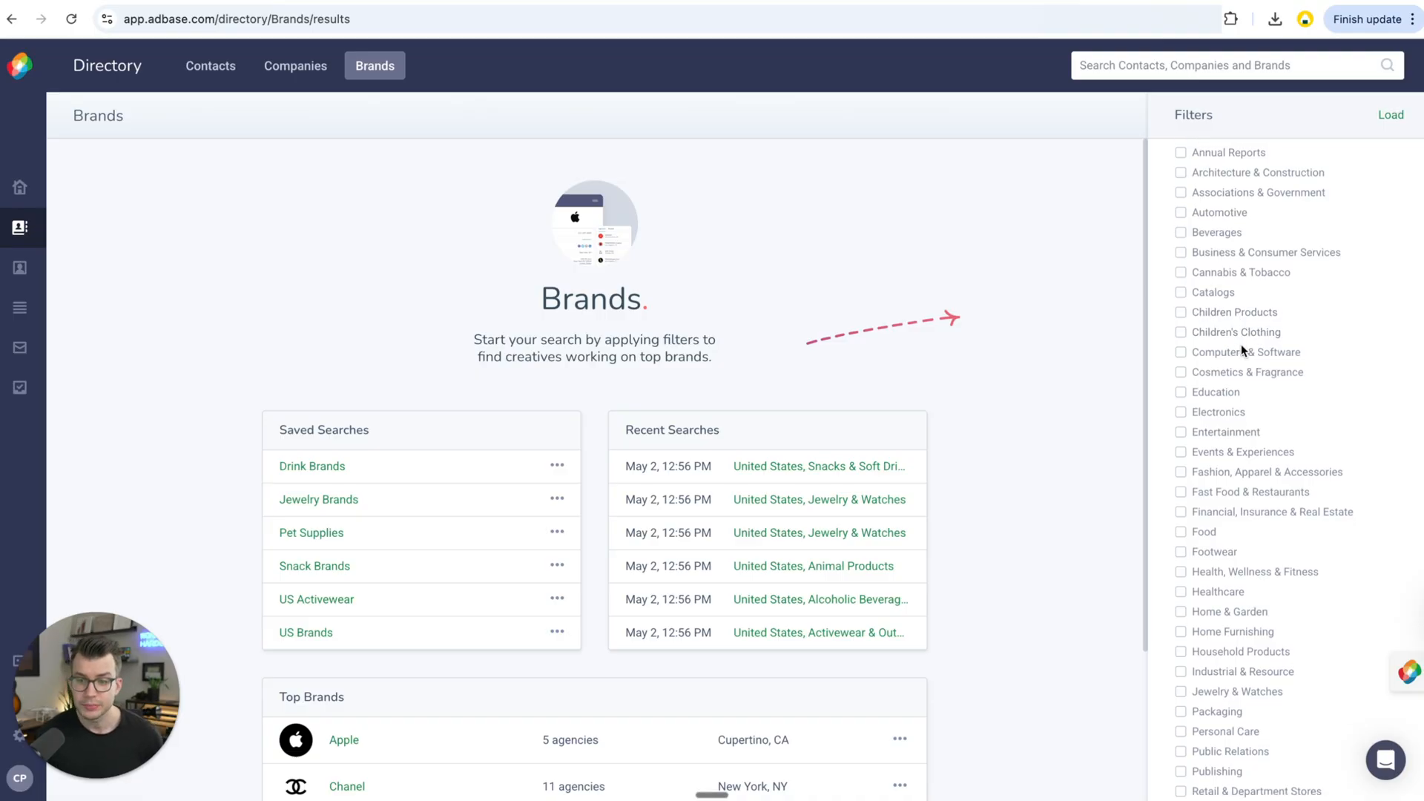
pyautogui.scroll(-3)
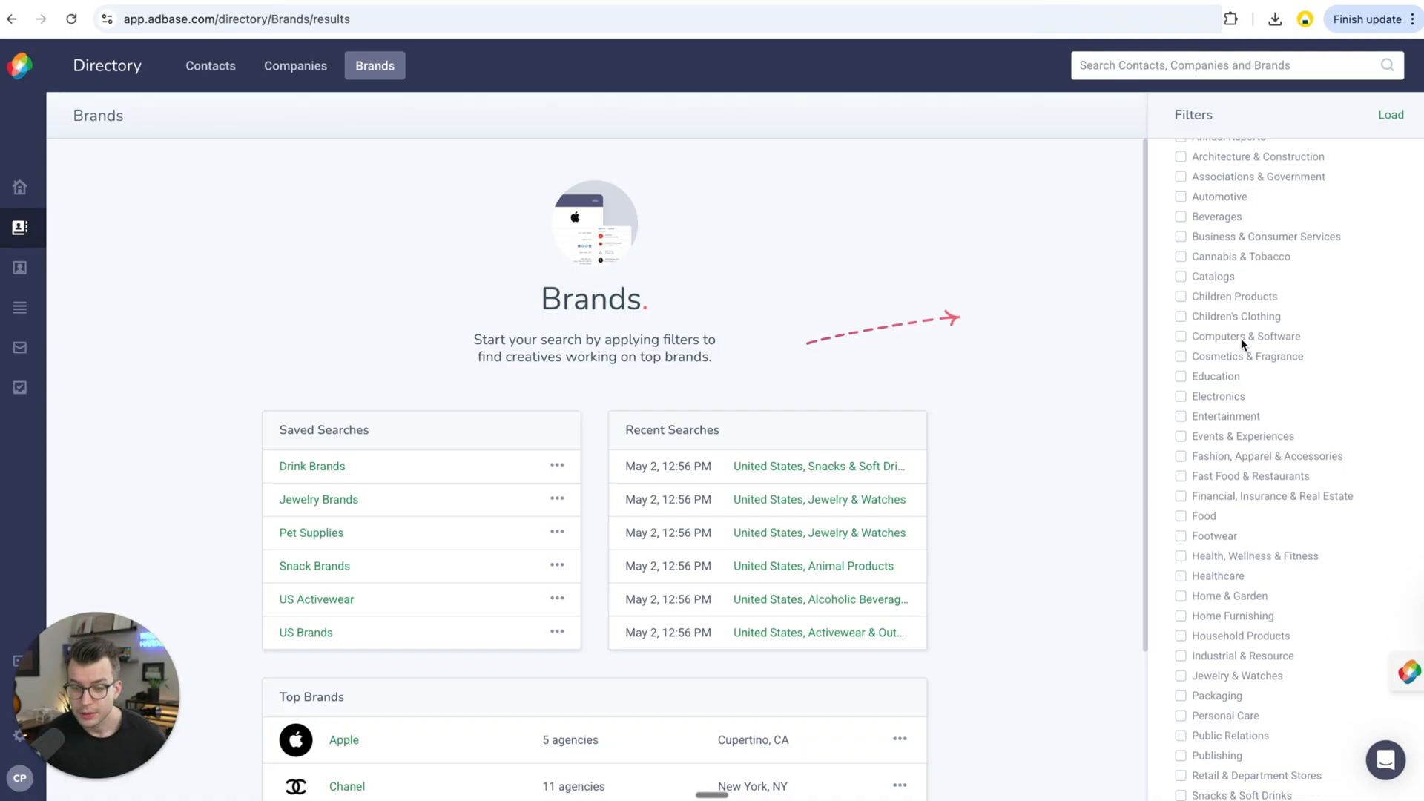
pyautogui.scroll(-3)
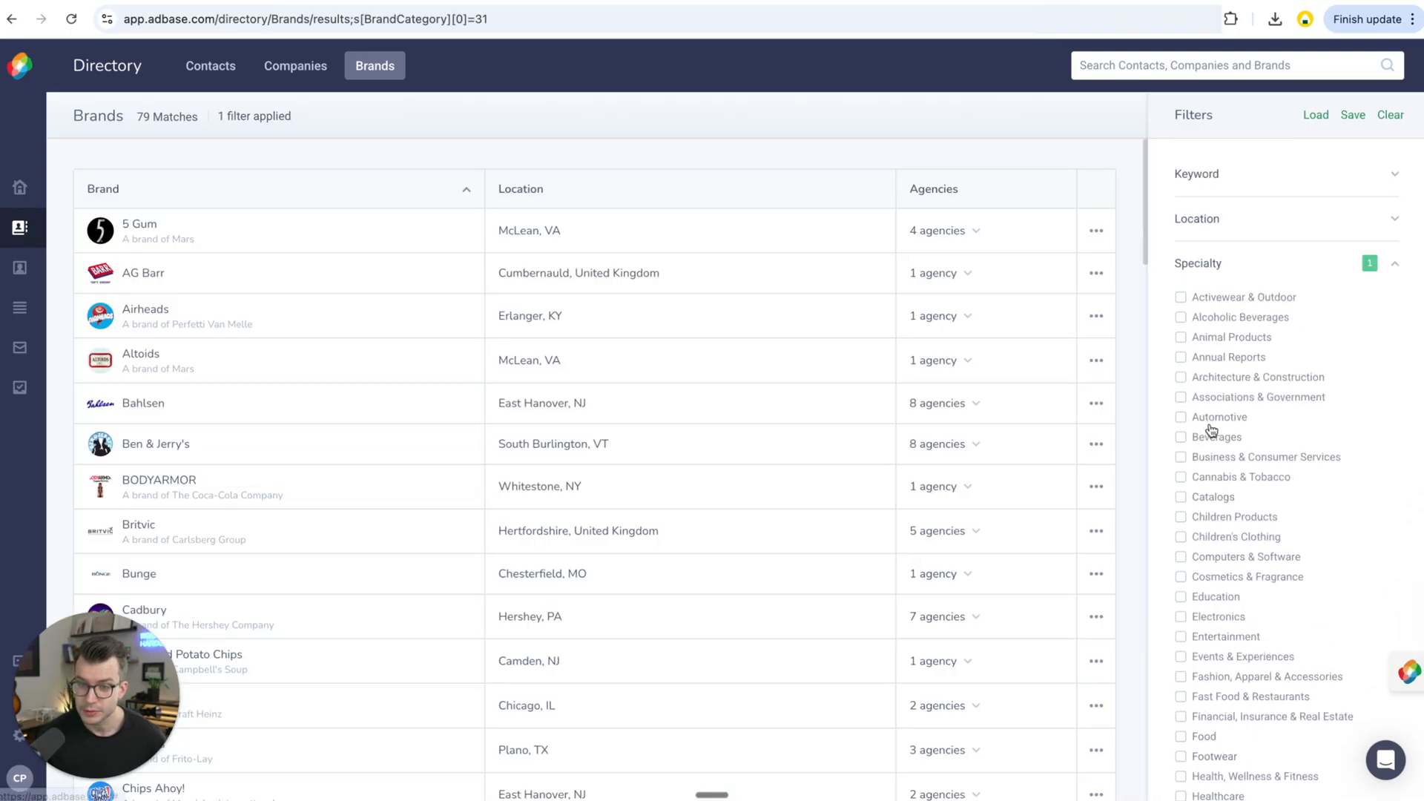
pyautogui.moveTo(410, 343)
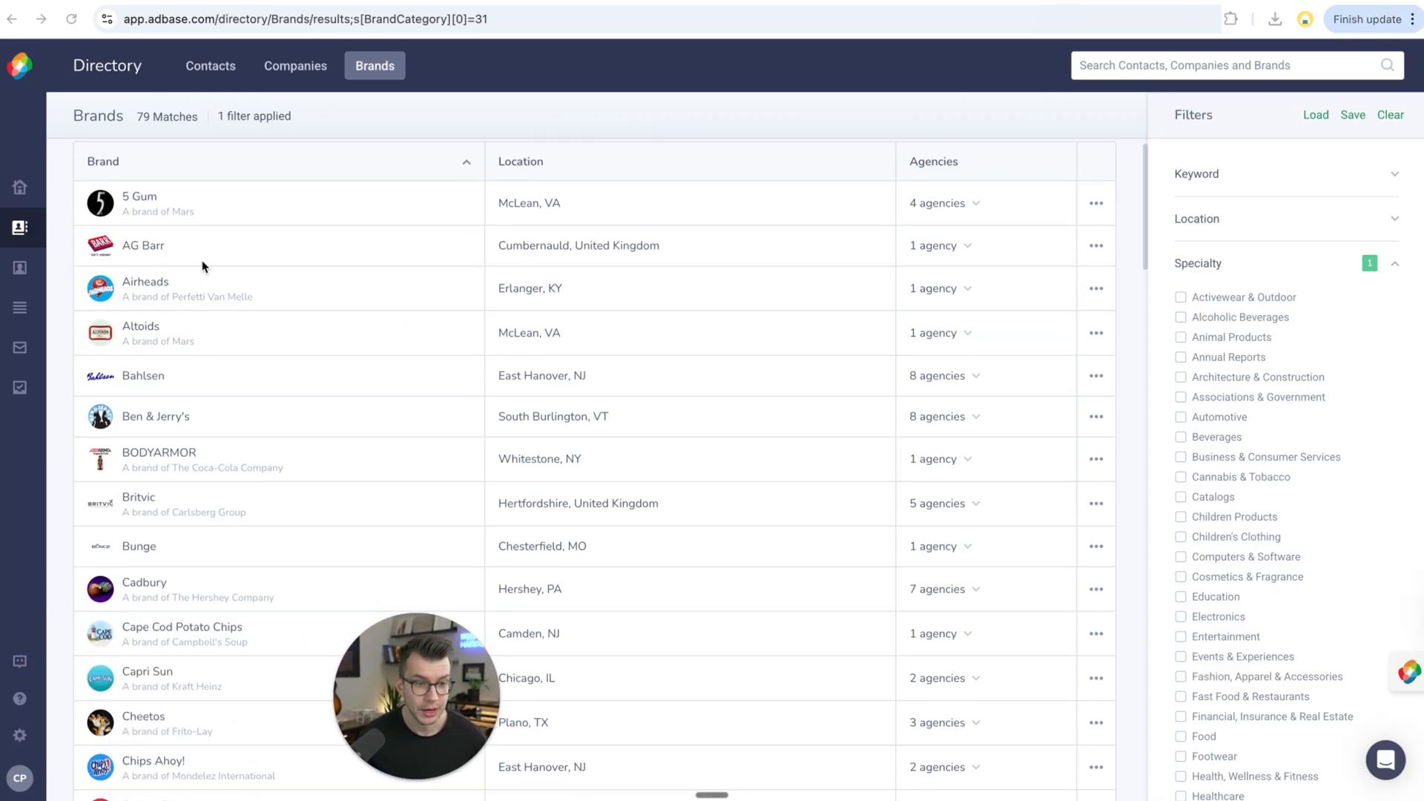
# Browse the 79 filtered brands, surfacing entries such as Chupa Chups and CLIF Bar
pyautogui.scroll(-3)
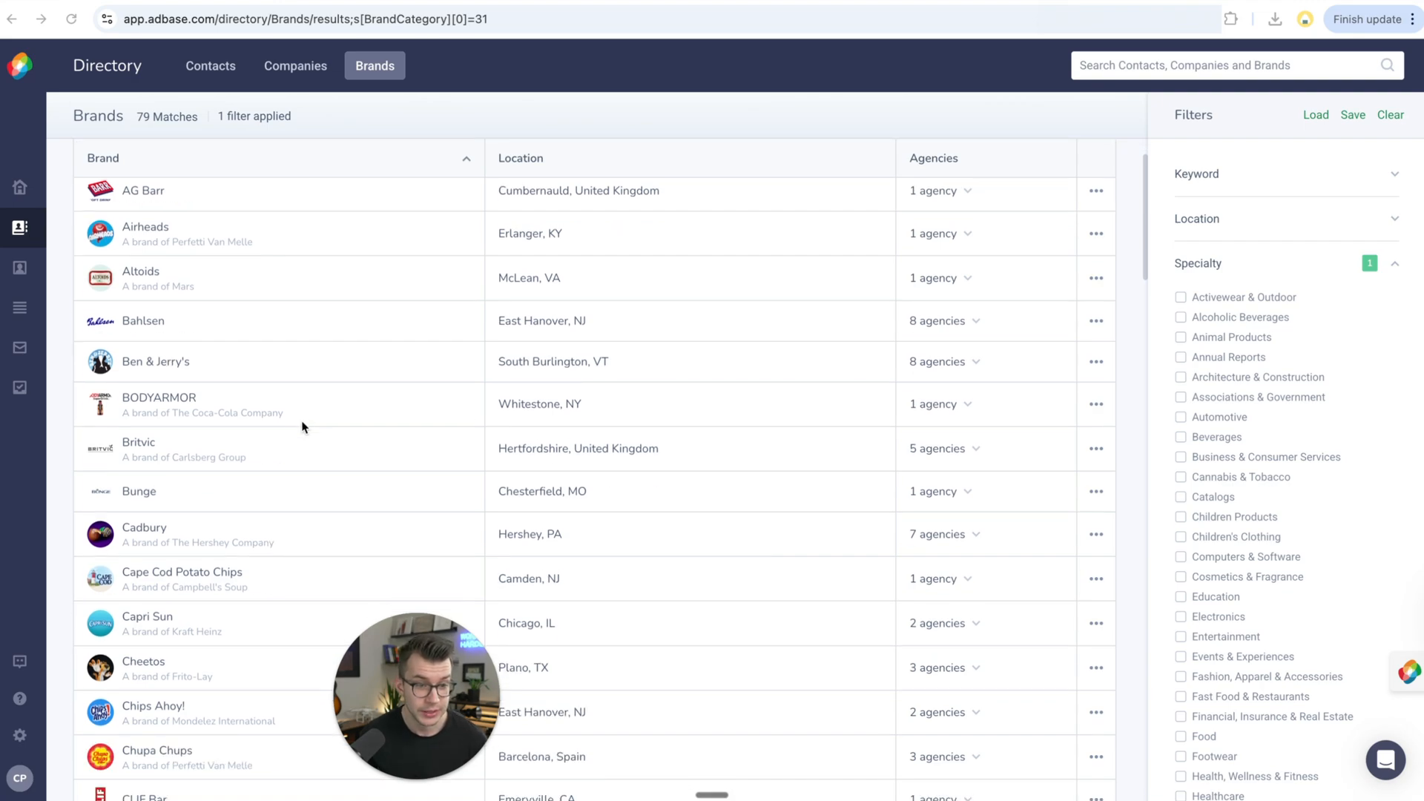
pyautogui.scroll(-3)
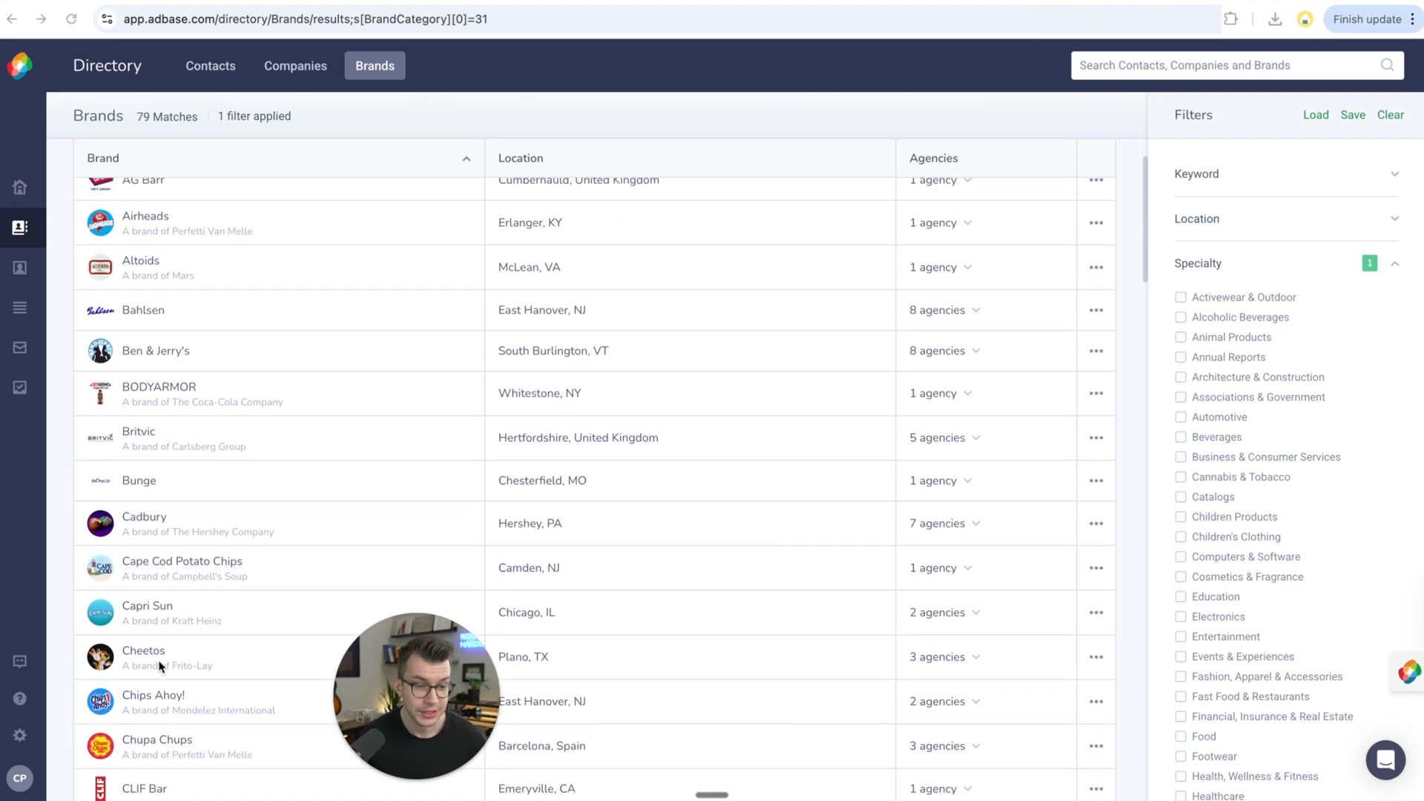
pyautogui.scroll(-3)
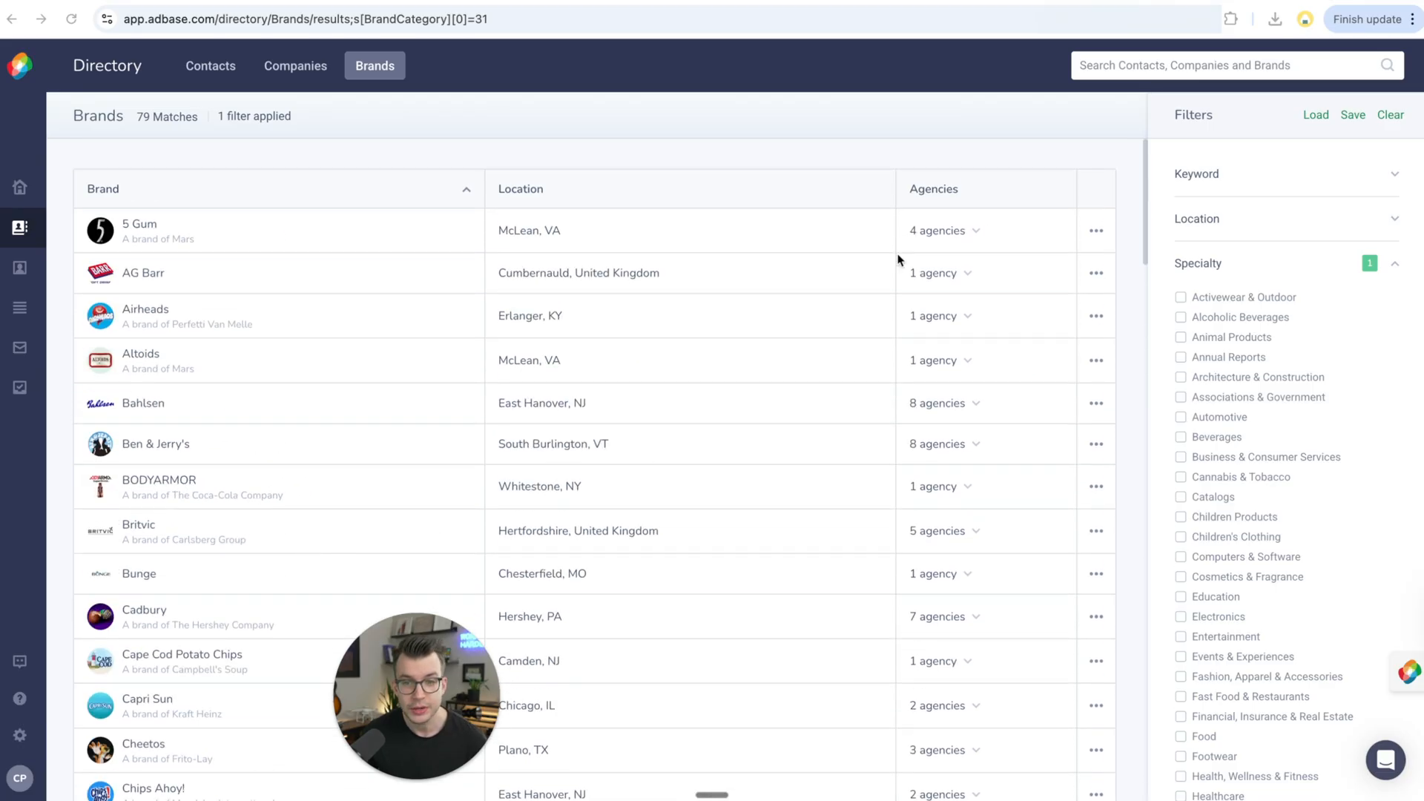
pyautogui.moveTo(913, 203)
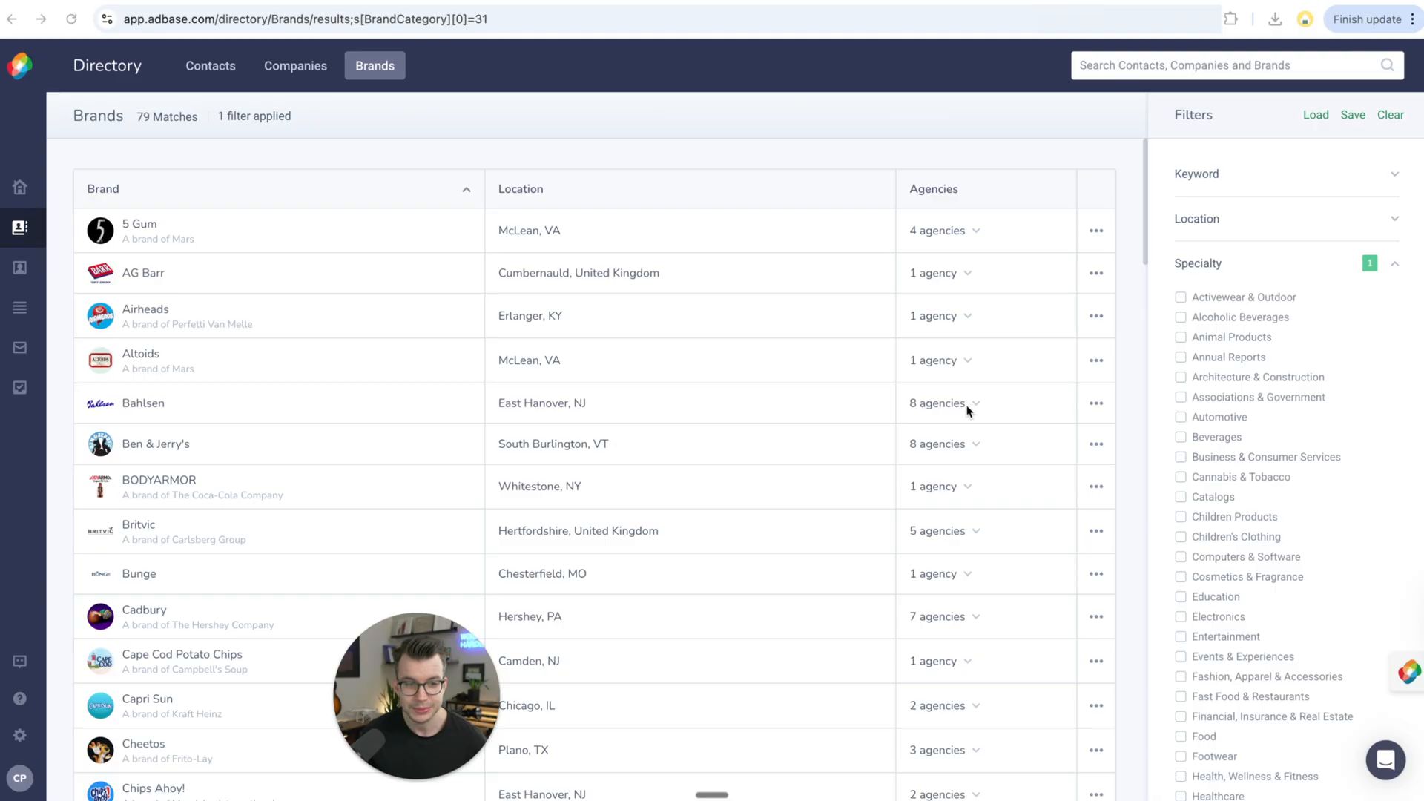
pyautogui.click(156, 444)
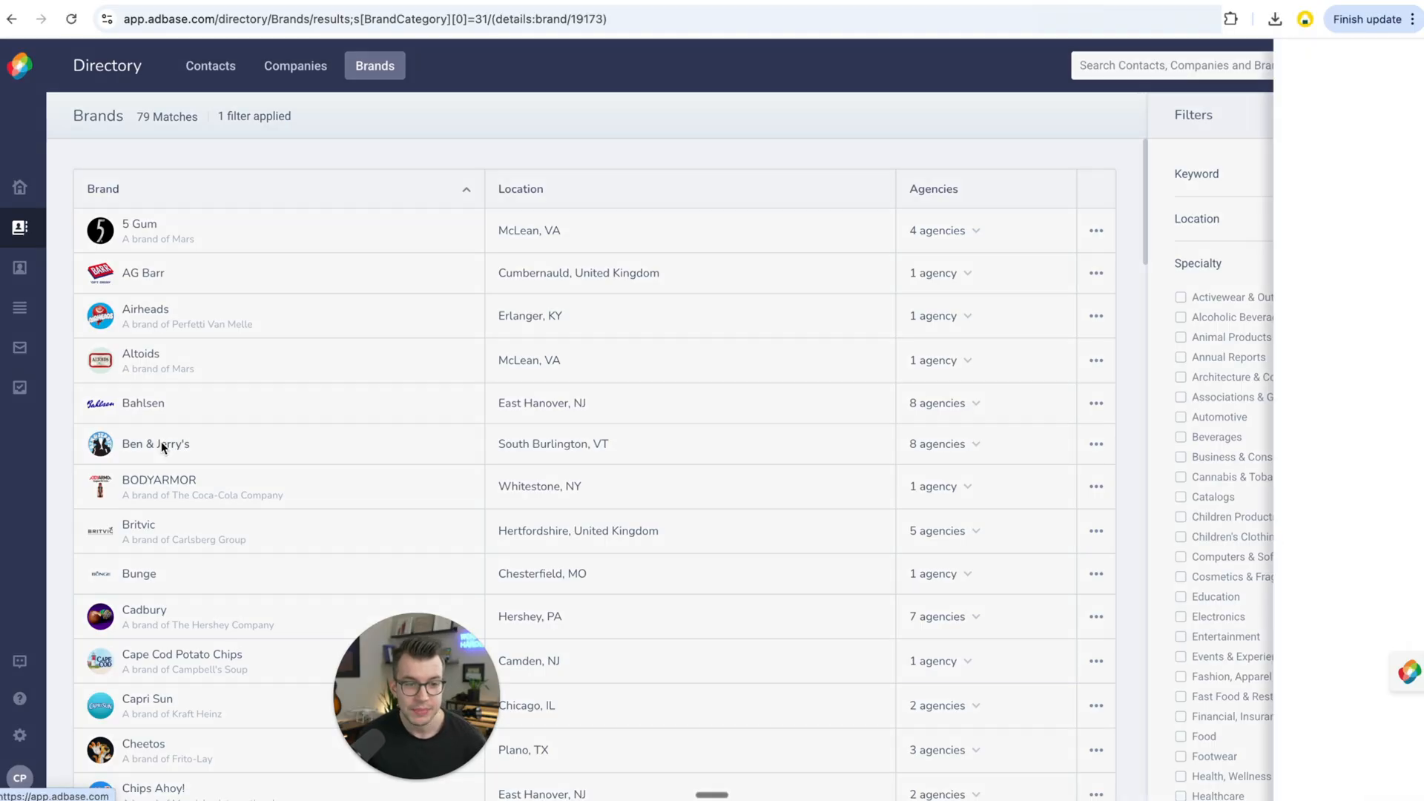
pyautogui.click(155, 444)
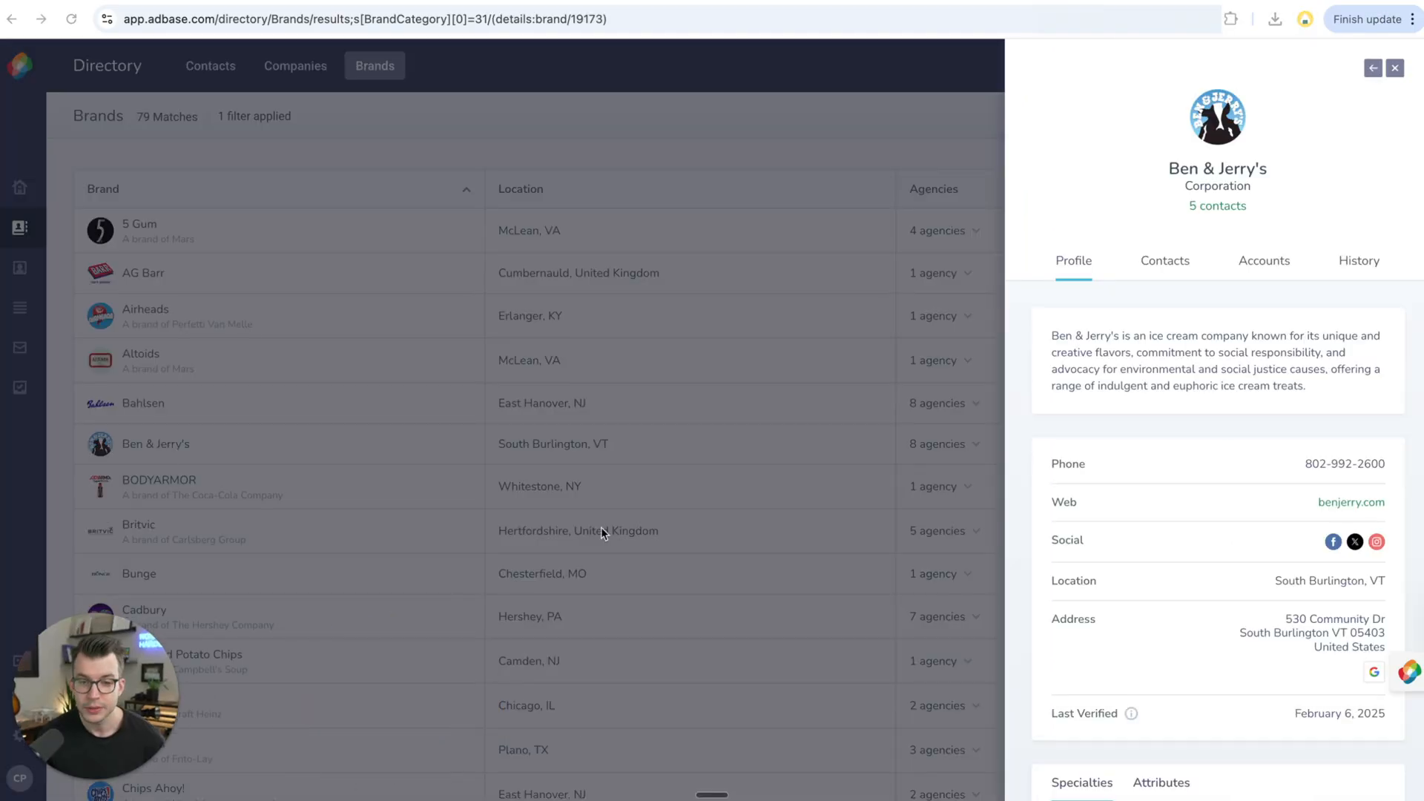
pyautogui.moveTo(1063, 358)
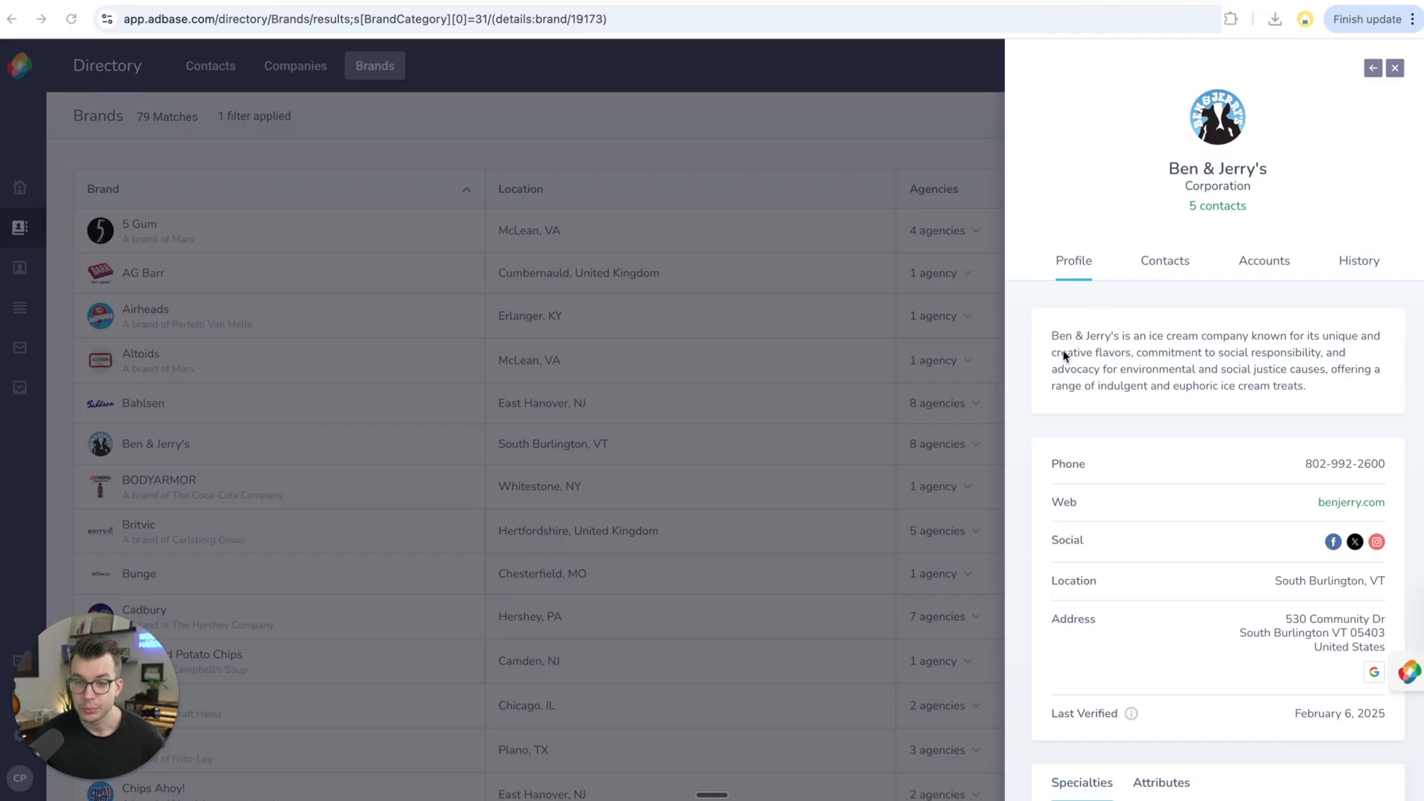
pyautogui.moveTo(1208, 317)
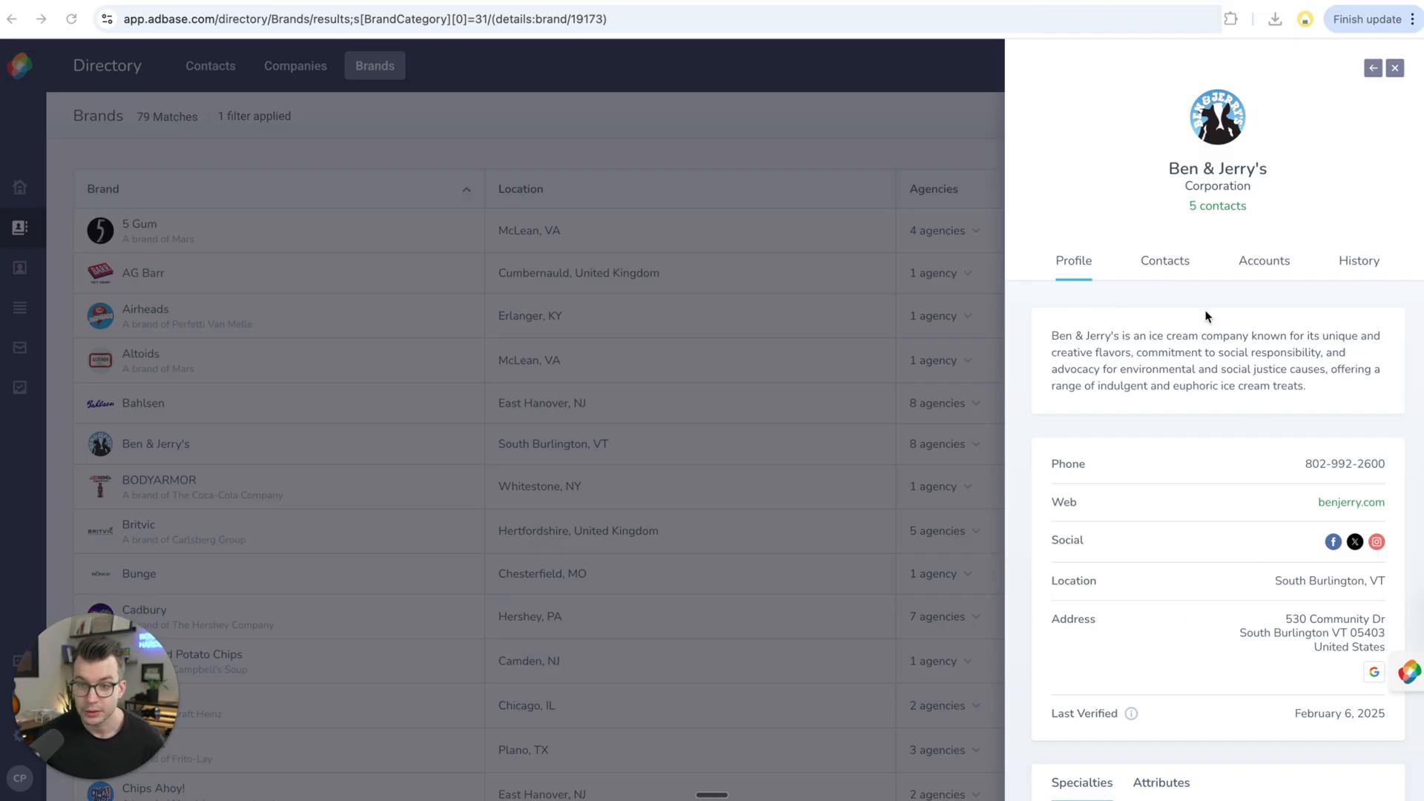
pyautogui.click(1165, 261)
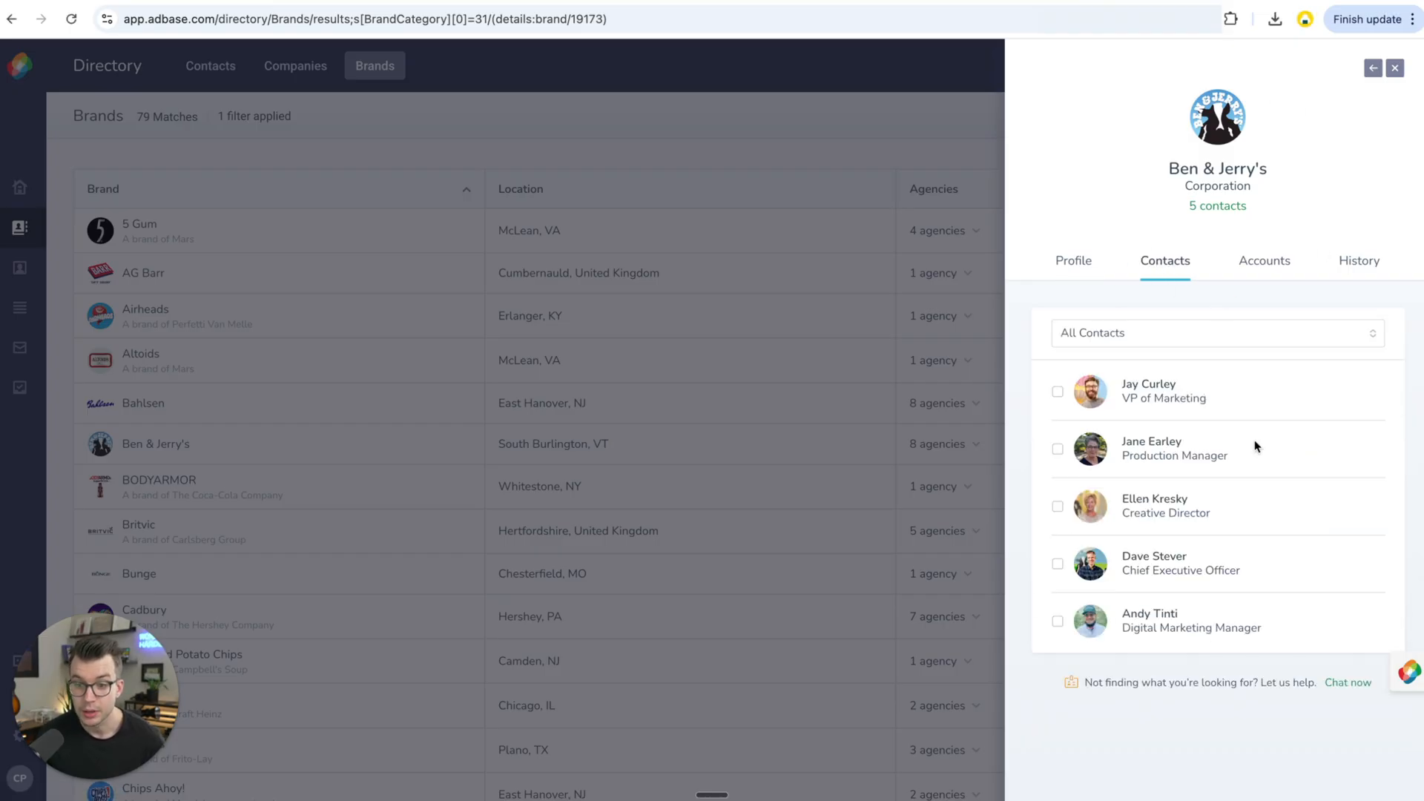
pyautogui.moveTo(1272, 454)
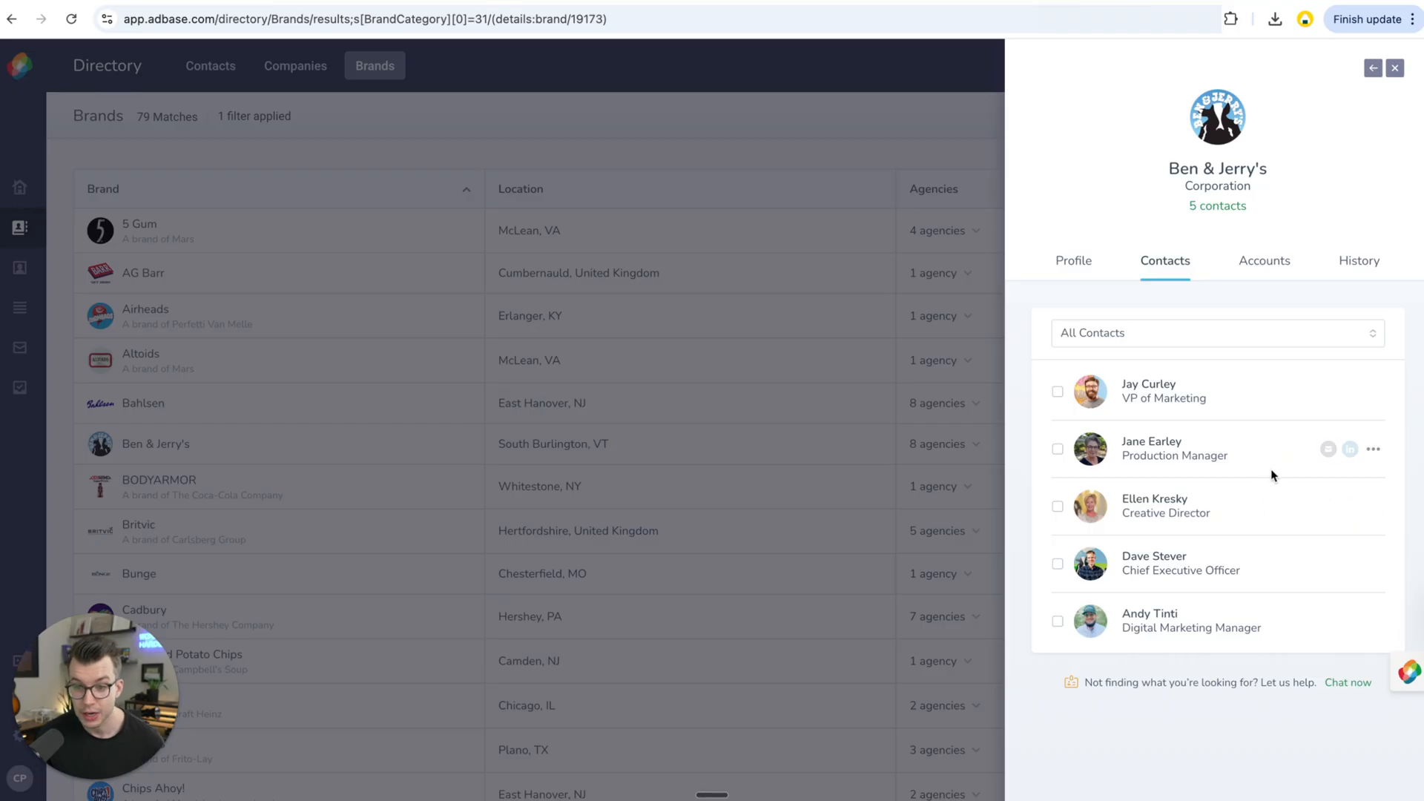
pyautogui.moveTo(1159, 392)
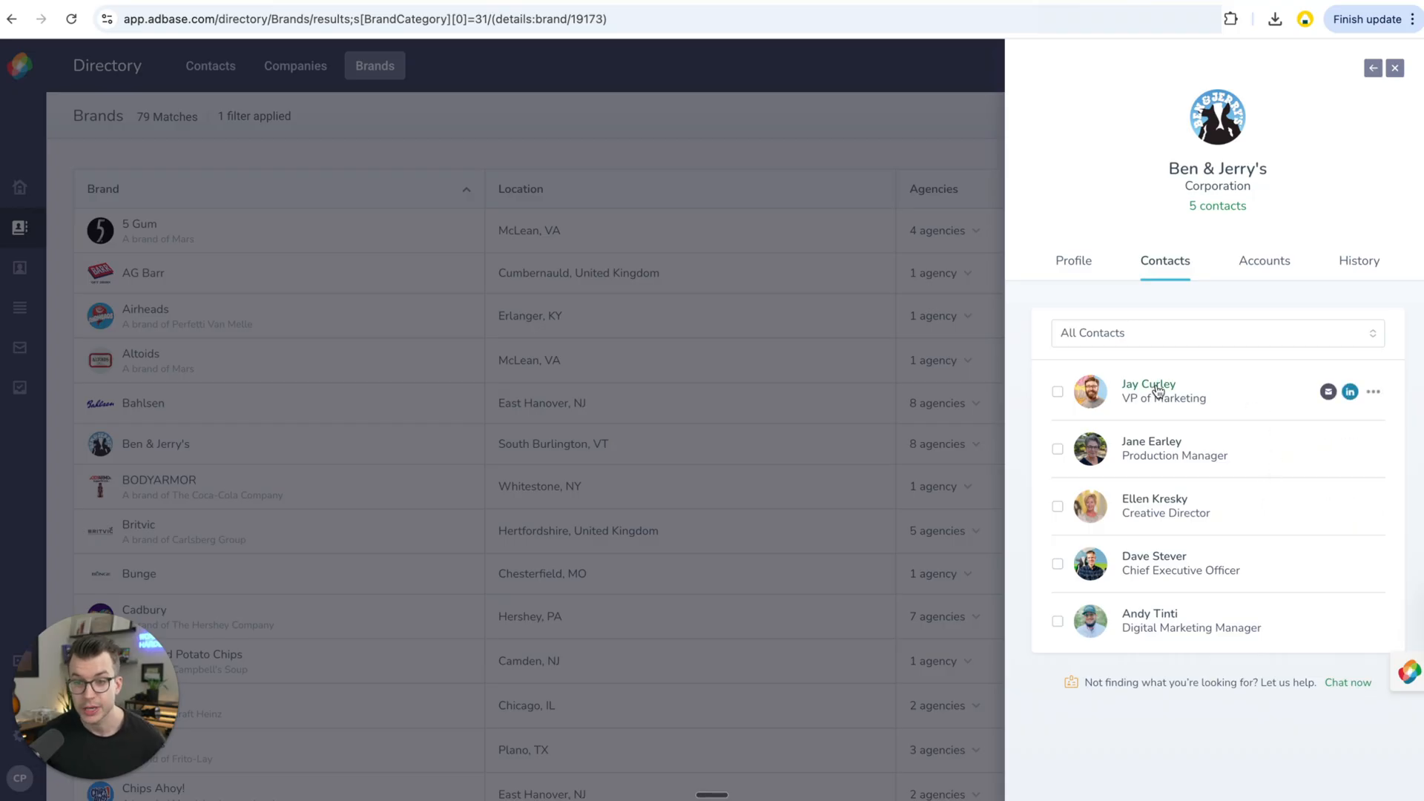
pyautogui.click(1146, 390)
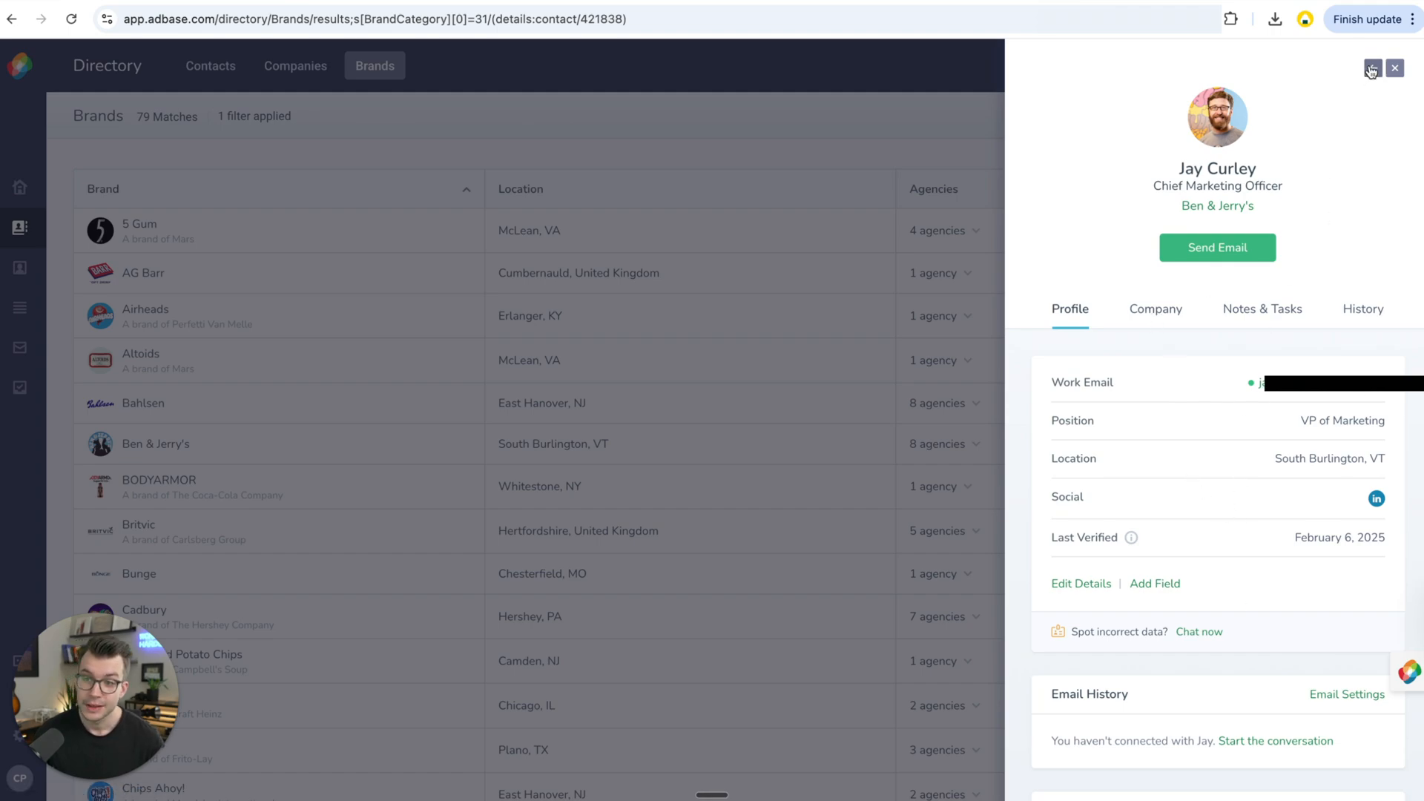
# Return to Ben & Jerry's contact list via the recently viewed records
pyautogui.click(1373, 68)
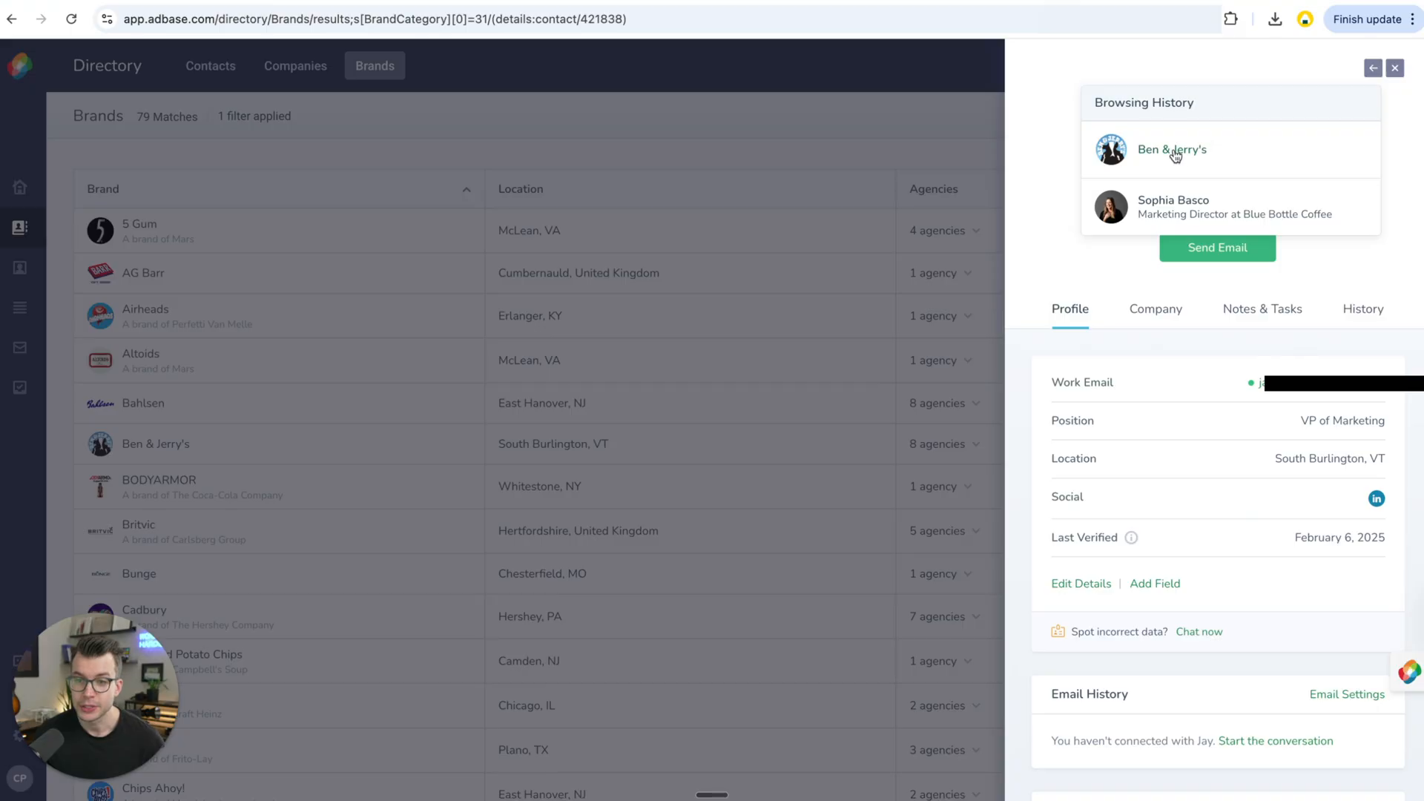
pyautogui.click(1172, 148)
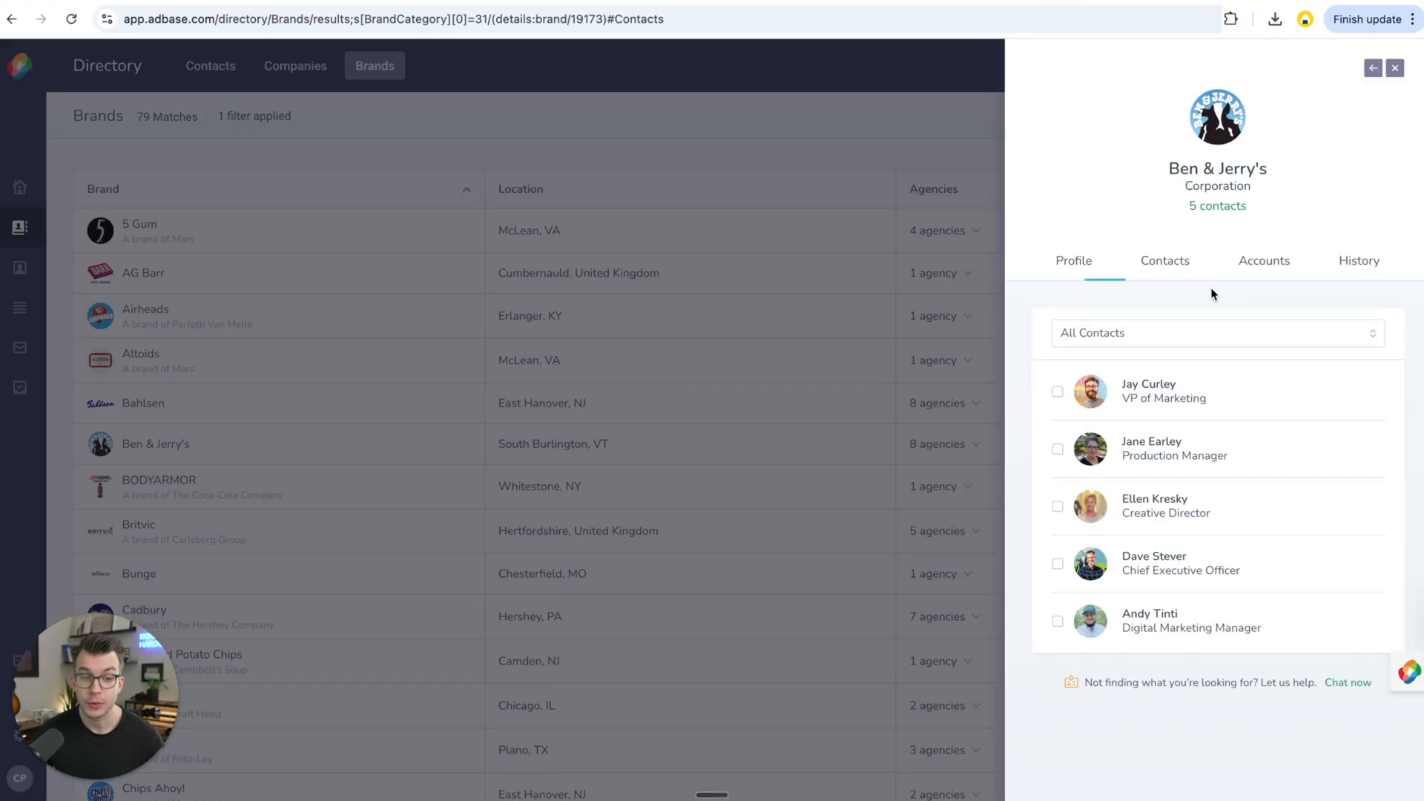
pyautogui.click(1164, 261)
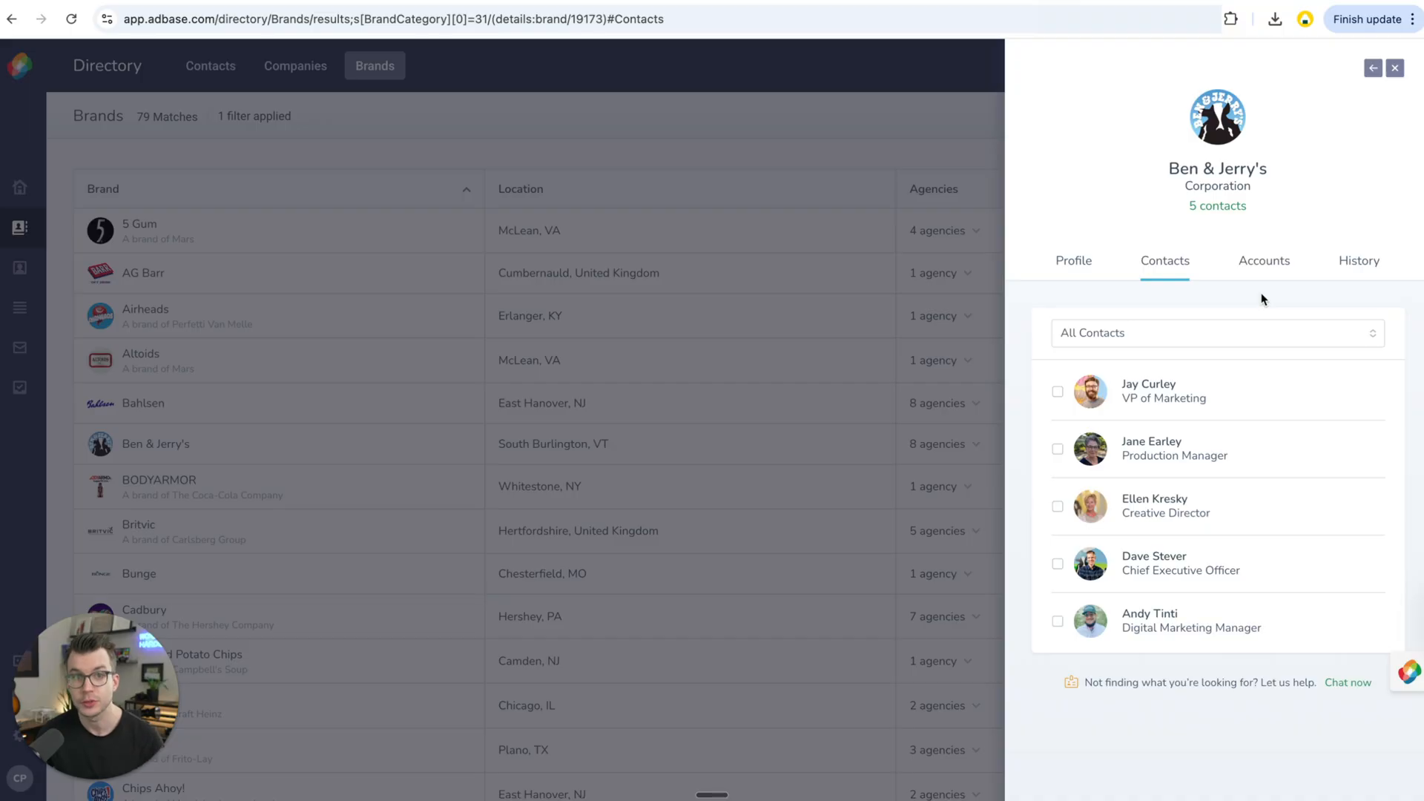
pyautogui.moveTo(1266, 299)
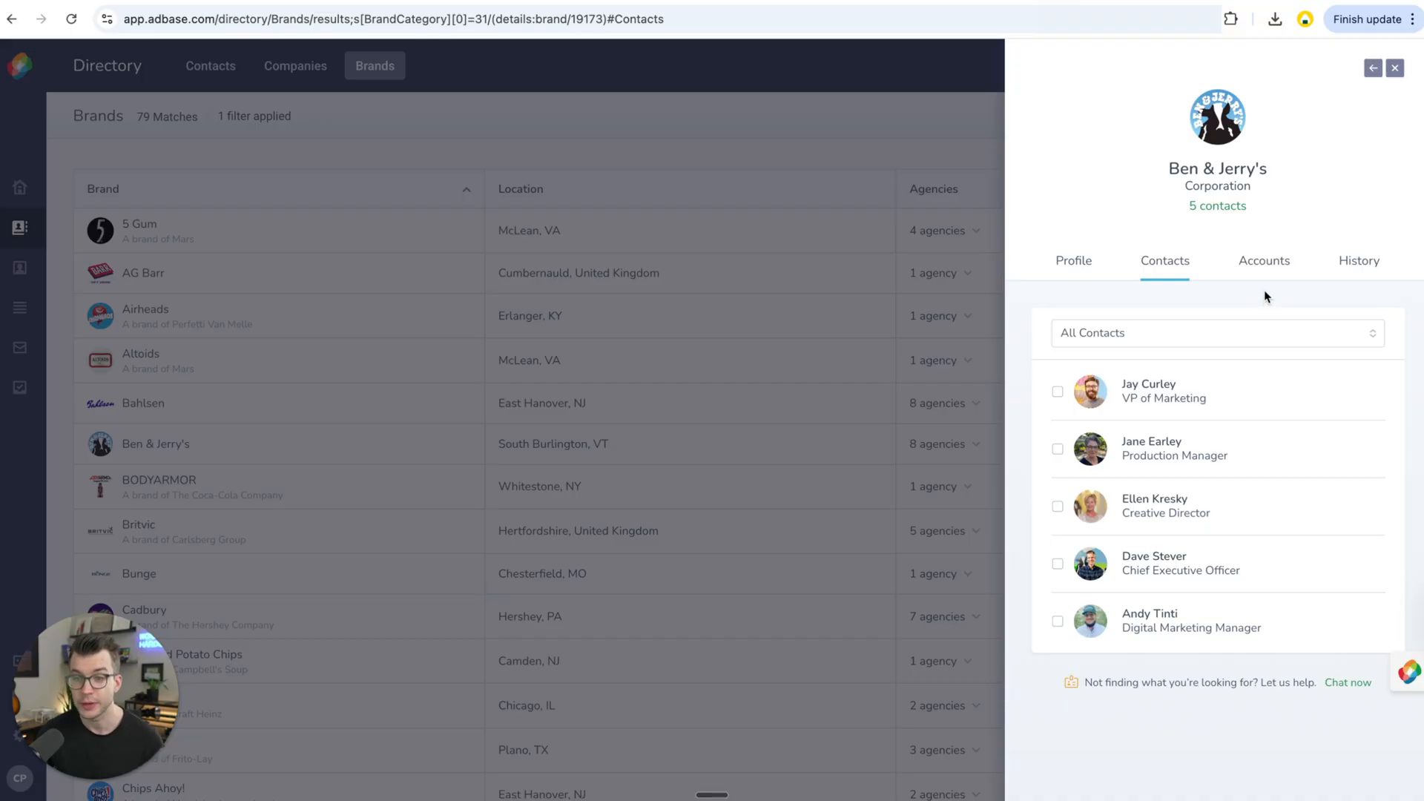
# View the agencies working with Ben & Jerry's and select Arc Worldwide
pyautogui.click(1262, 261)
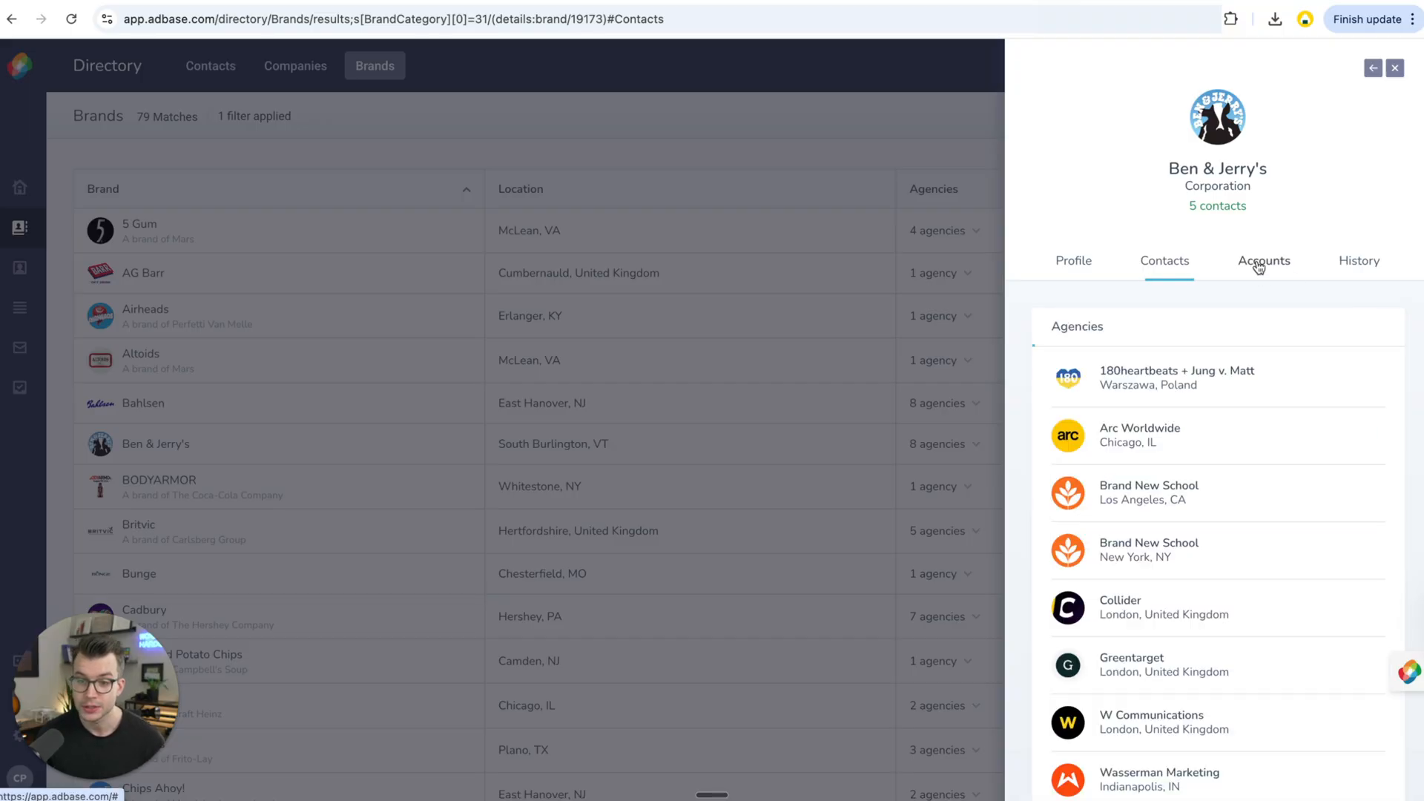
pyautogui.click(1264, 261)
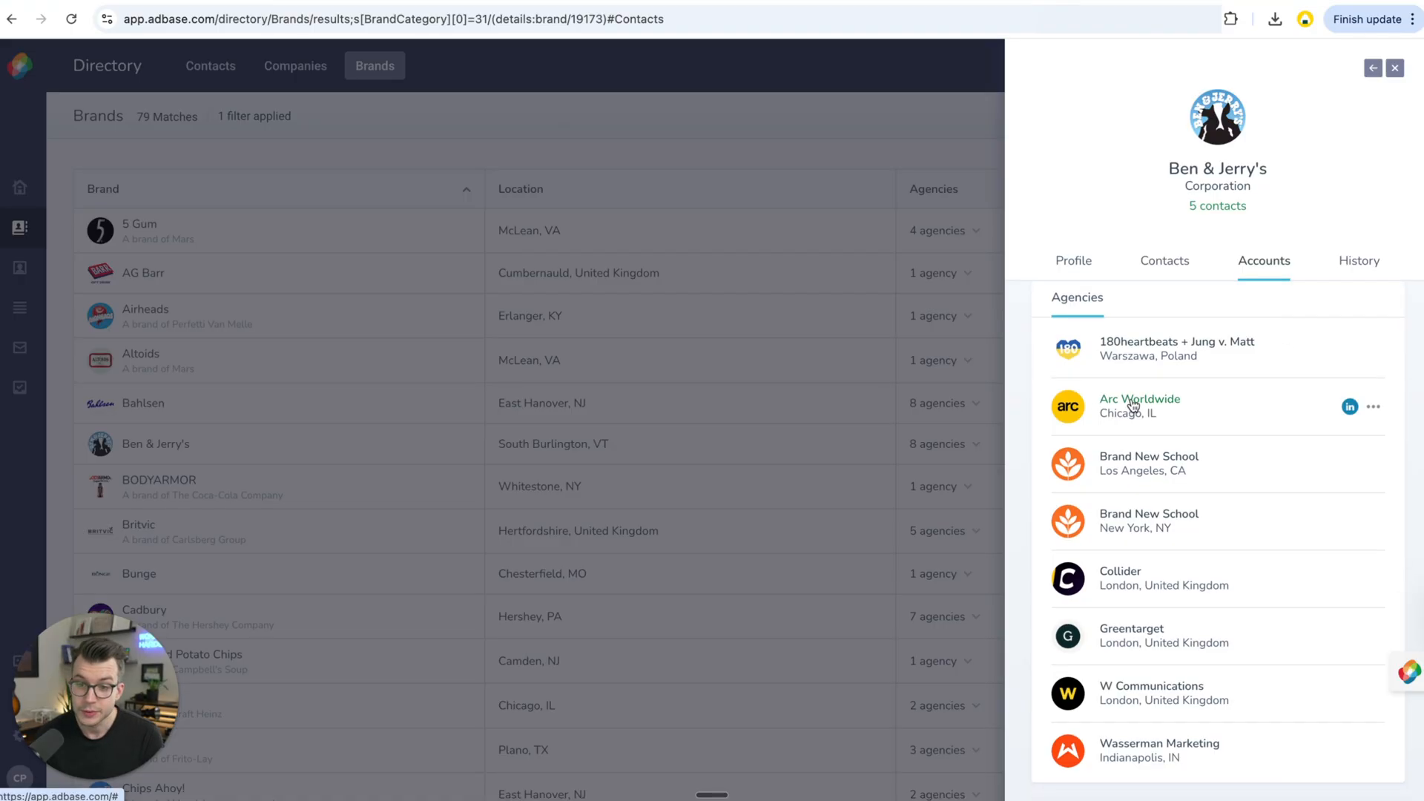
pyautogui.click(1139, 406)
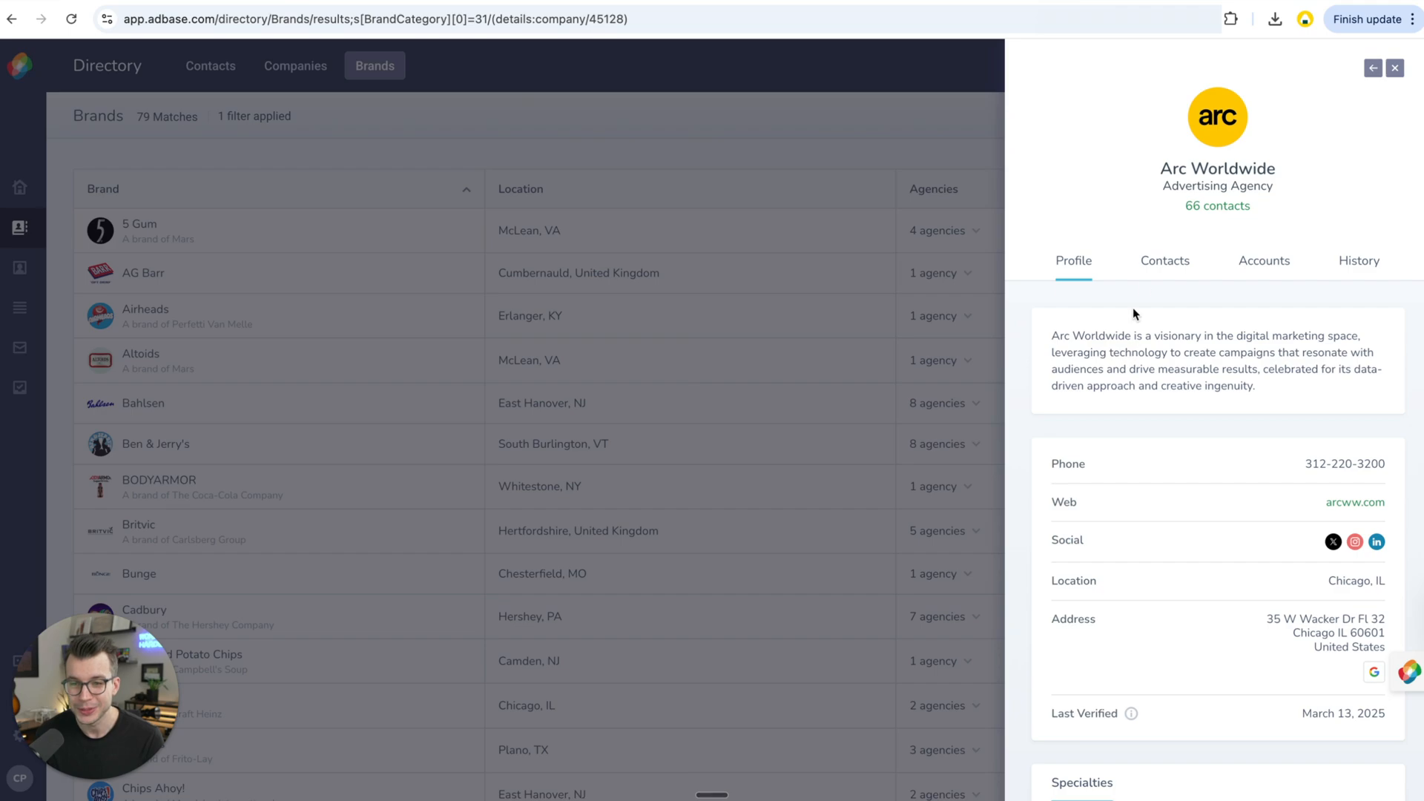
# List and browse Arc Worldwide's 66 agency contacts
pyautogui.click(1166, 261)
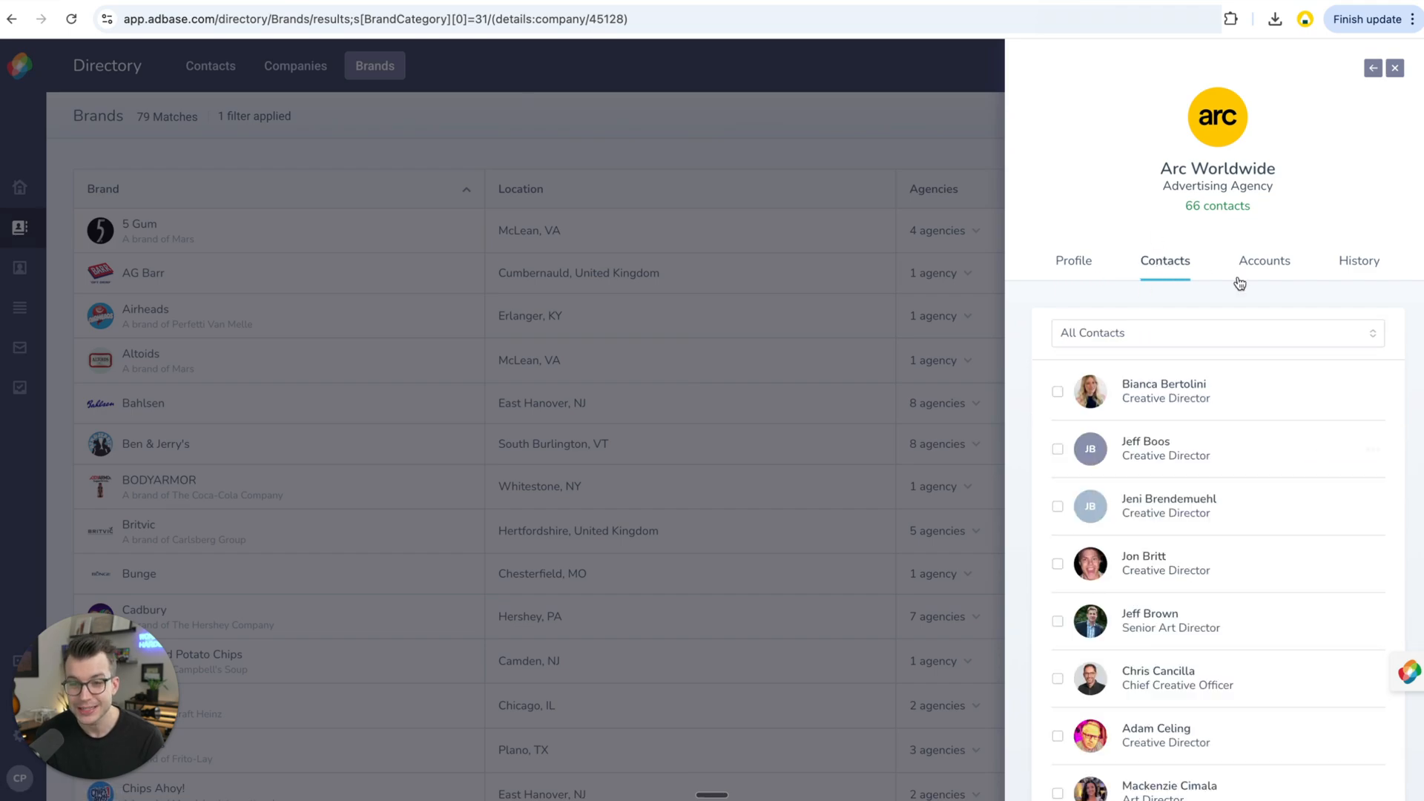
pyautogui.scroll(-3)
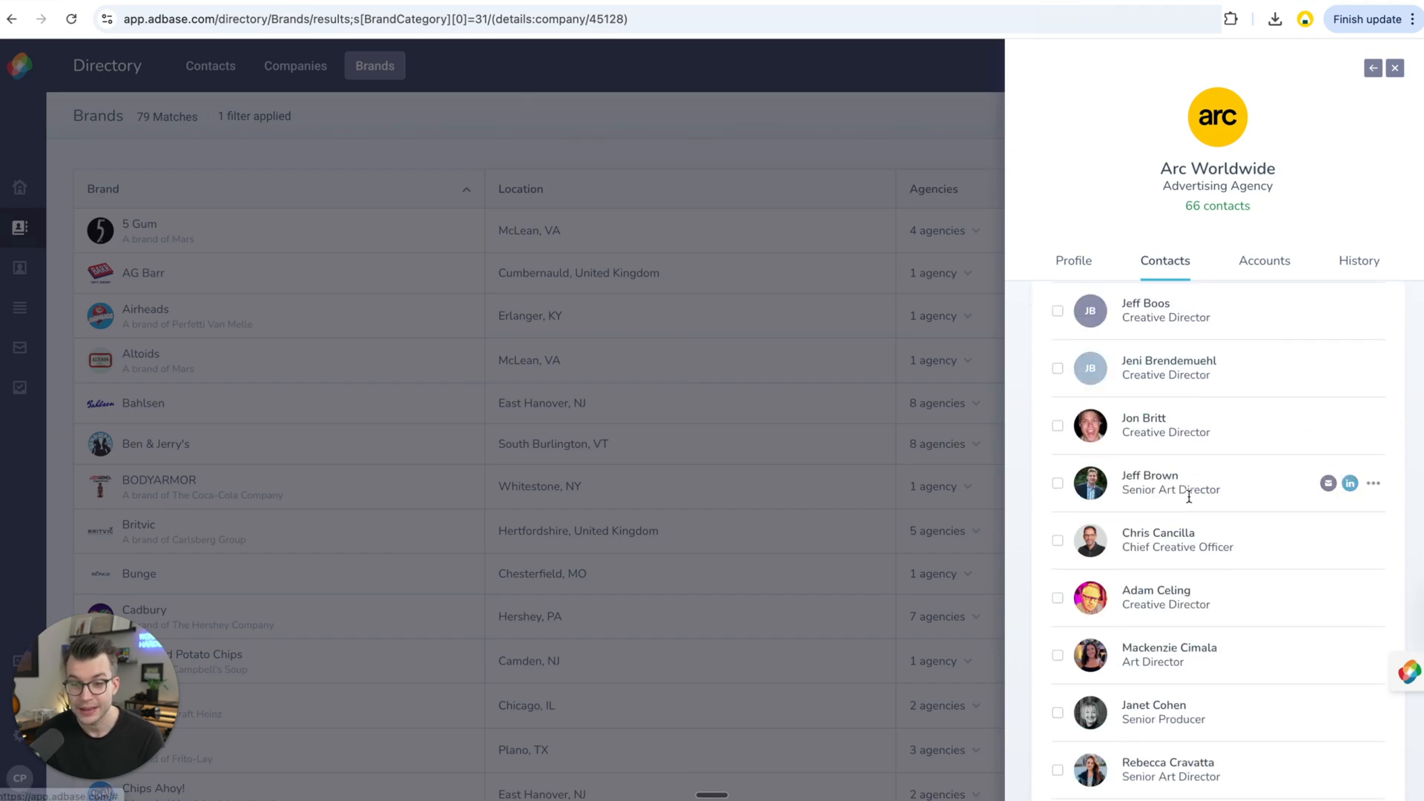
pyautogui.scroll(-3)
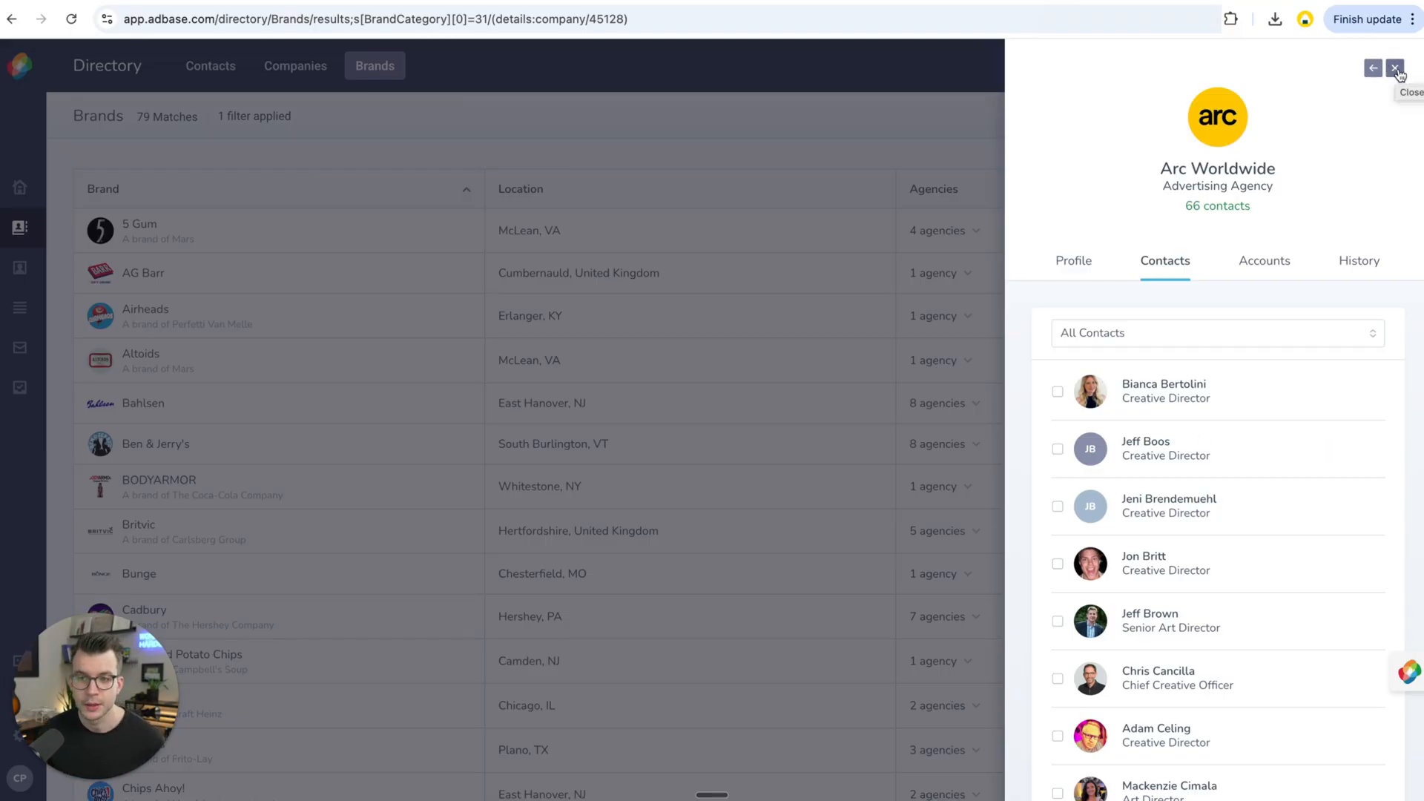
# Filter the Brands directory to the Animal Products specialty and browse the 32 matching brands
pyautogui.click(1396, 70)
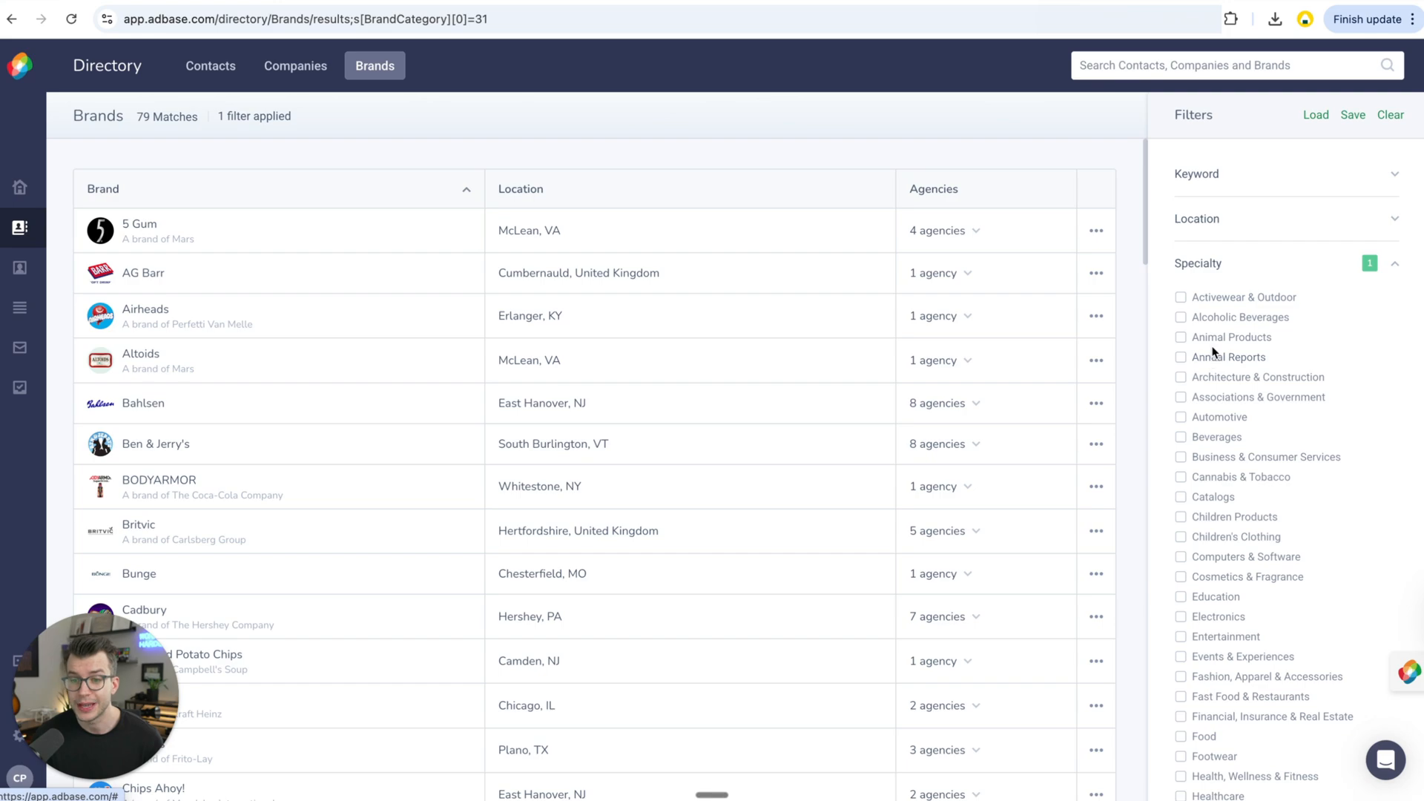
pyautogui.click(1390, 114)
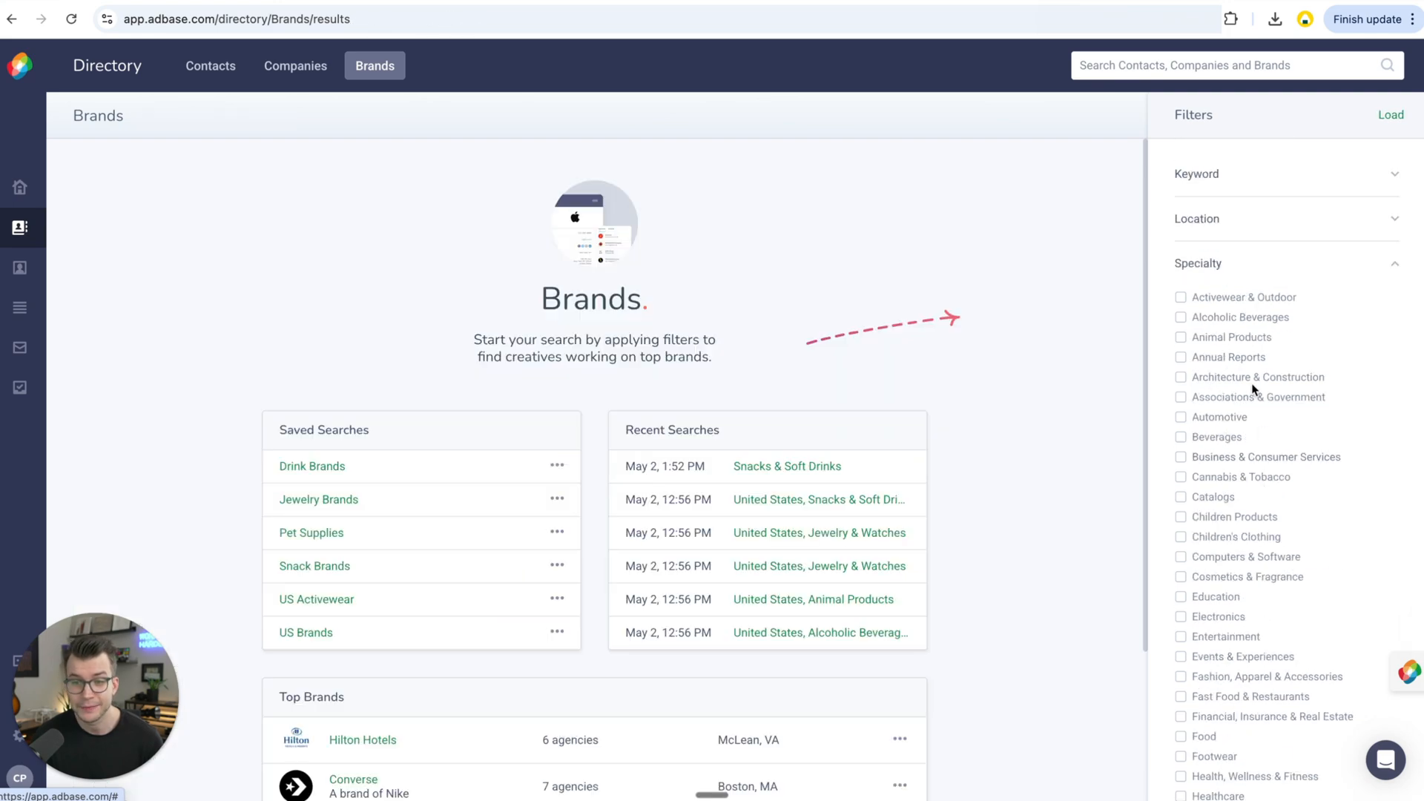
pyautogui.moveTo(1254, 341)
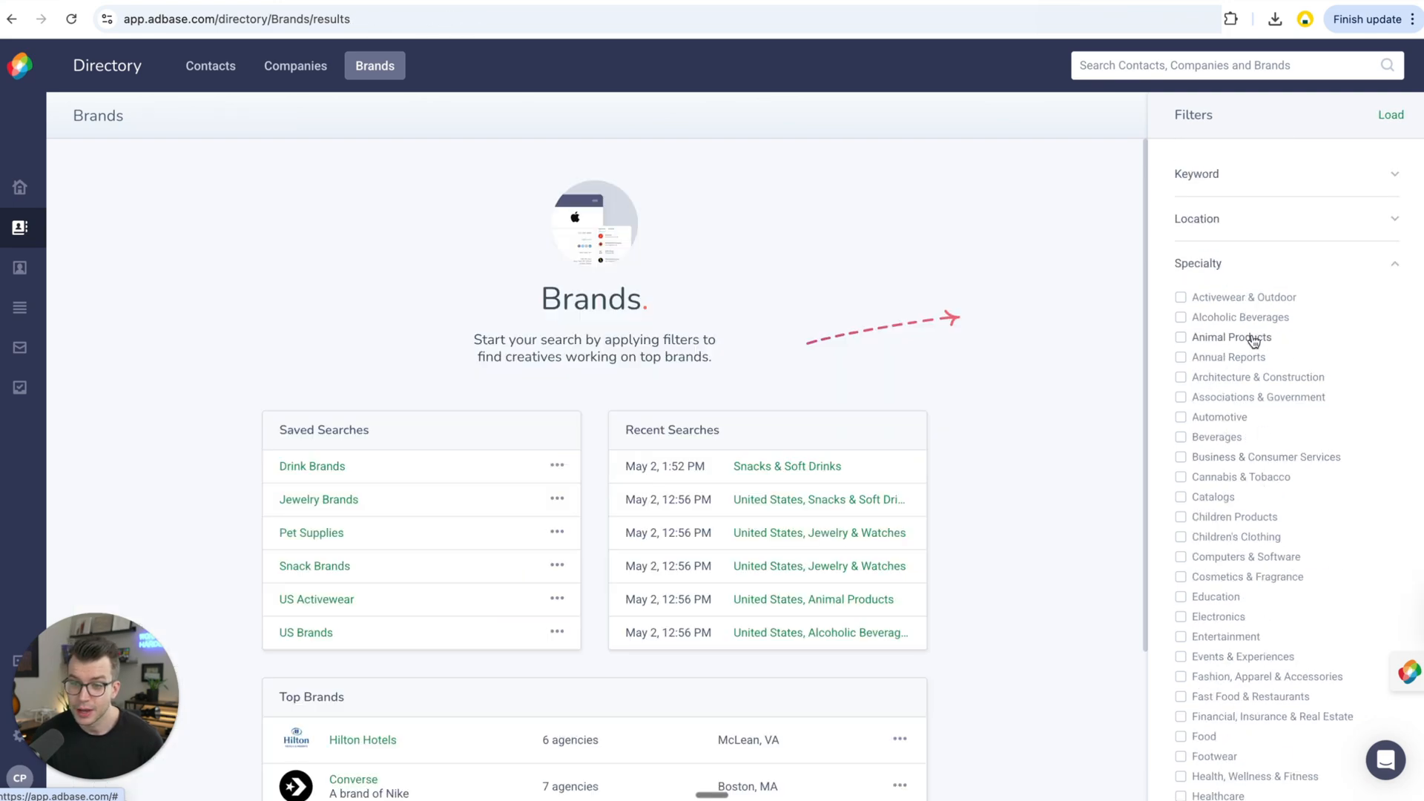
pyautogui.click(1181, 337)
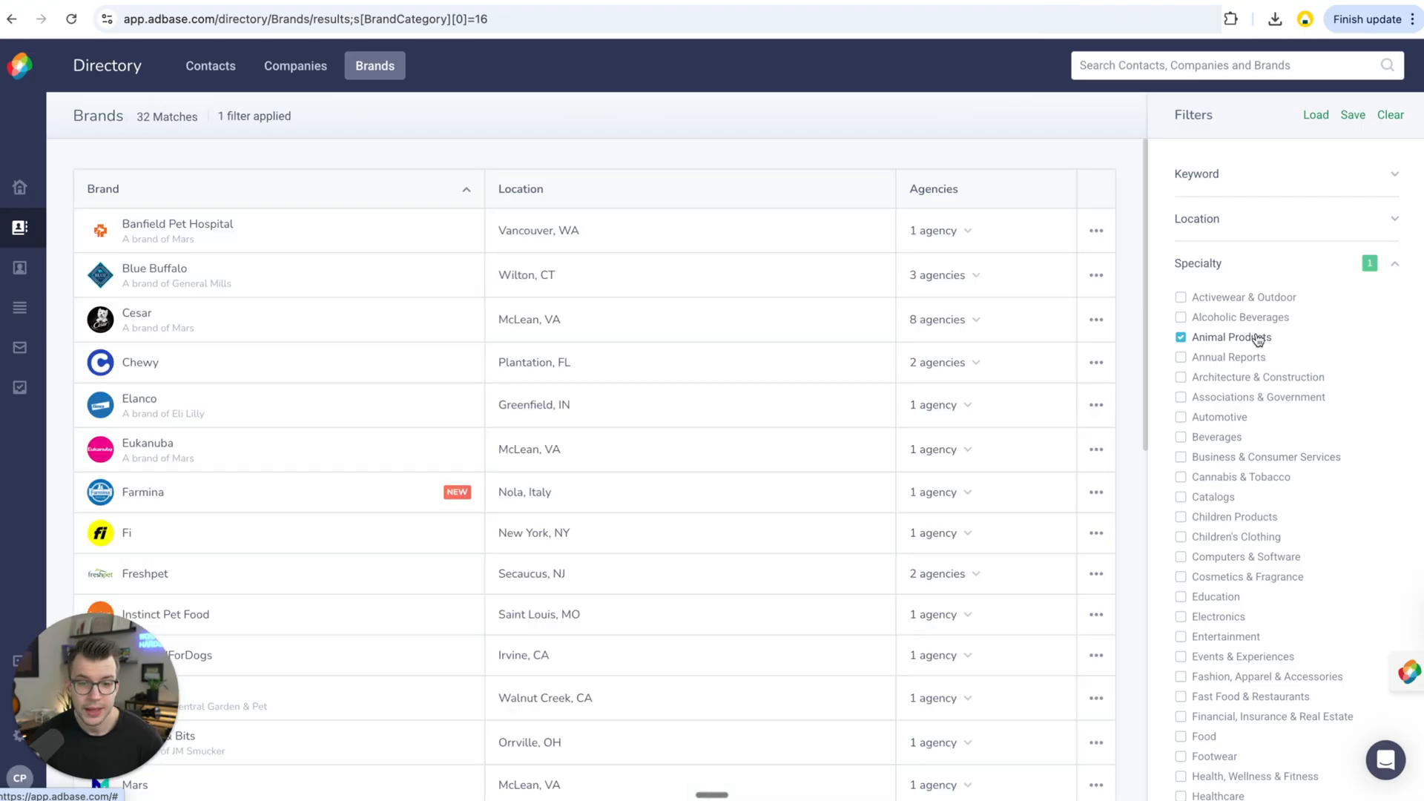
pyautogui.scroll(-3)
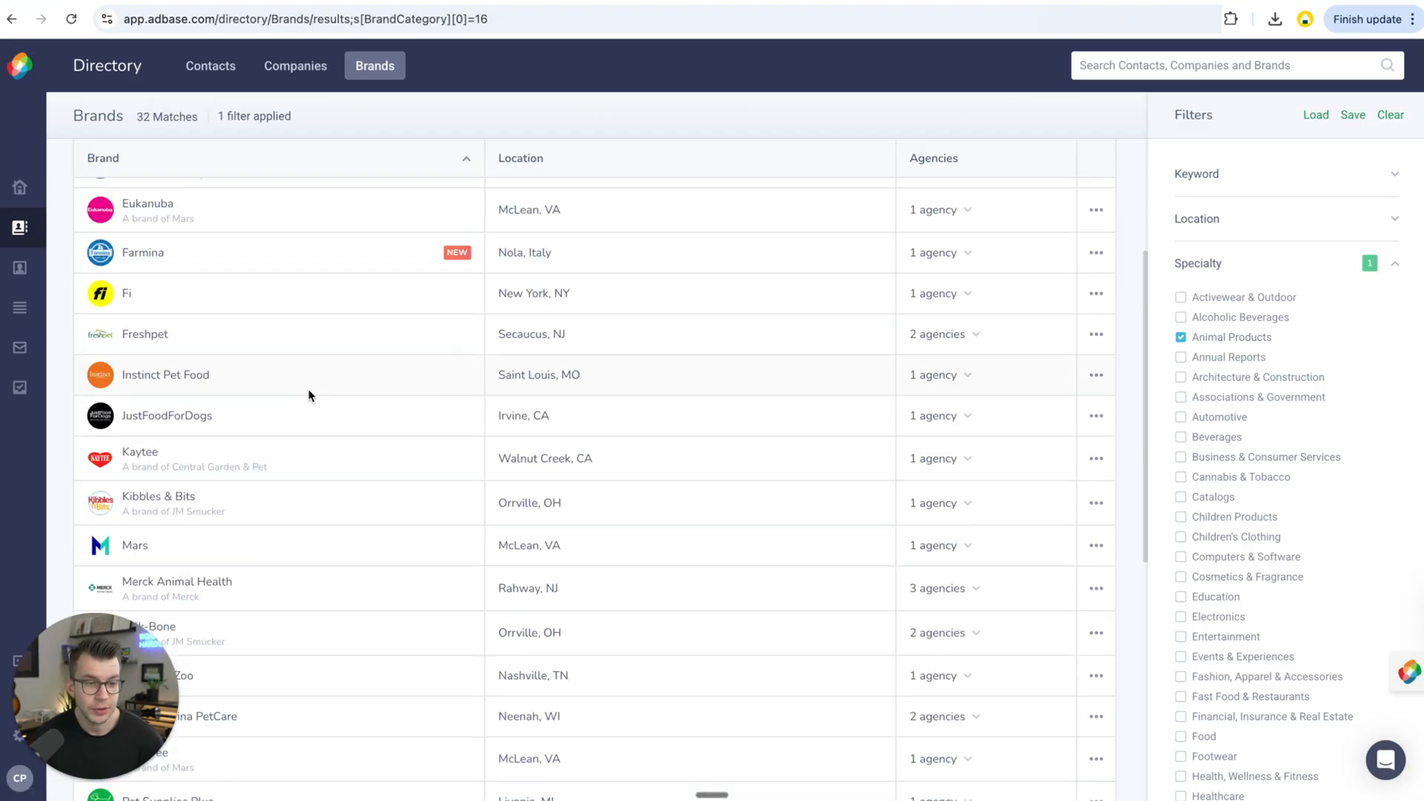
pyautogui.scroll(3)
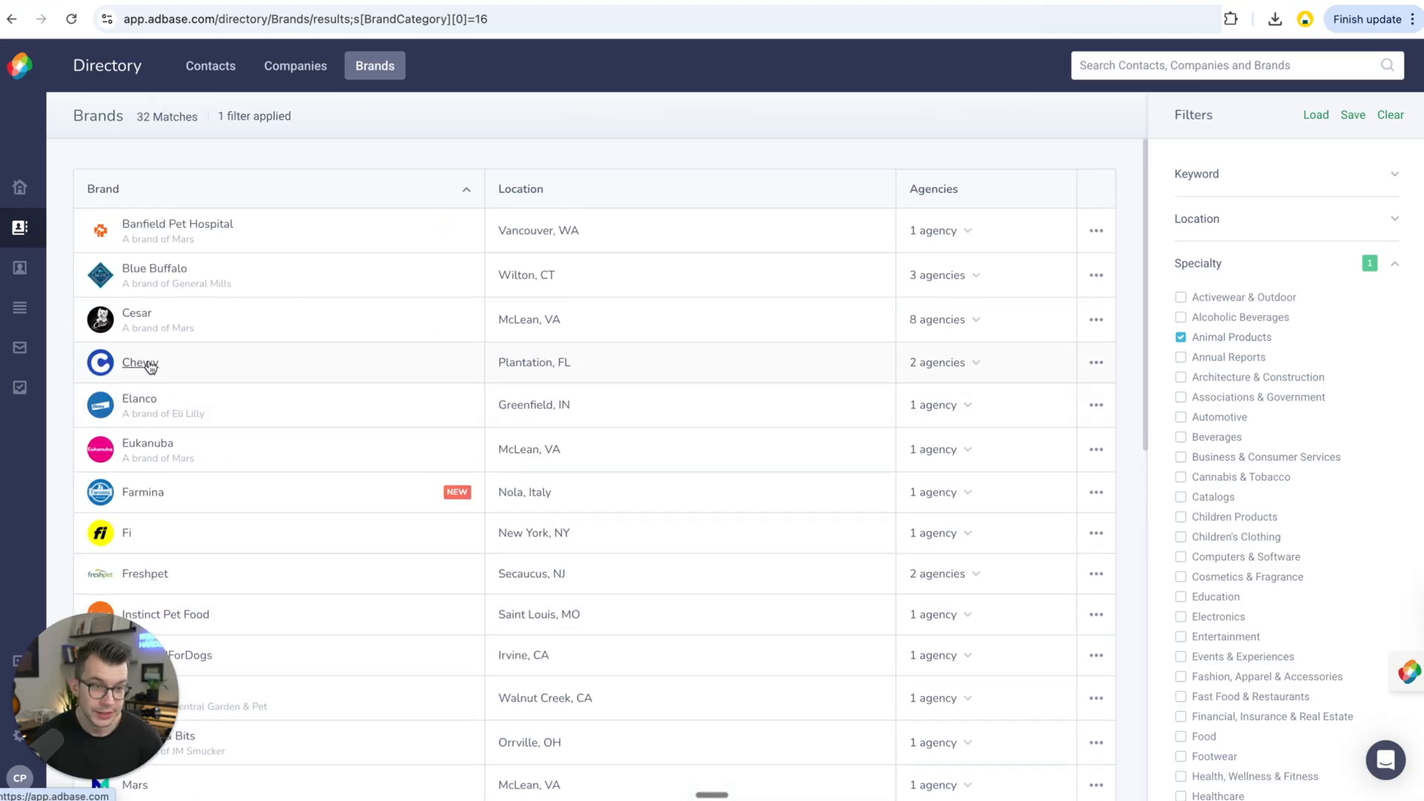
pyautogui.scroll(-3)
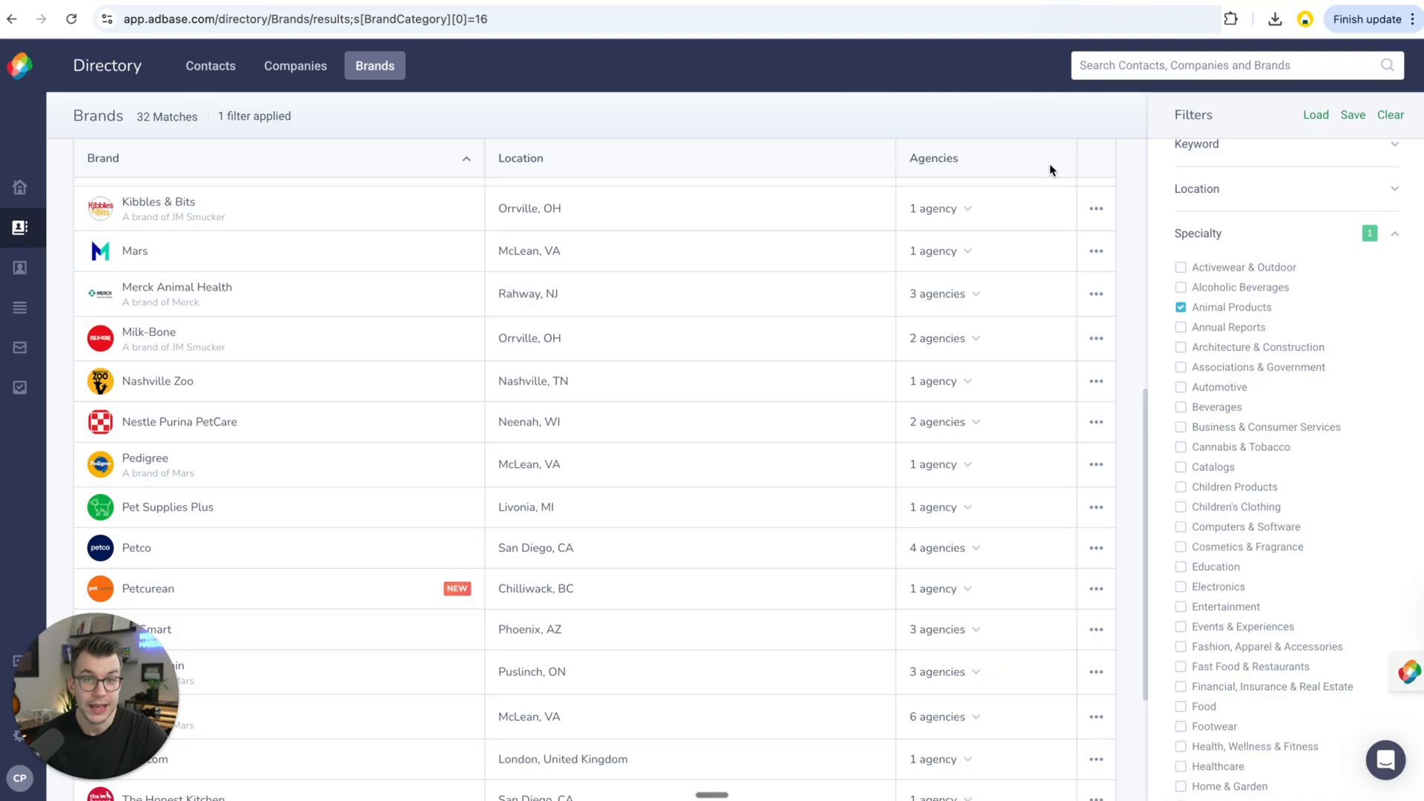
pyautogui.click(209, 65)
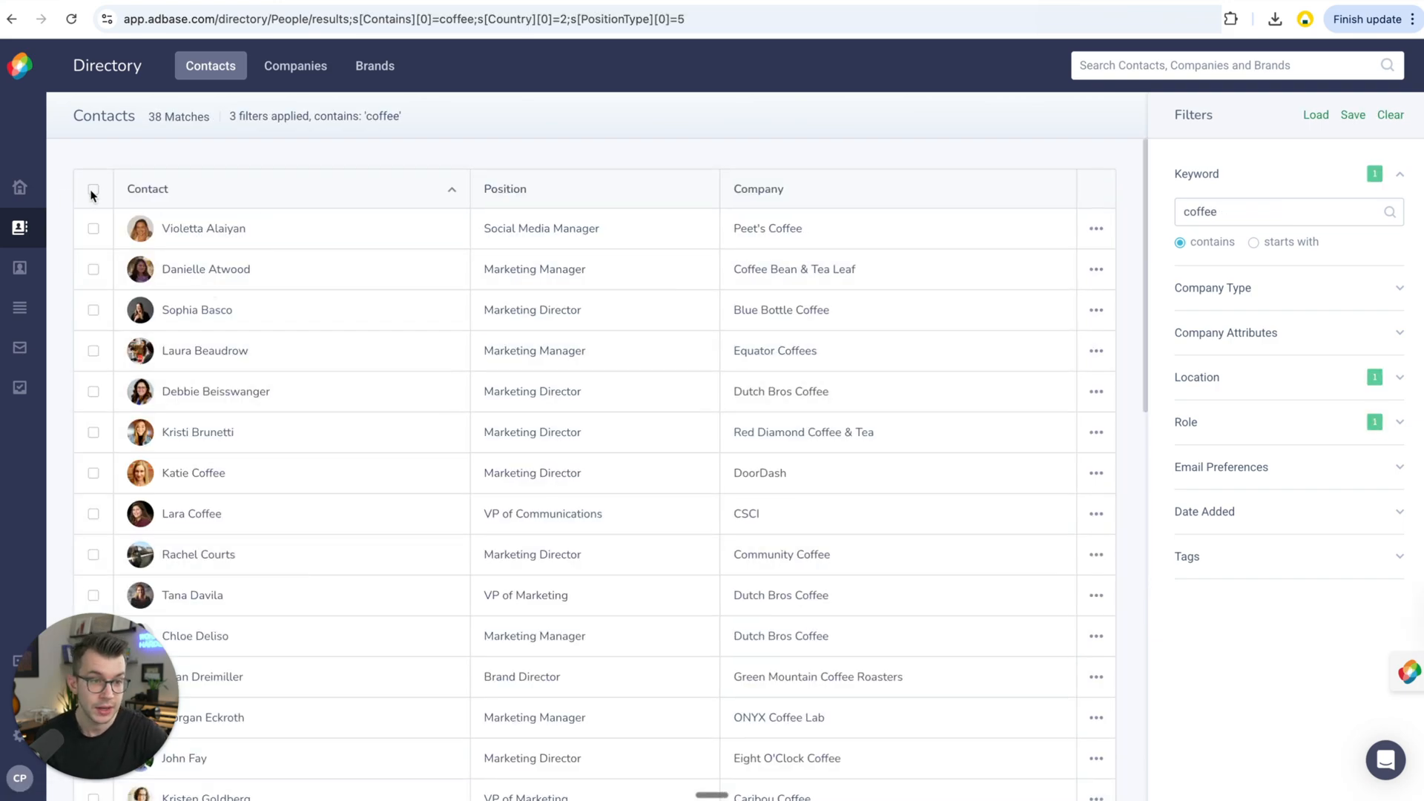
# Select all 38 coffee contacts and save them to a new list named '2025 Q2 Coffee'
pyautogui.click(92, 189)
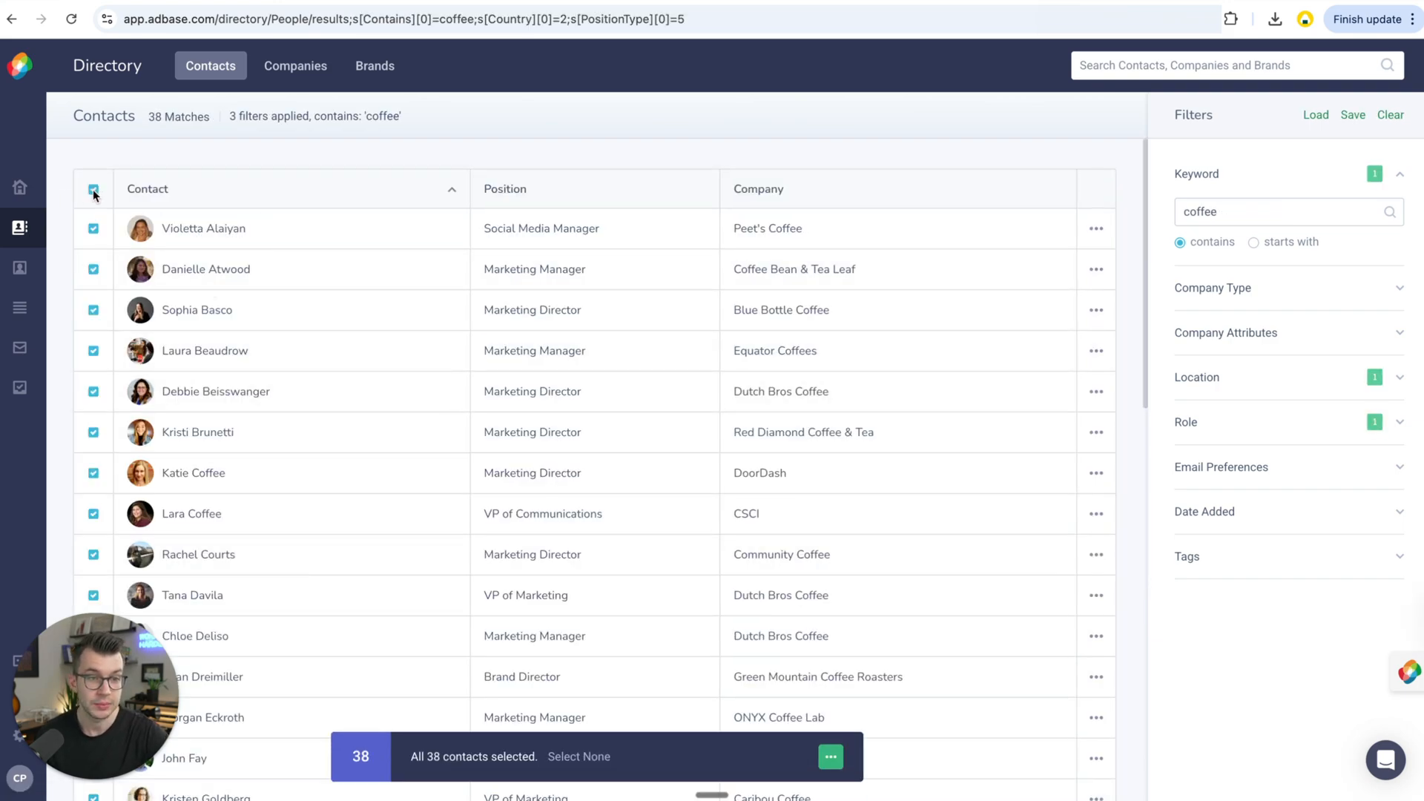
pyautogui.moveTo(782, 595)
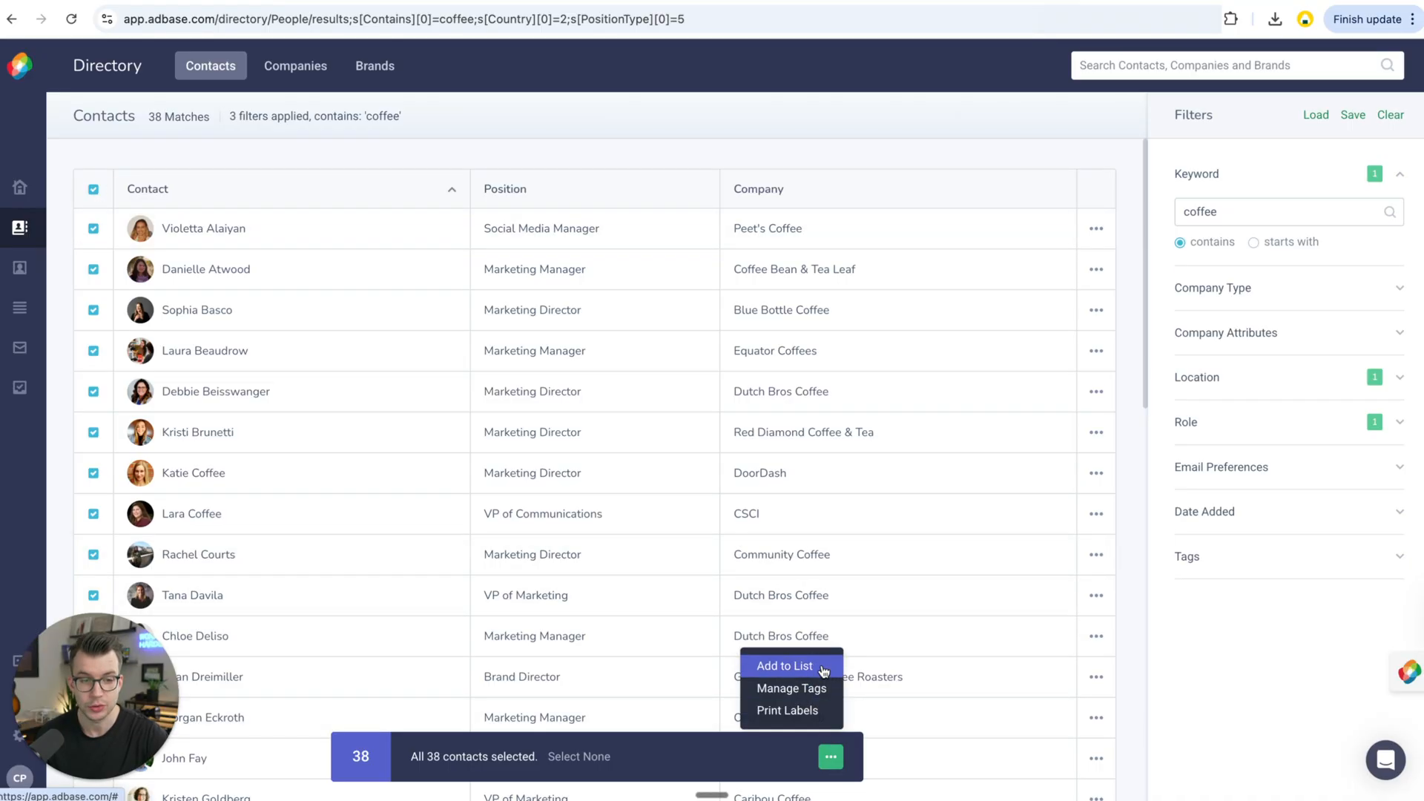
pyautogui.click(783, 665)
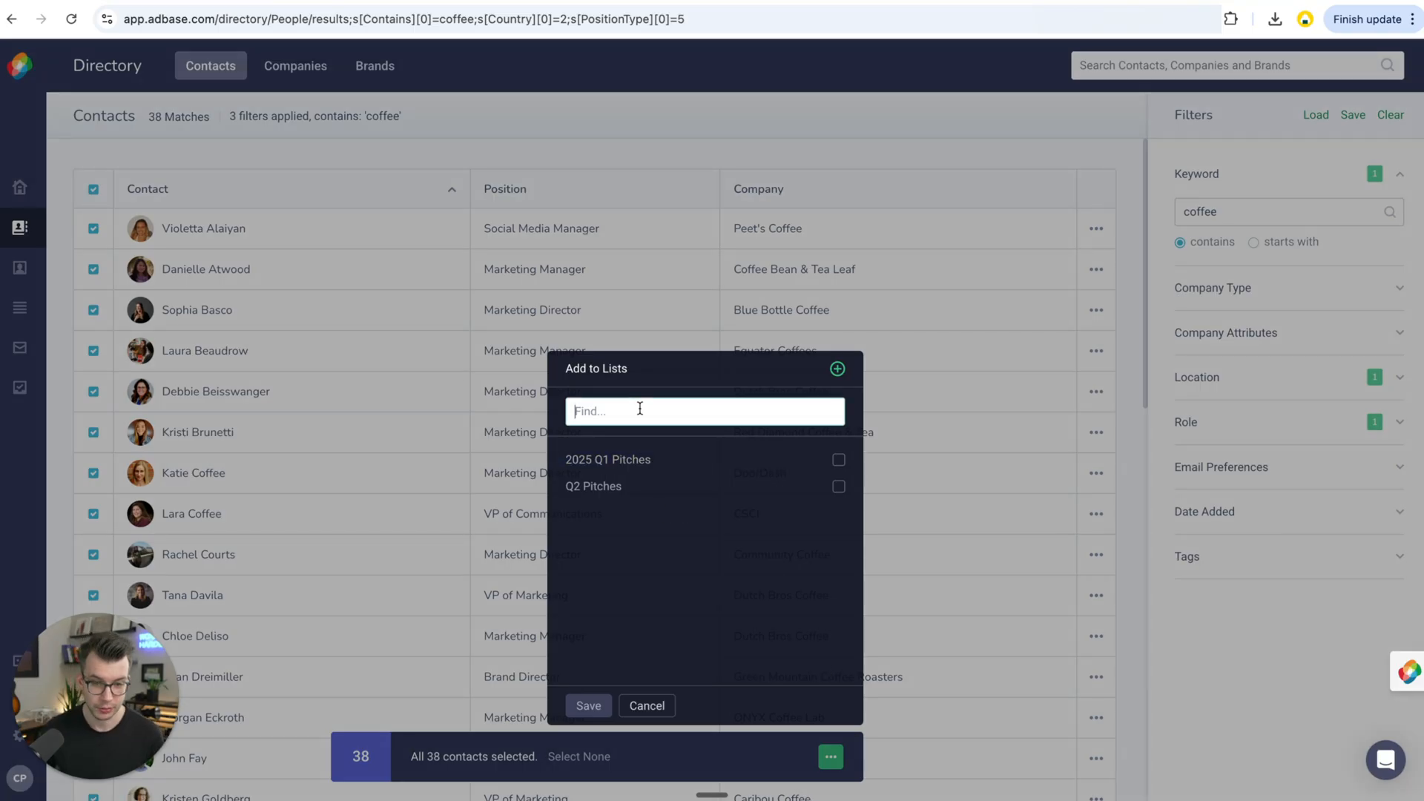
pyautogui.write('202')
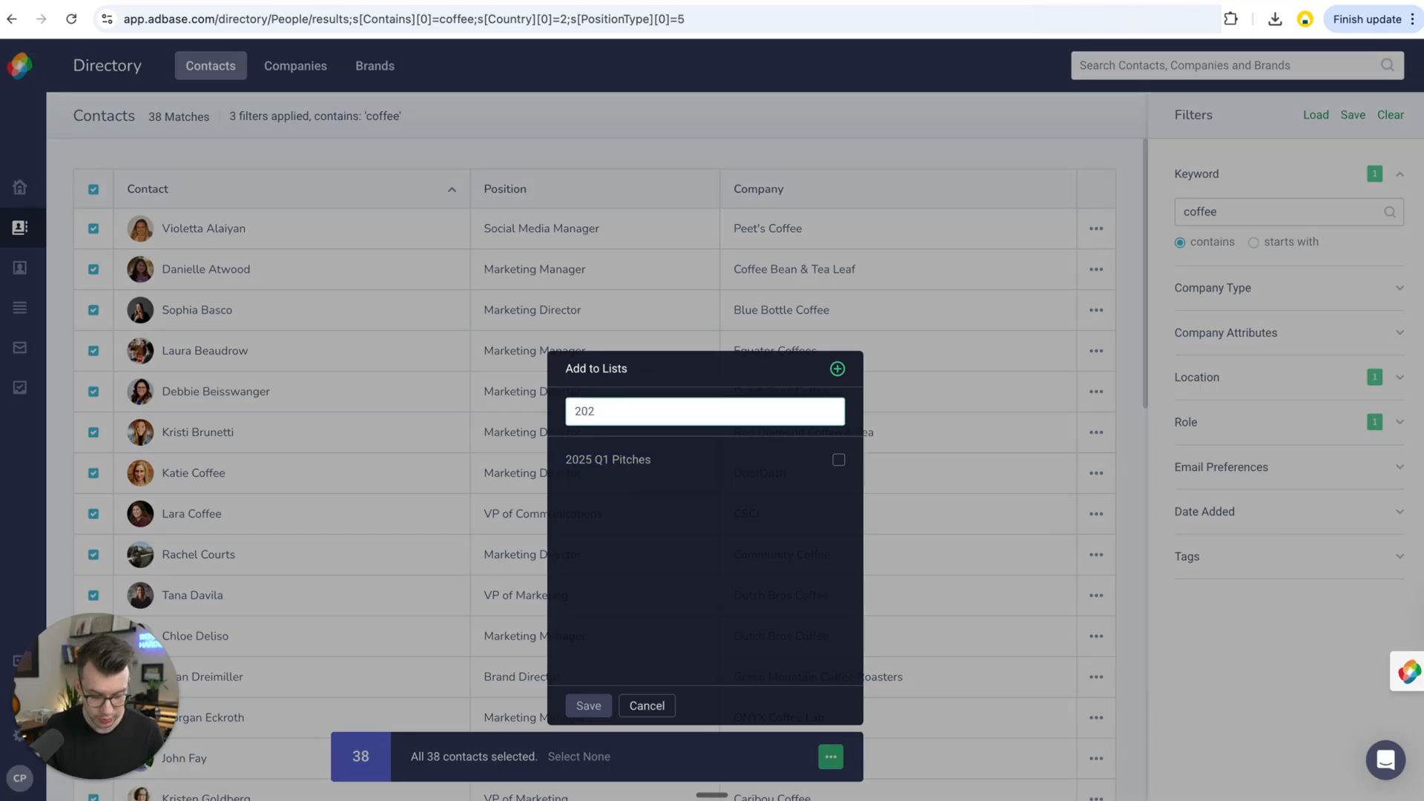
pyautogui.write('2025 Q')
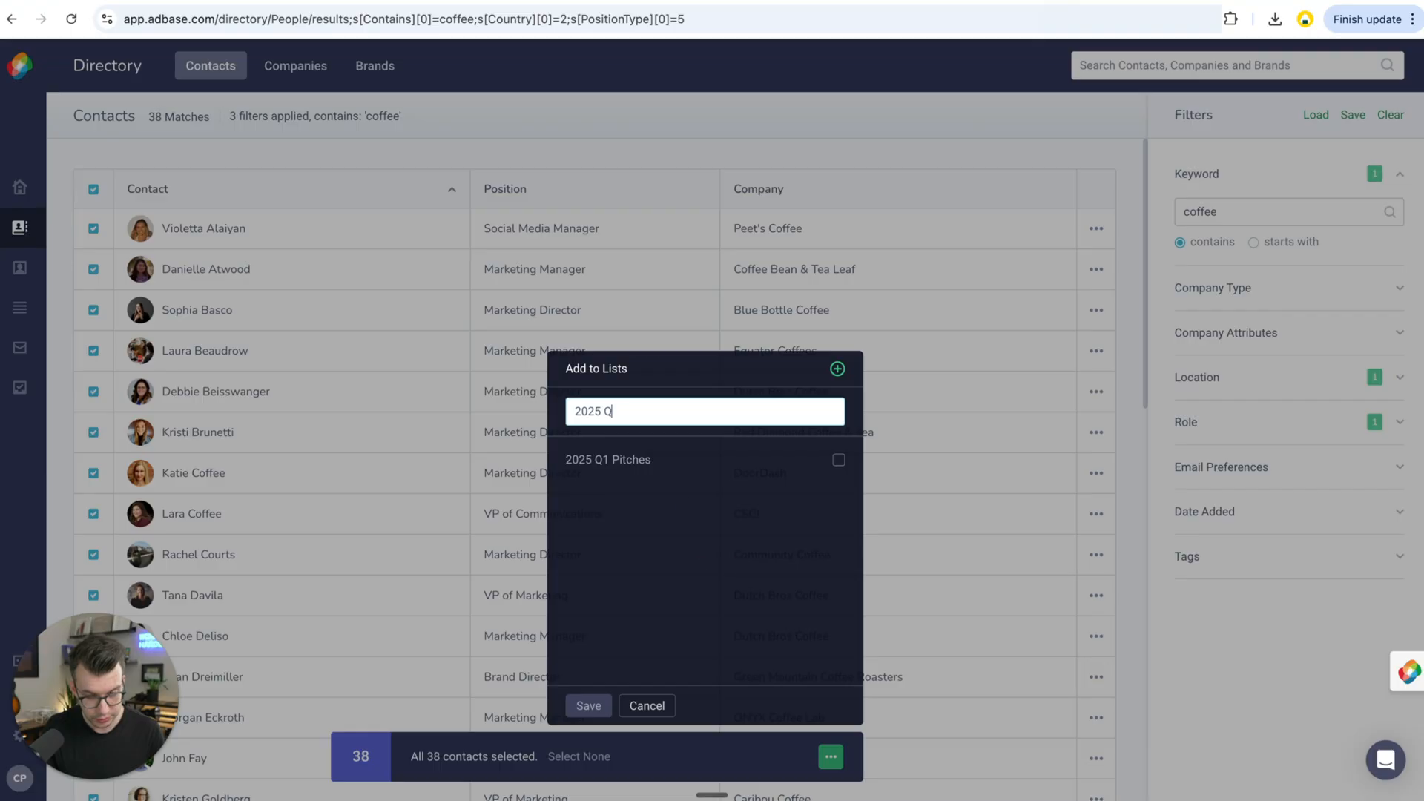
pyautogui.write('2 Coffee')
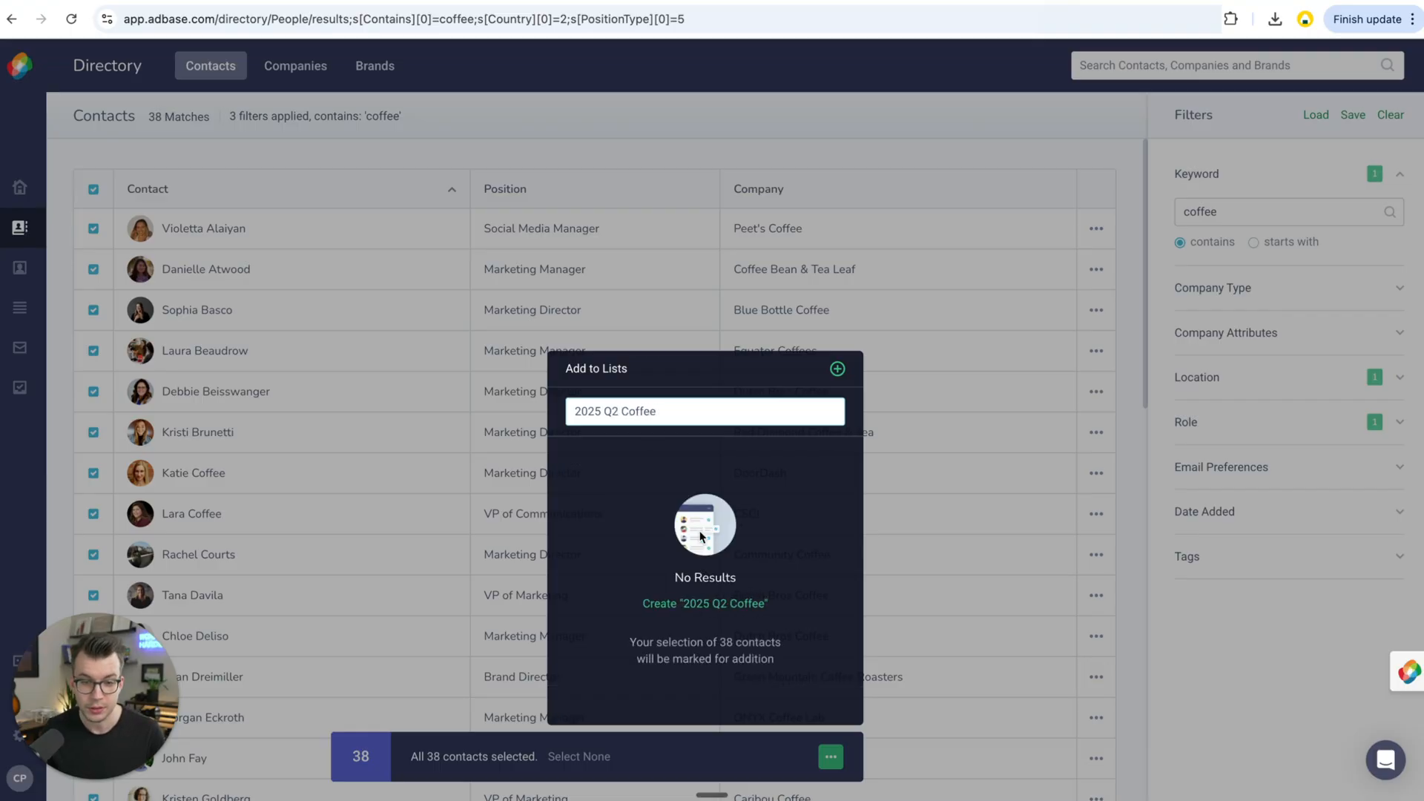
pyautogui.click(703, 604)
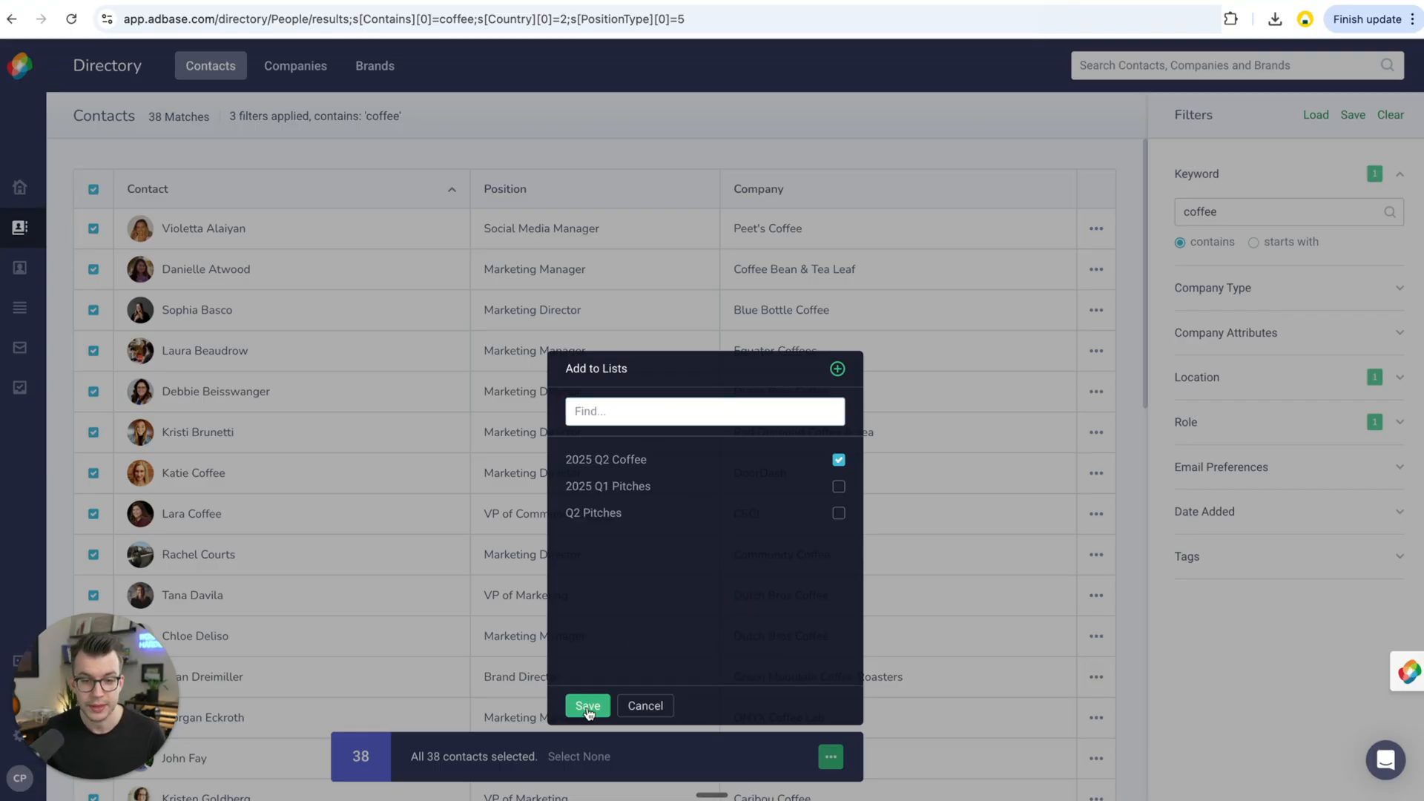
pyautogui.click(588, 706)
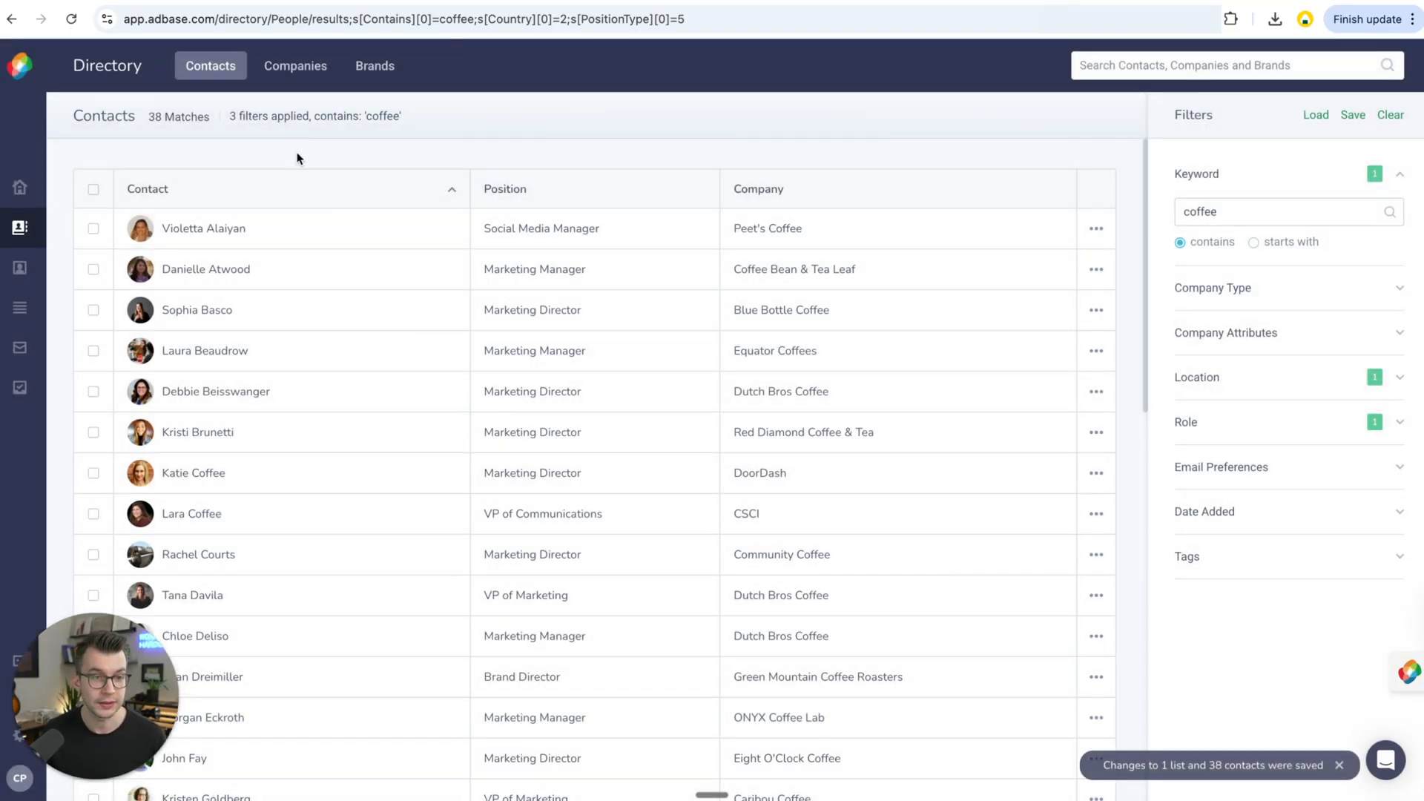
# Clear the coffee contact filters and view the 122 contacts in My Contacts
pyautogui.click(209, 65)
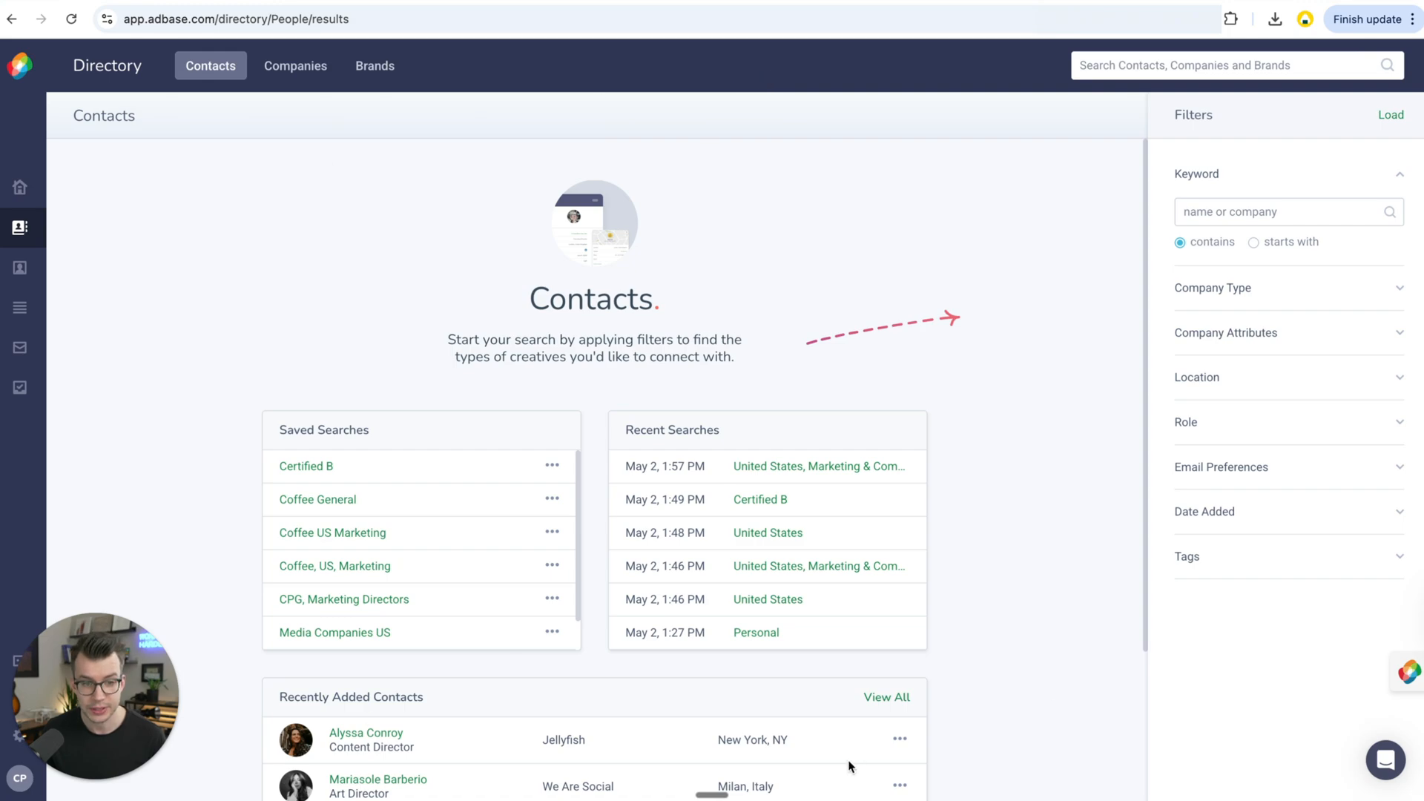
pyautogui.moveTo(392, 580)
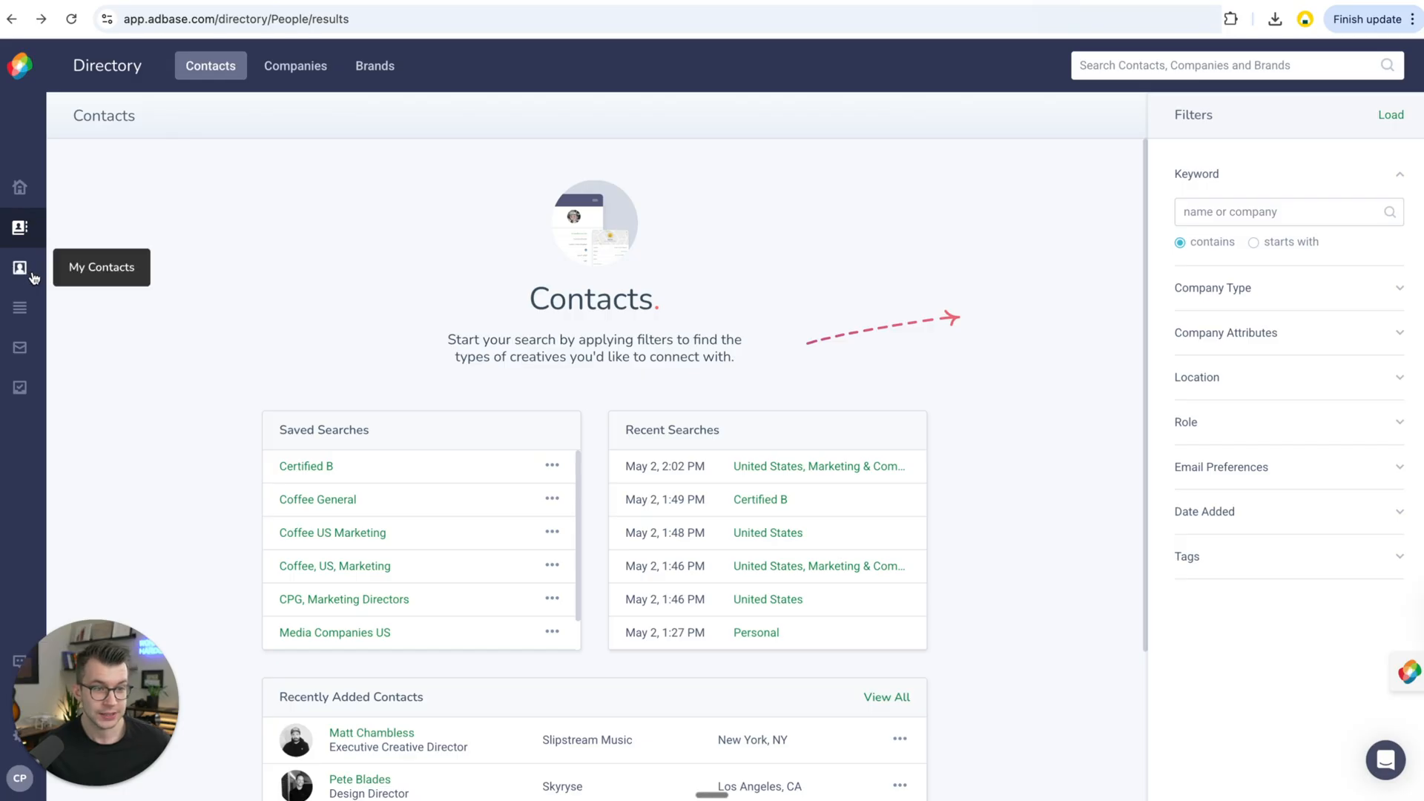
pyautogui.click(20, 267)
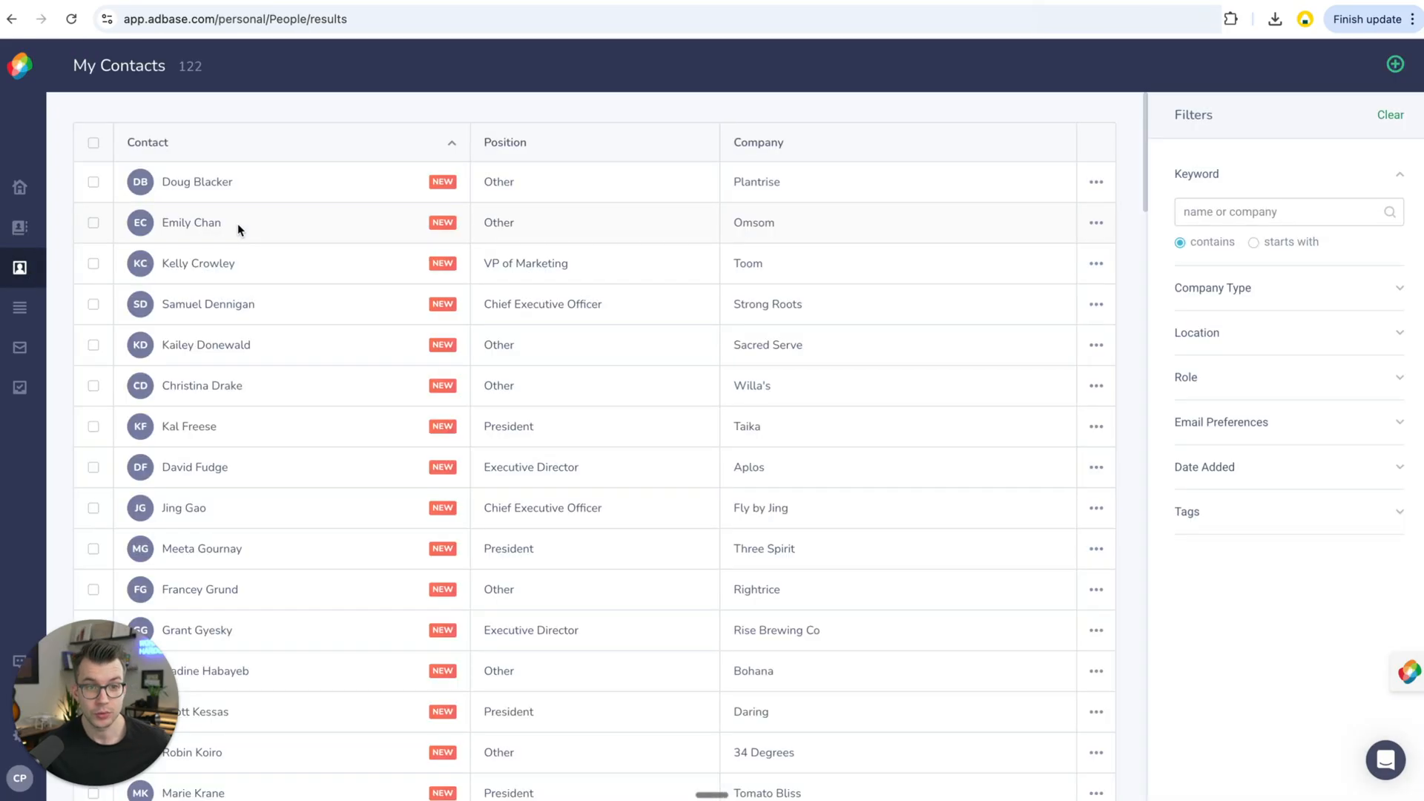
pyautogui.scroll(-3)
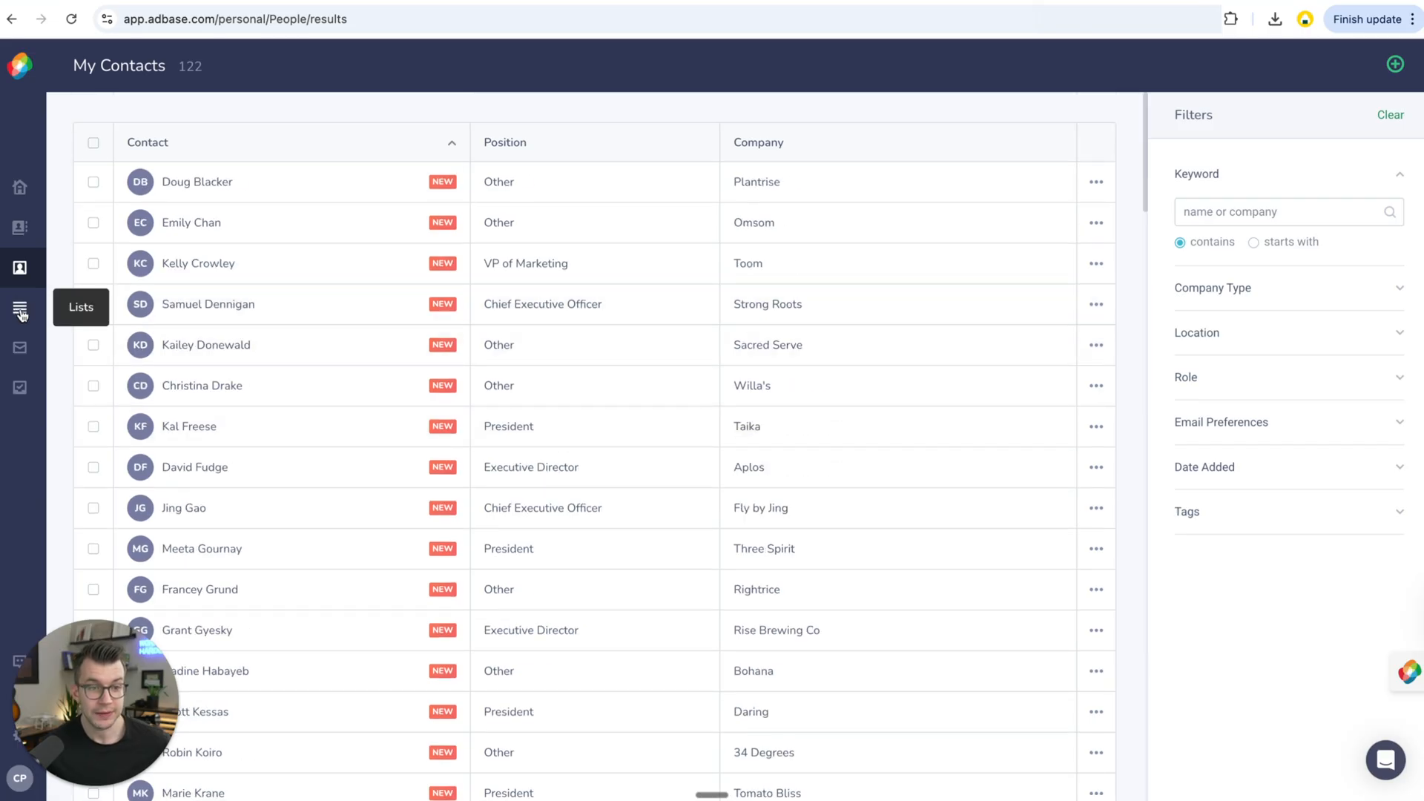
# Show All Lists and bring up the action menu for the 2025 Q2 Coffee list
pyautogui.click(19, 308)
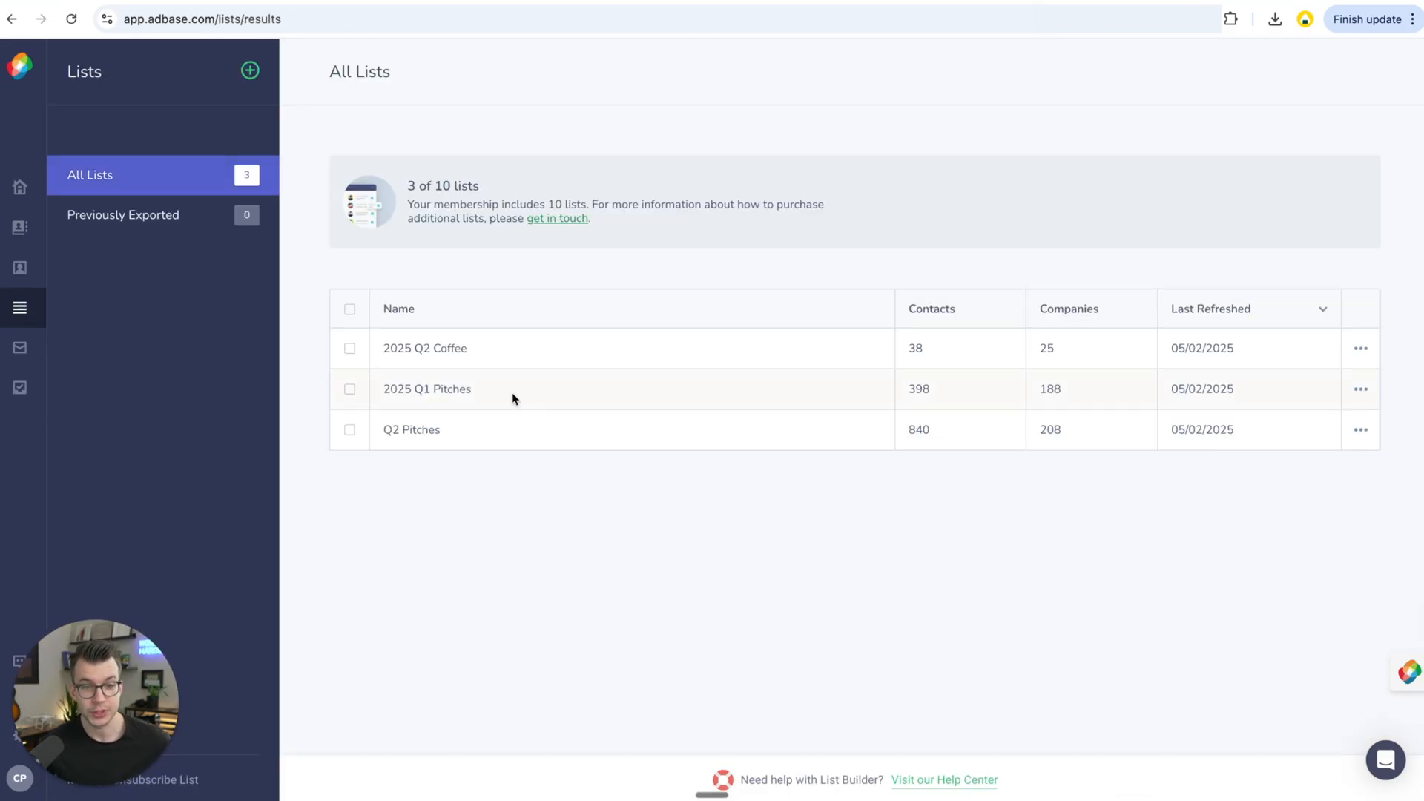
pyautogui.moveTo(426, 347)
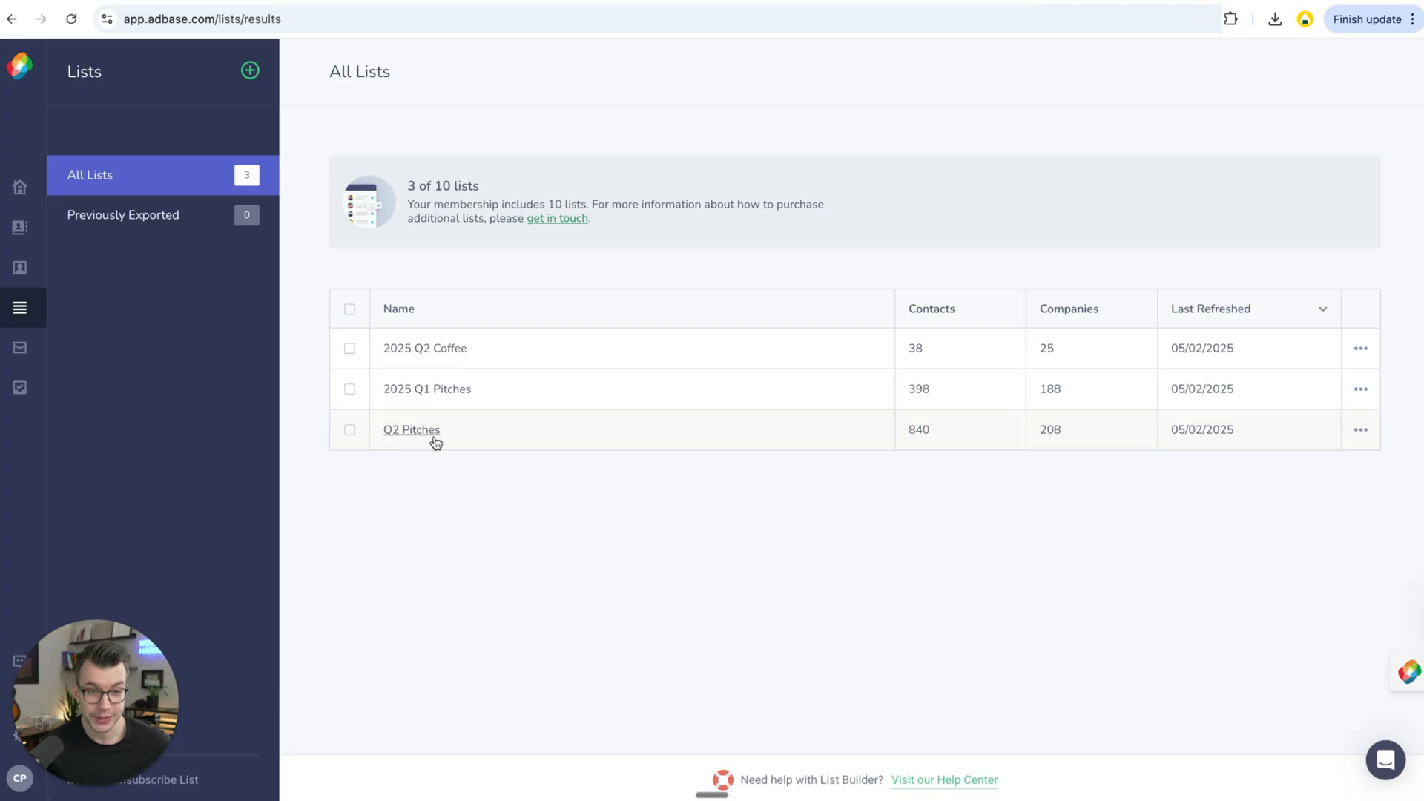
pyautogui.moveTo(411, 430)
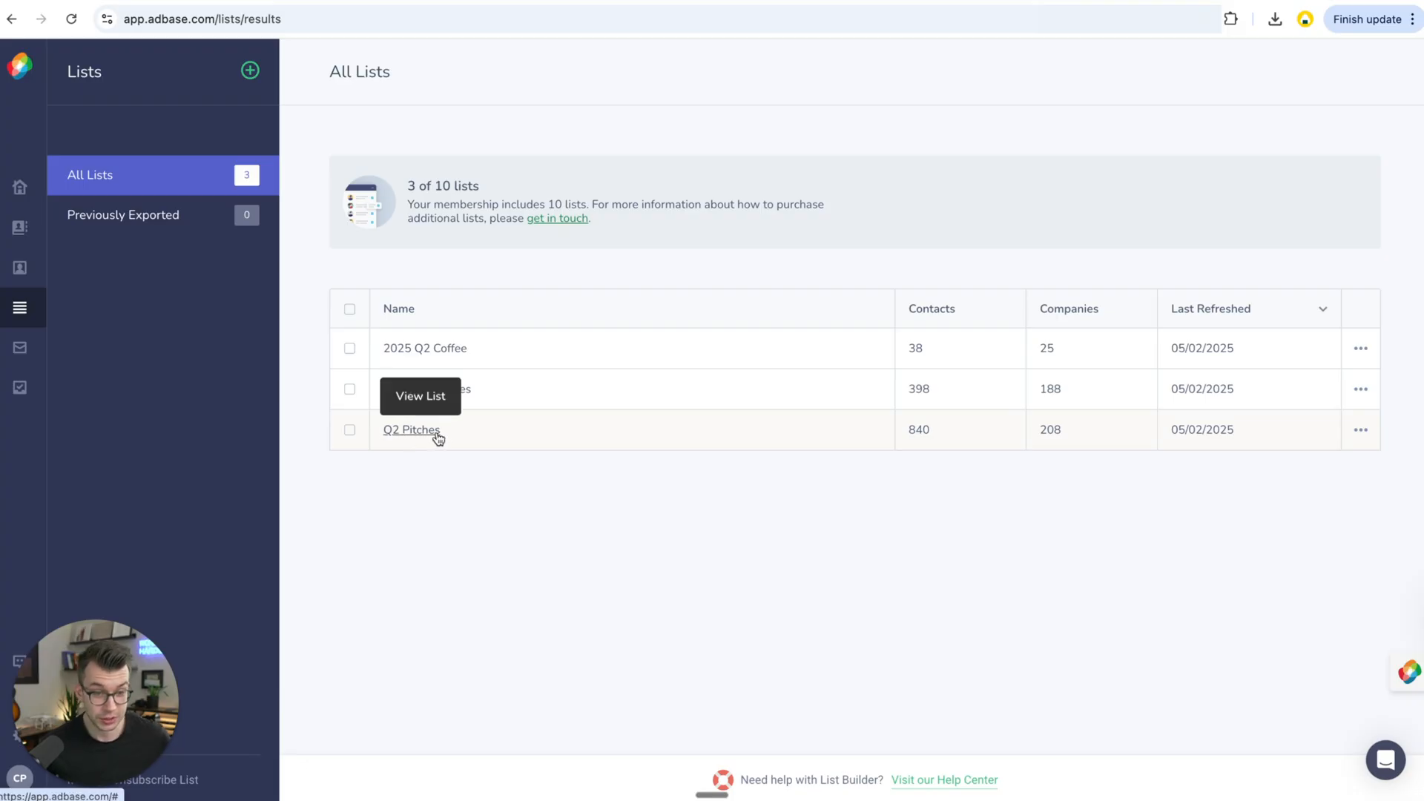
pyautogui.moveTo(482, 360)
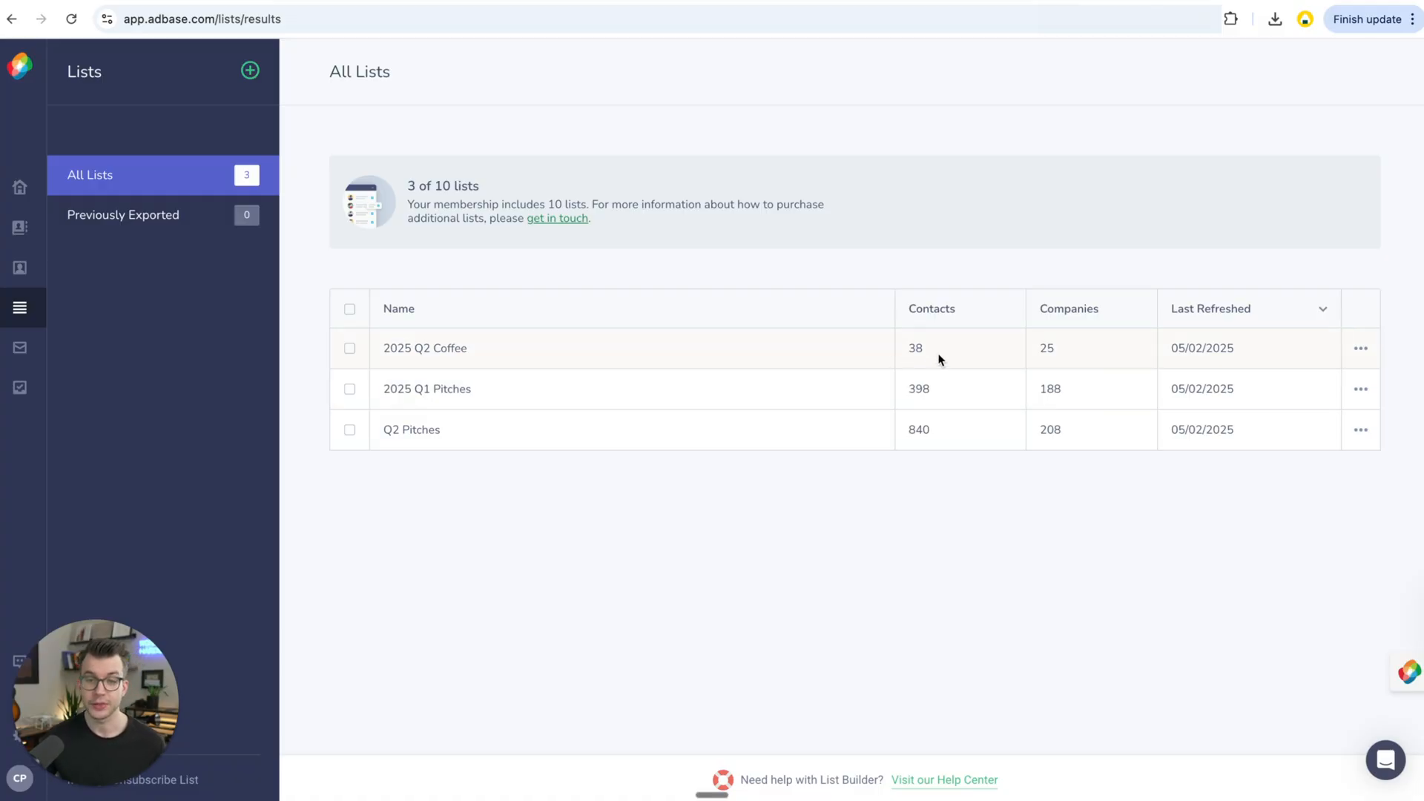
pyautogui.moveTo(1096, 363)
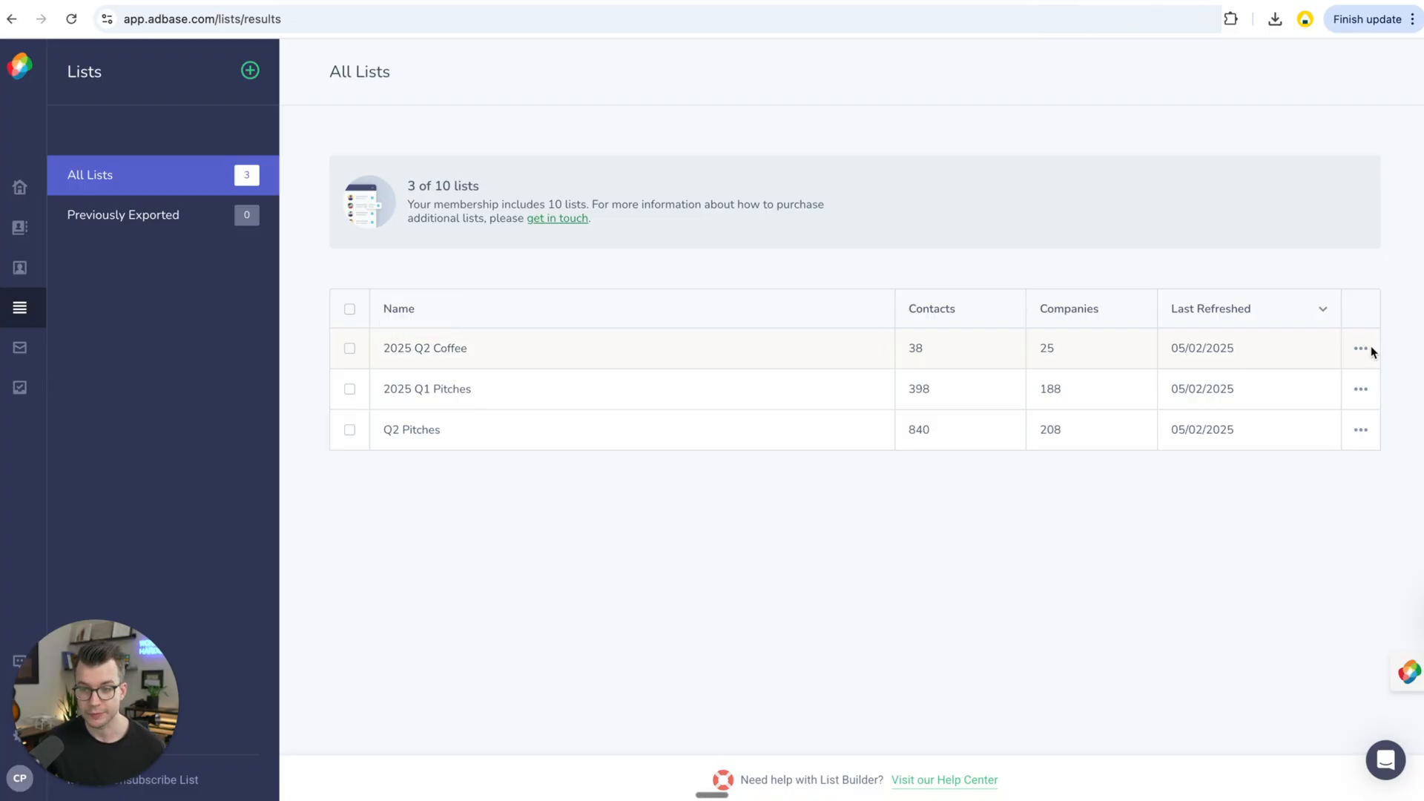
pyautogui.click(1361, 347)
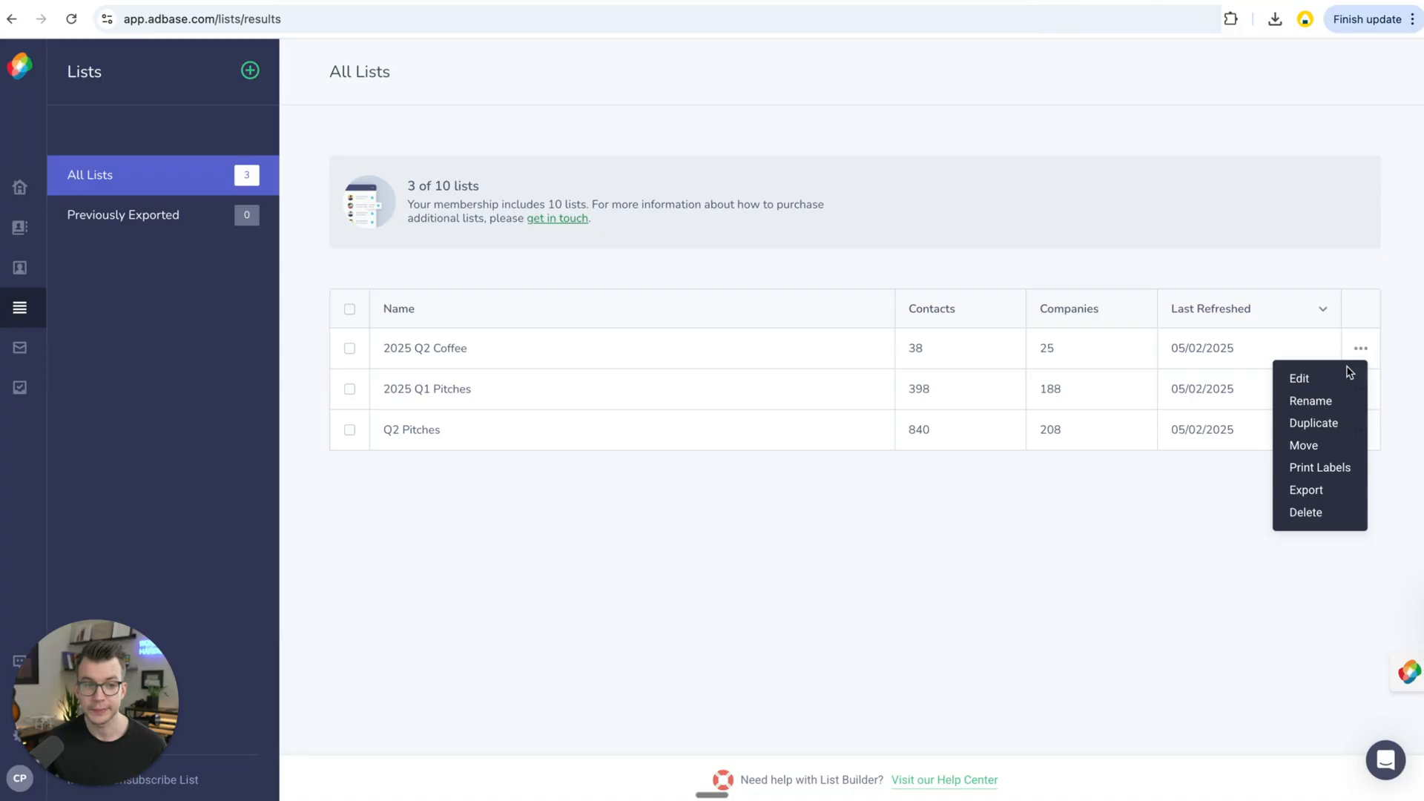
# Export the 2025 Q2 Coffee list, accepting the terms, and download the finished file
pyautogui.click(1306, 490)
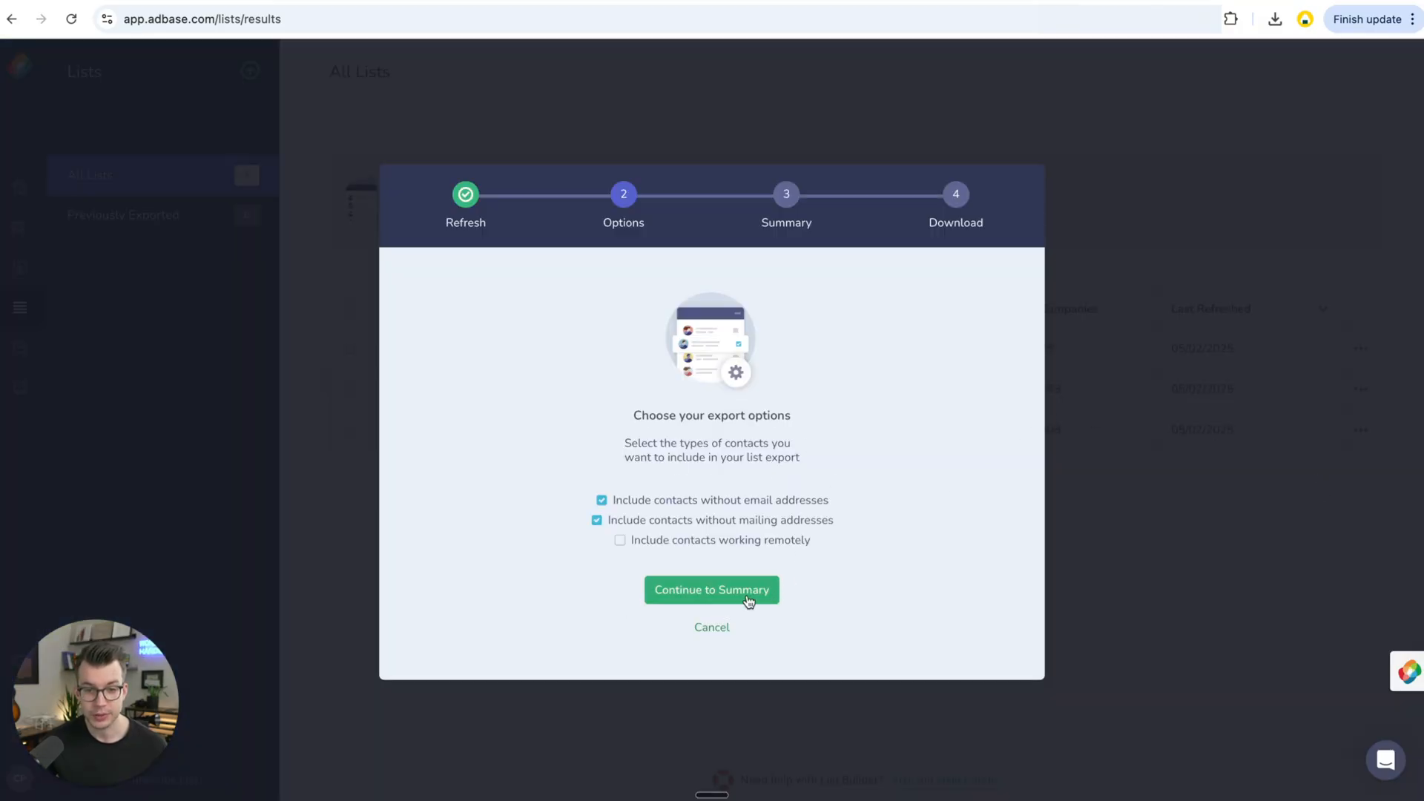
pyautogui.click(711, 589)
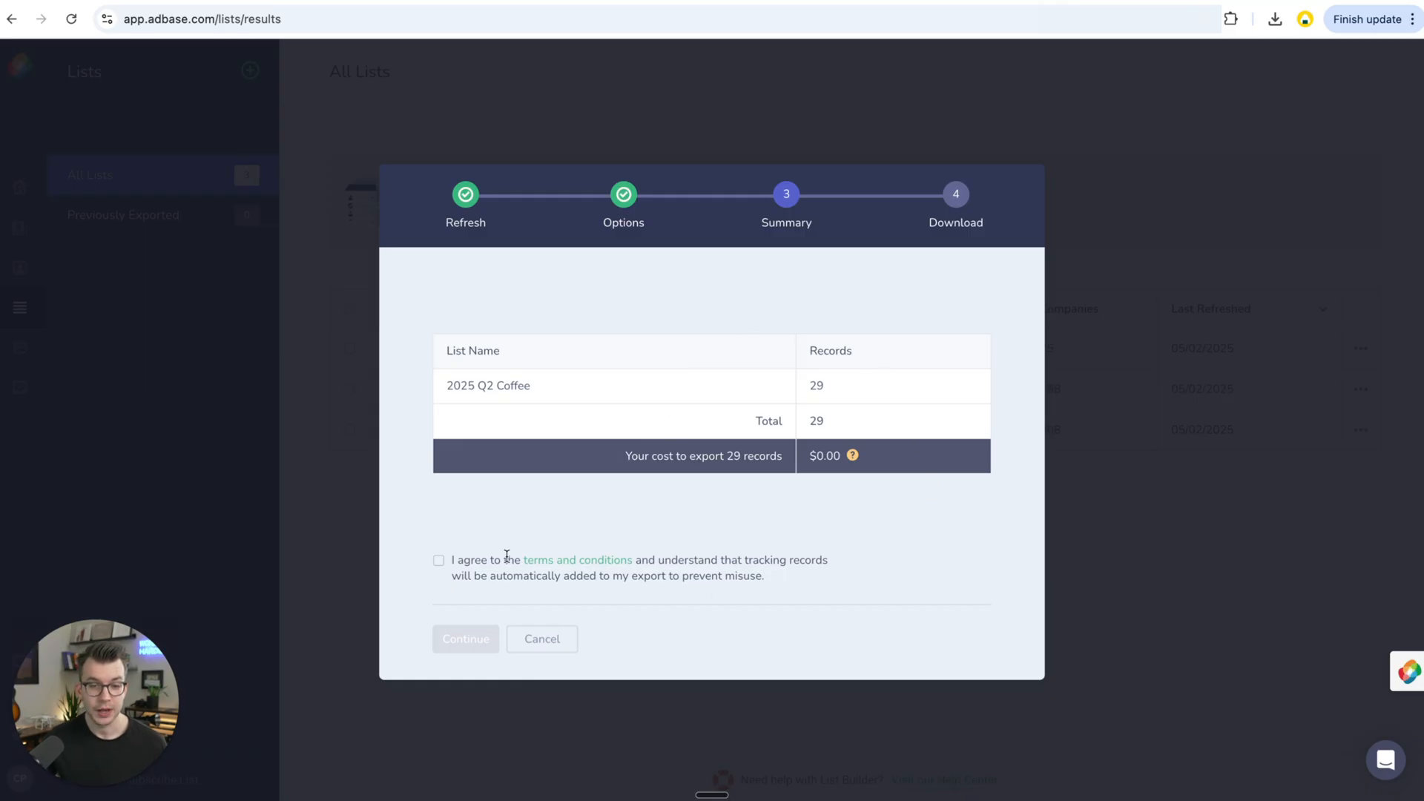
pyautogui.click(439, 559)
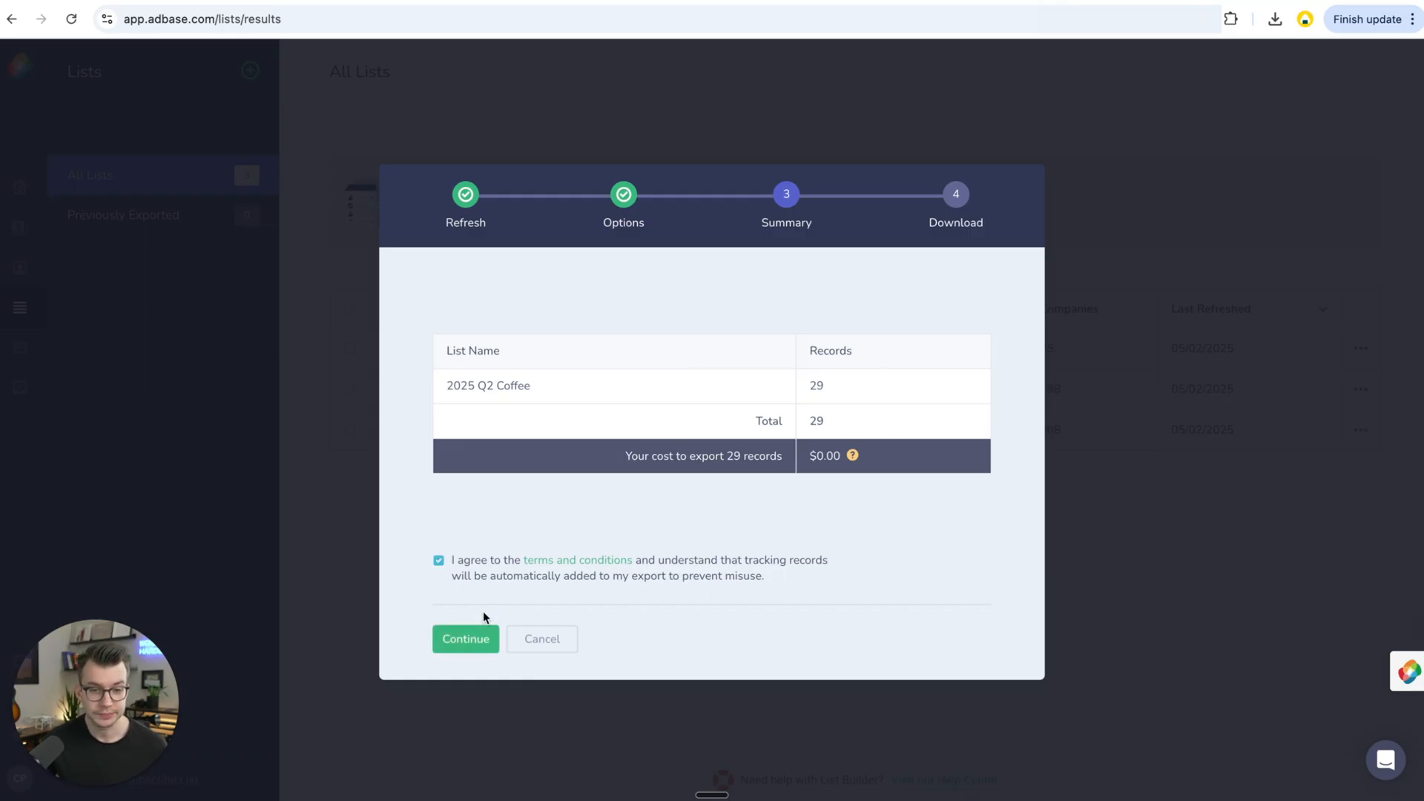
pyautogui.click(465, 638)
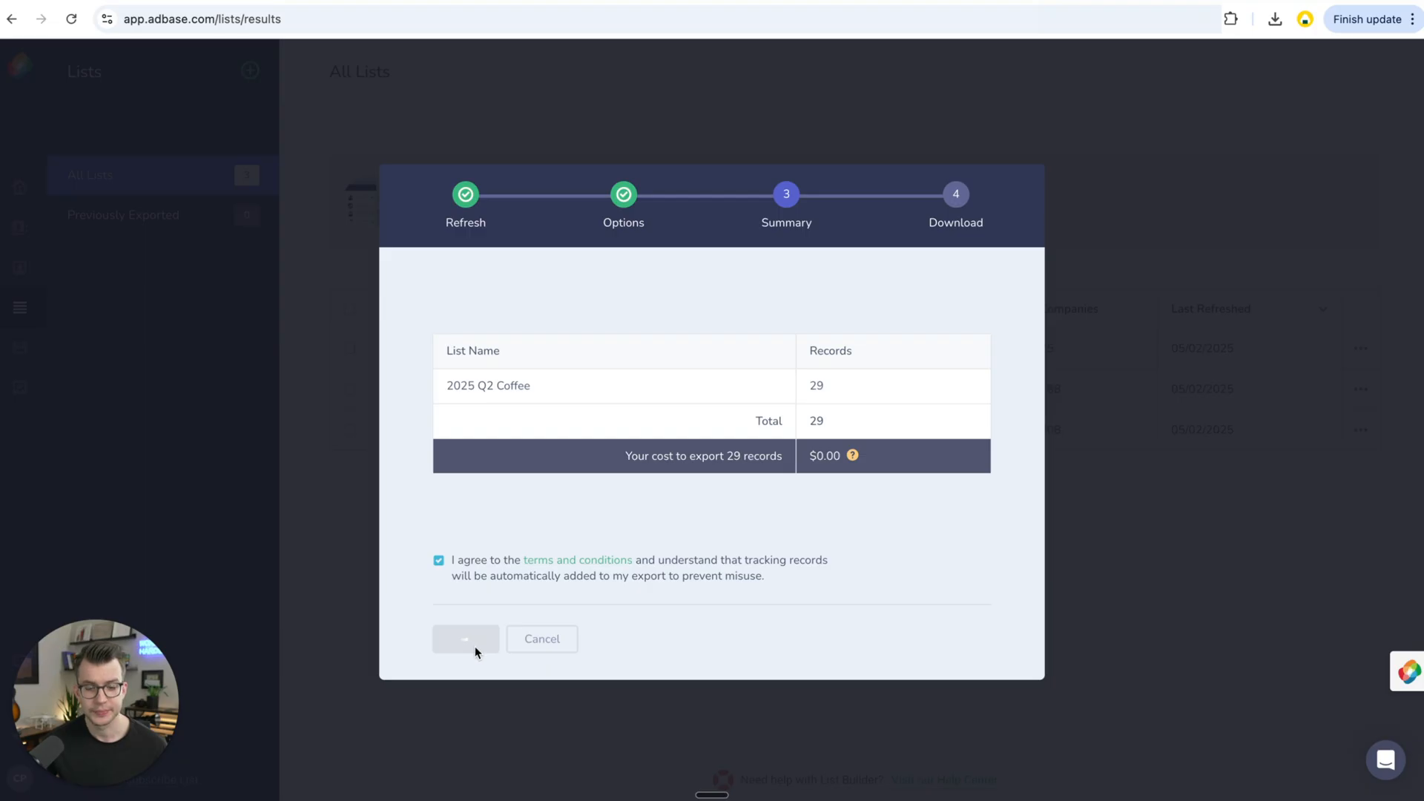
pyautogui.click(464, 638)
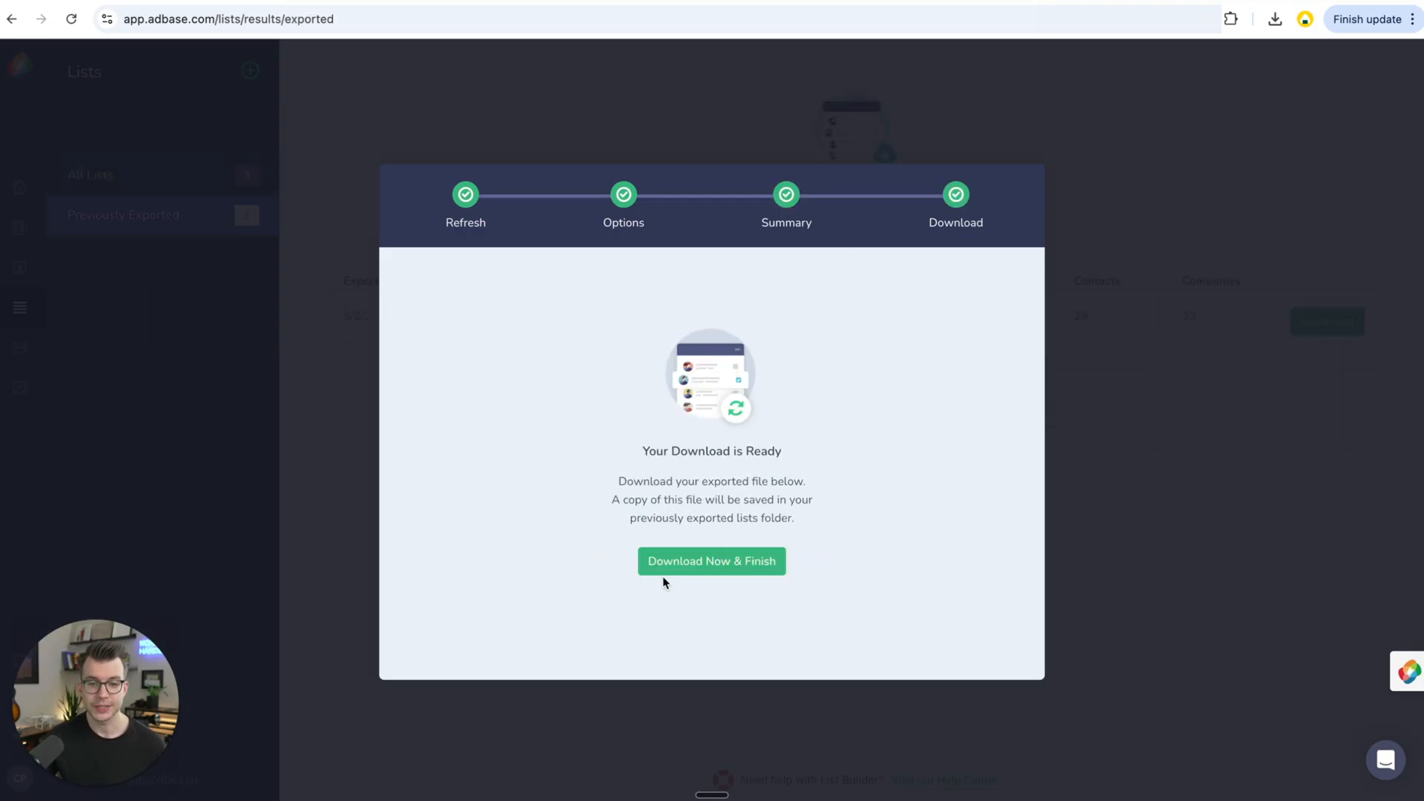
pyautogui.click(711, 561)
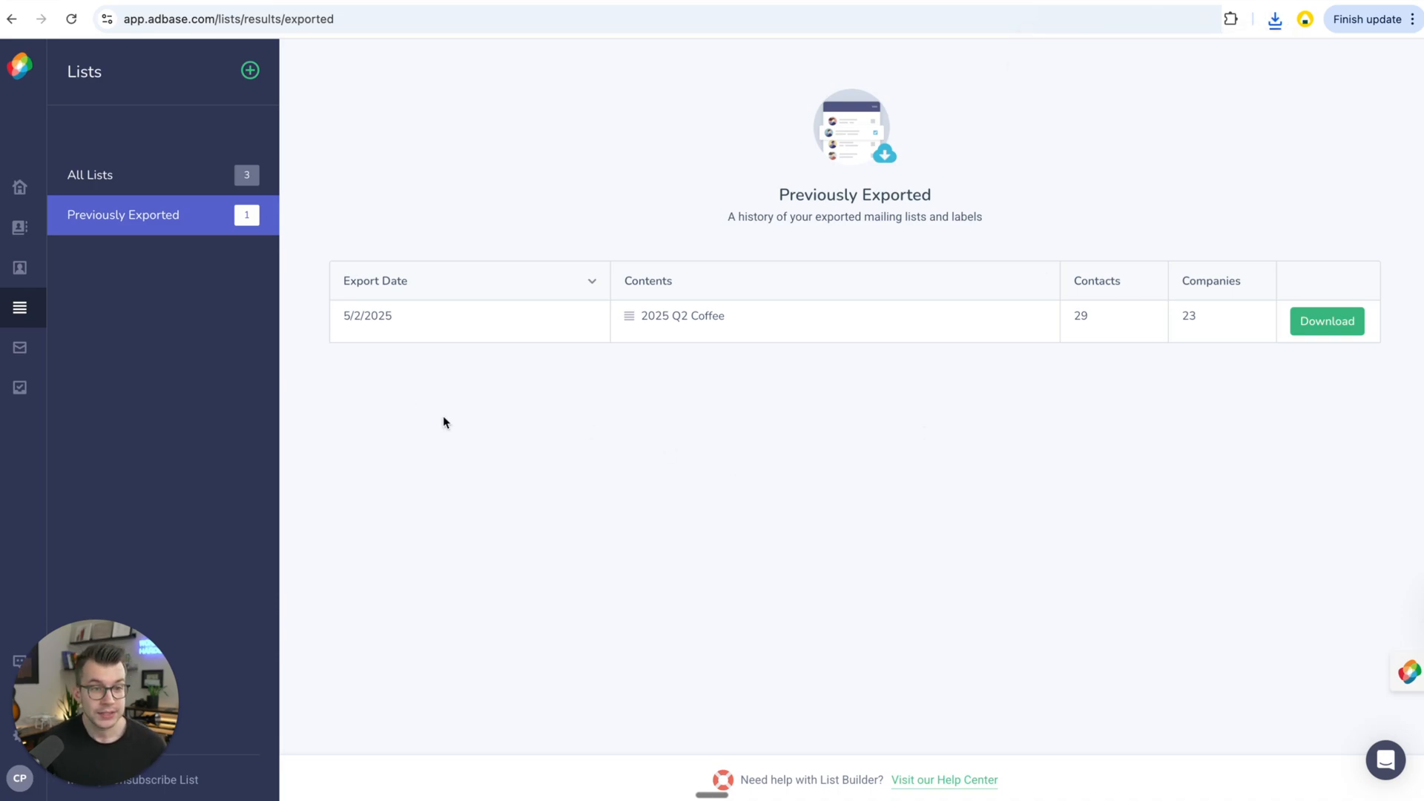
pyautogui.moveTo(448, 440)
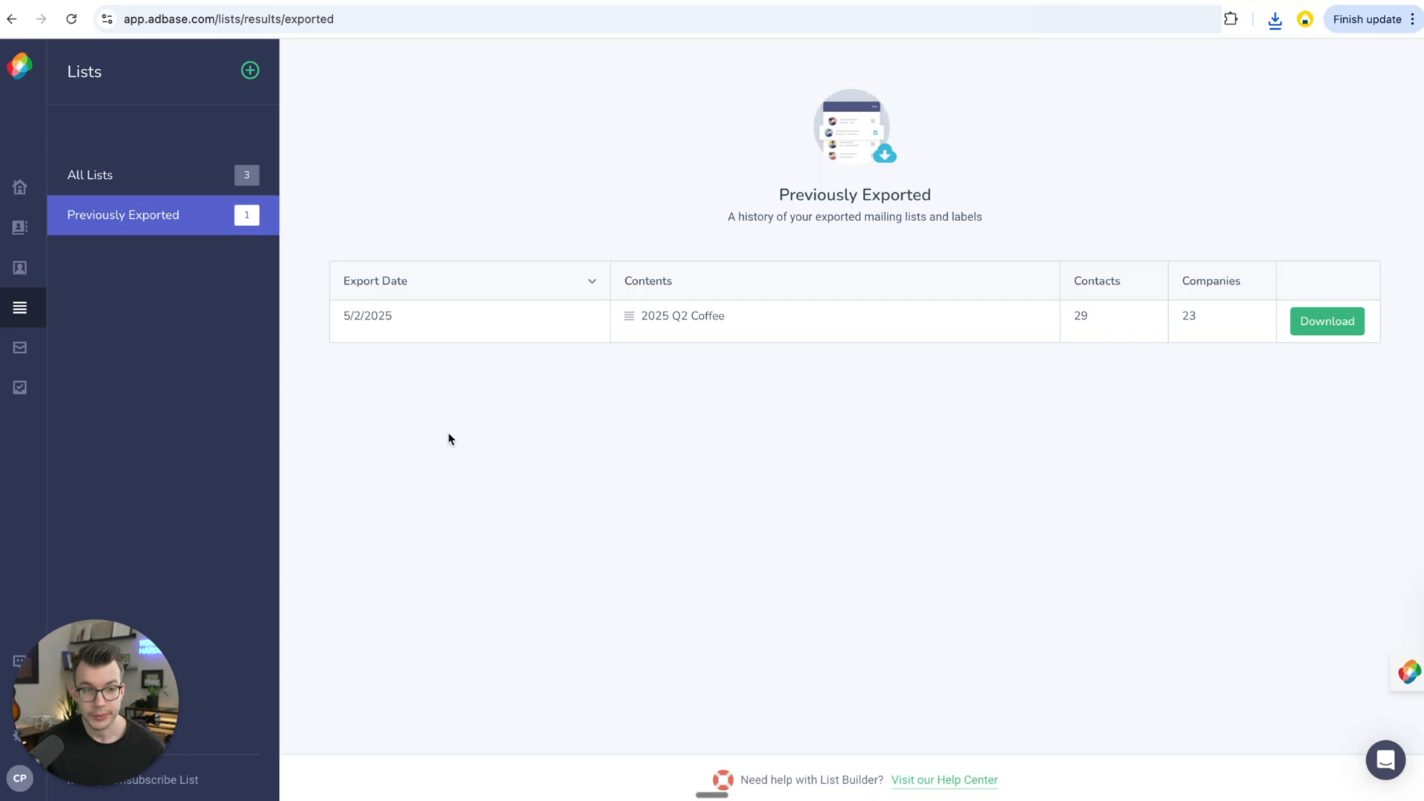
# Run the saved Coffee US Marketing search in the Contacts directory, showing 38 matches
pyautogui.click(19, 227)
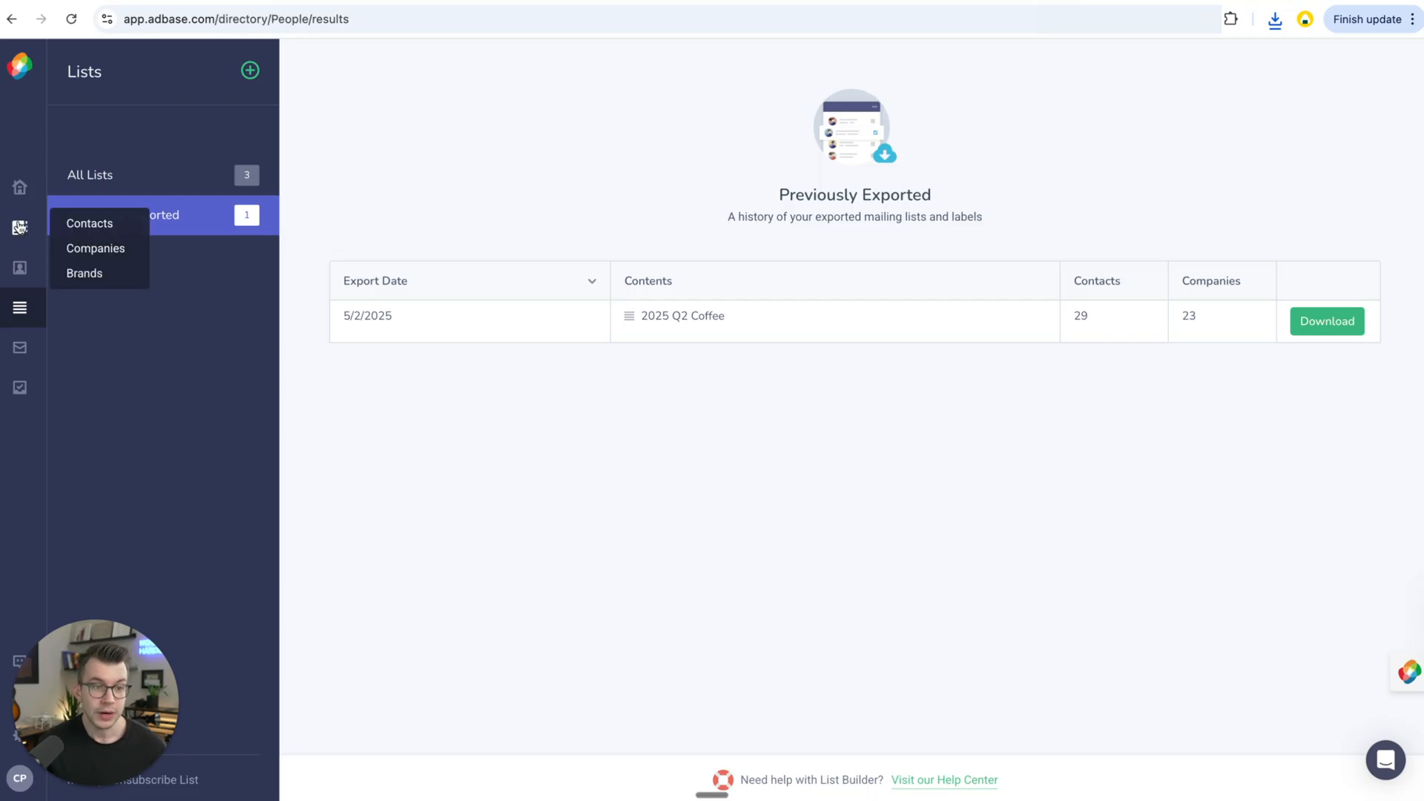
pyautogui.click(89, 224)
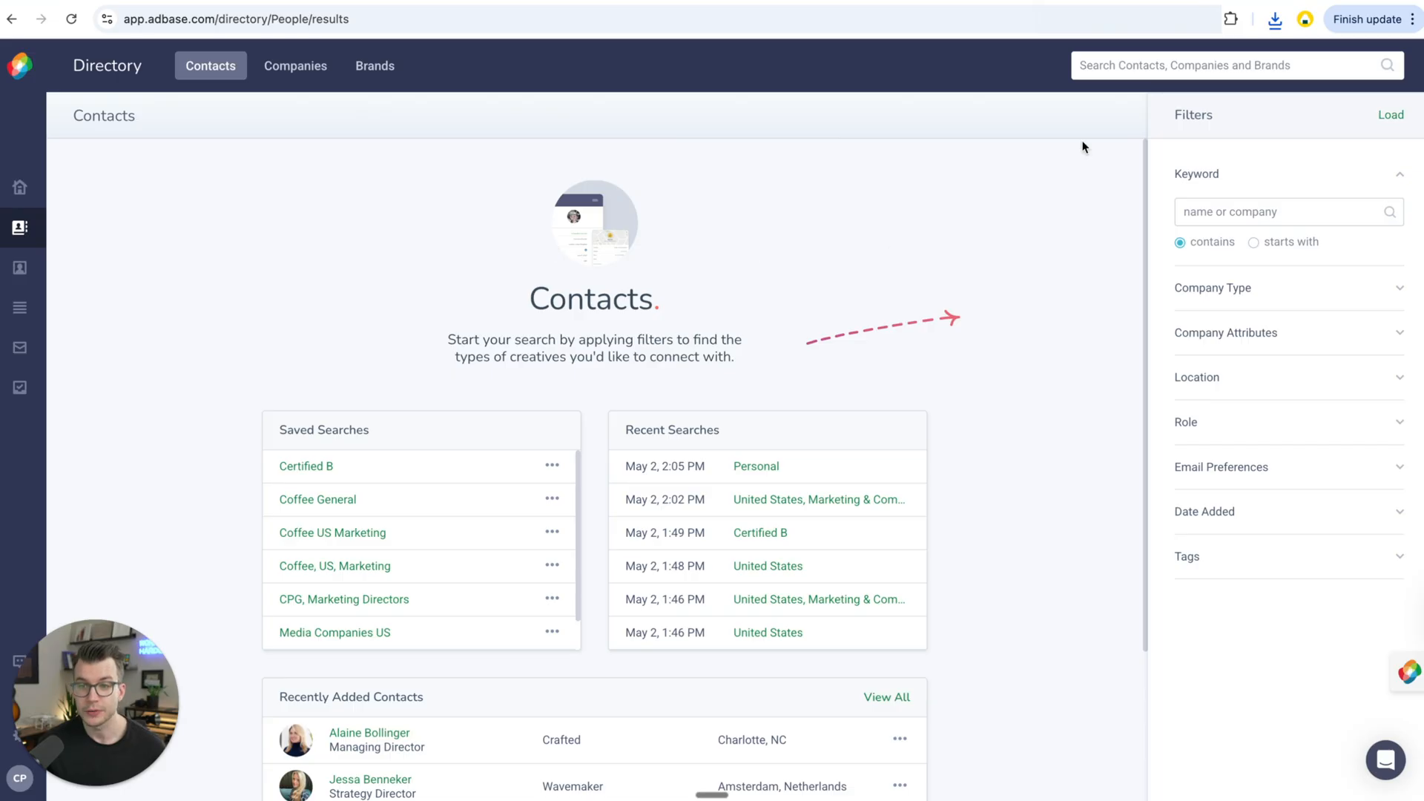
pyautogui.moveTo(333, 533)
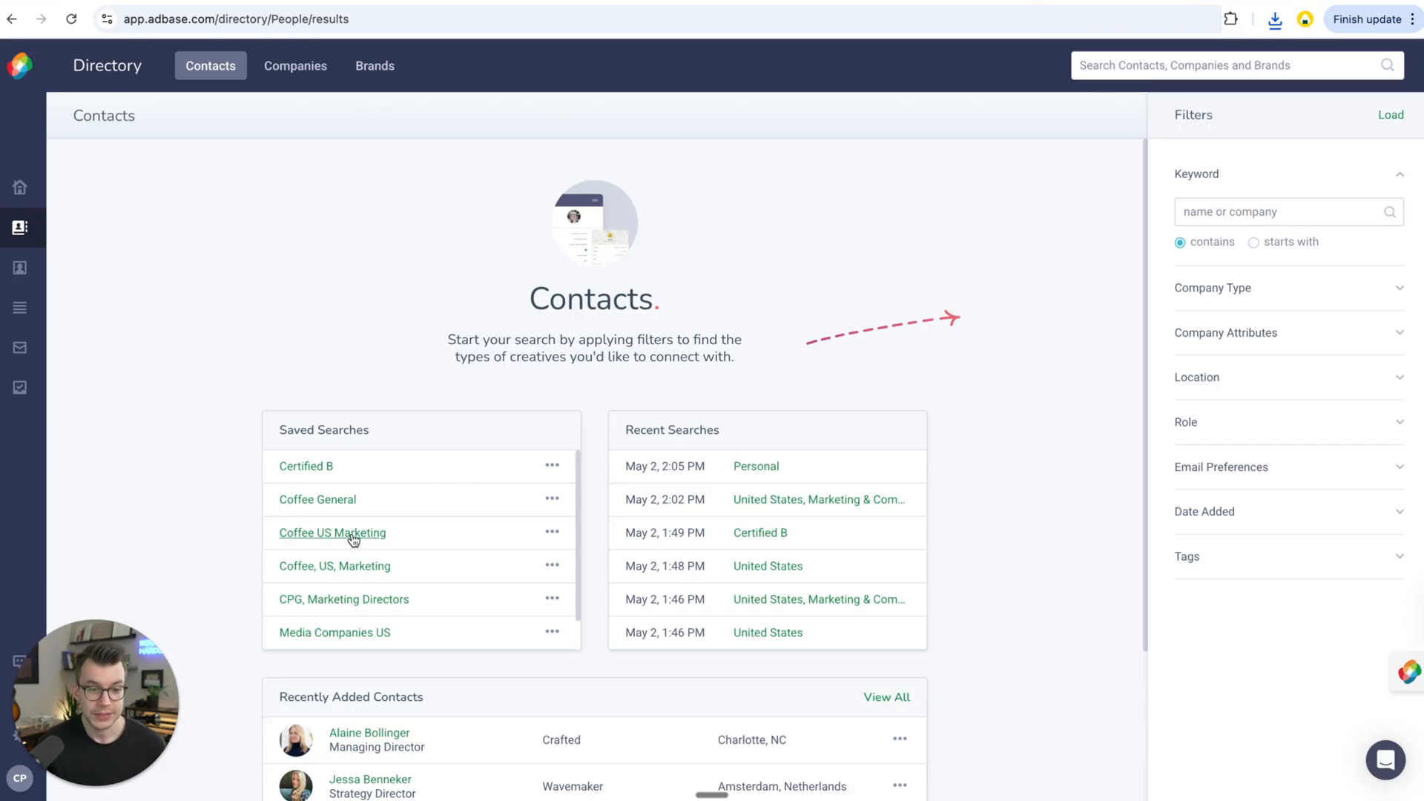
pyautogui.click(333, 533)
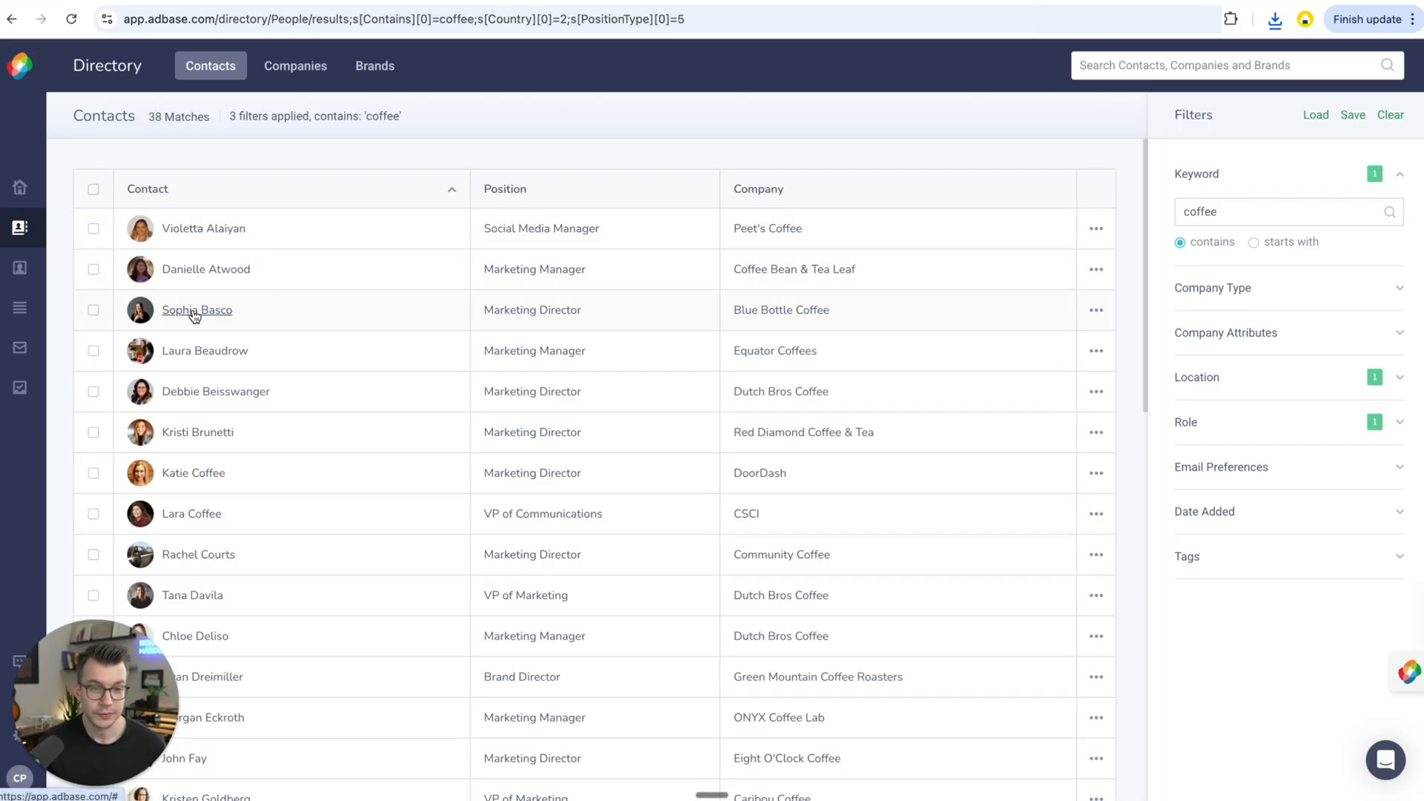
pyautogui.click(196, 310)
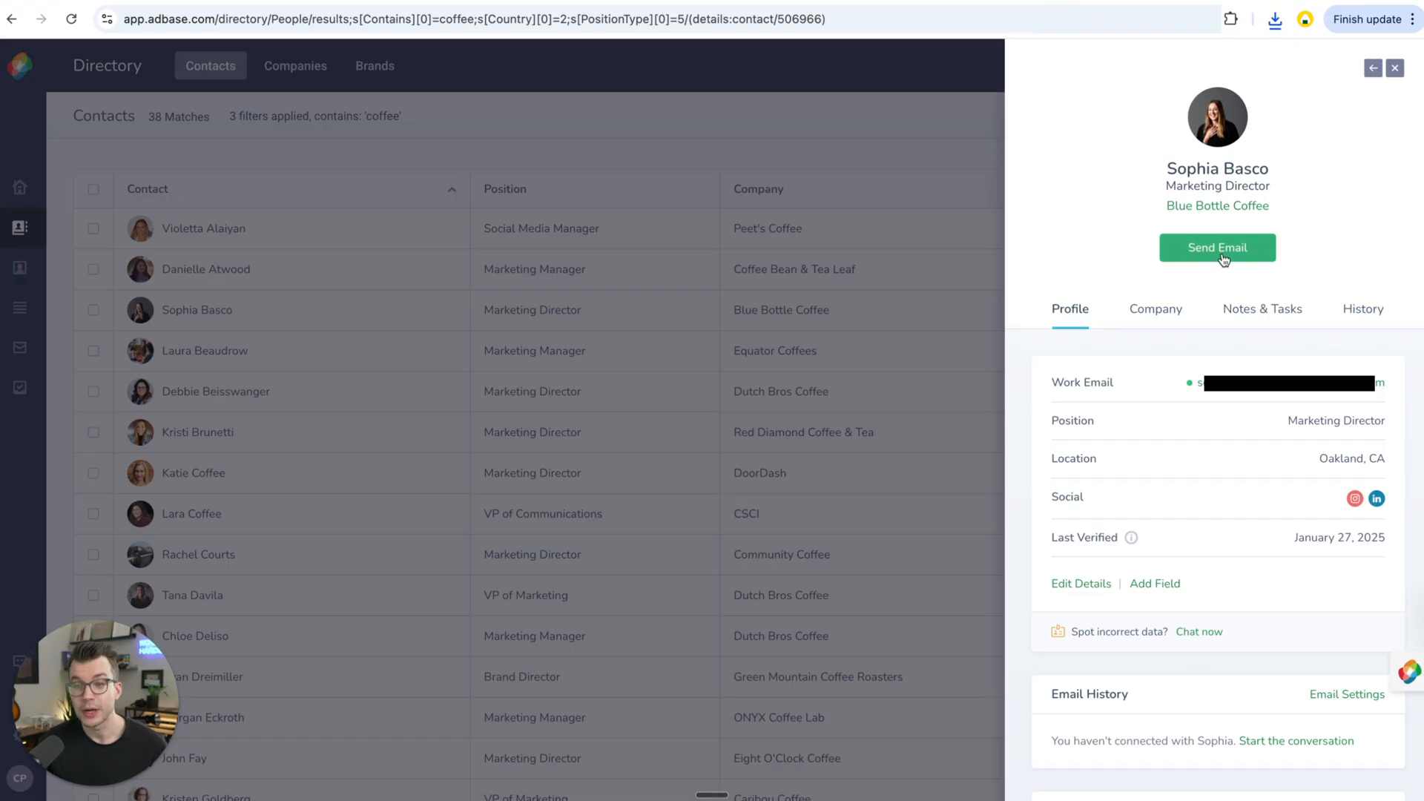
pyautogui.click(1217, 248)
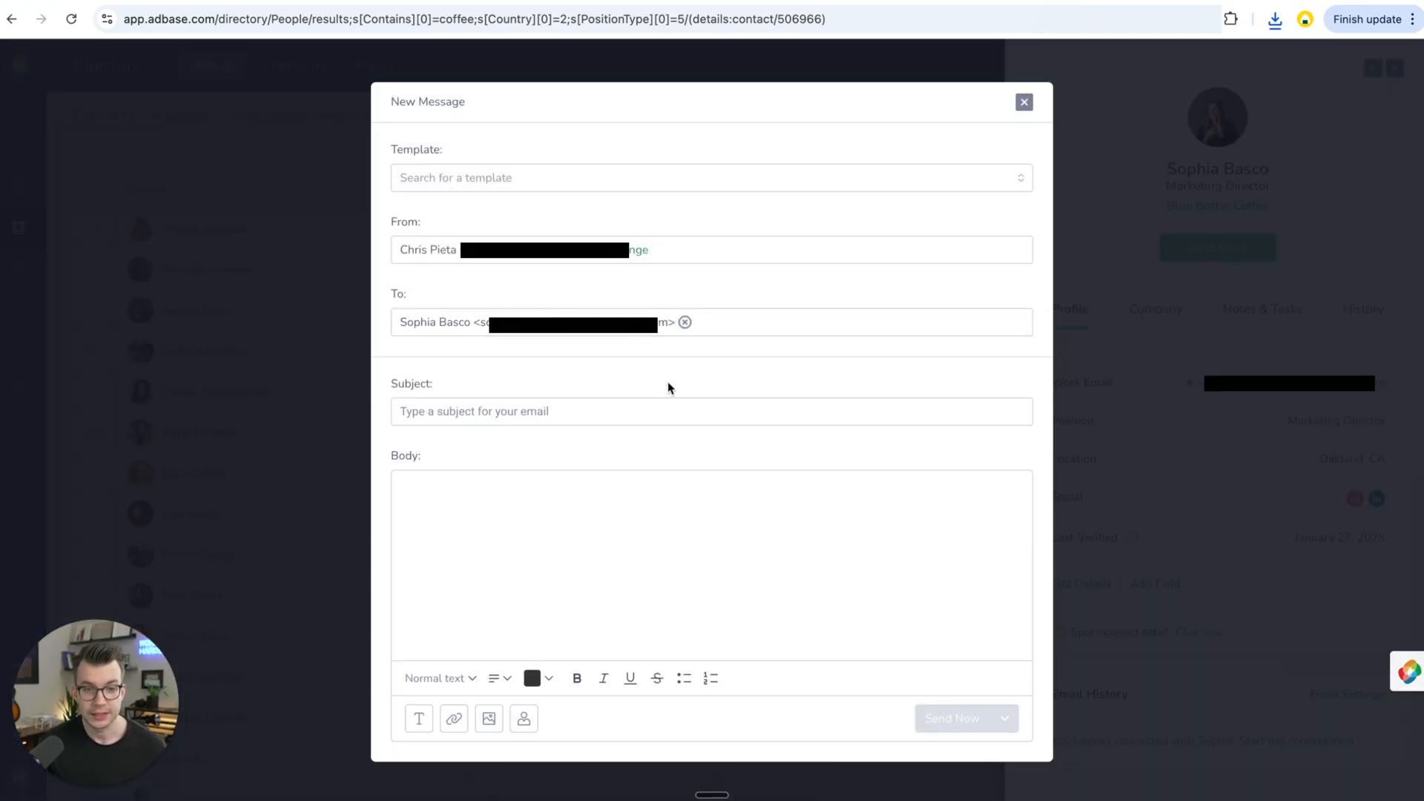
pyautogui.moveTo(463, 201)
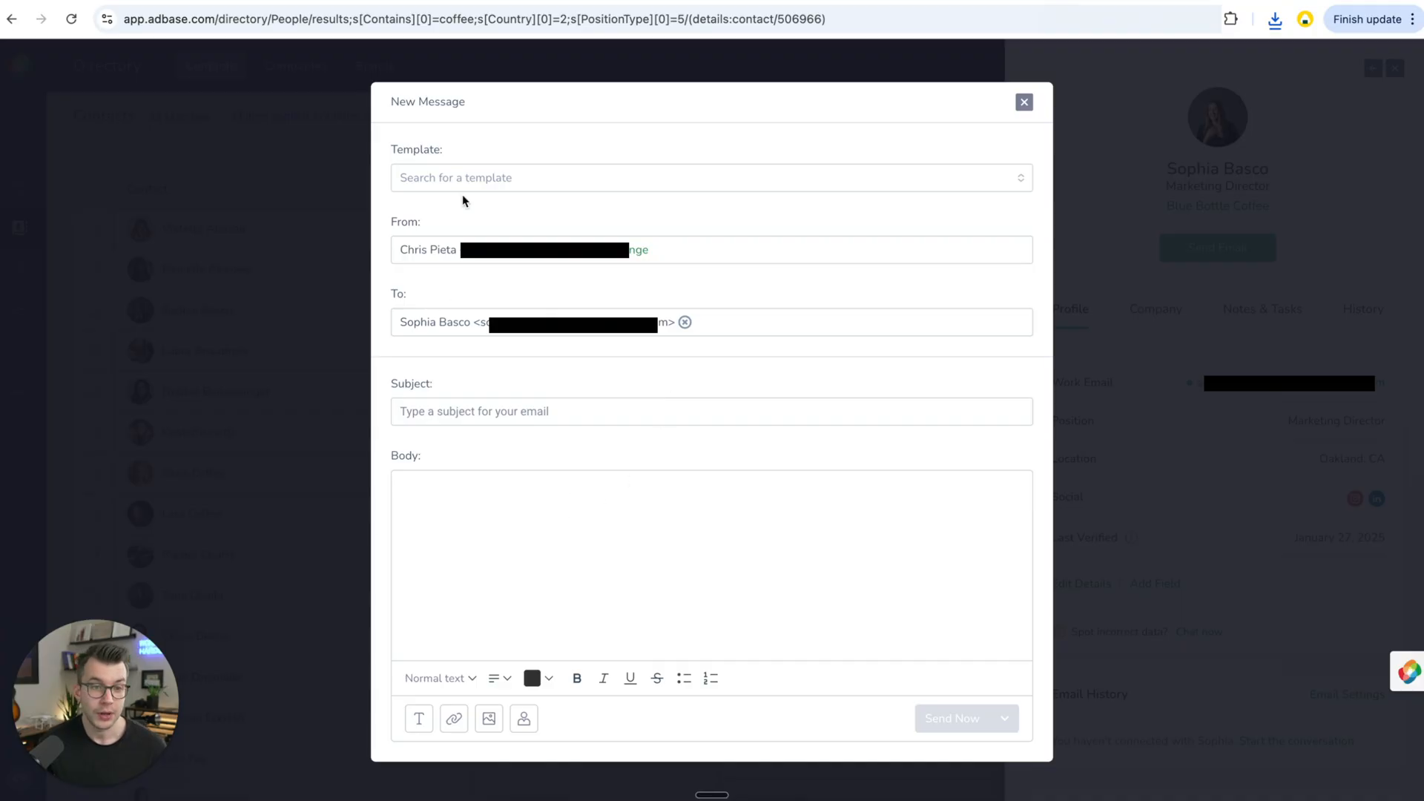
pyautogui.click(709, 177)
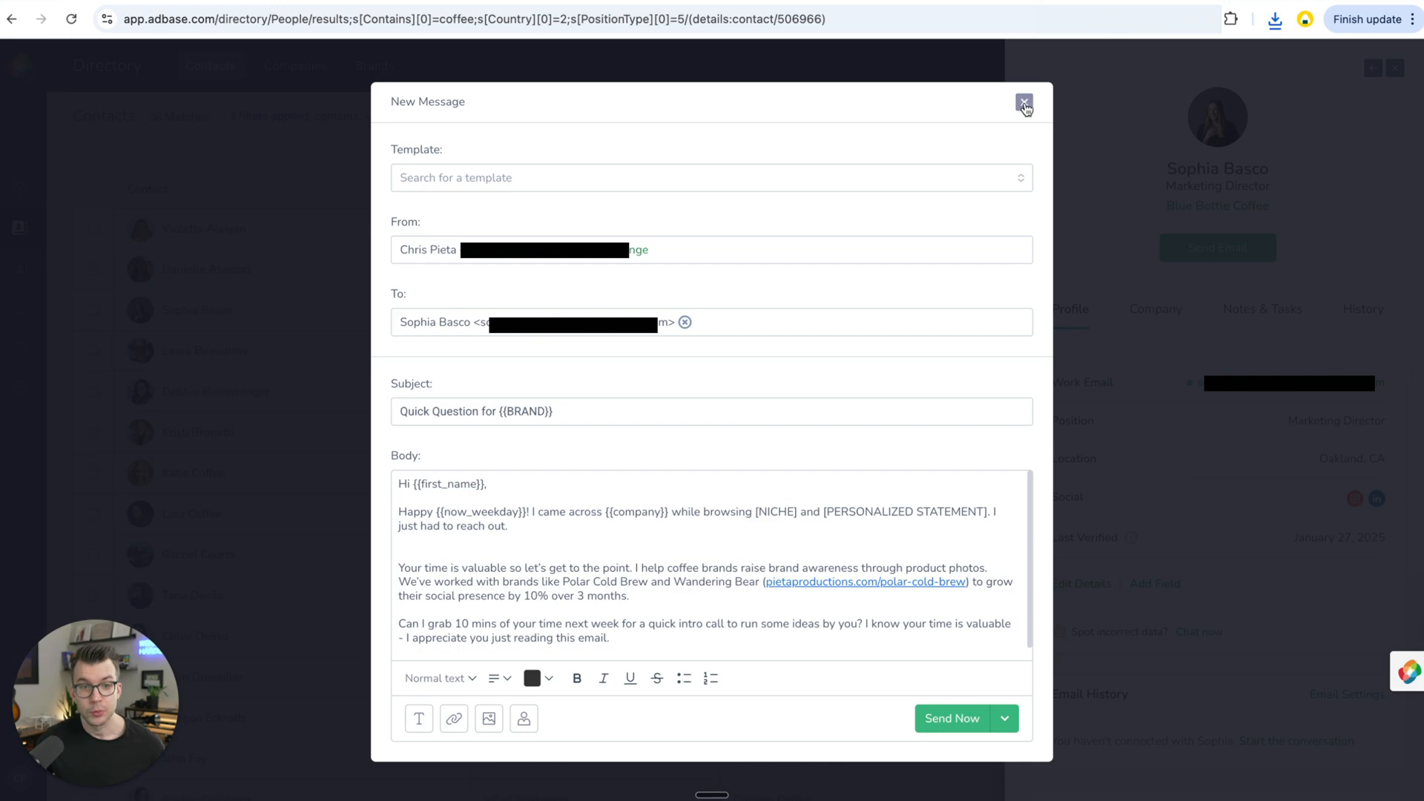
pyautogui.click(1023, 102)
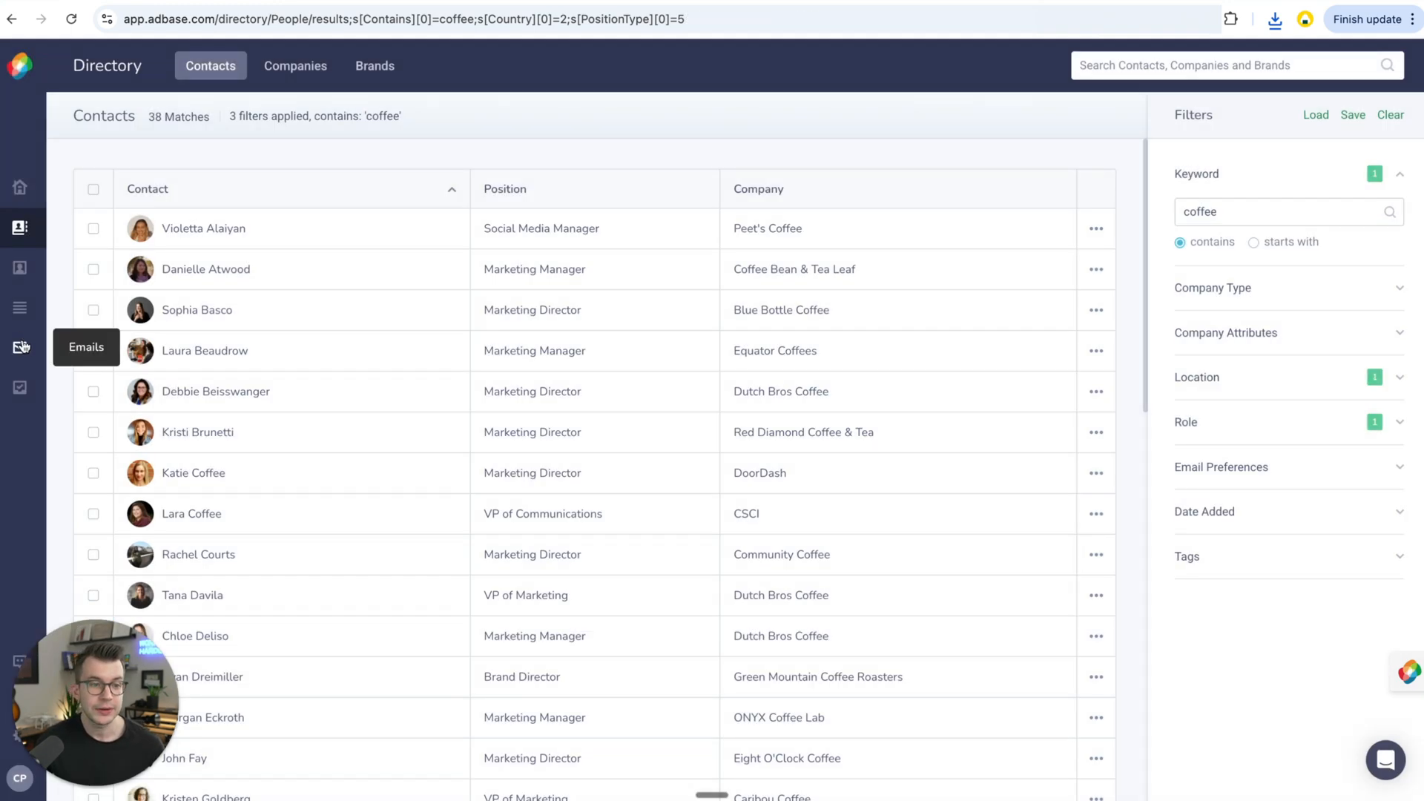
# View the Scheduled folder in Emails with its two scheduled messages
pyautogui.click(19, 348)
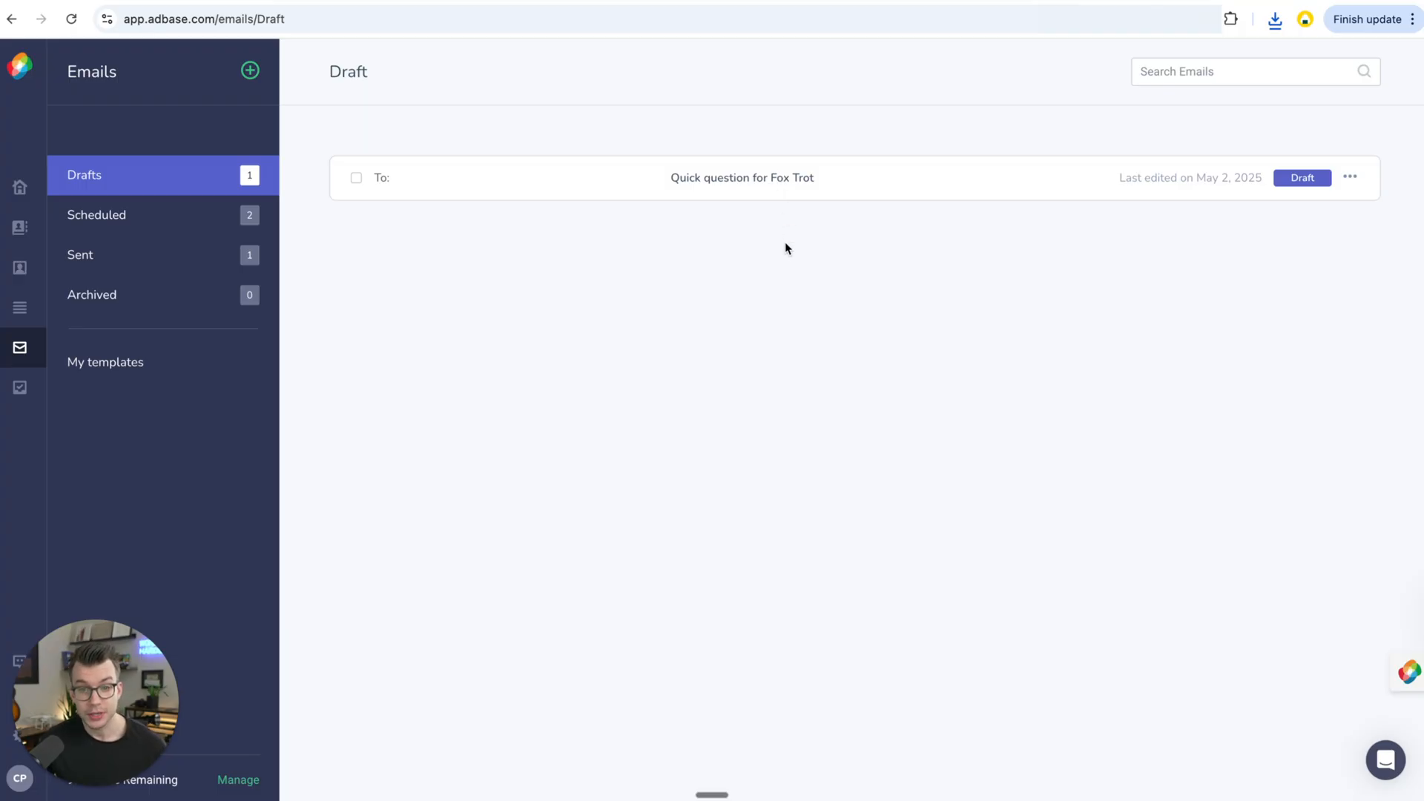
pyautogui.moveTo(521, 347)
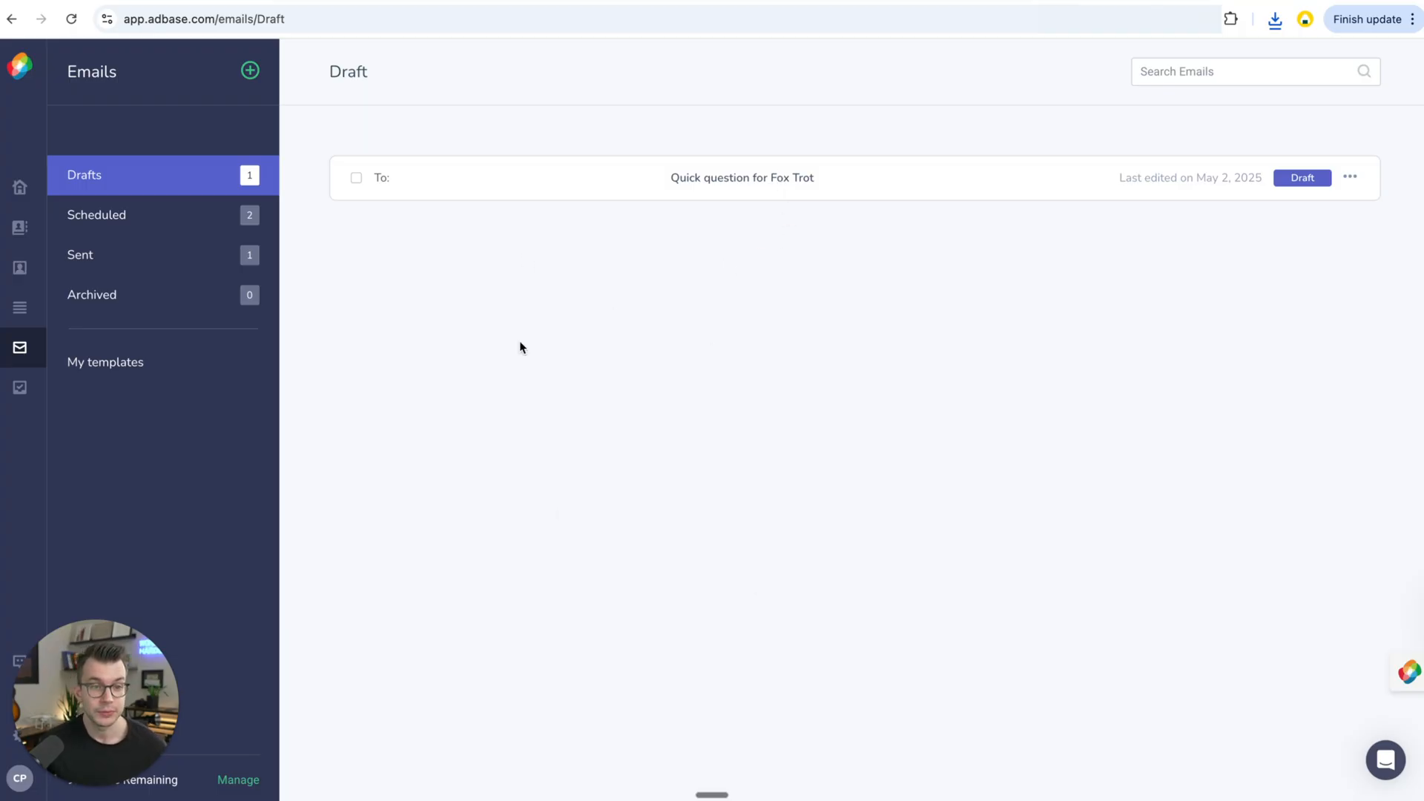
pyautogui.click(97, 214)
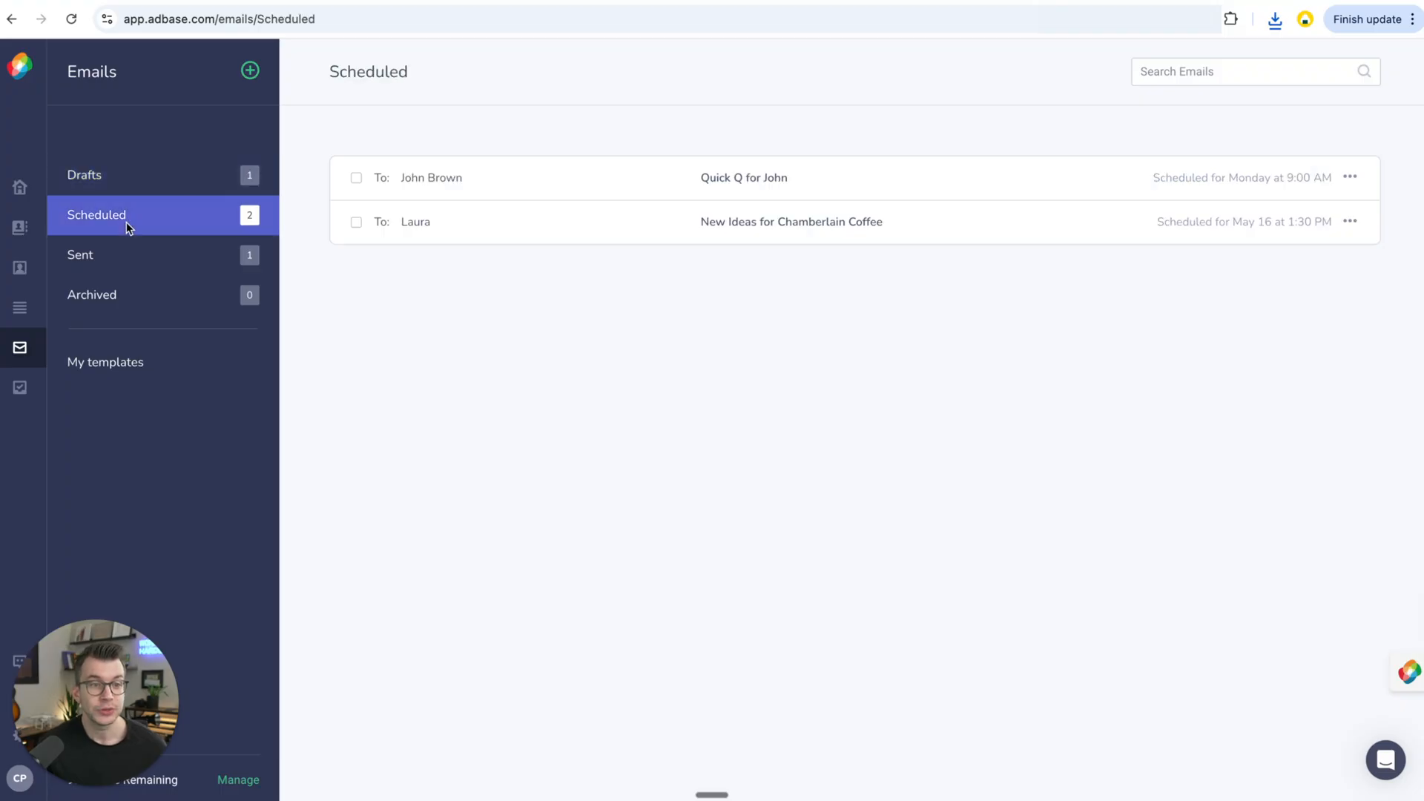
pyautogui.moveTo(658, 188)
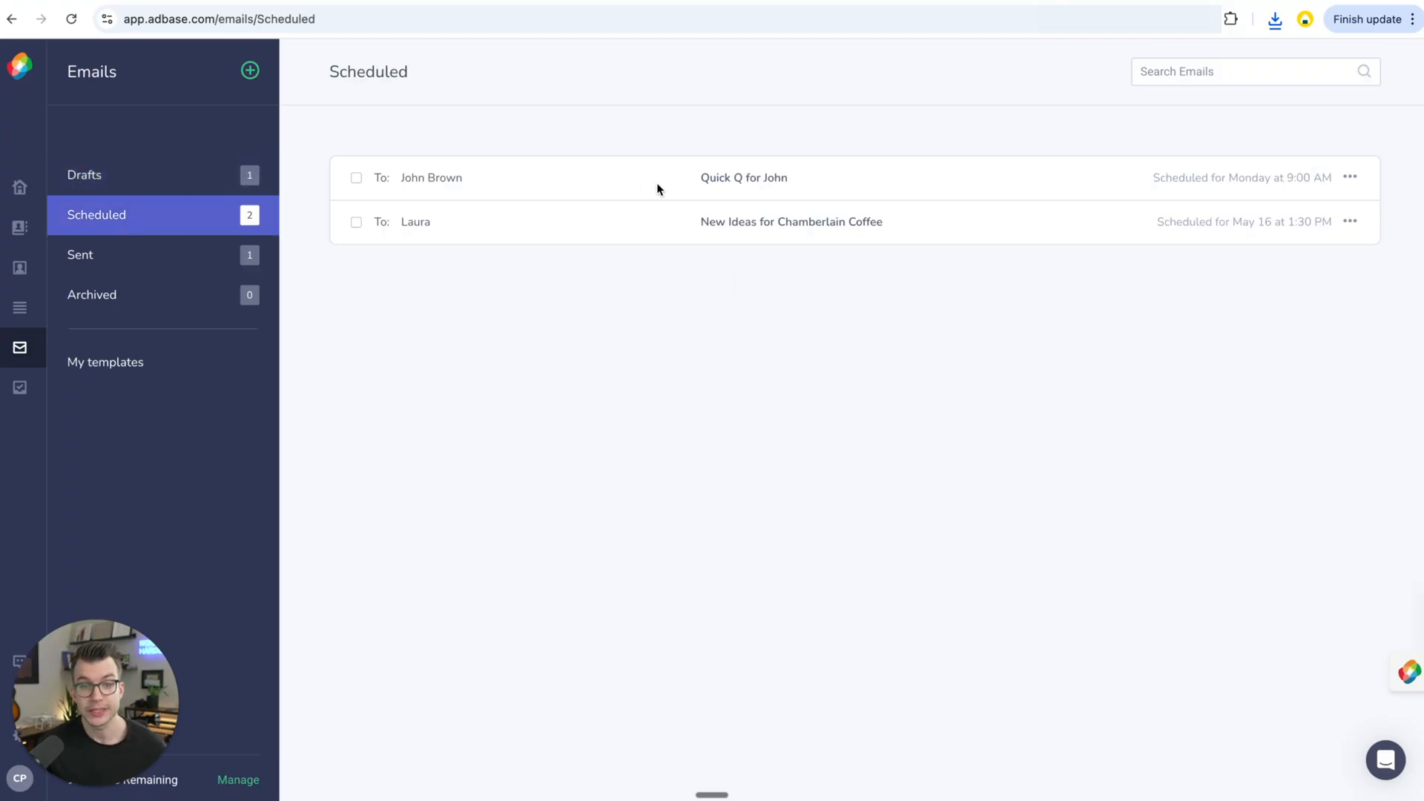
pyautogui.moveTo(626, 189)
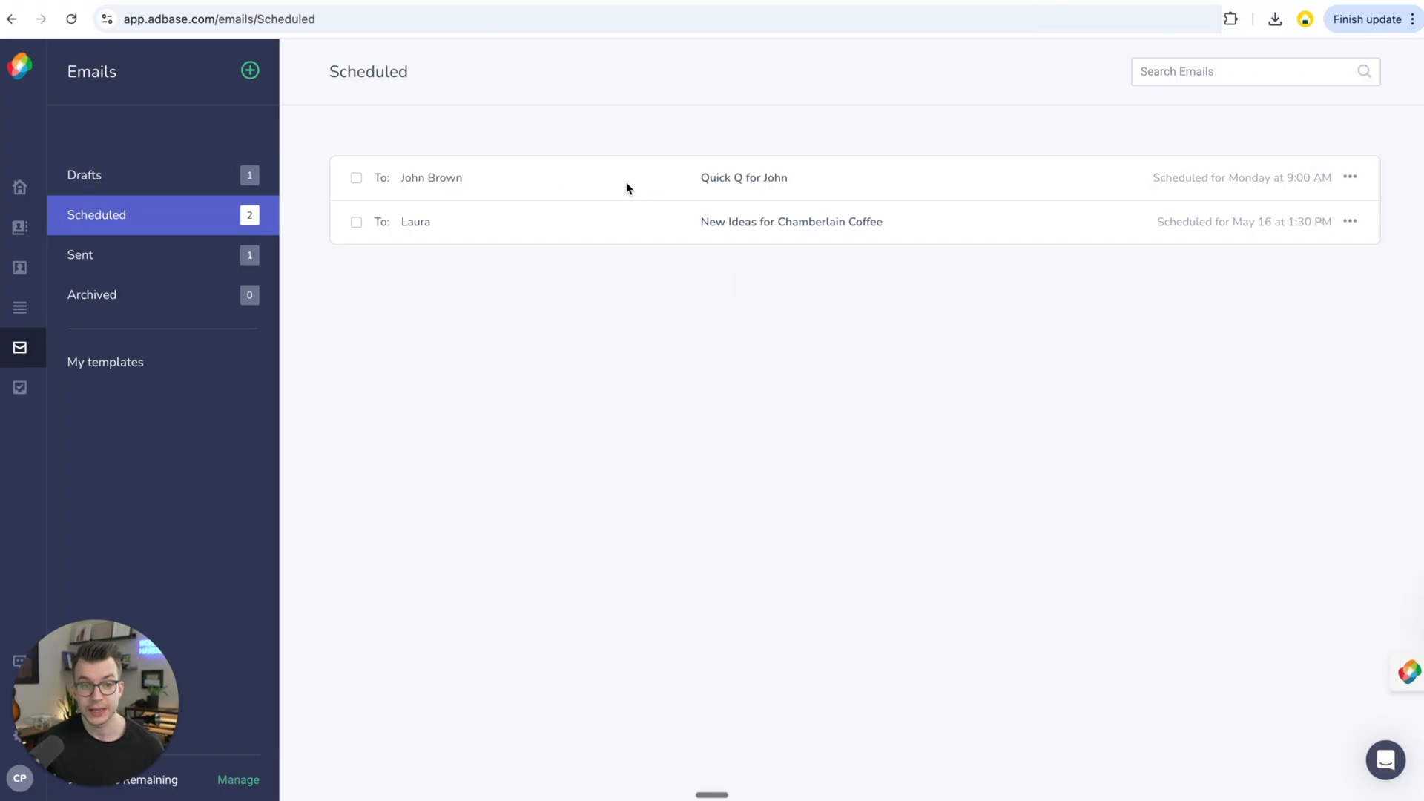
pyautogui.moveTo(1211, 204)
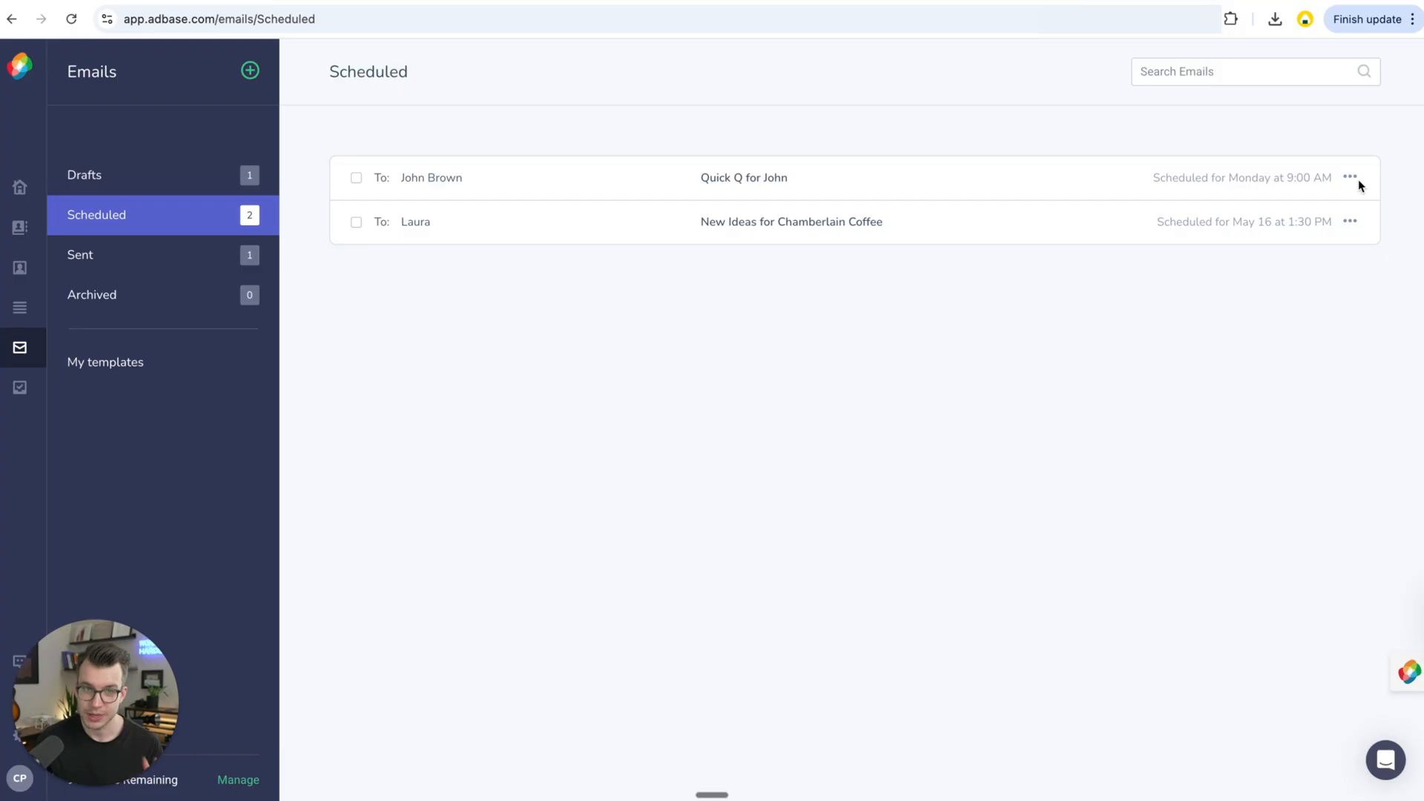
pyautogui.moveTo(508, 209)
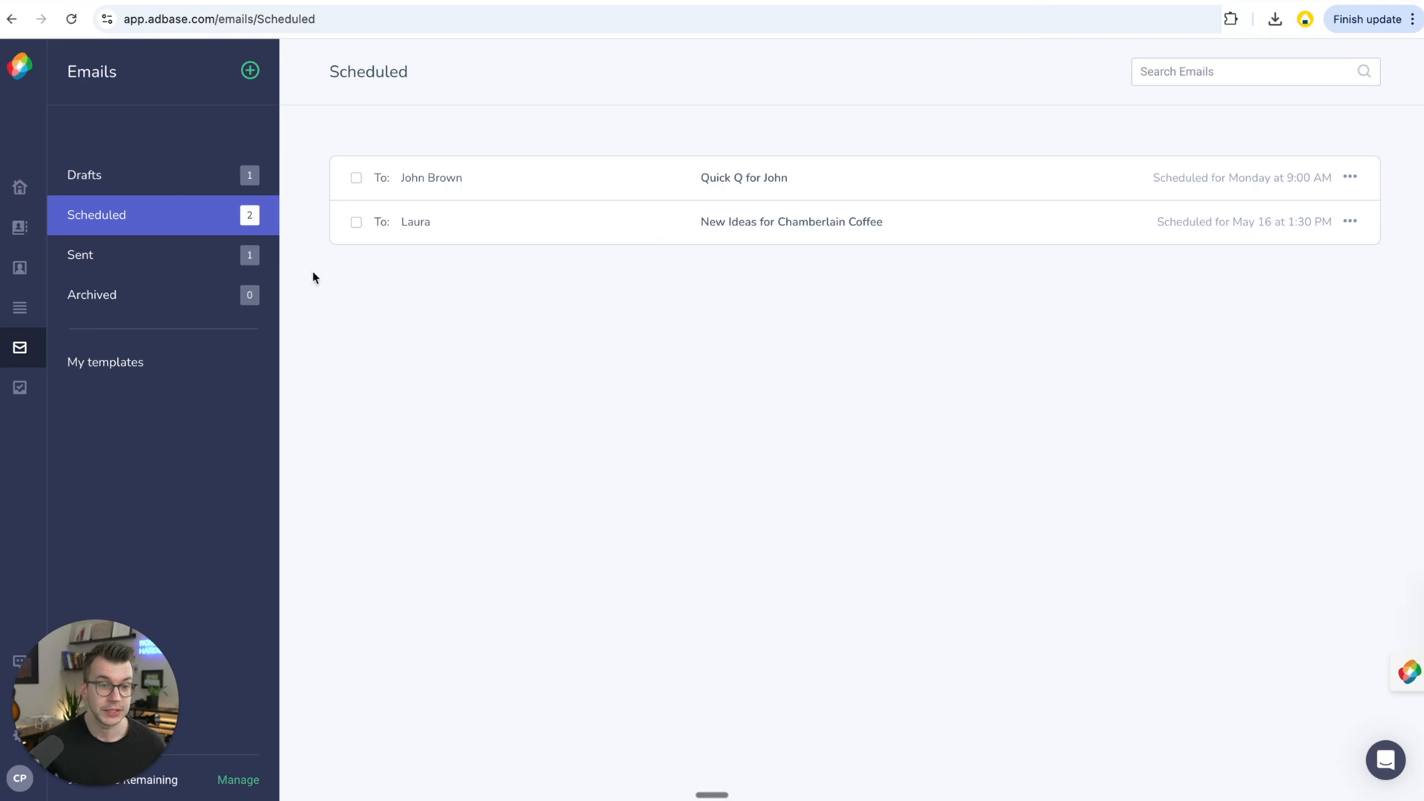
pyautogui.moveTo(133, 258)
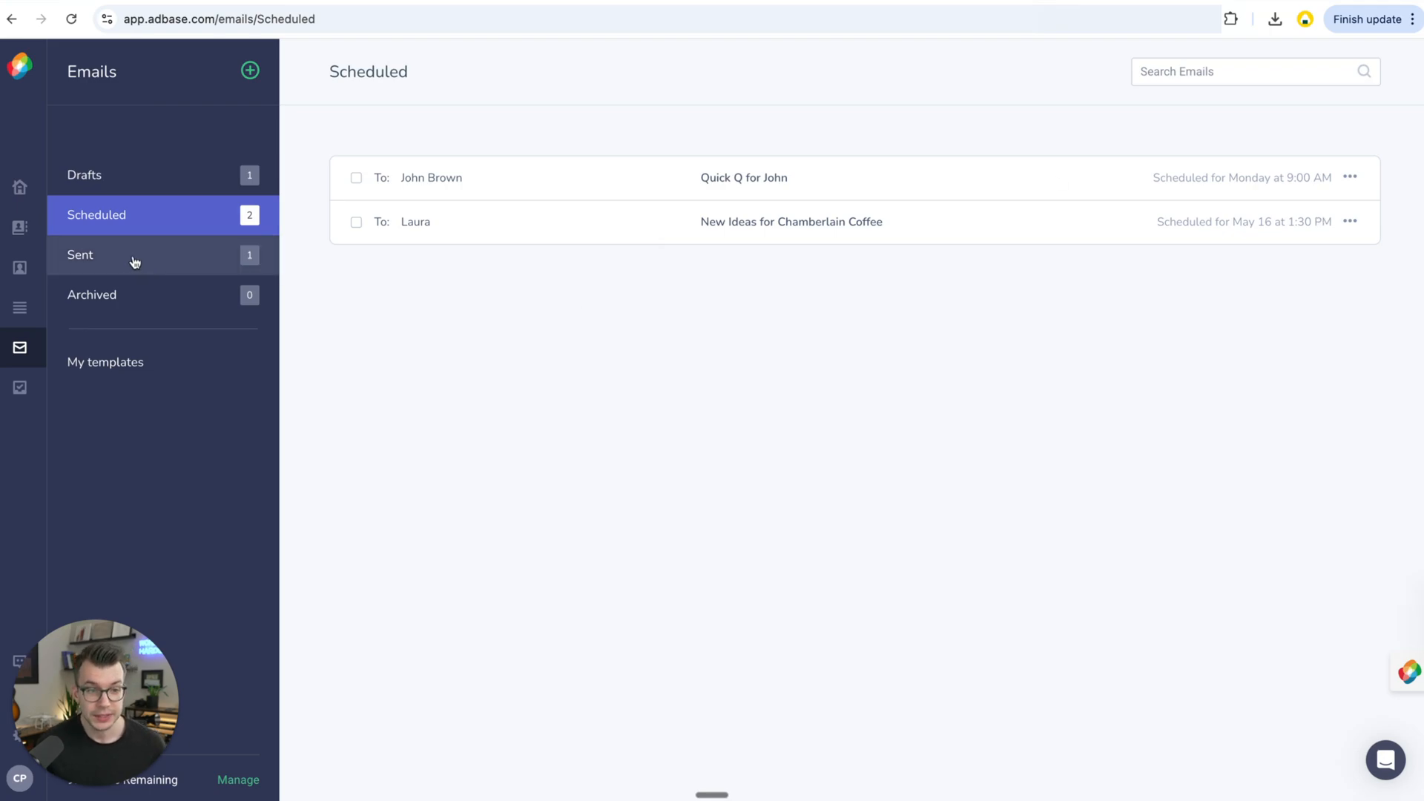
# Review the Email 1 template in My templates and close it without changes
pyautogui.click(106, 362)
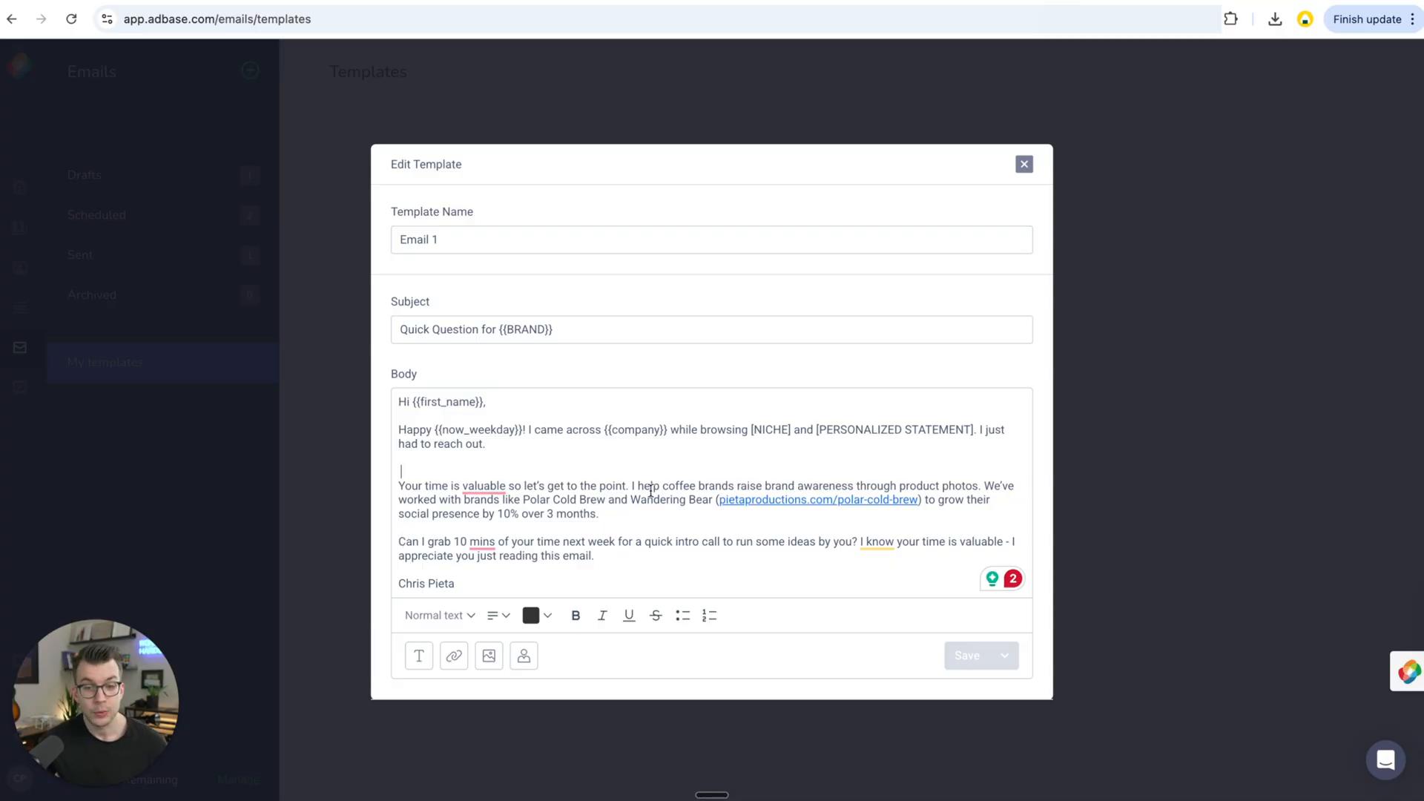
pyautogui.doubleClick(475, 431)
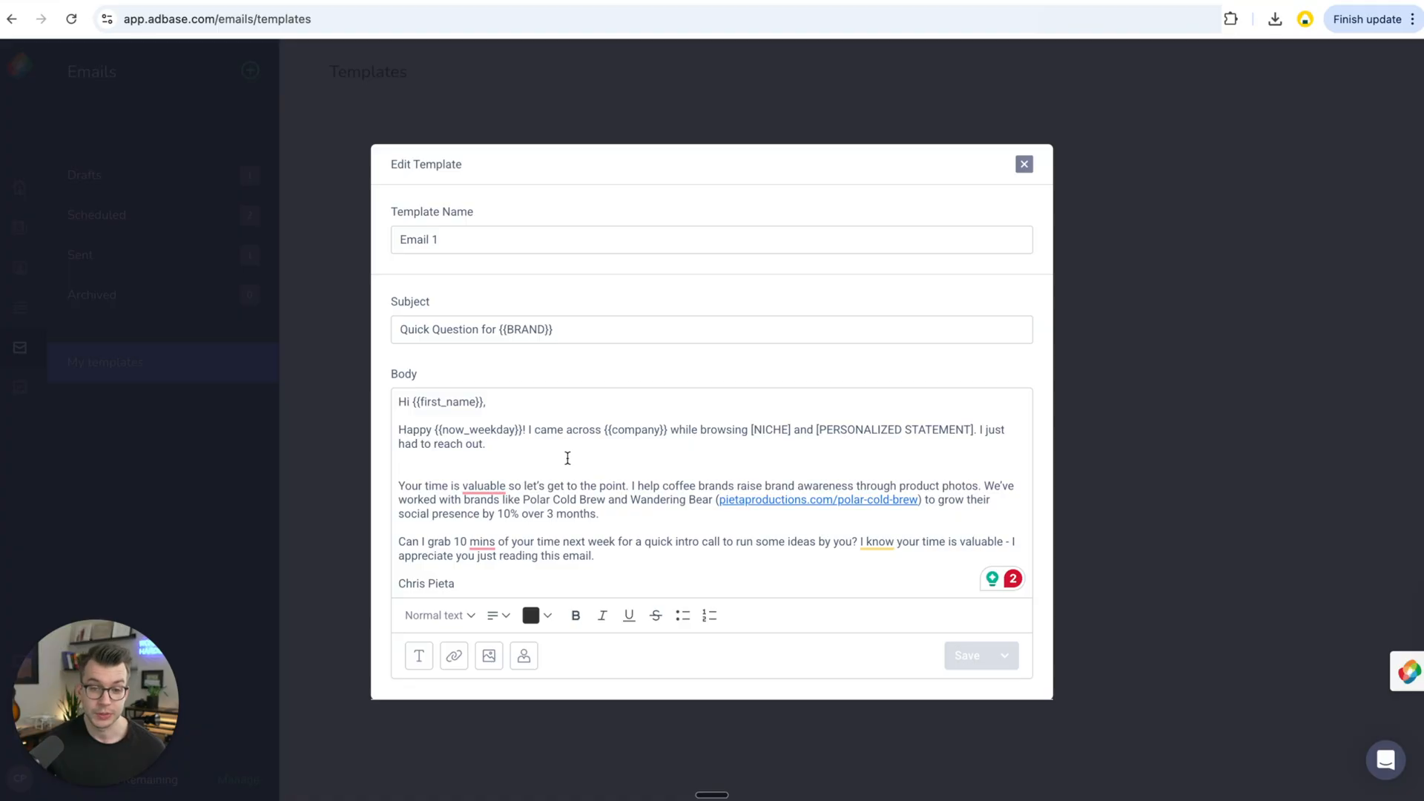
pyautogui.click(1024, 165)
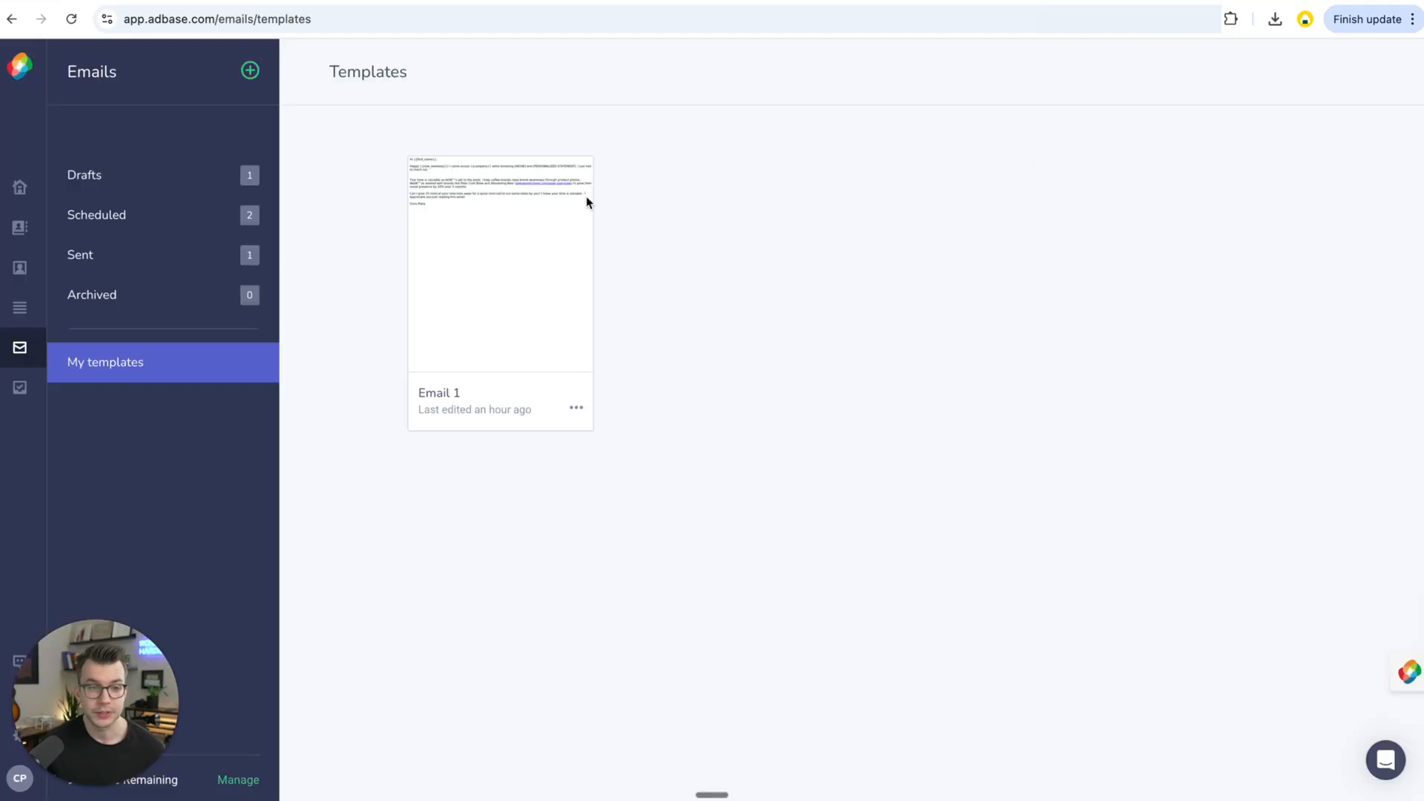
pyautogui.click(249, 71)
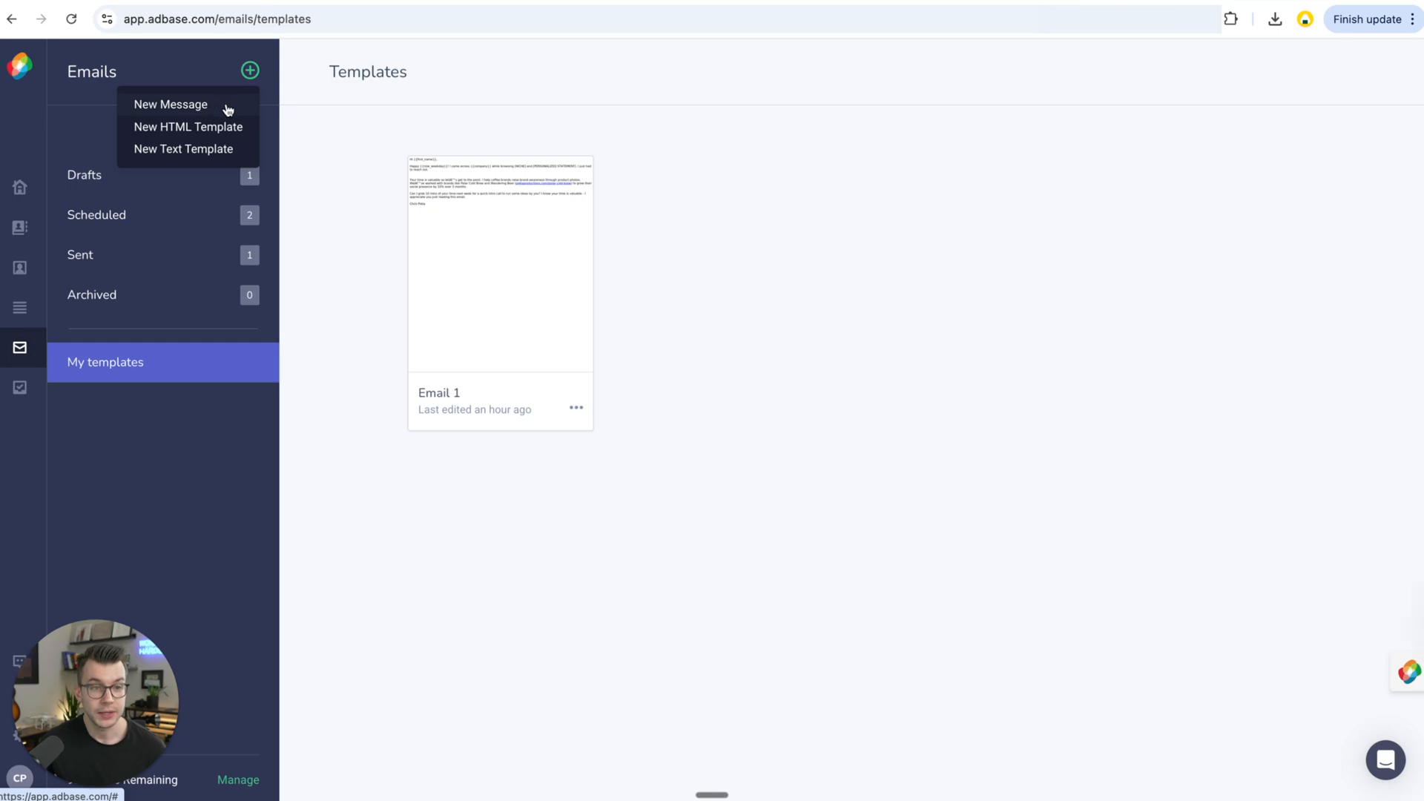
pyautogui.moveTo(228, 132)
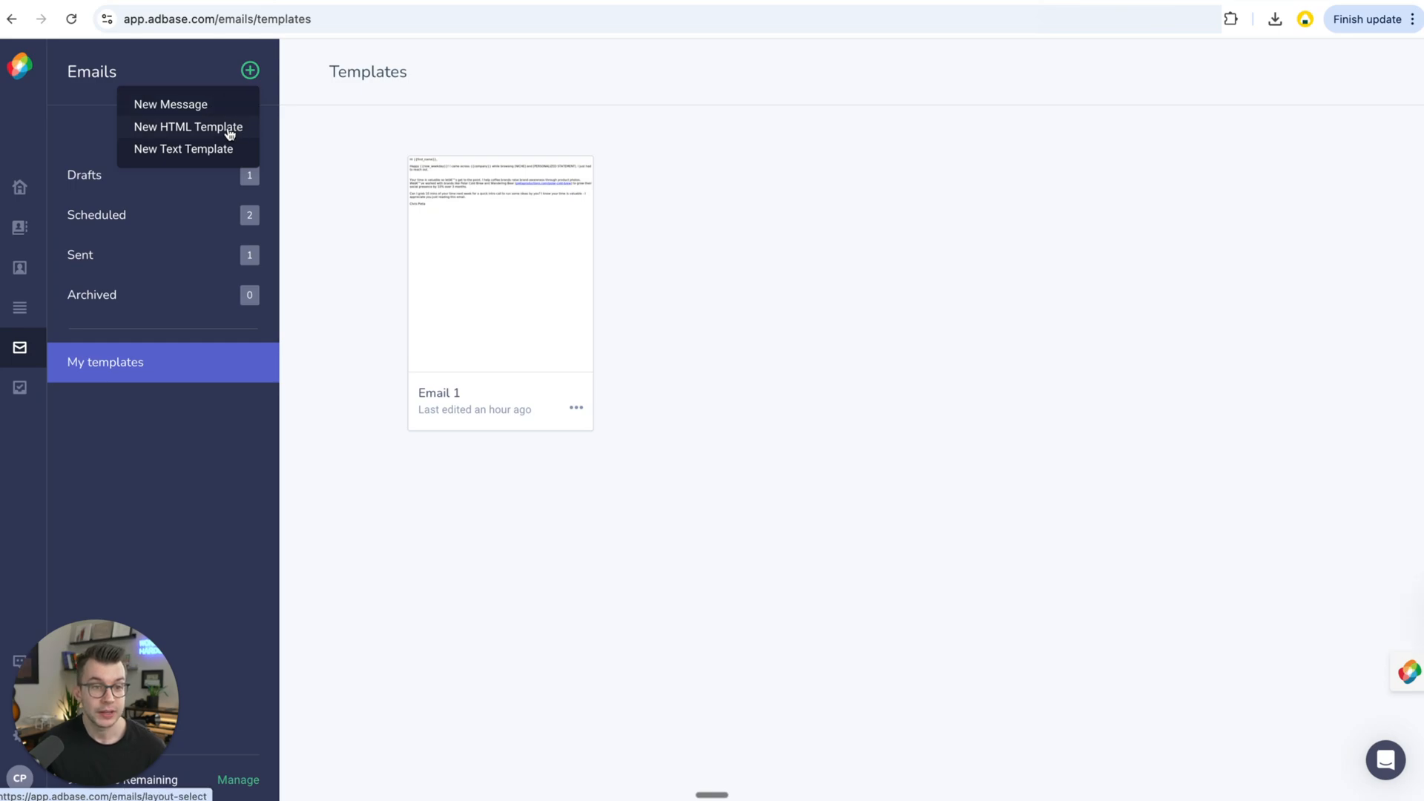
pyautogui.click(170, 104)
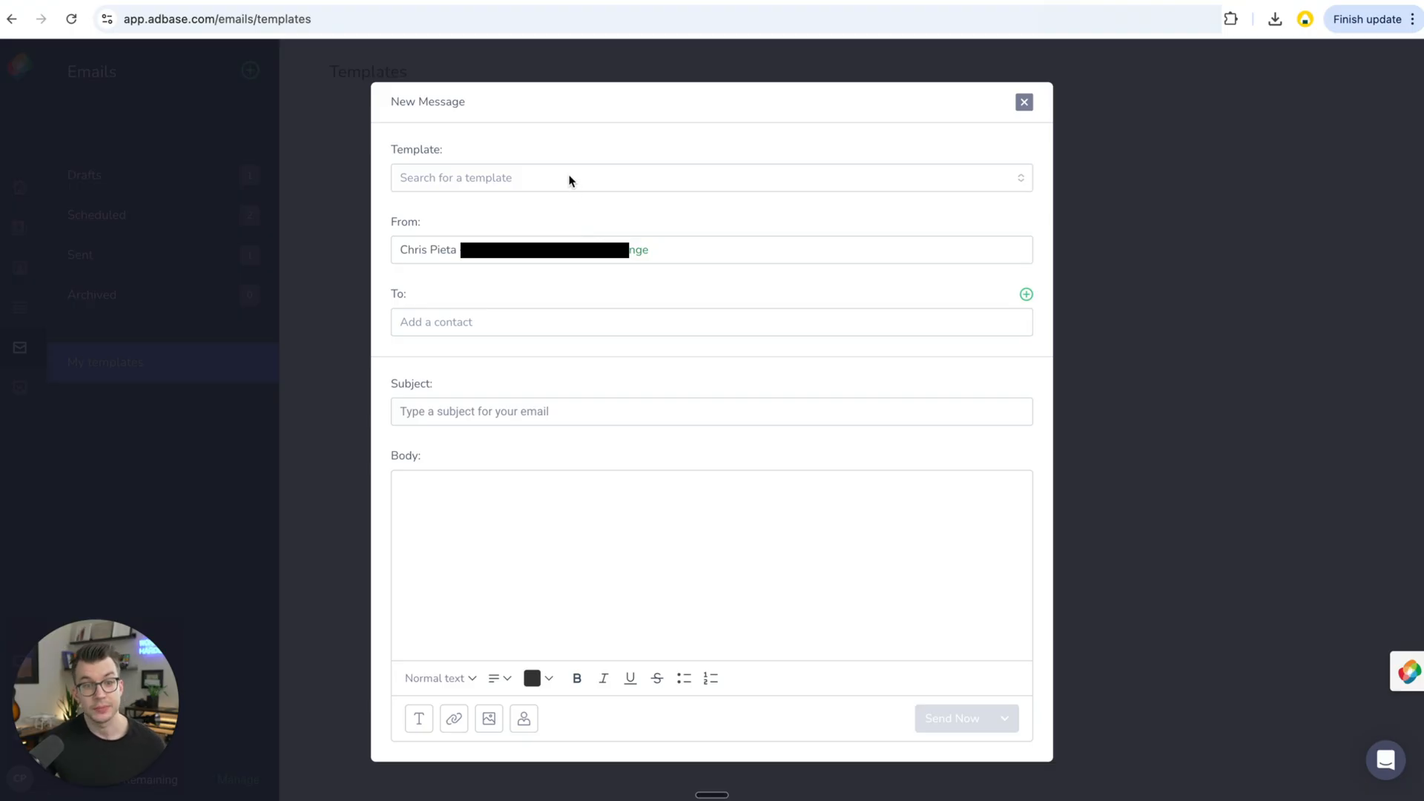
pyautogui.moveTo(574, 226)
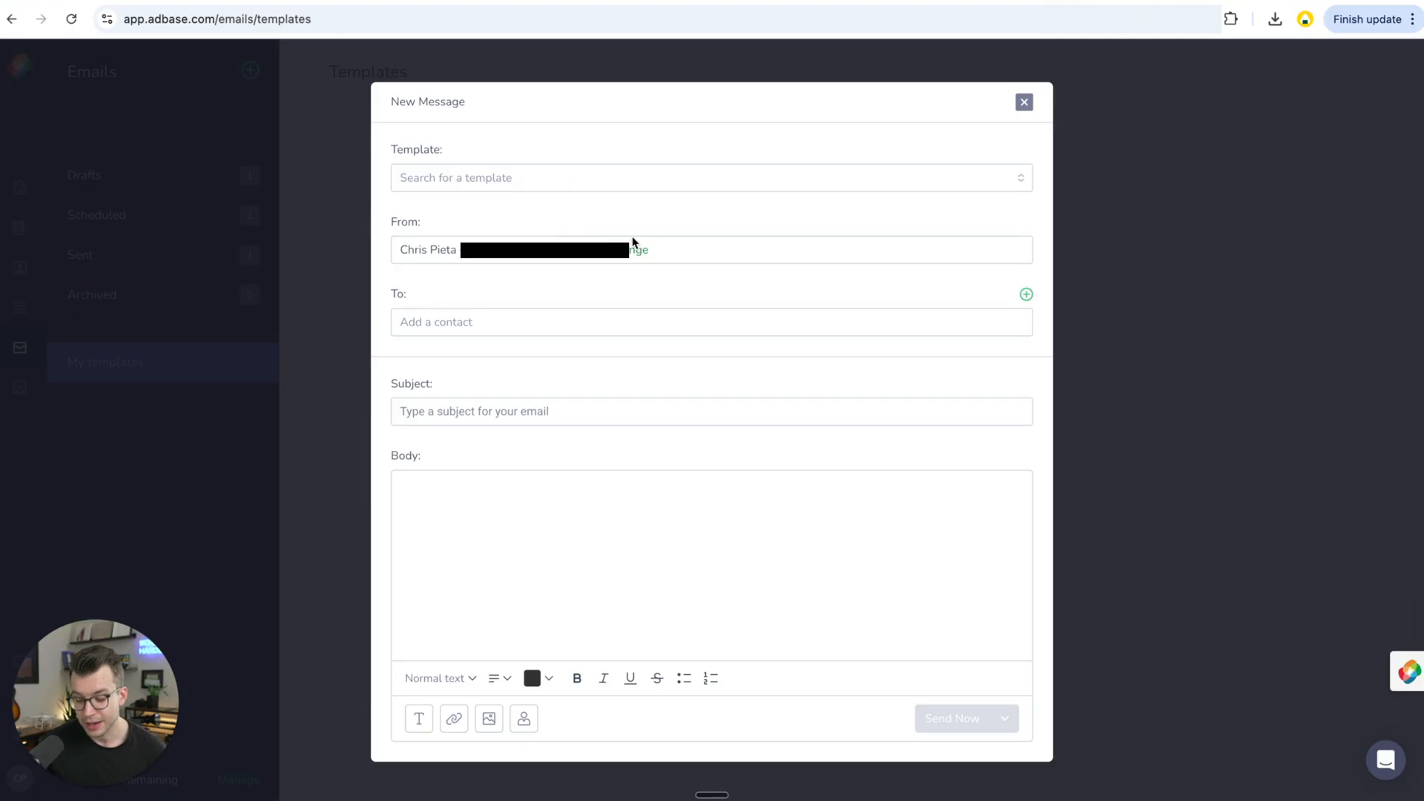
pyautogui.moveTo(576, 188)
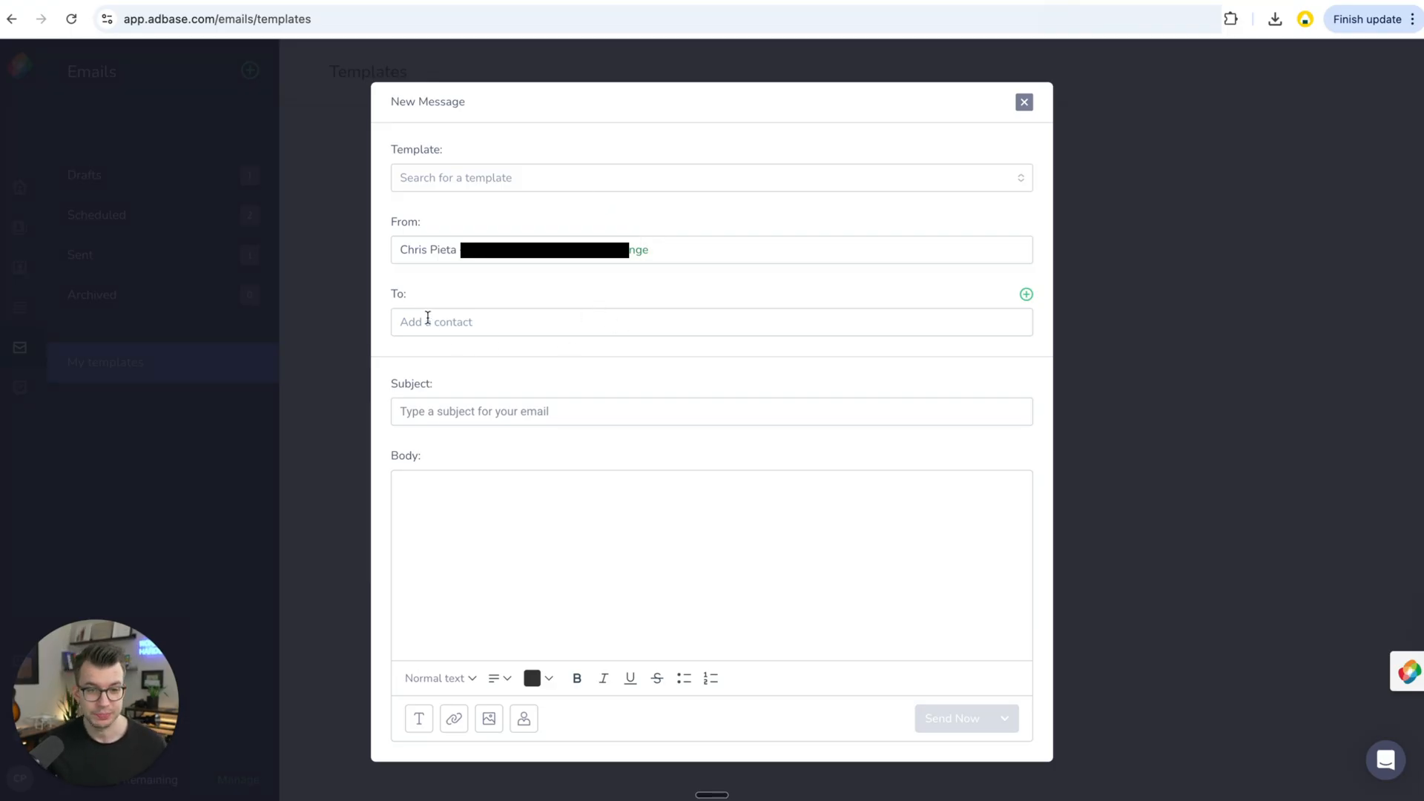
pyautogui.click(711, 411)
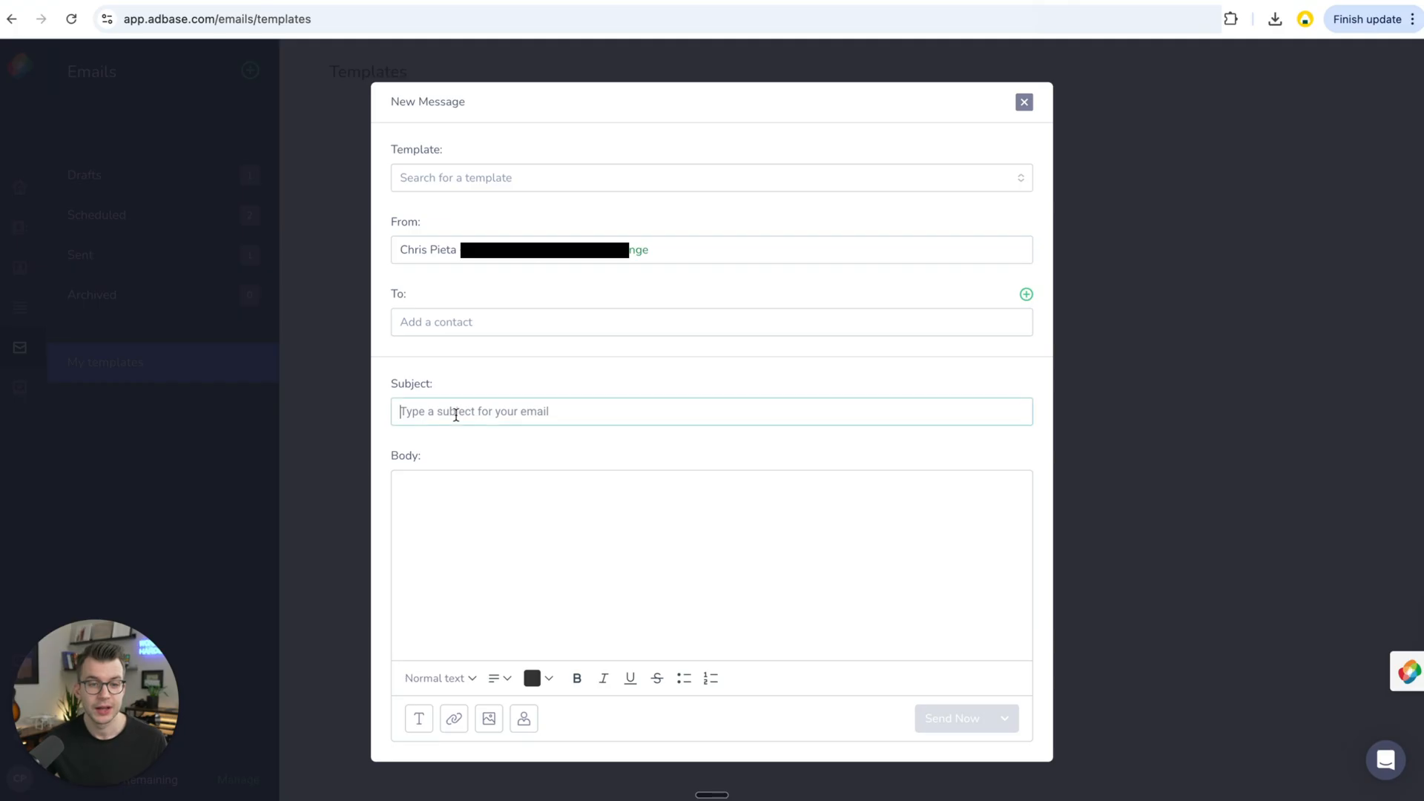
pyautogui.click(711, 177)
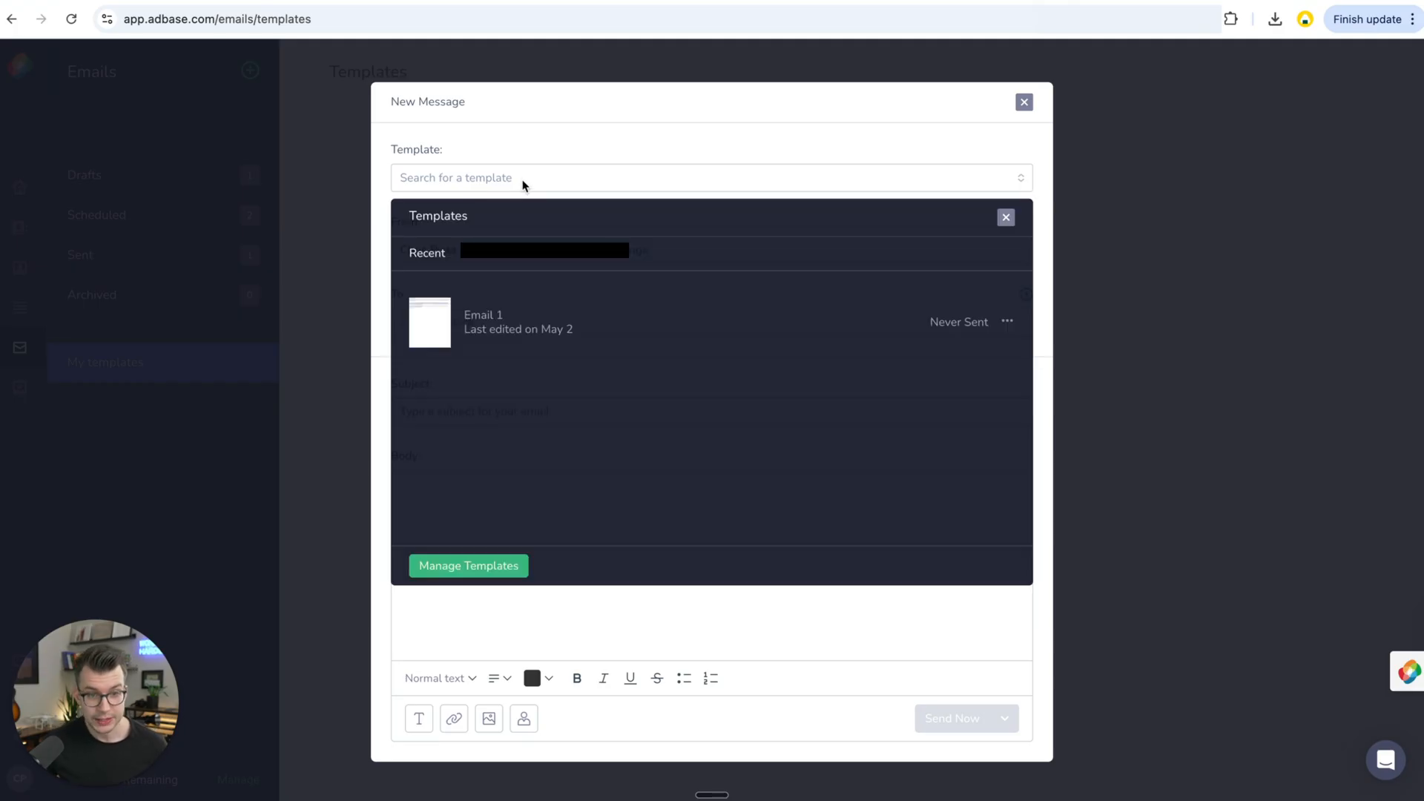
pyautogui.click(494, 252)
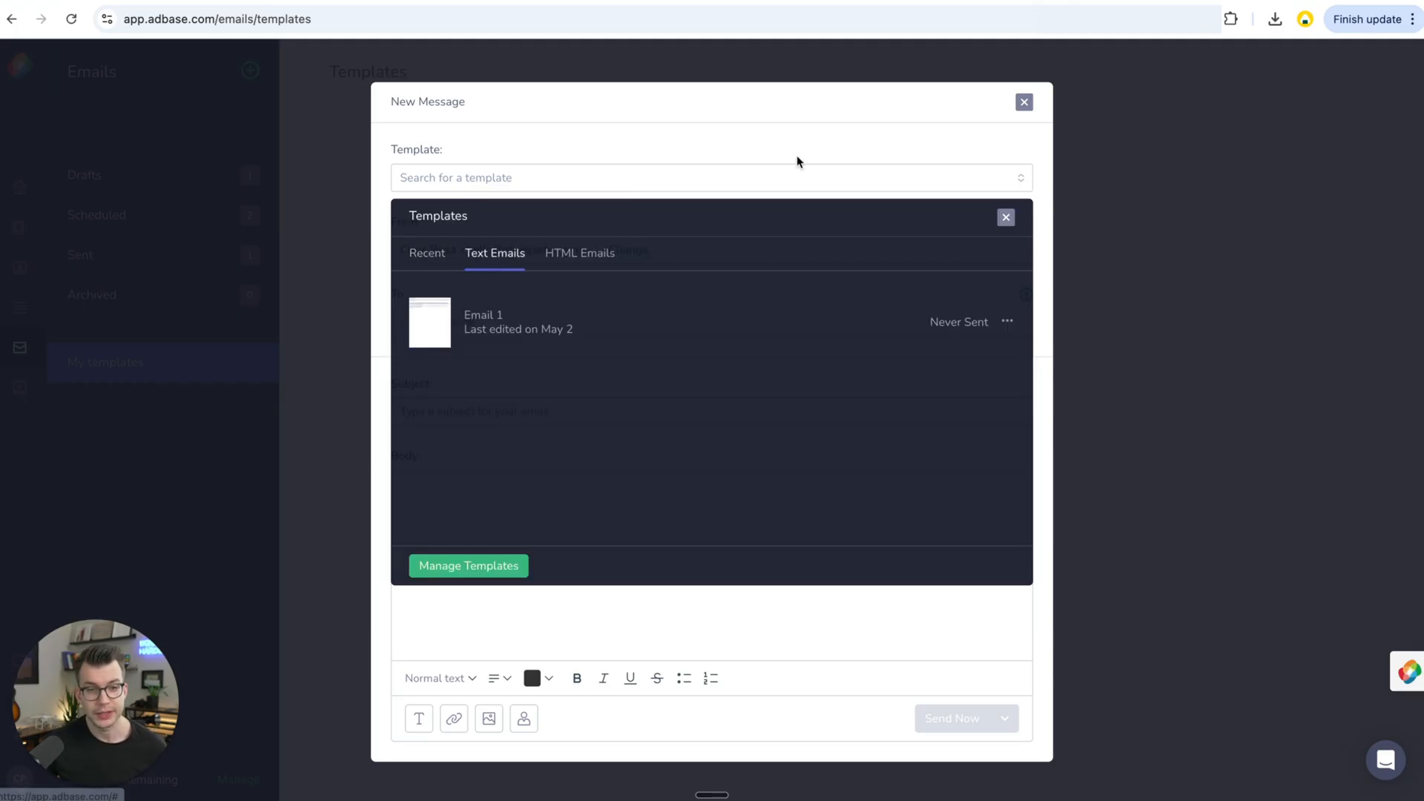
pyautogui.click(1023, 101)
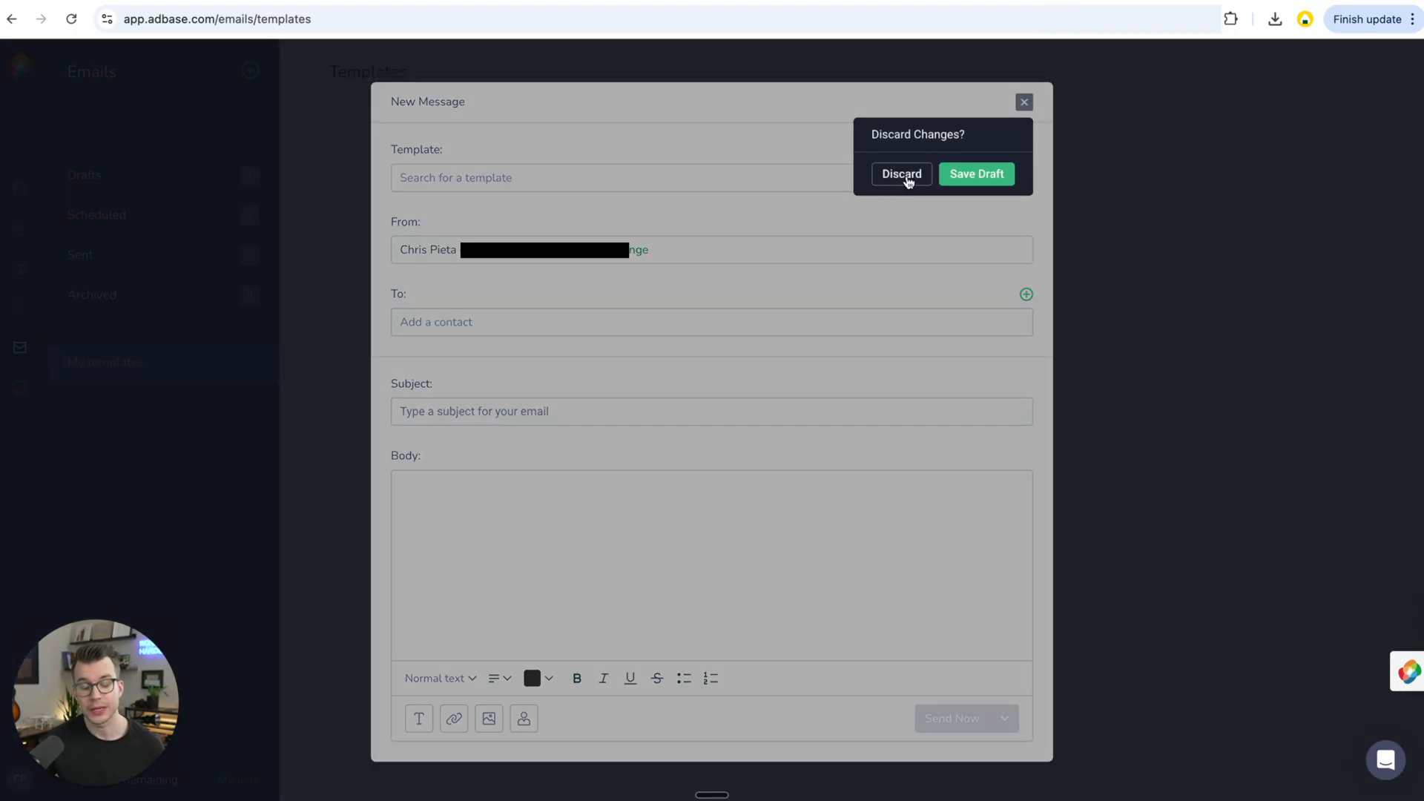
pyautogui.click(901, 174)
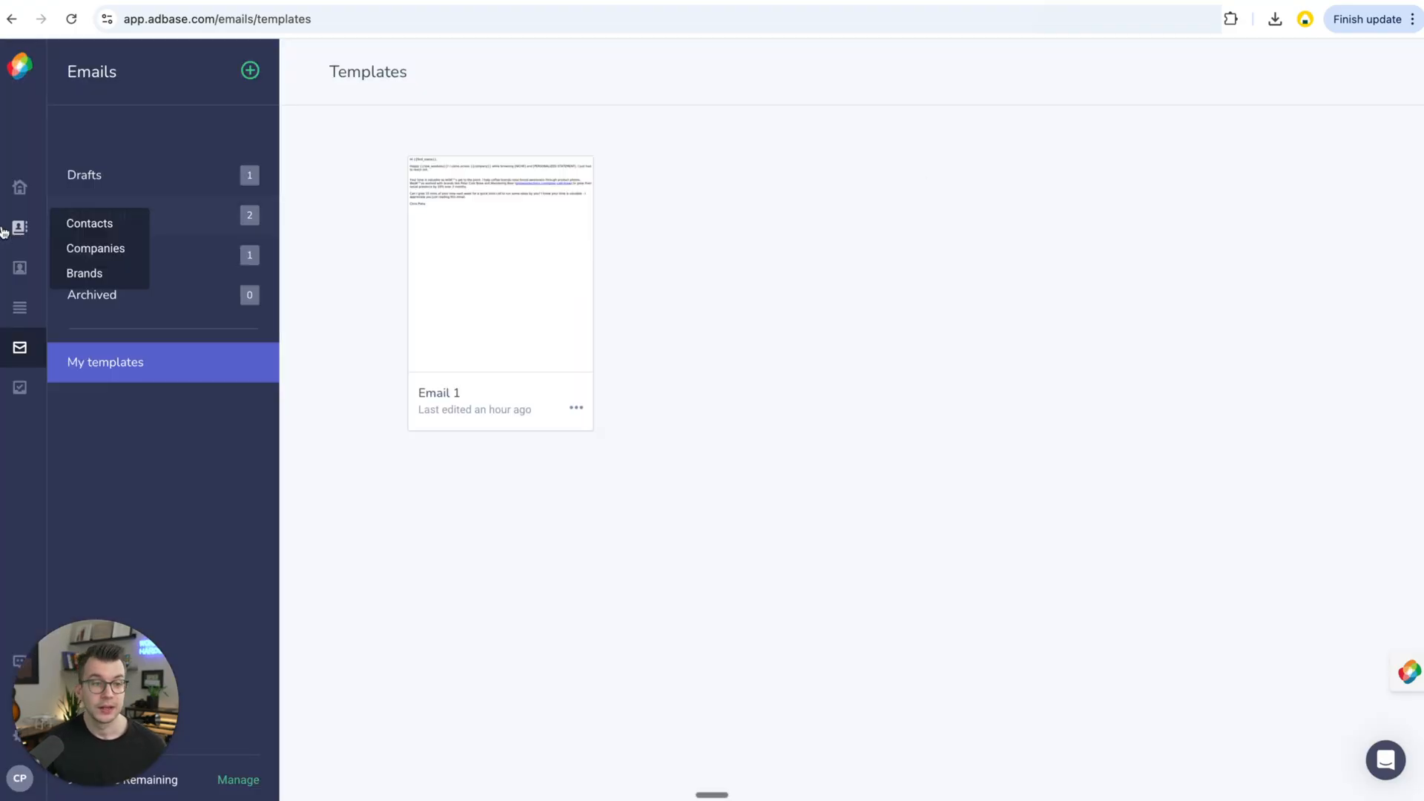
pyautogui.click(89, 224)
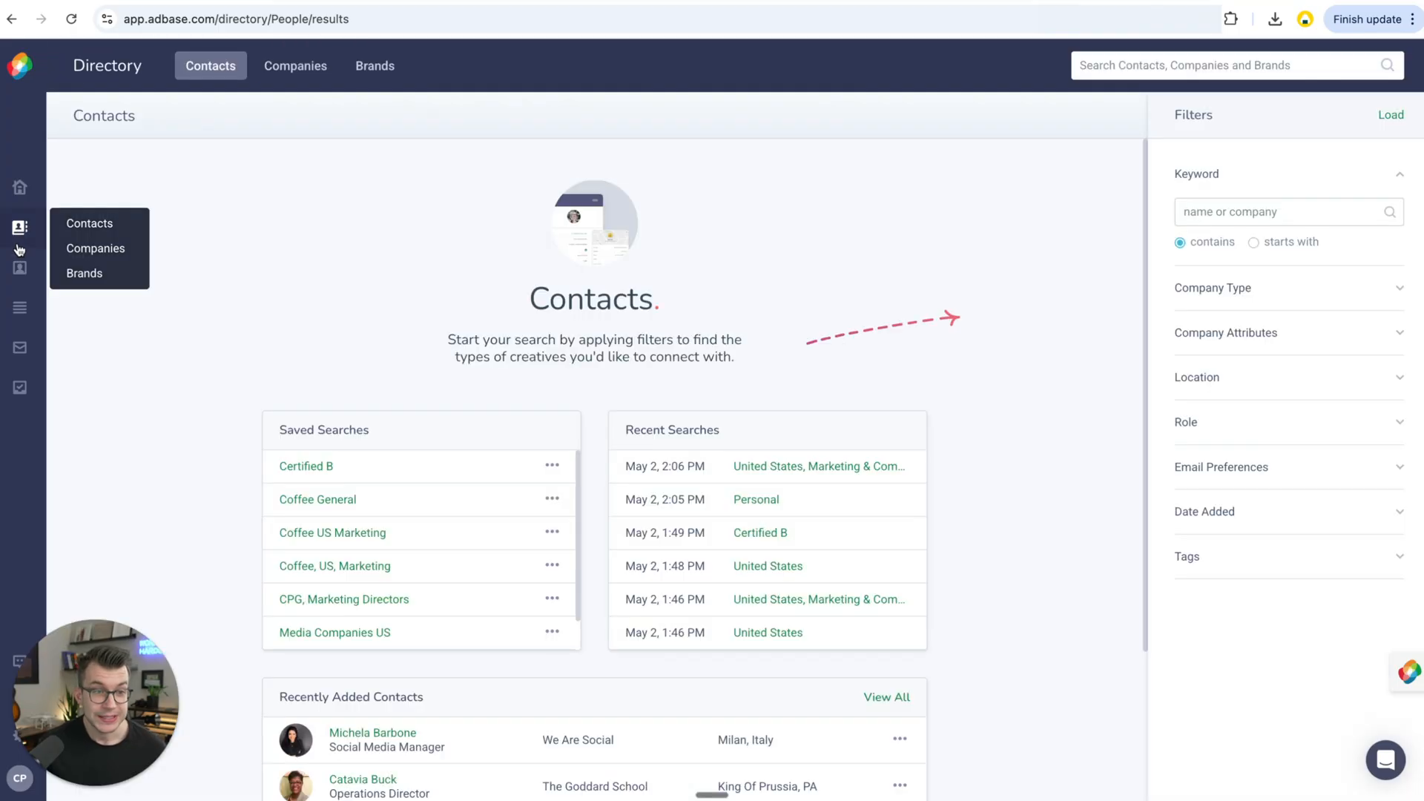
pyautogui.moveTo(20, 387)
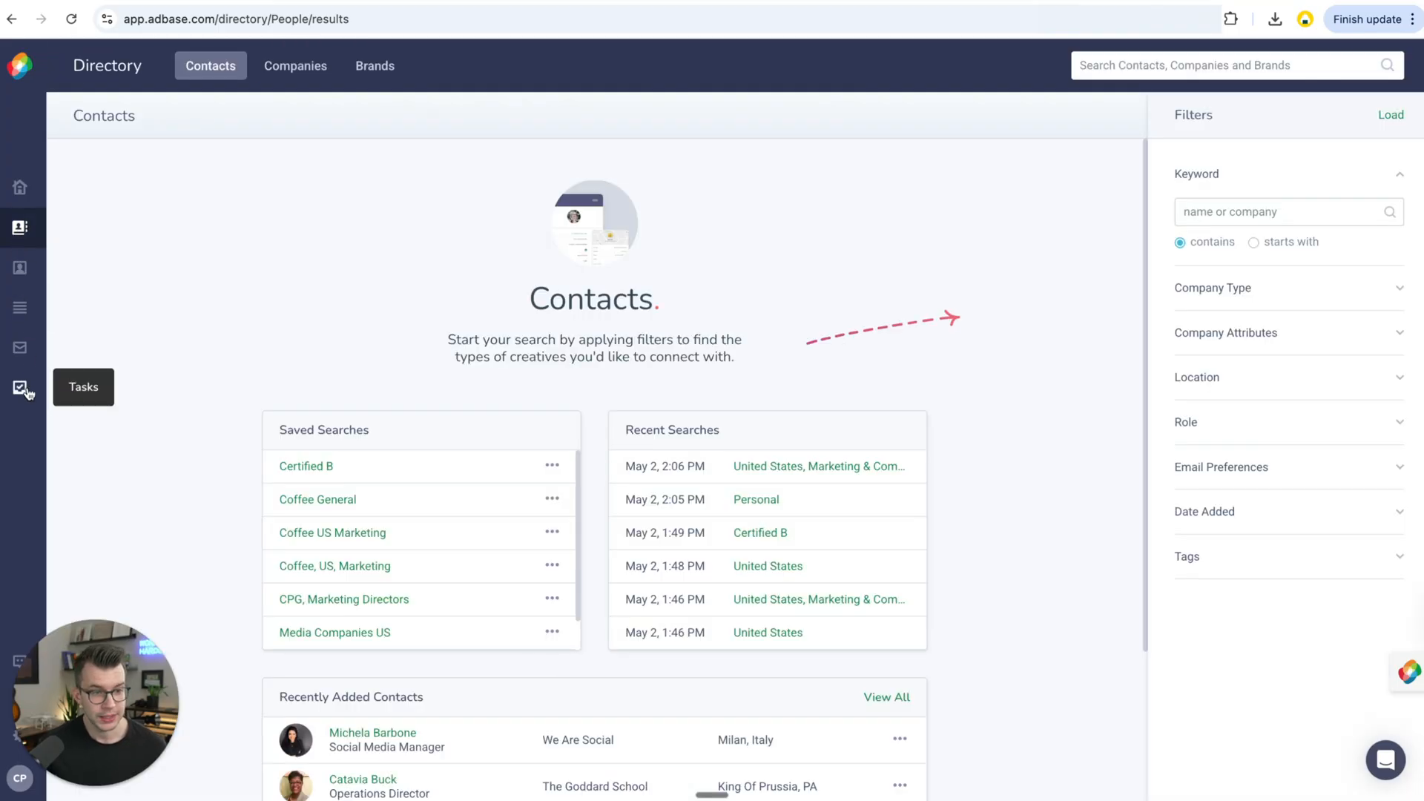
pyautogui.click(19, 387)
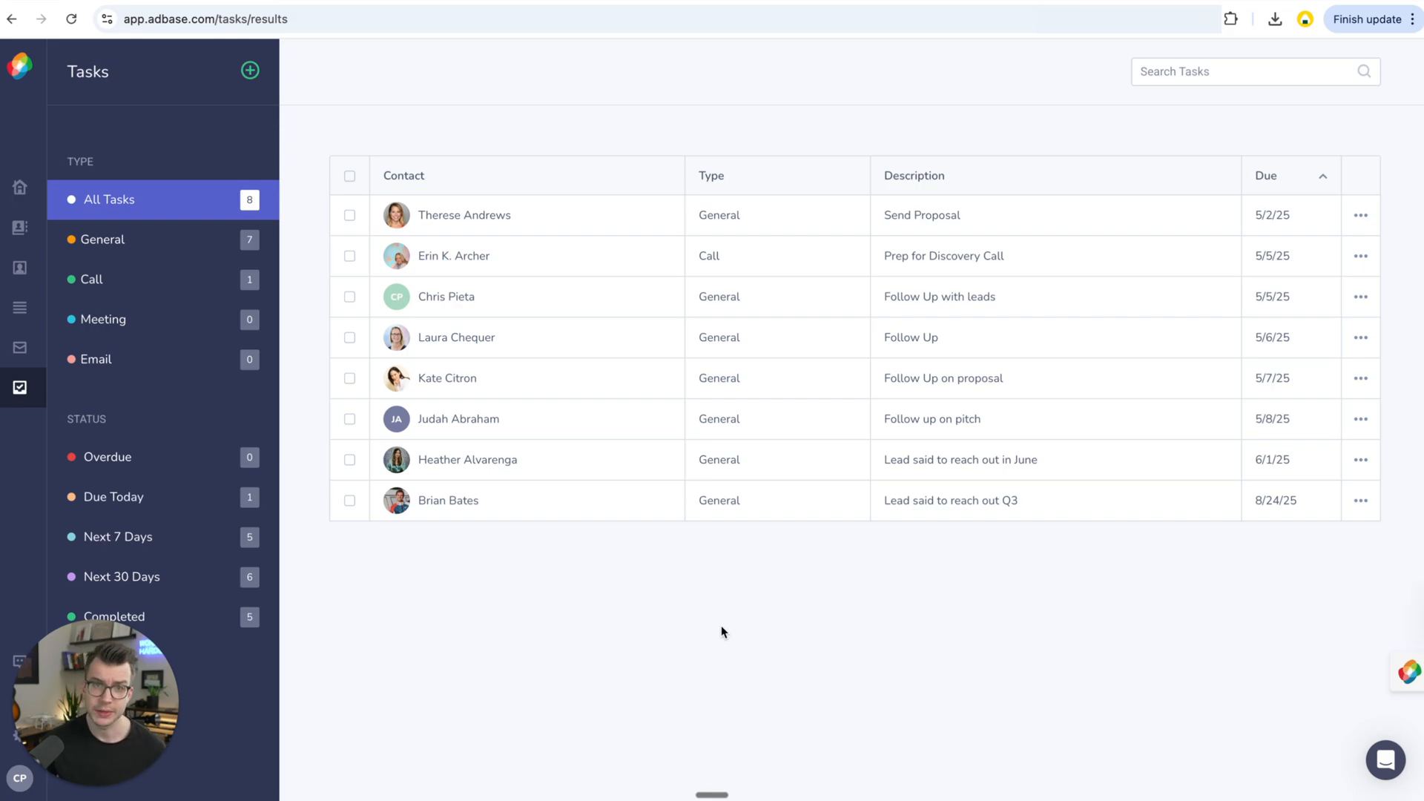
pyautogui.moveTo(716, 638)
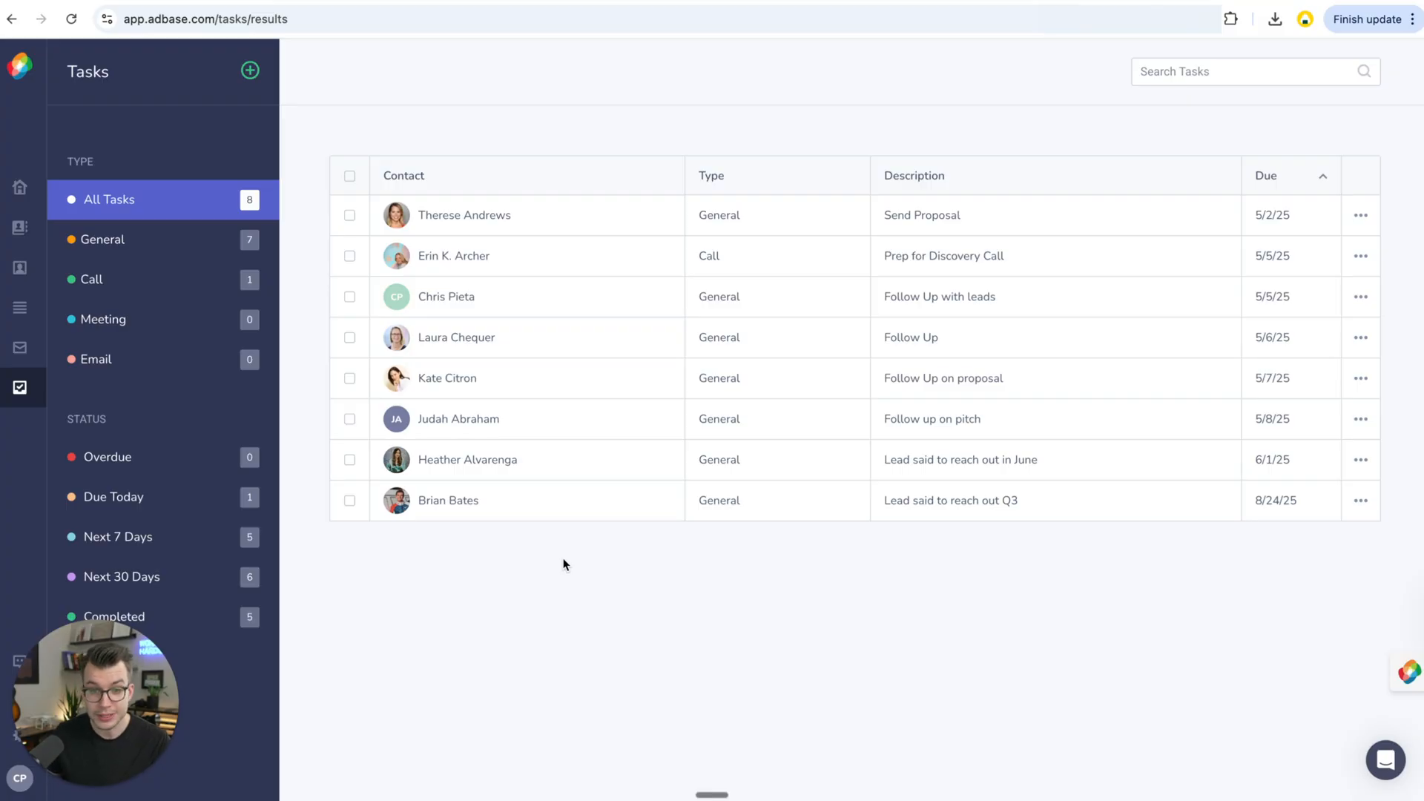
pyautogui.moveTo(898, 236)
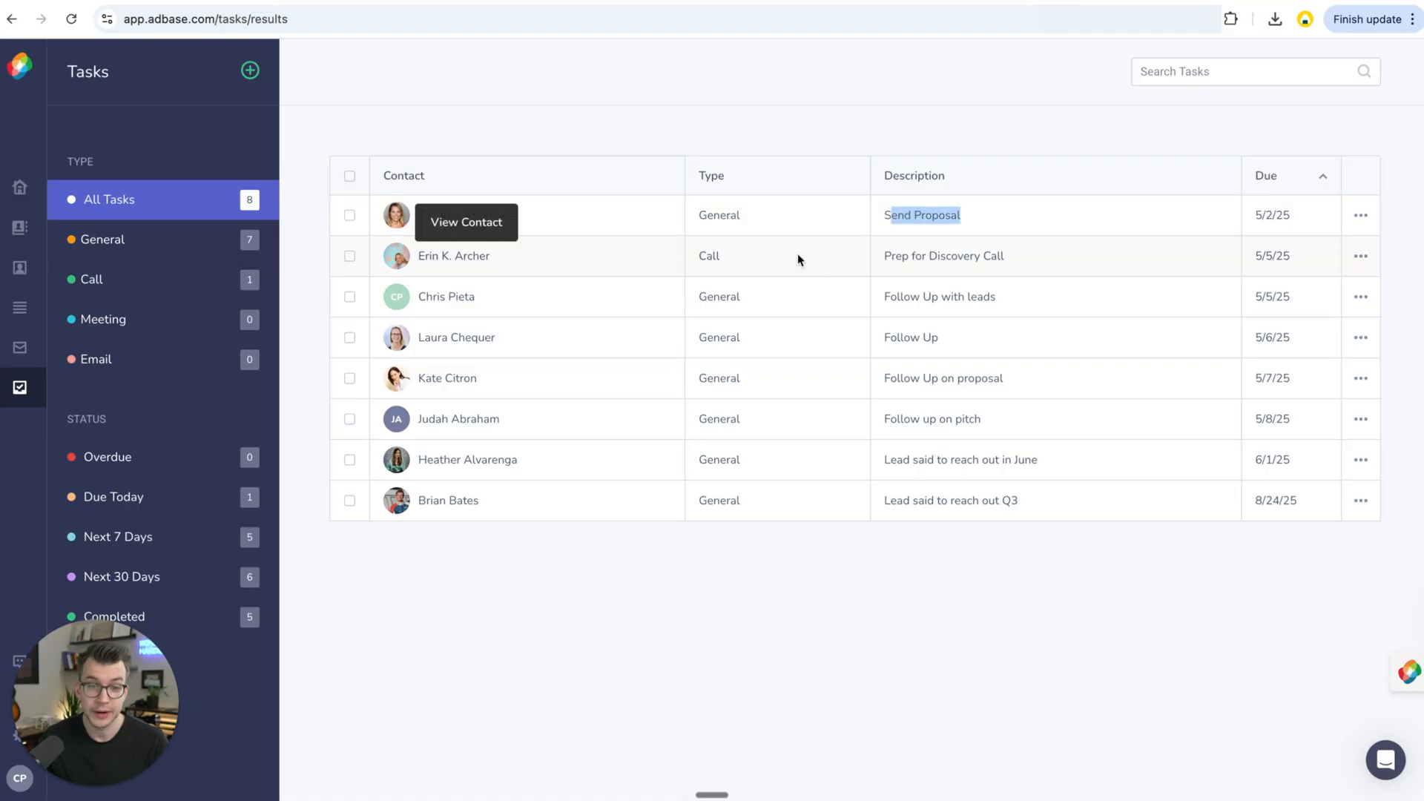
pyautogui.moveTo(598, 409)
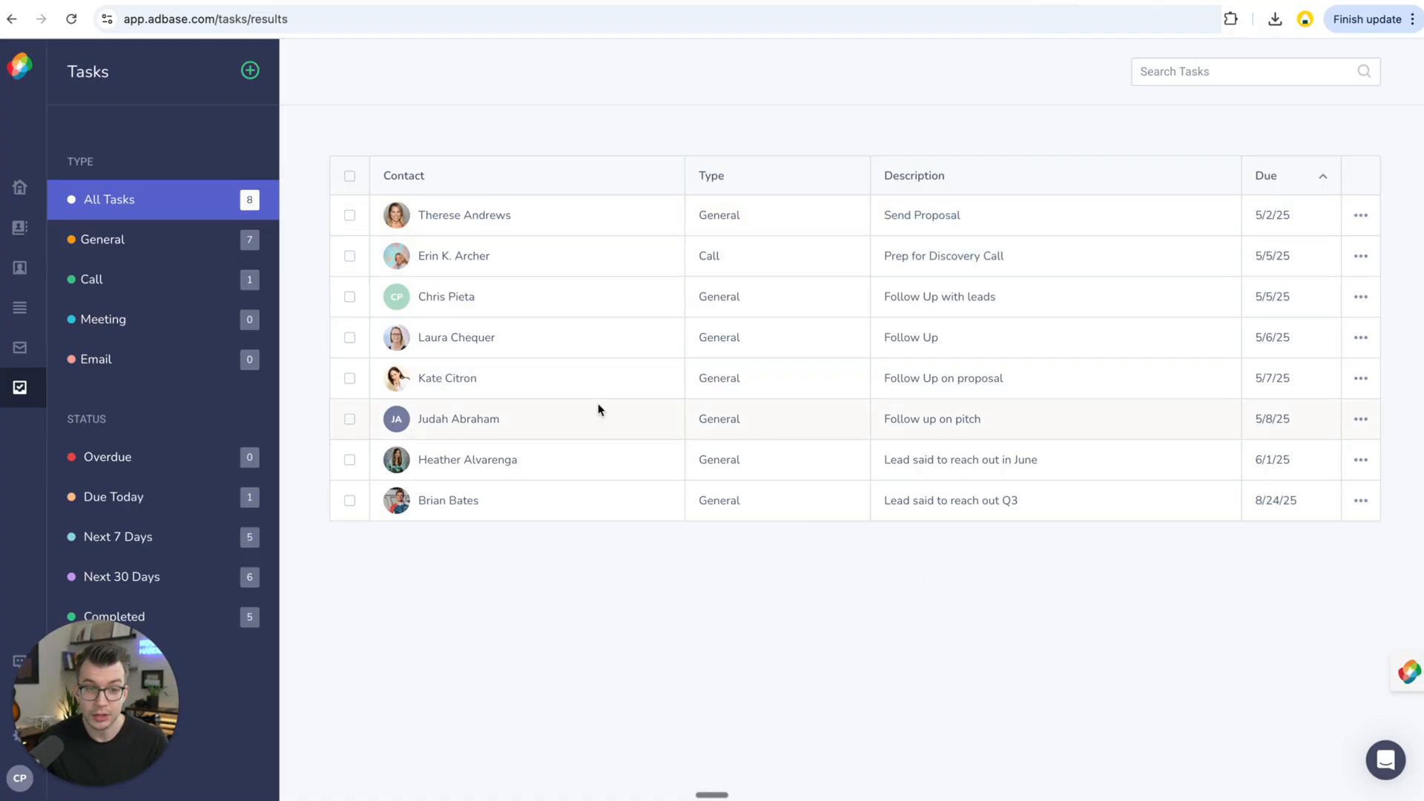
pyautogui.moveTo(963, 310)
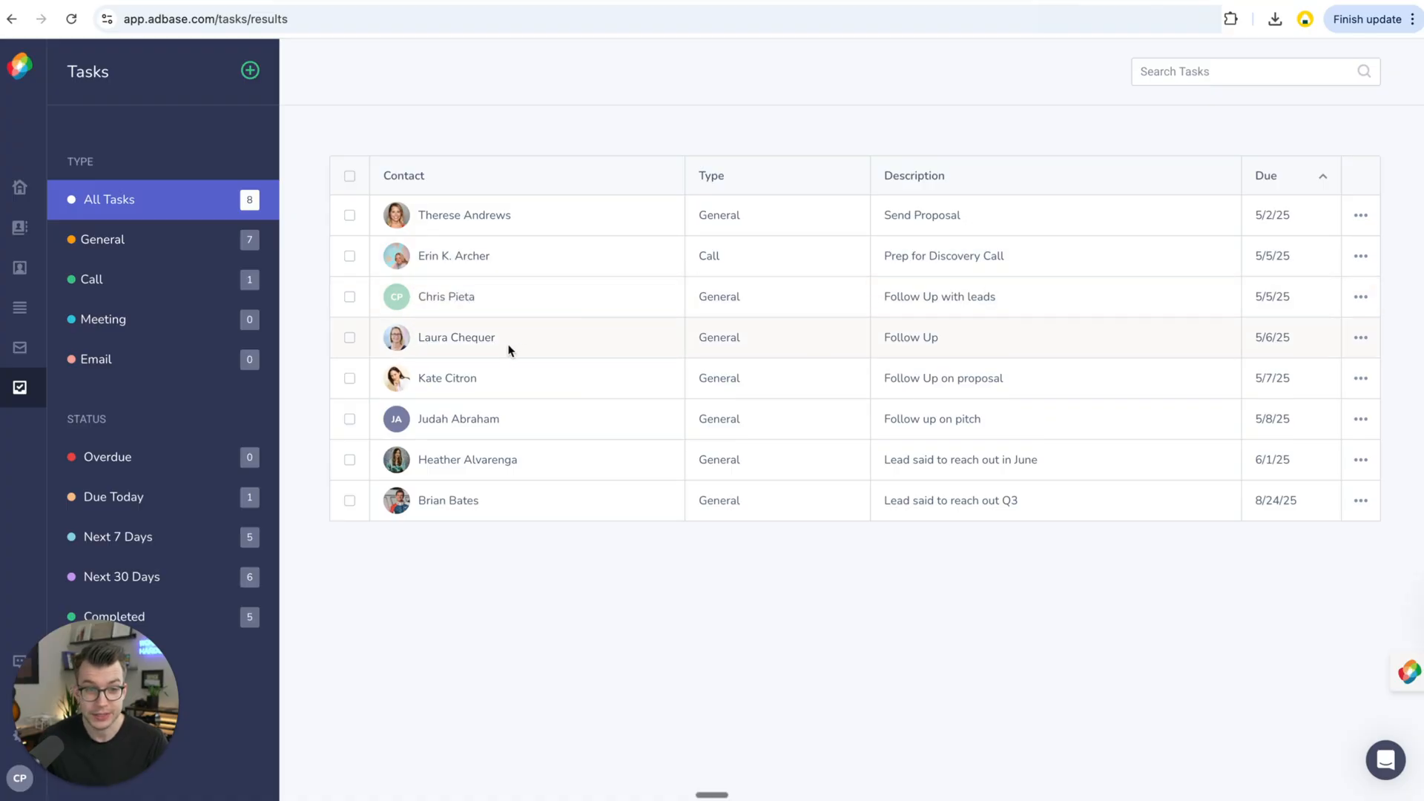
pyautogui.doubleClick(909, 337)
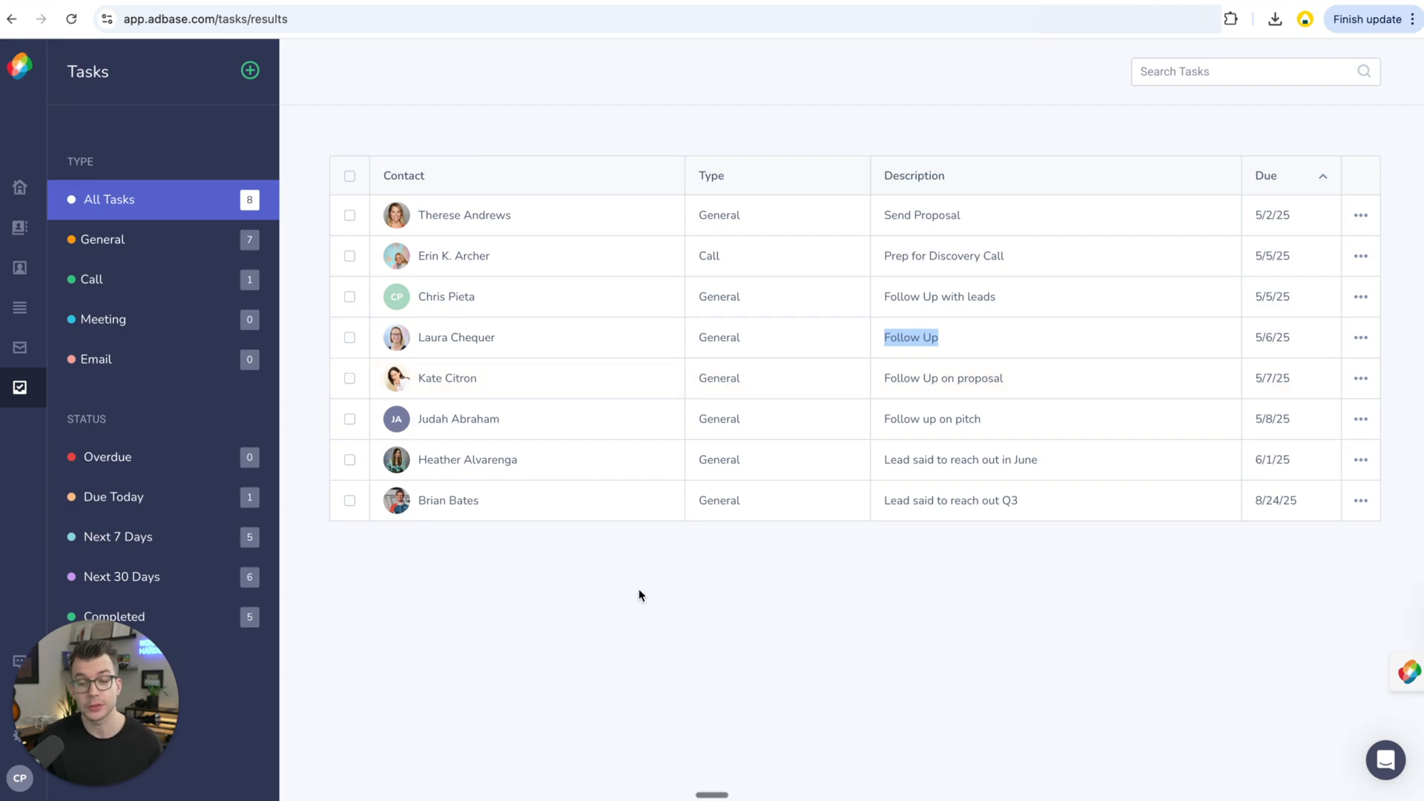
pyautogui.moveTo(402, 338)
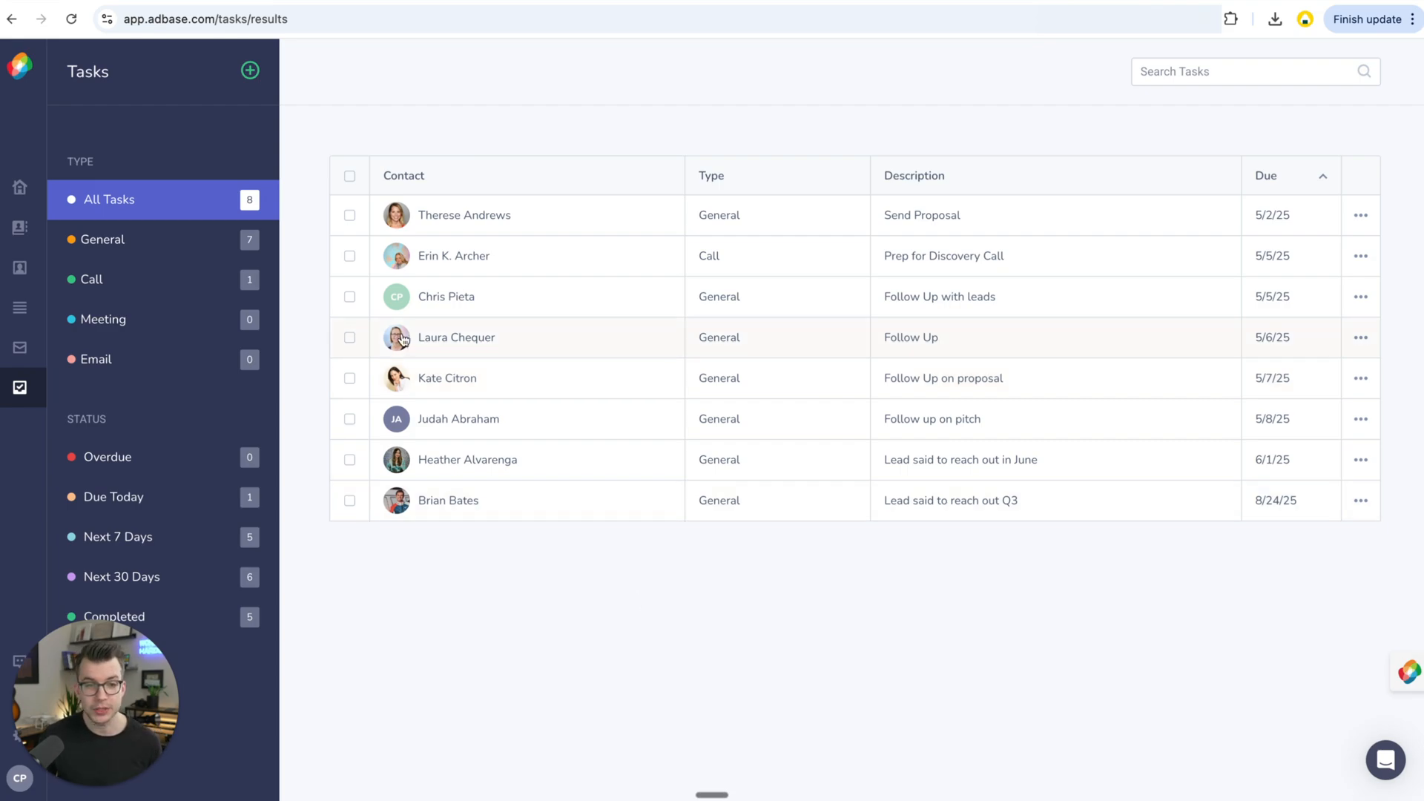
pyautogui.click(1360, 341)
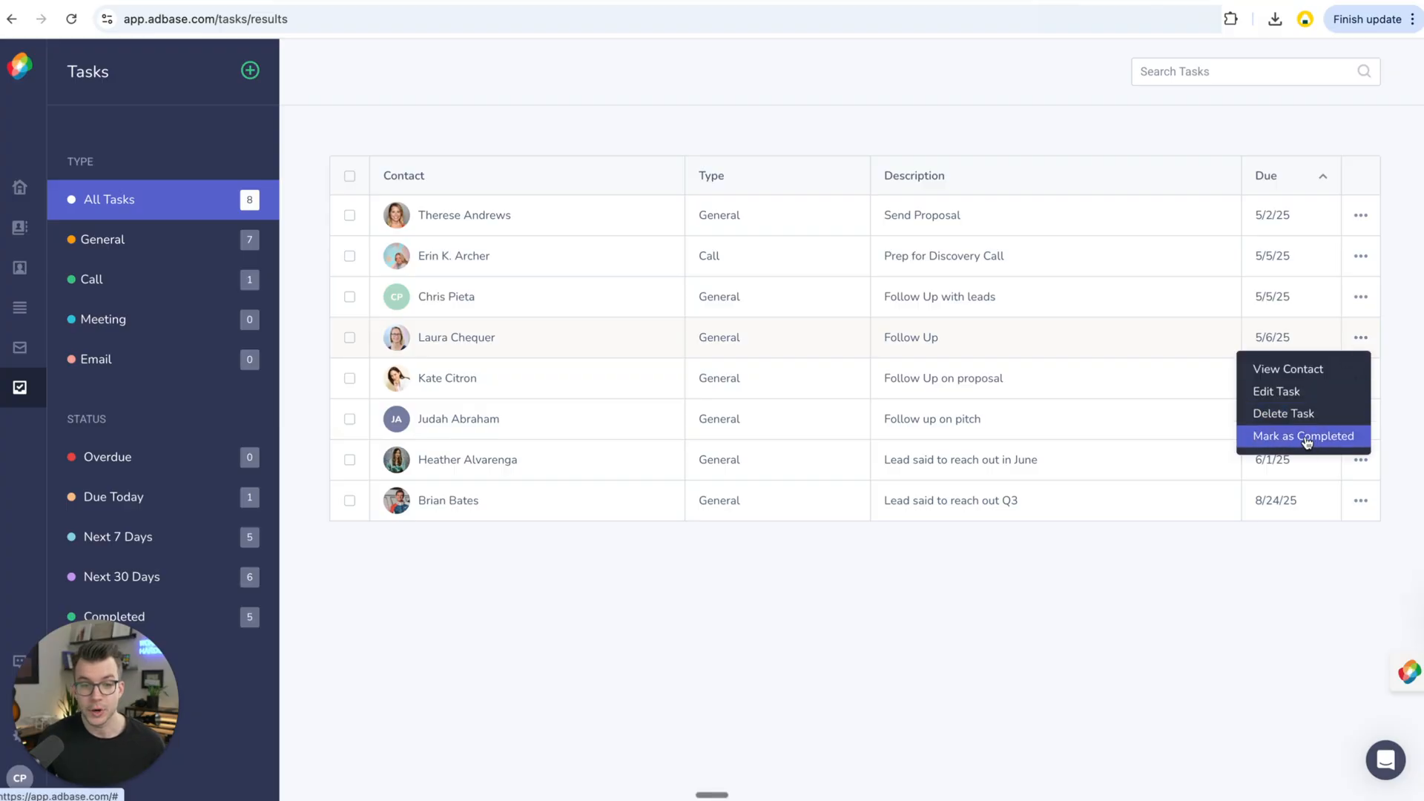
pyautogui.click(1302, 436)
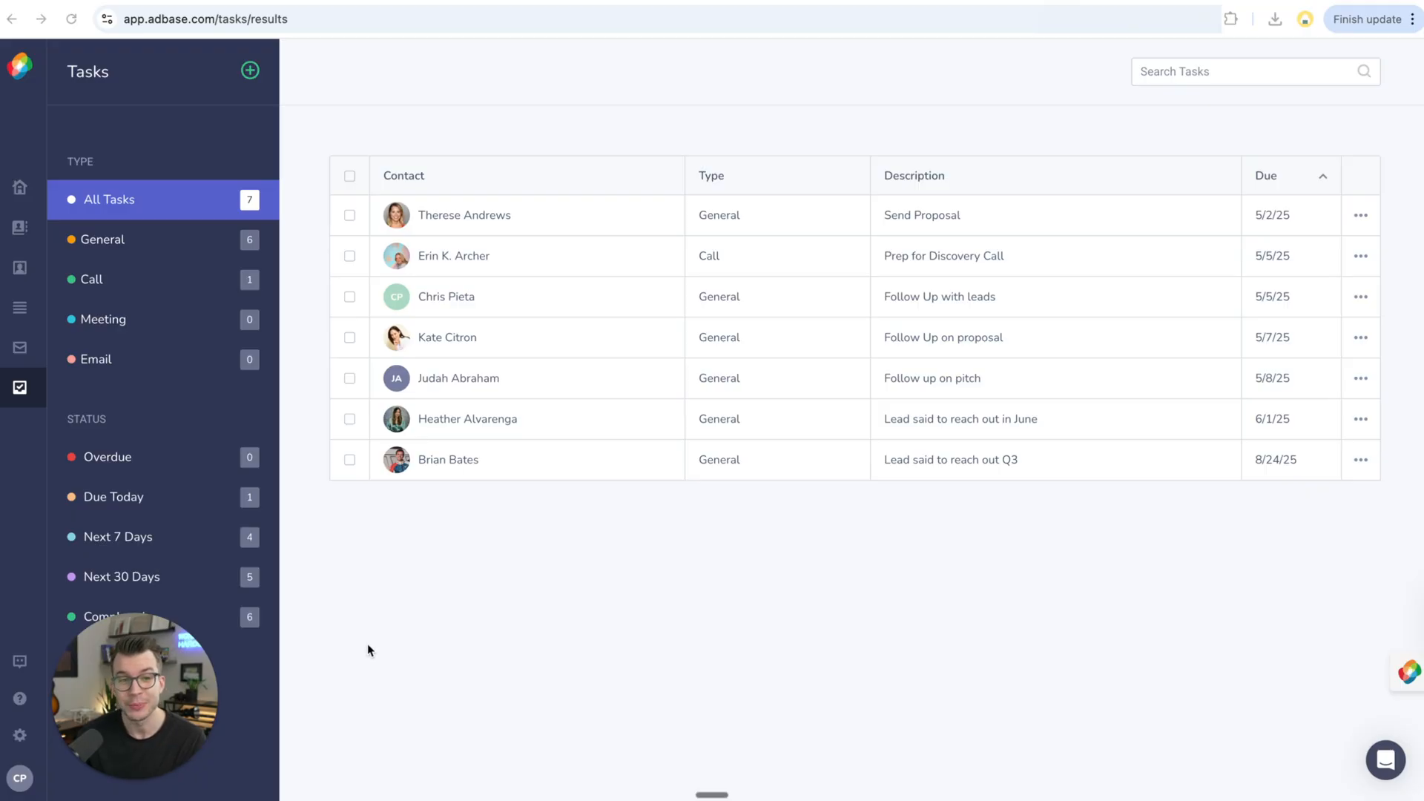
pyautogui.moveTo(371, 641)
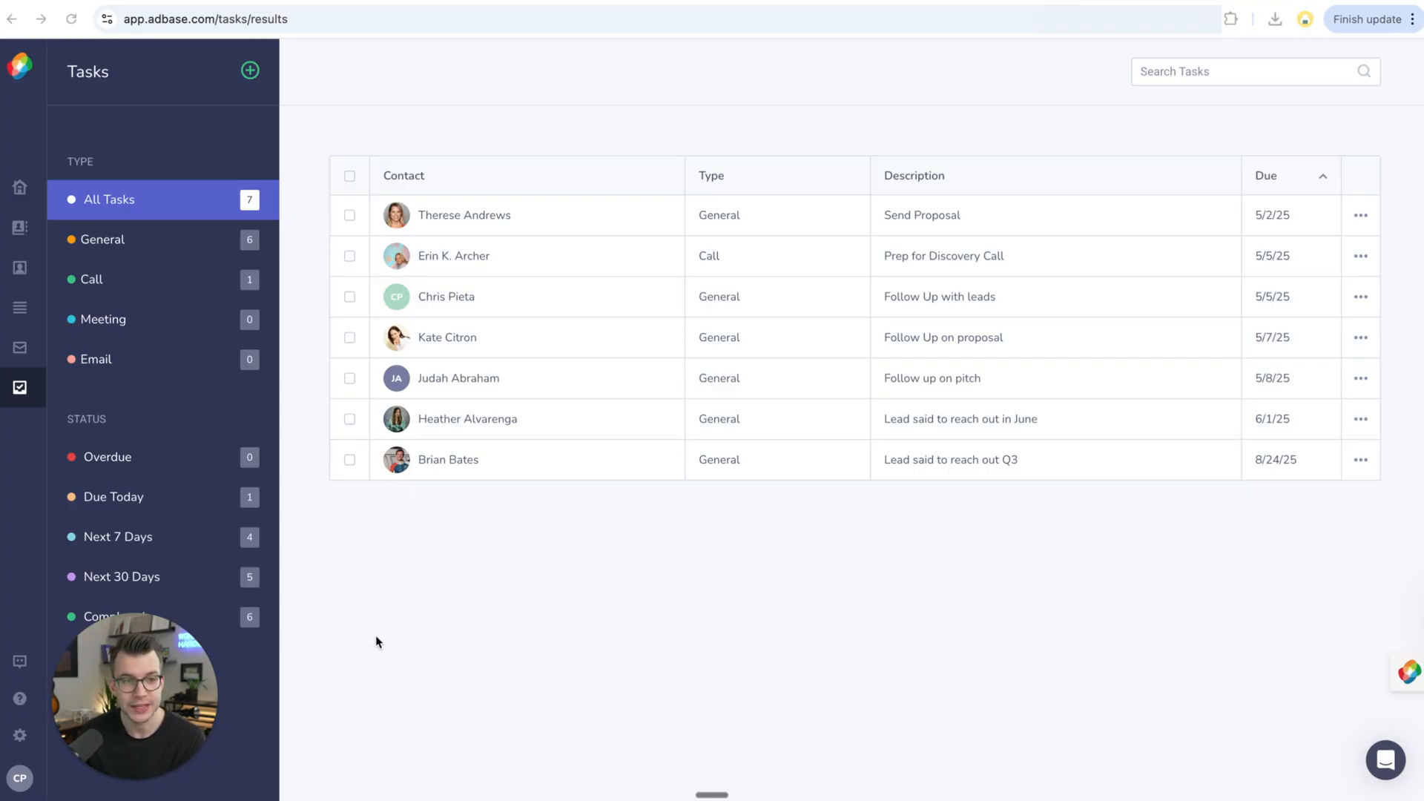
# Expand the Company Type filter in the Companies directory, listing Agencies, Corporations and Publishers
pyautogui.click(19, 227)
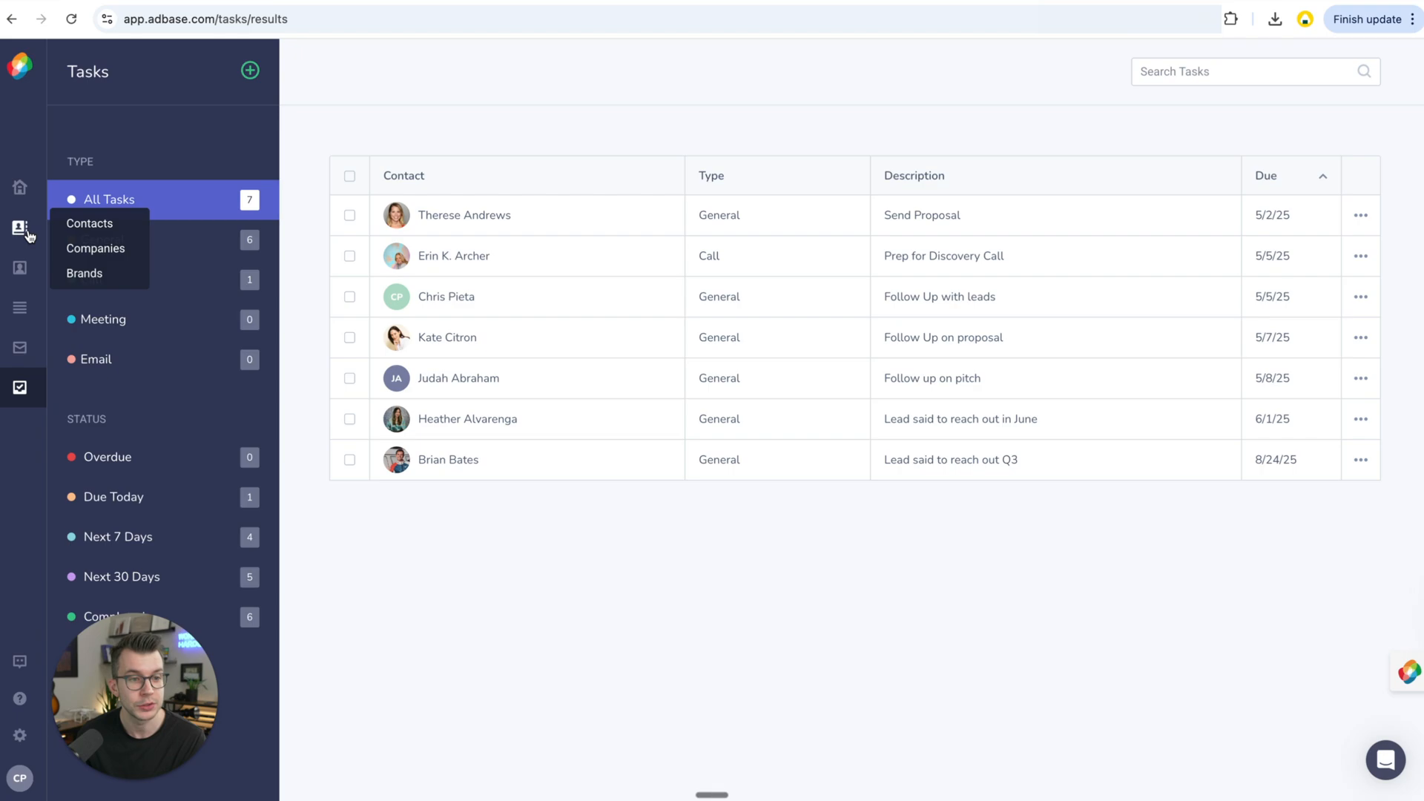
pyautogui.click(90, 224)
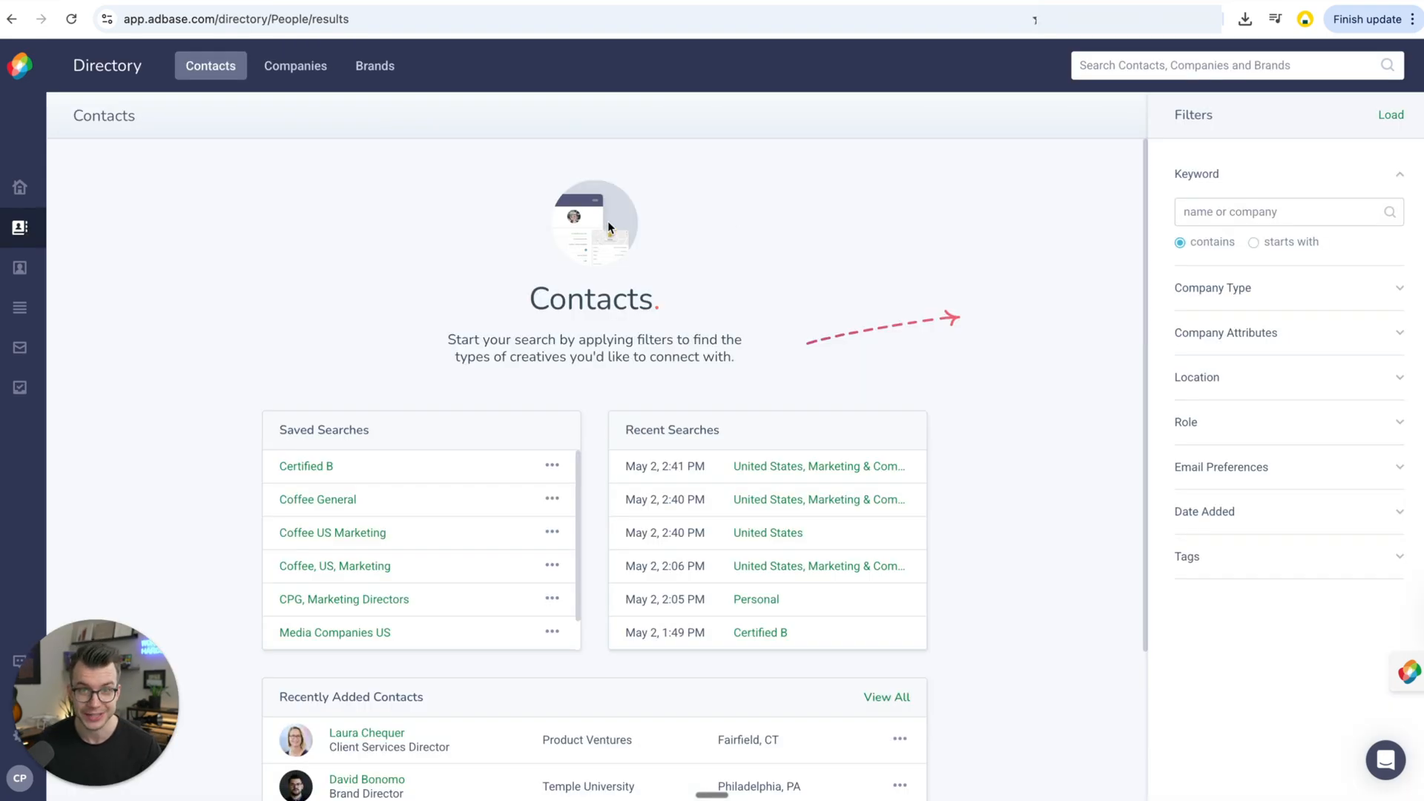
pyautogui.moveTo(638, 197)
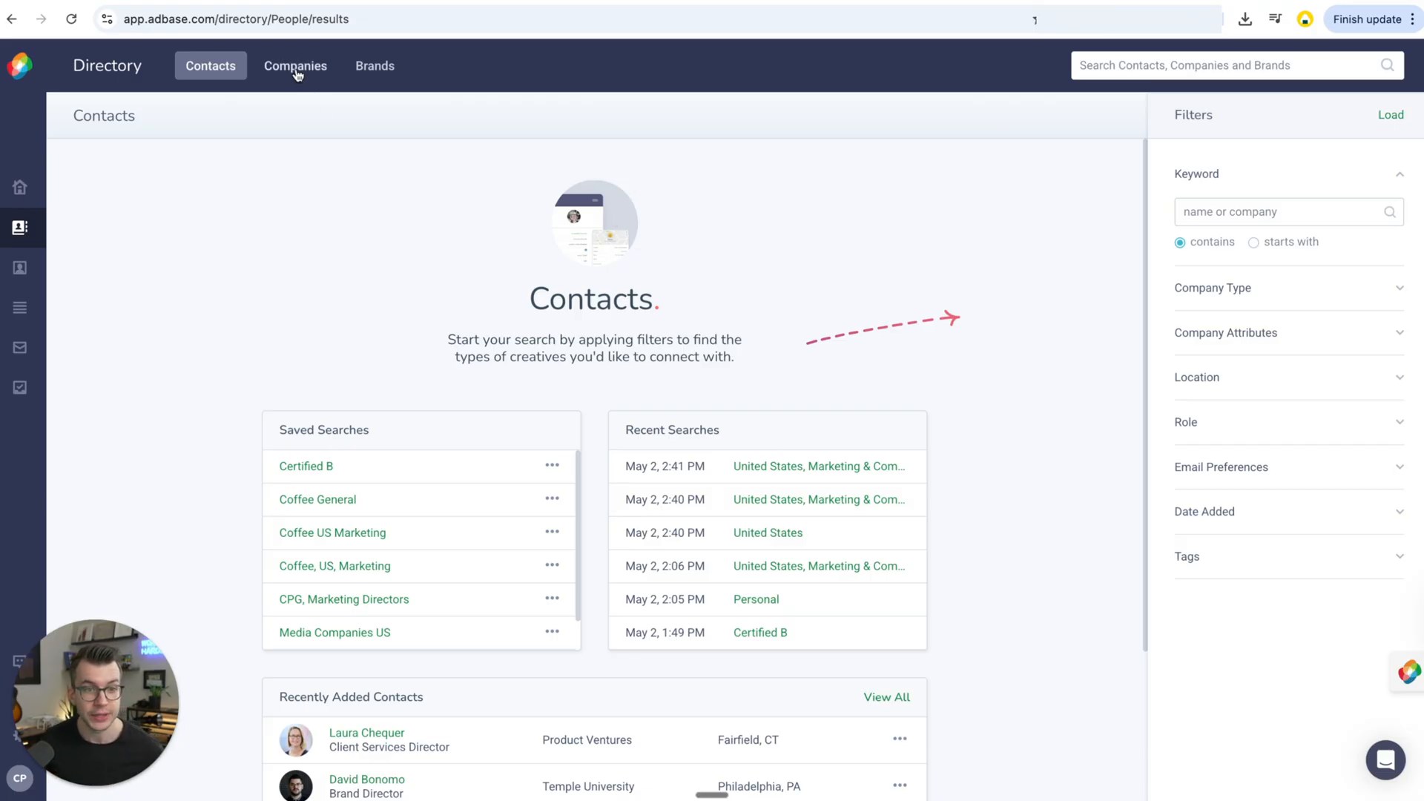
pyautogui.click(295, 65)
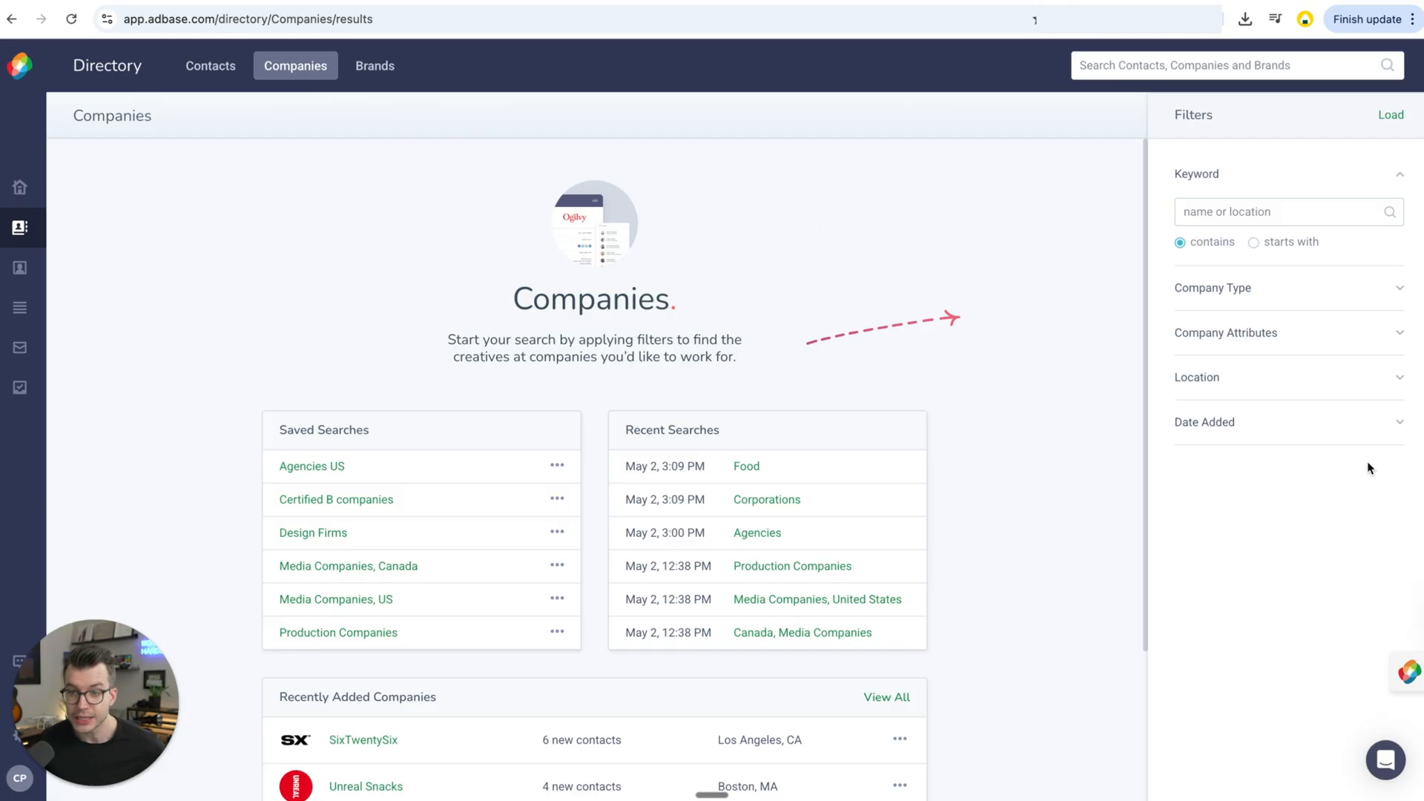
pyautogui.moveTo(1377, 297)
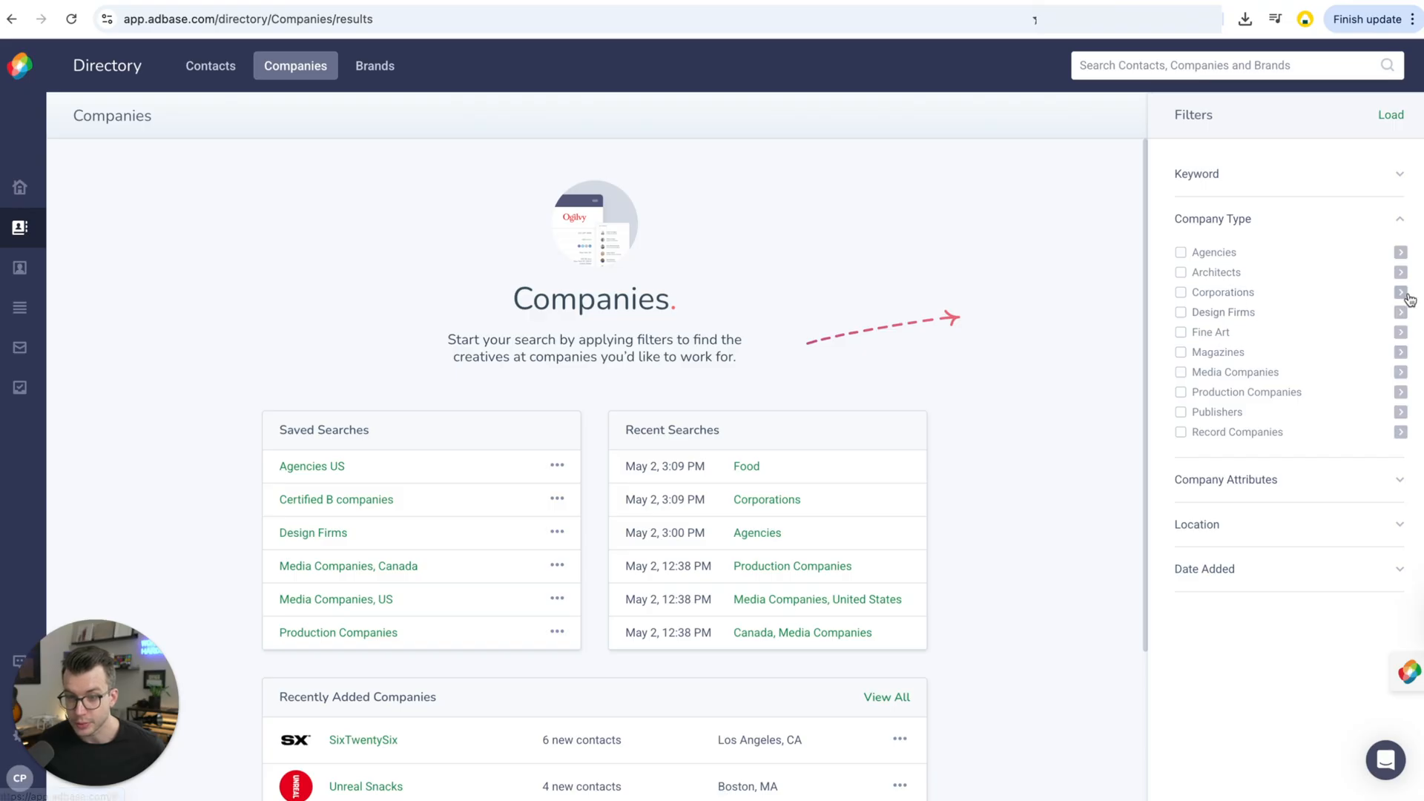
# Filter corporations by the Food and Beverages specialties, yielding 988 matches
pyautogui.click(1400, 292)
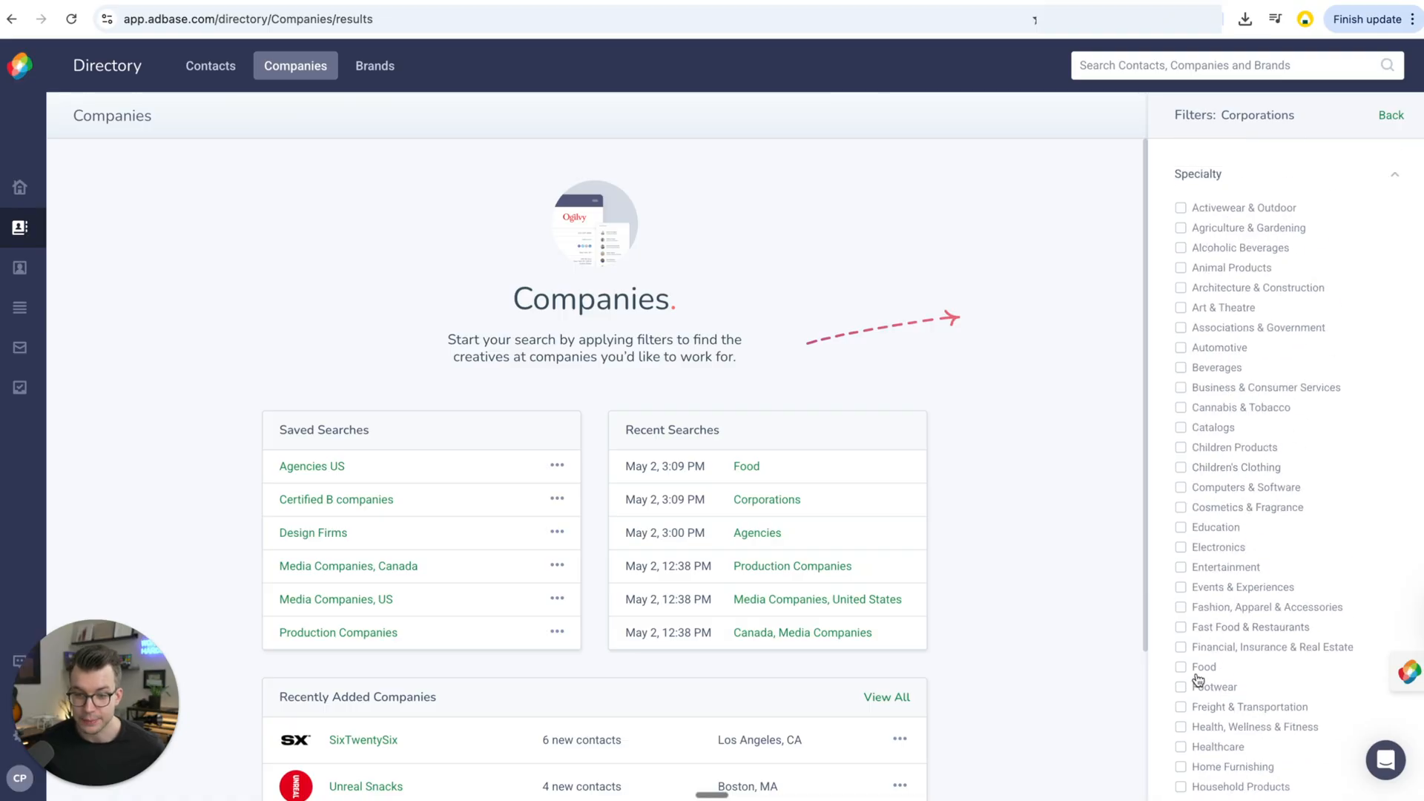
pyautogui.click(1181, 666)
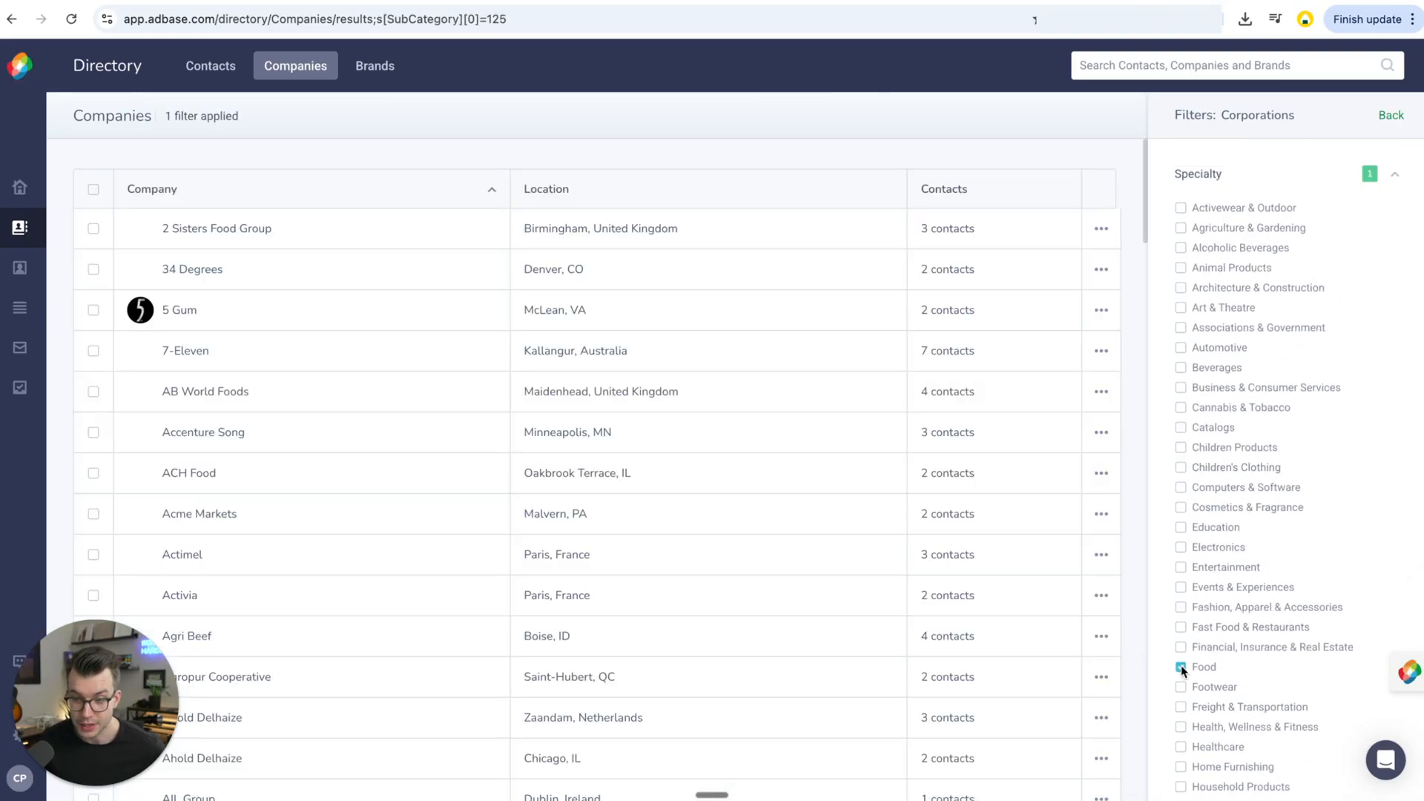
pyautogui.click(1181, 666)
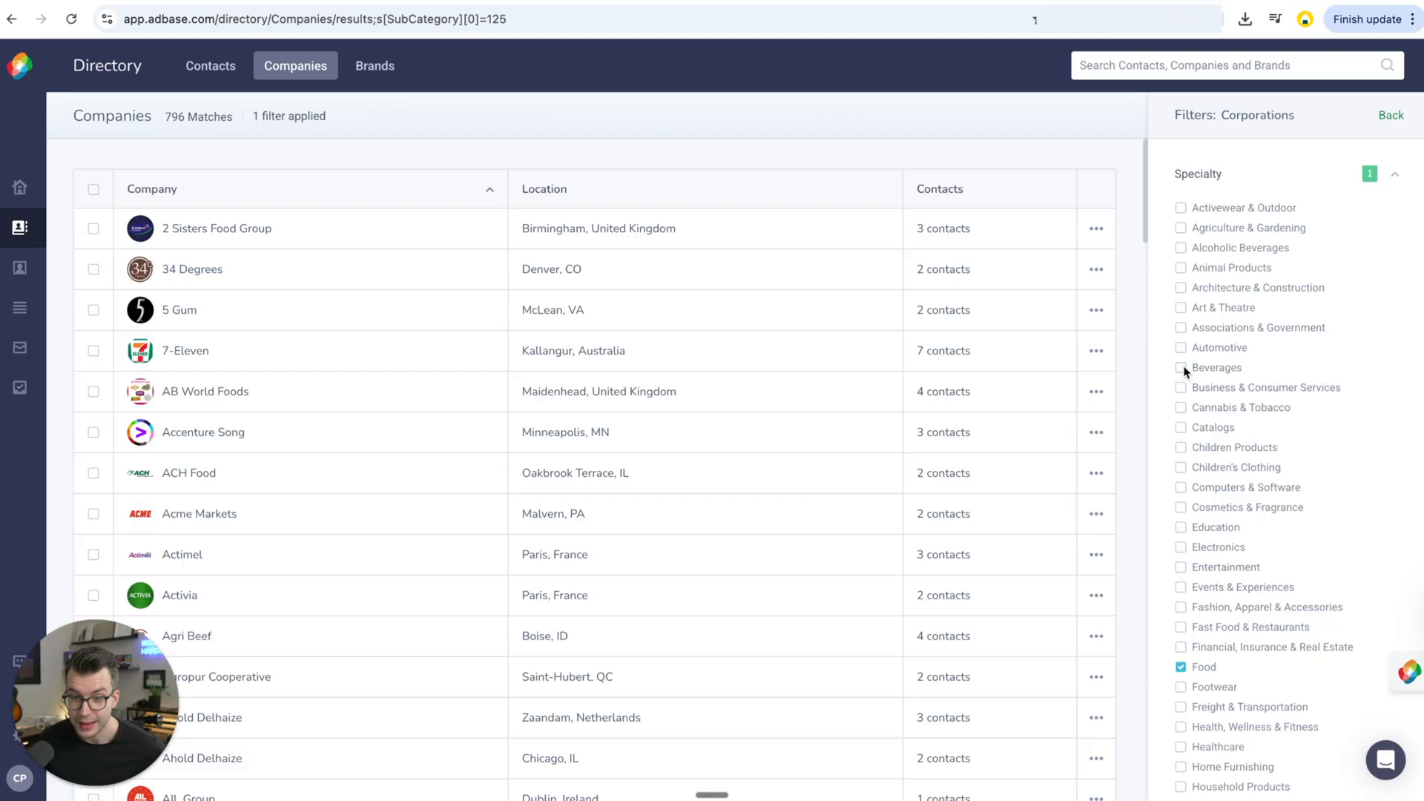
pyautogui.click(1179, 366)
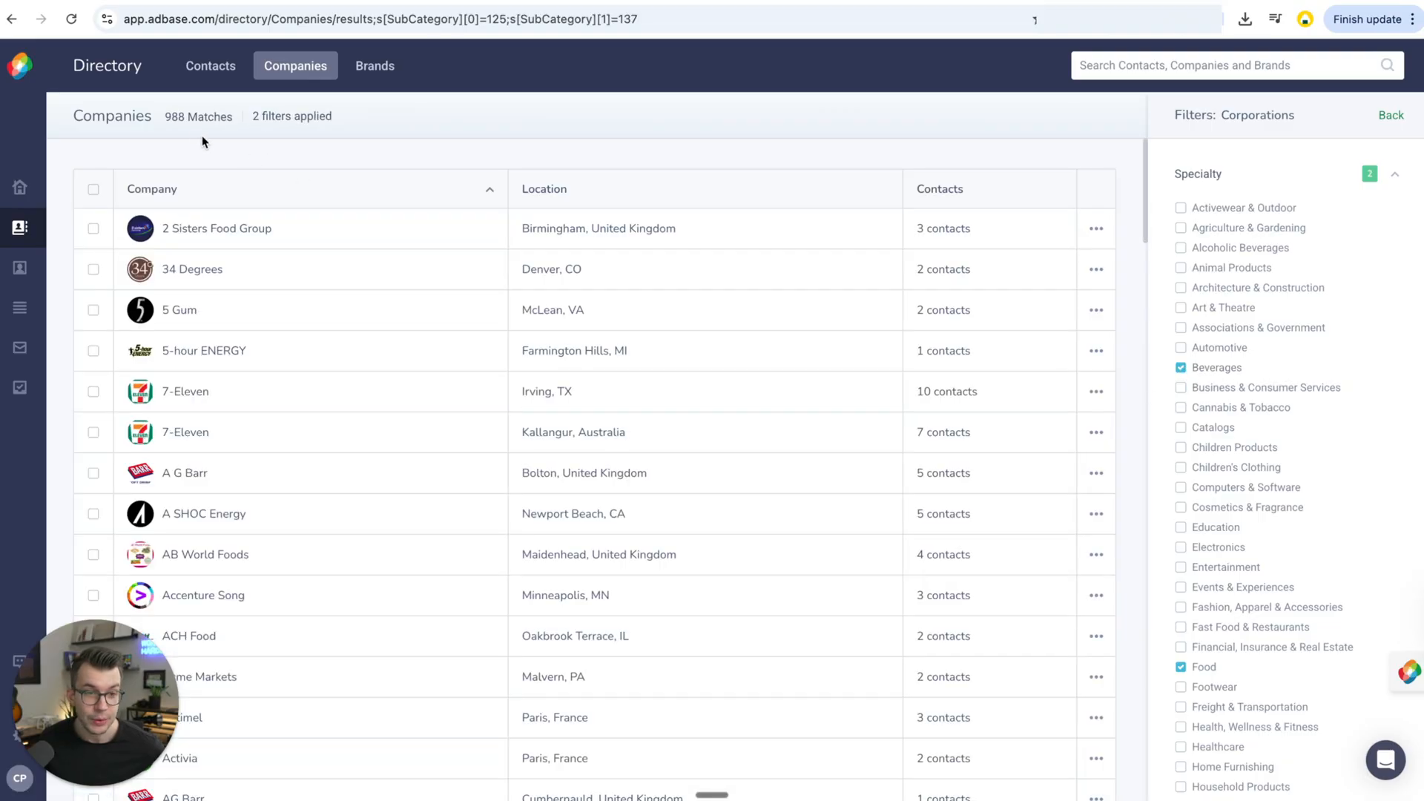
pyautogui.moveTo(179, 138)
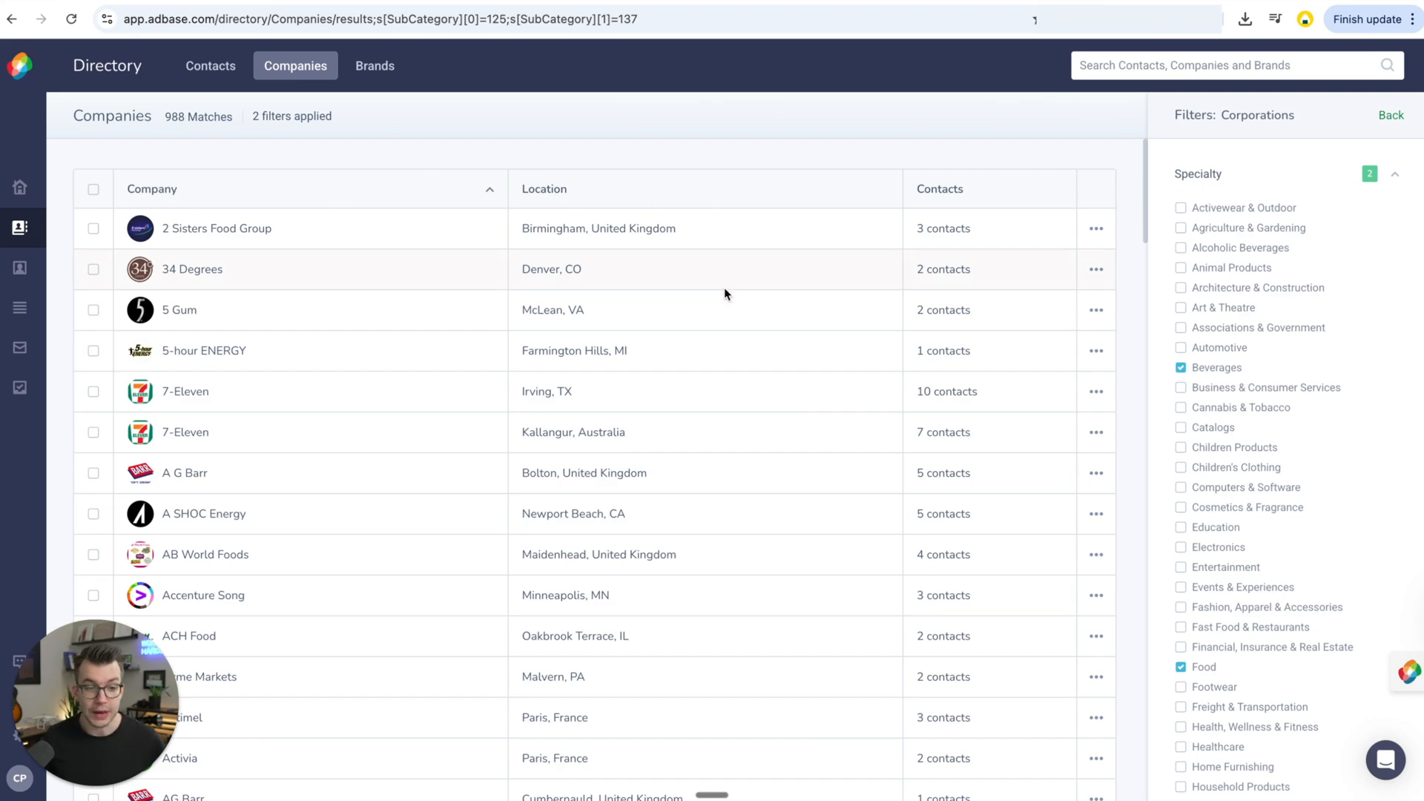
pyautogui.moveTo(1263, 416)
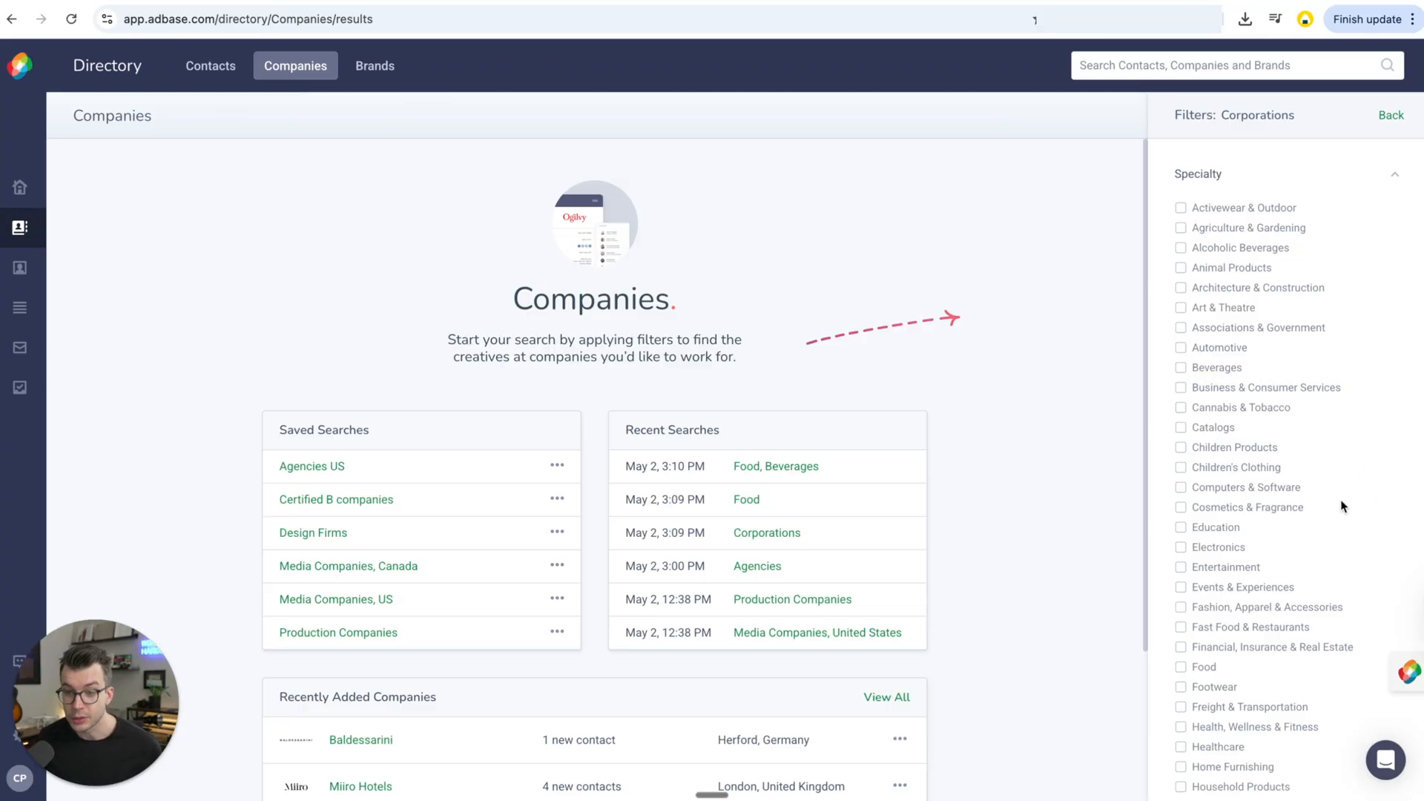
# Tick Cosmetics & Fragrance and Personal Care, then narrow to Jewelry & Watches alone (323 matches)
pyautogui.click(1181, 508)
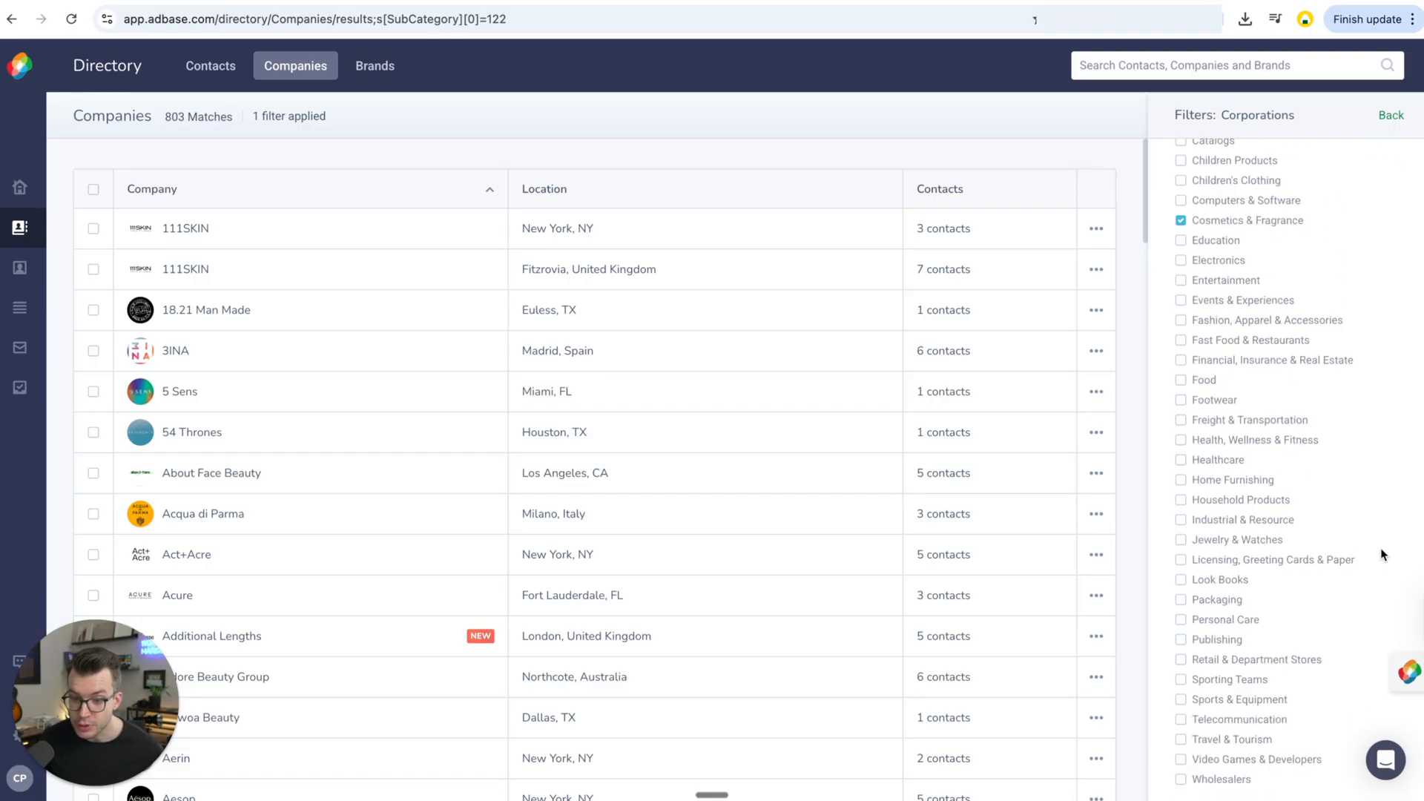
pyautogui.click(1181, 620)
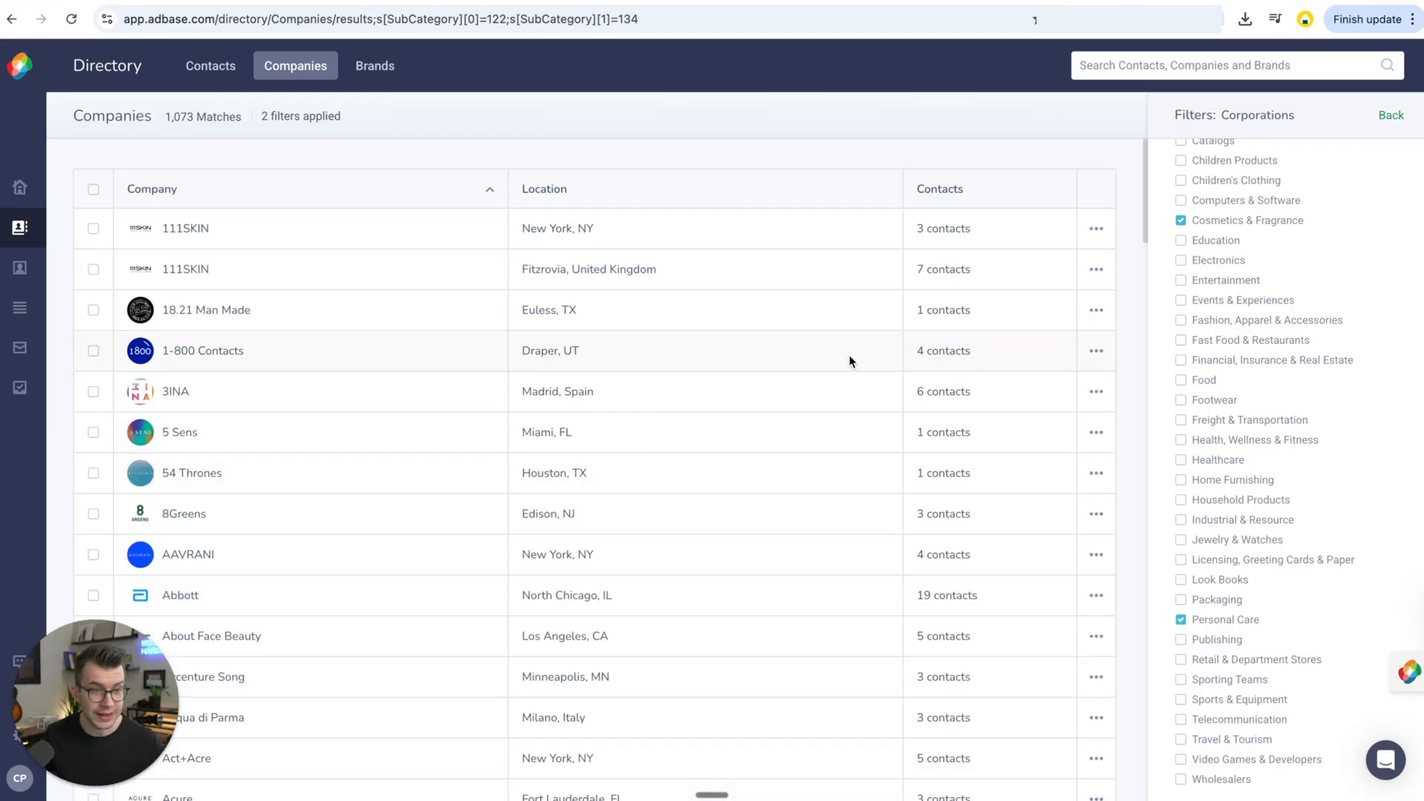
pyautogui.moveTo(1233, 479)
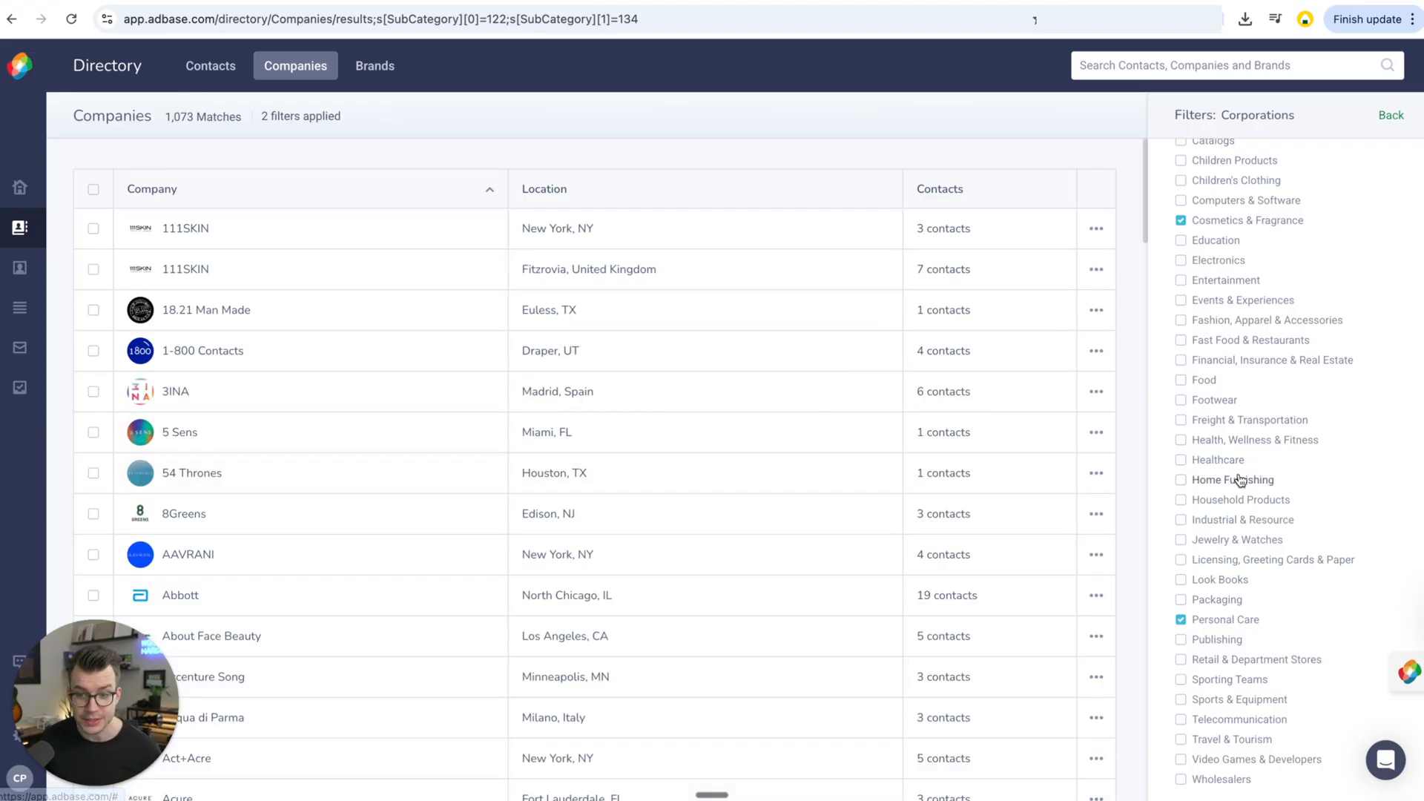
pyautogui.click(1181, 620)
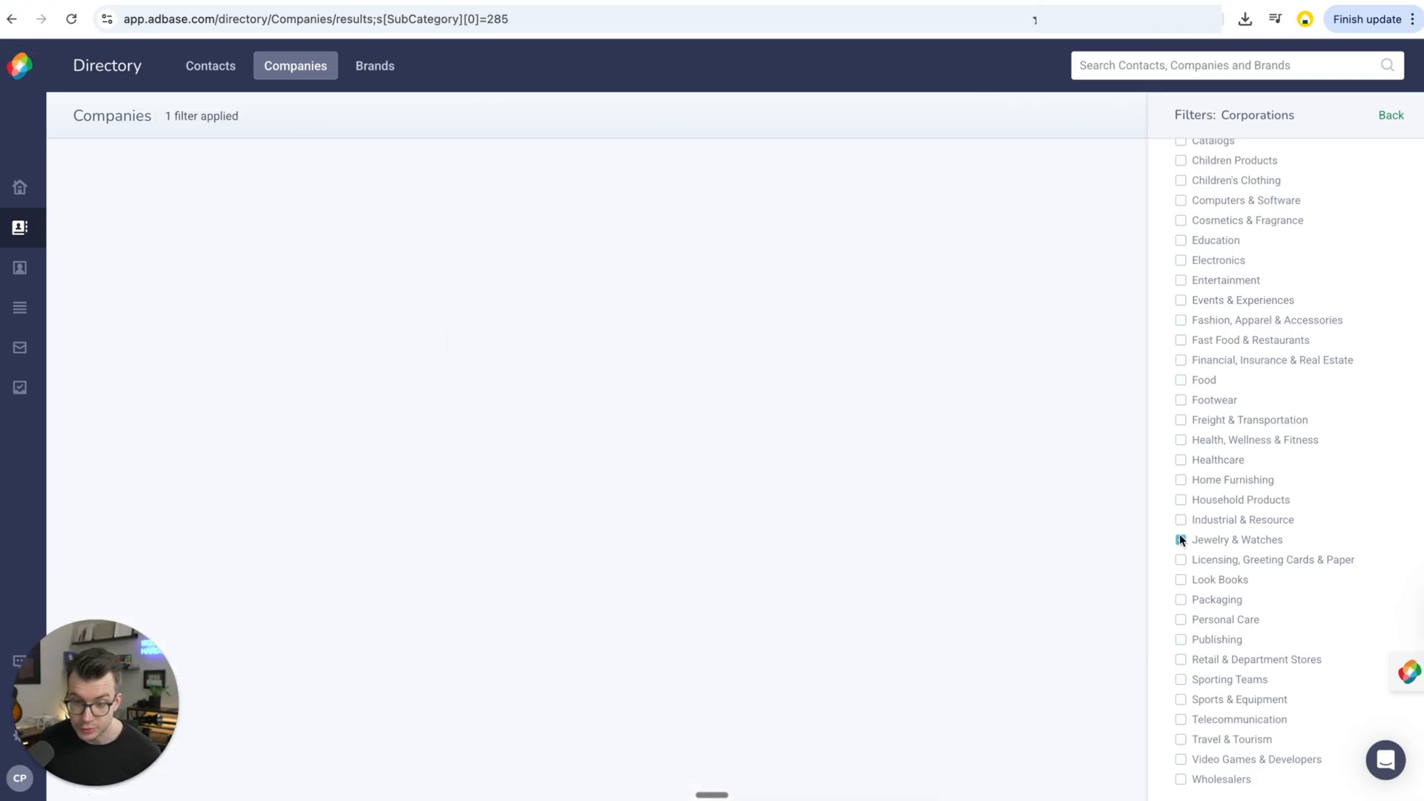
pyautogui.click(1181, 540)
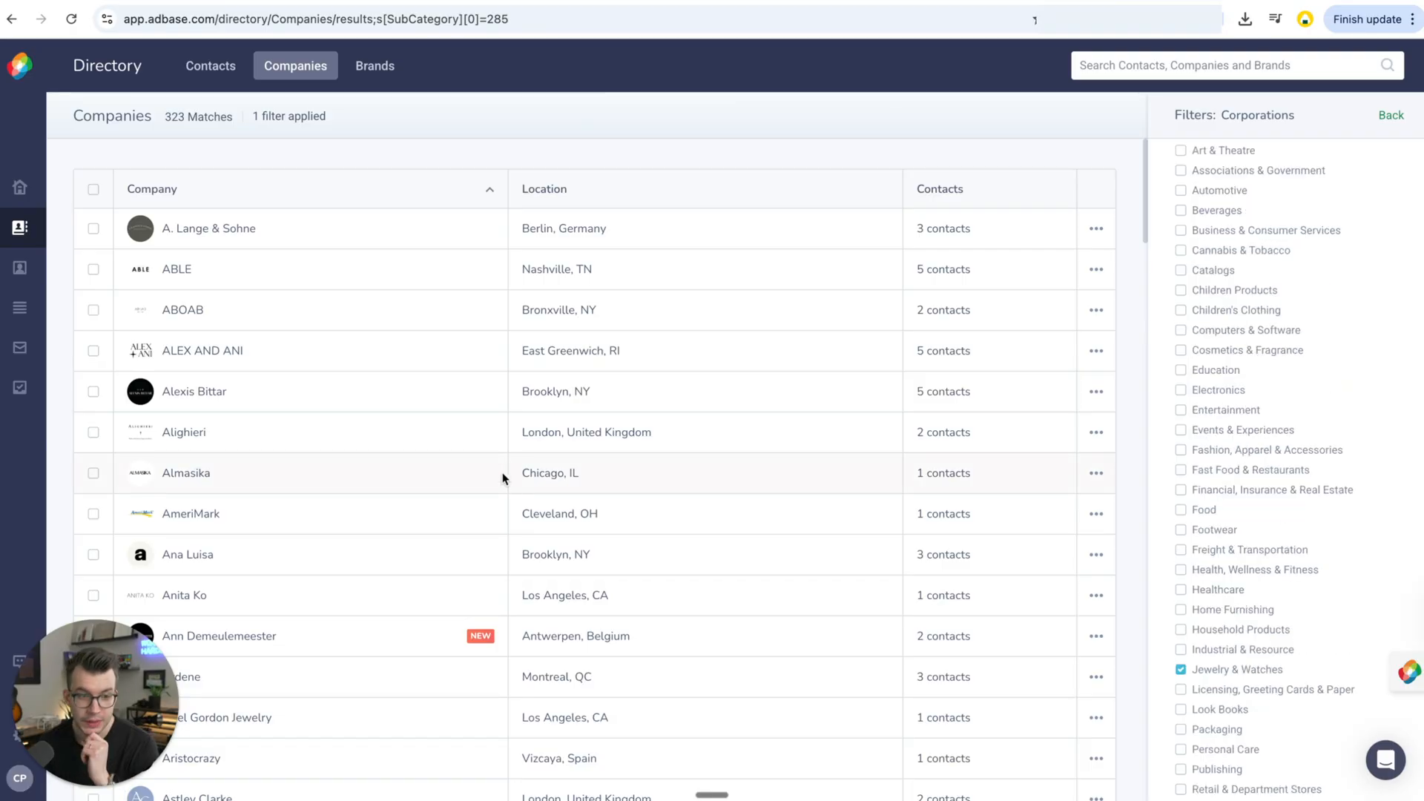
# Scroll the Jewelry & Watches results list down to Blue Nile
pyautogui.scroll(-3)
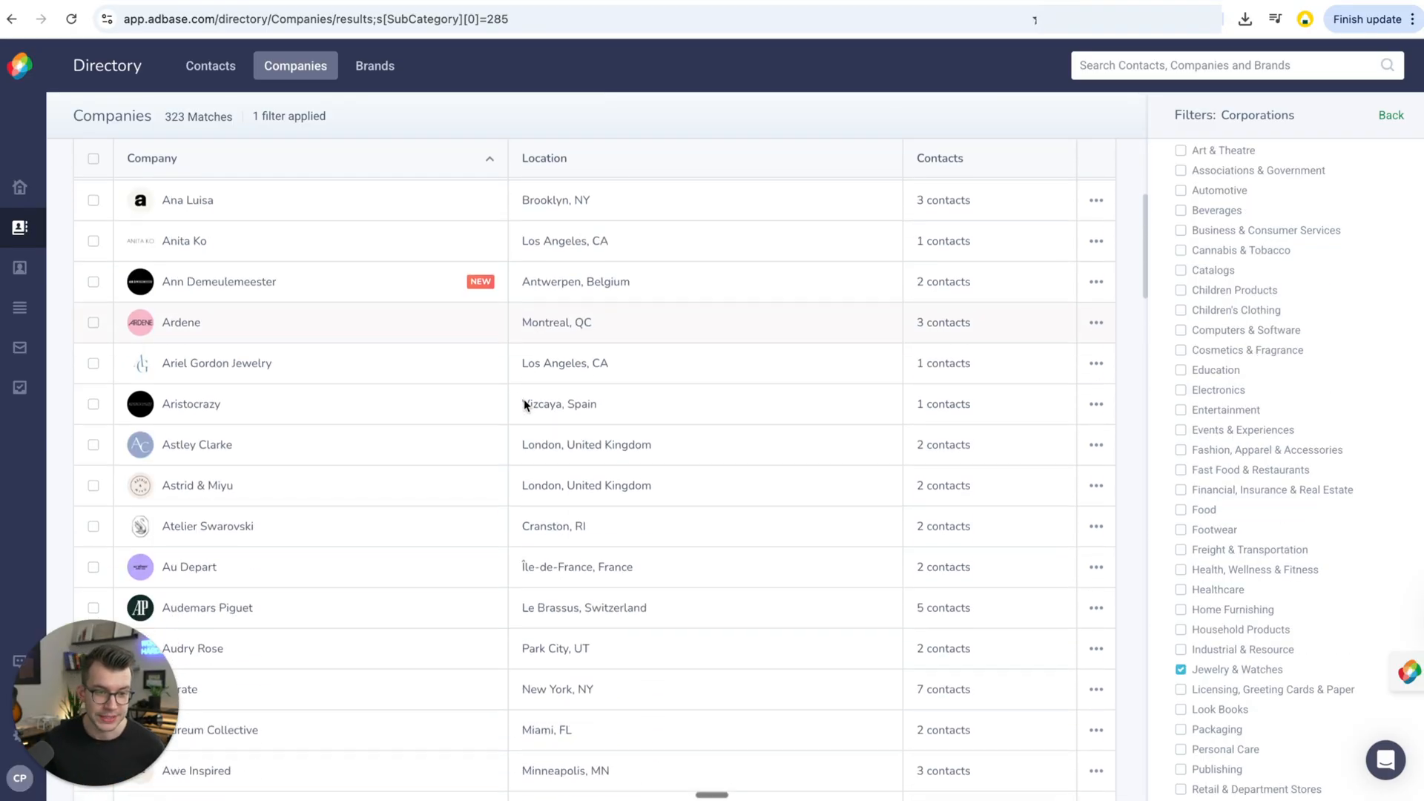
pyautogui.scroll(-3)
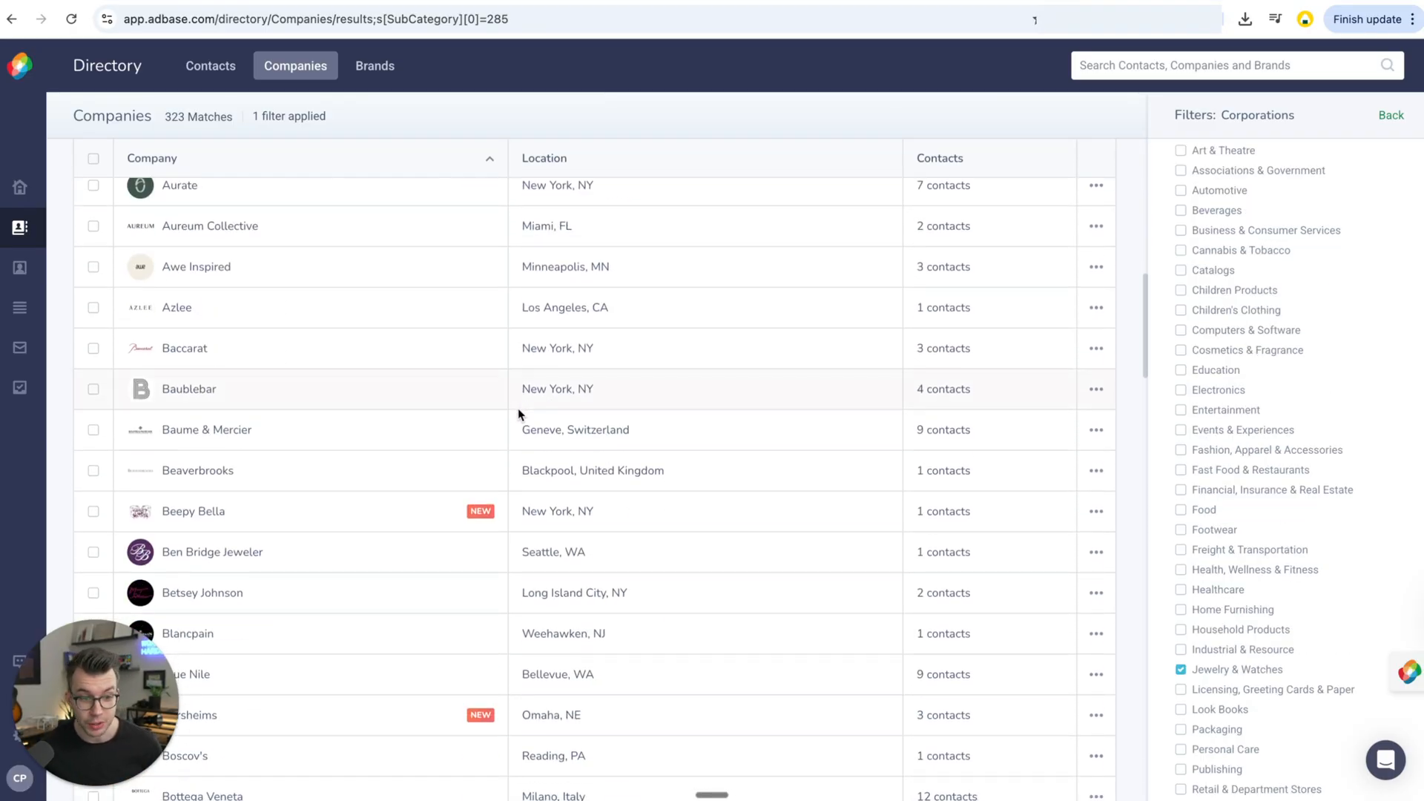
pyautogui.scroll(-3)
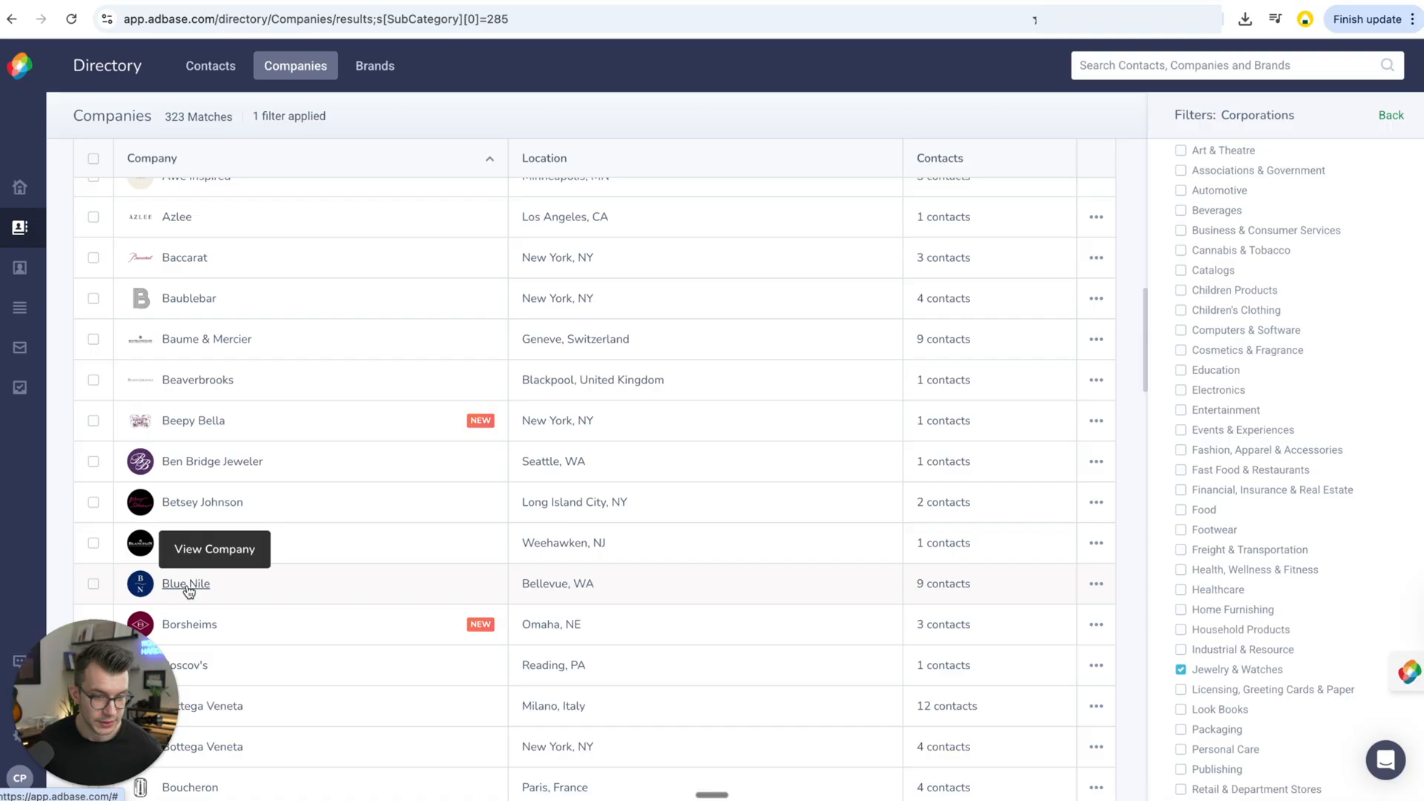
# View Blue Nile's company panel, its Contacts list and its Accounts agencies
pyautogui.click(185, 583)
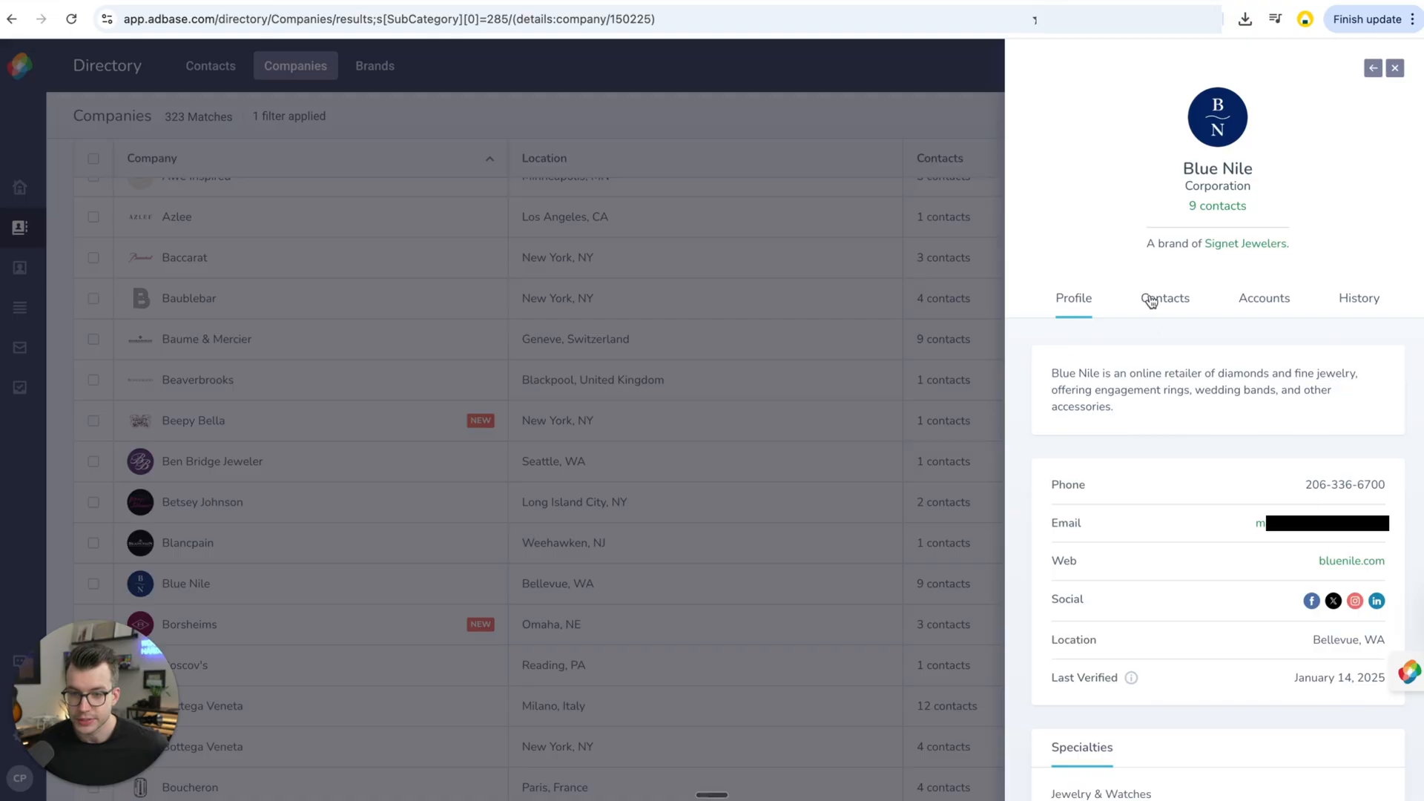
pyautogui.click(1166, 298)
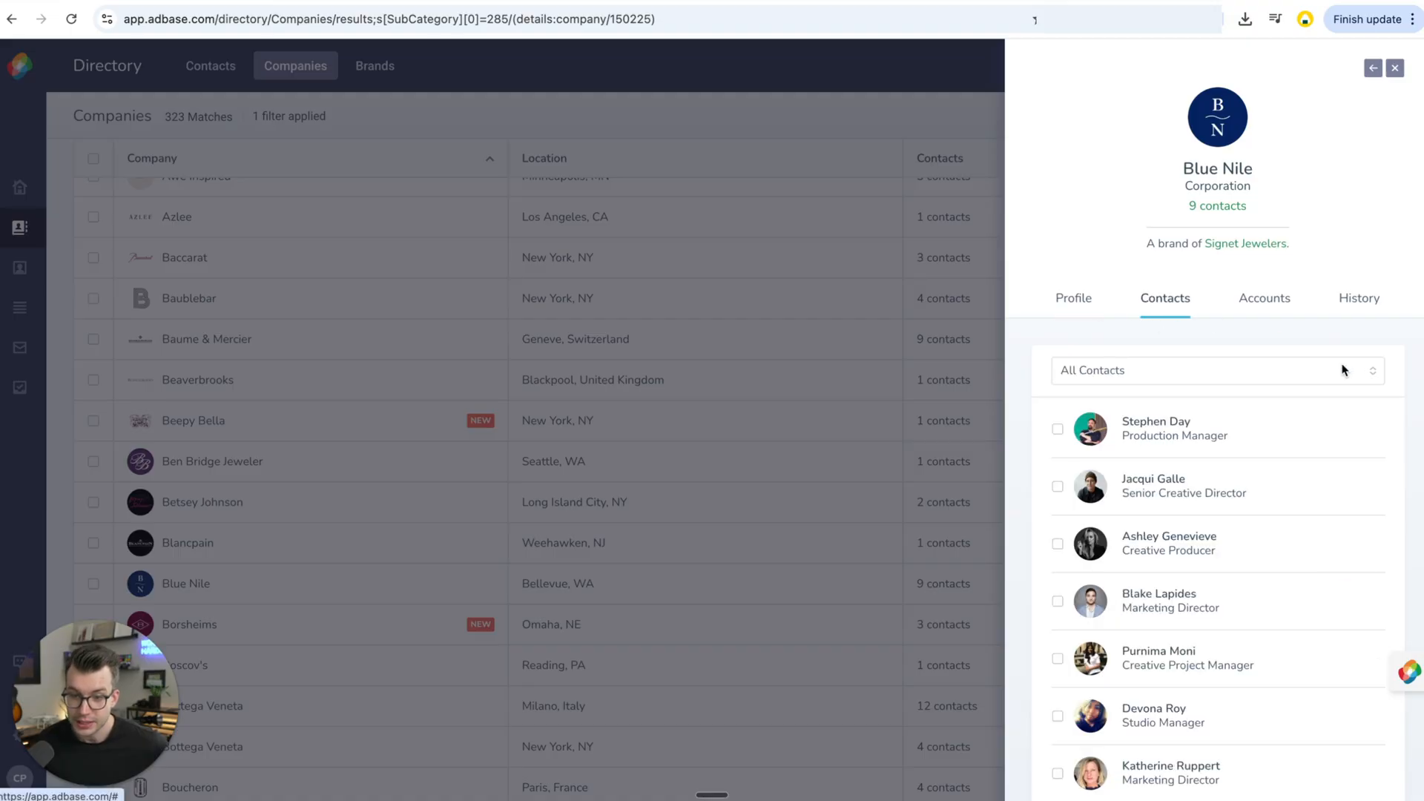
pyautogui.scroll(-3)
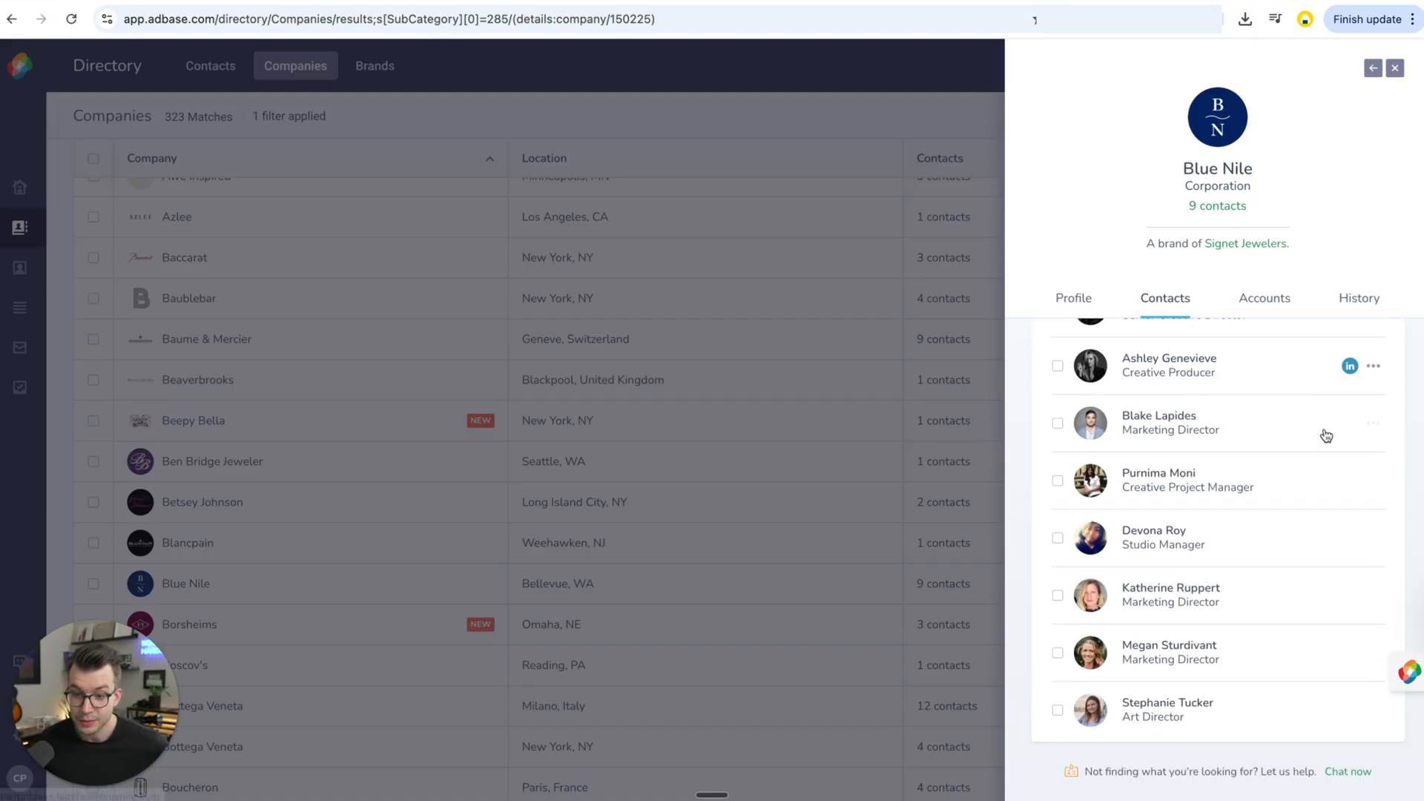
pyautogui.click(1264, 298)
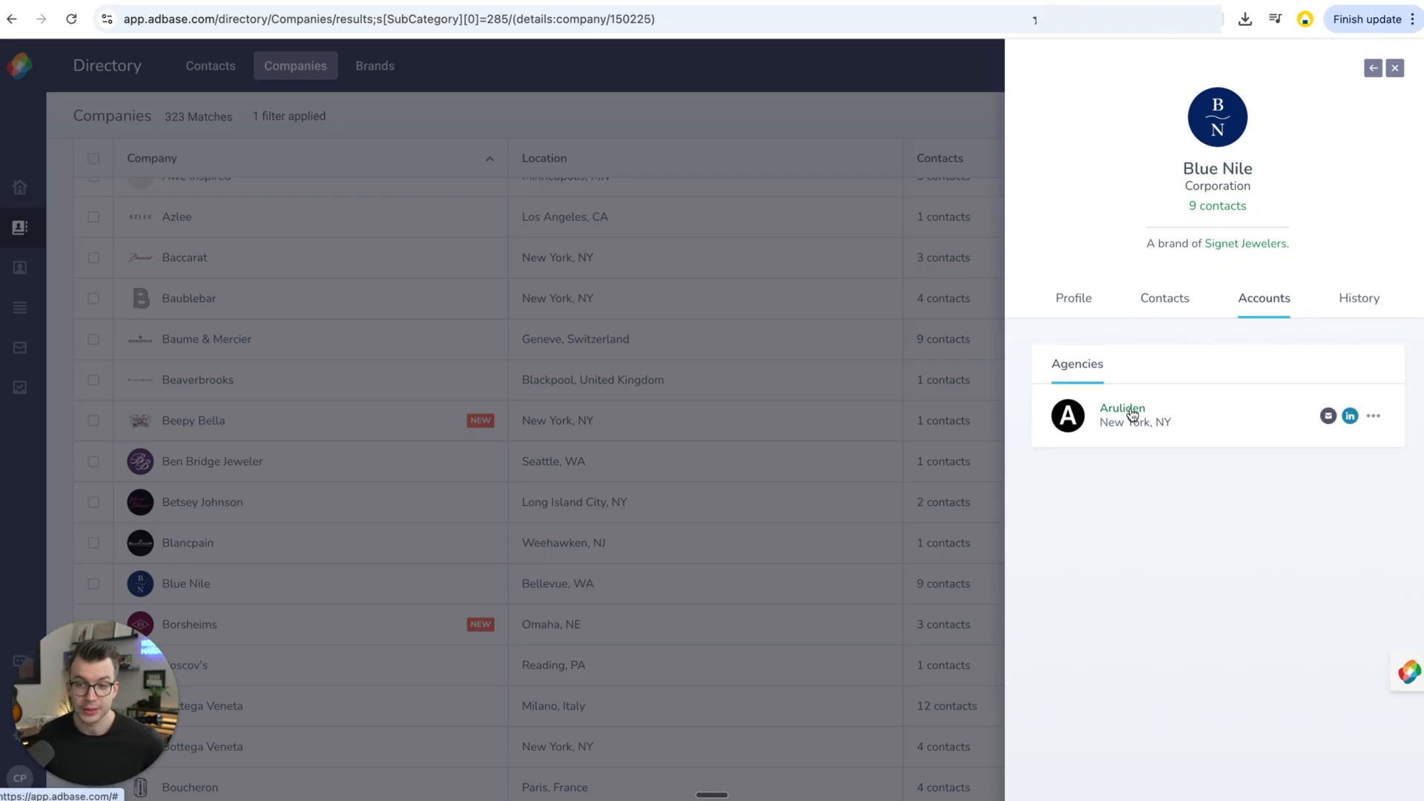
# View the Aruliden agency profile, its contacts and the Creative Director's details
pyautogui.click(1123, 408)
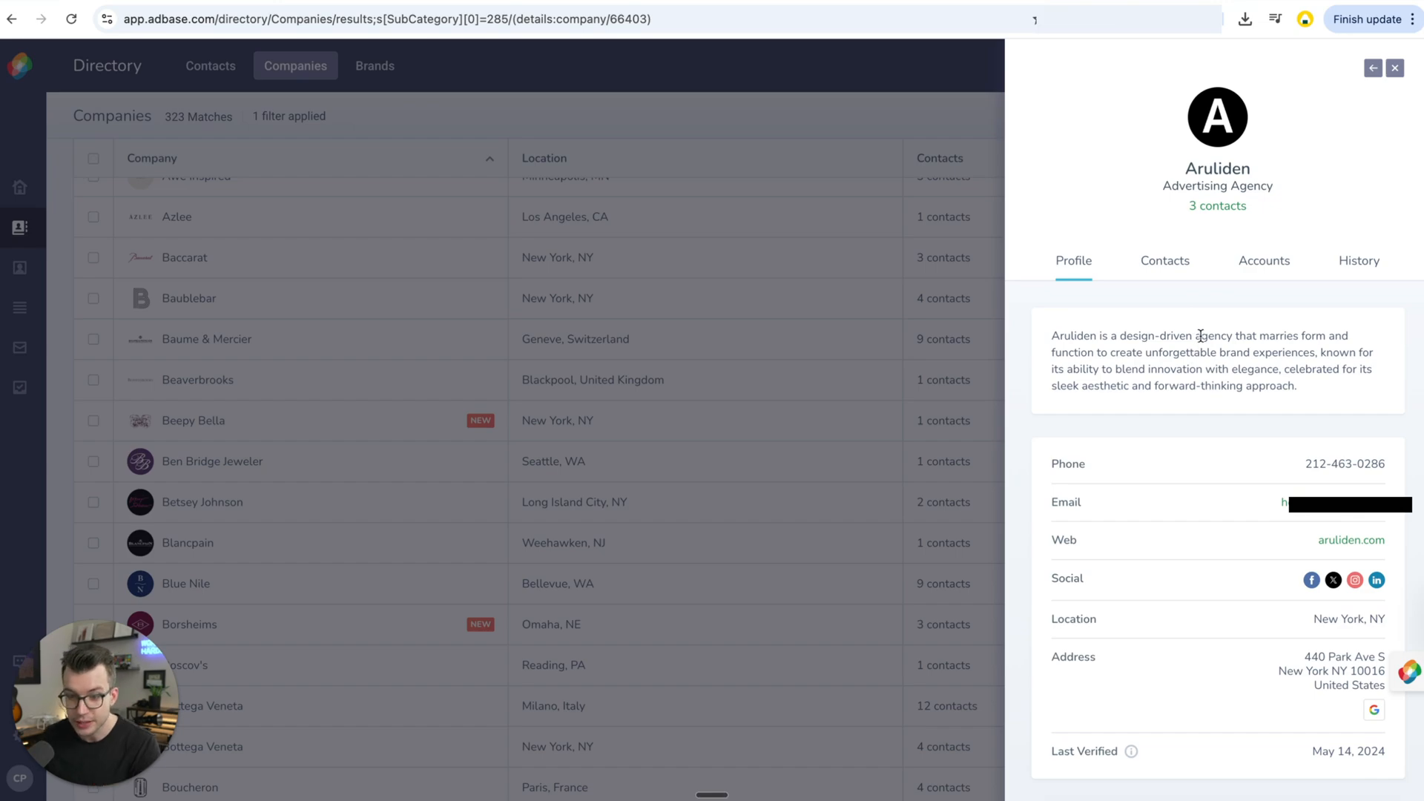
pyautogui.moveTo(1196, 330)
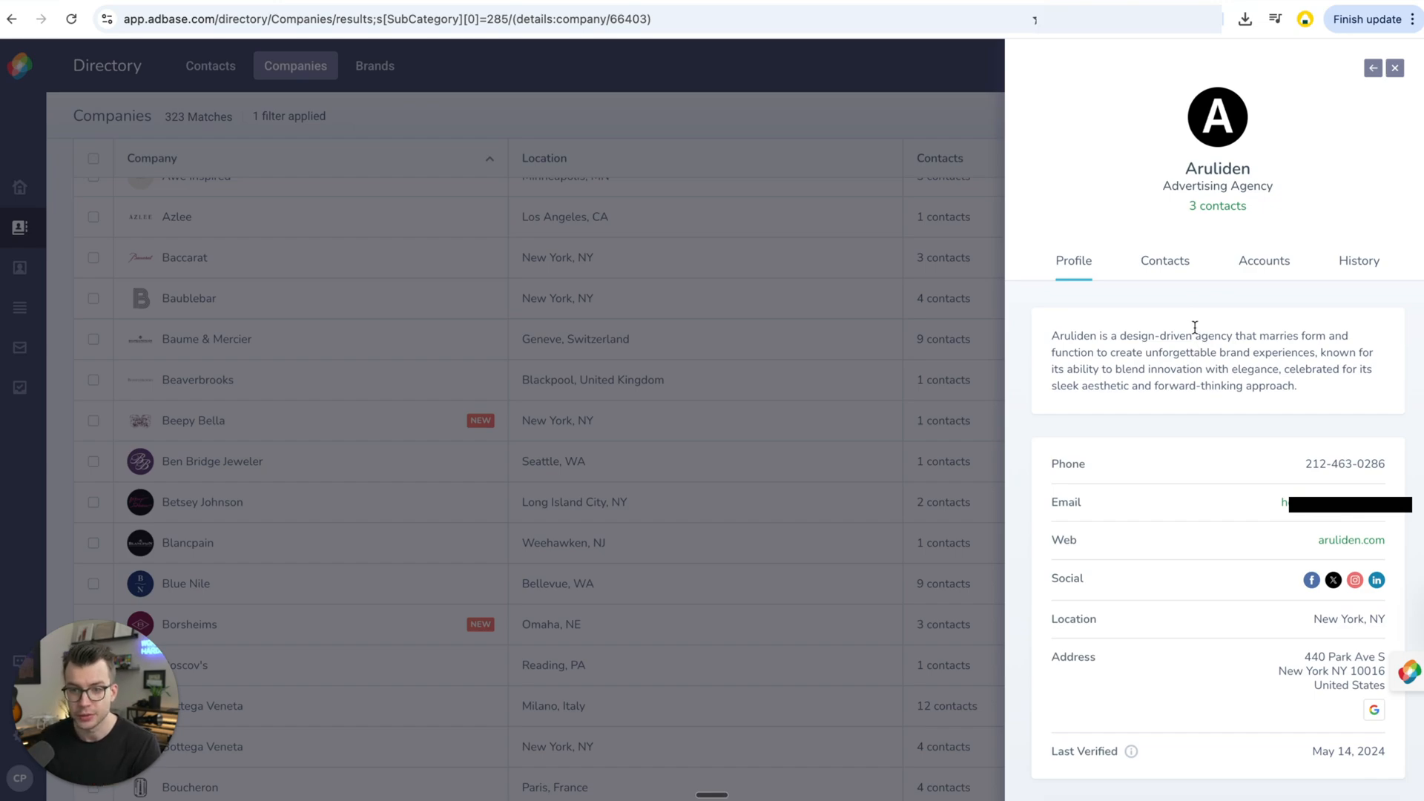
pyautogui.moveTo(1225, 325)
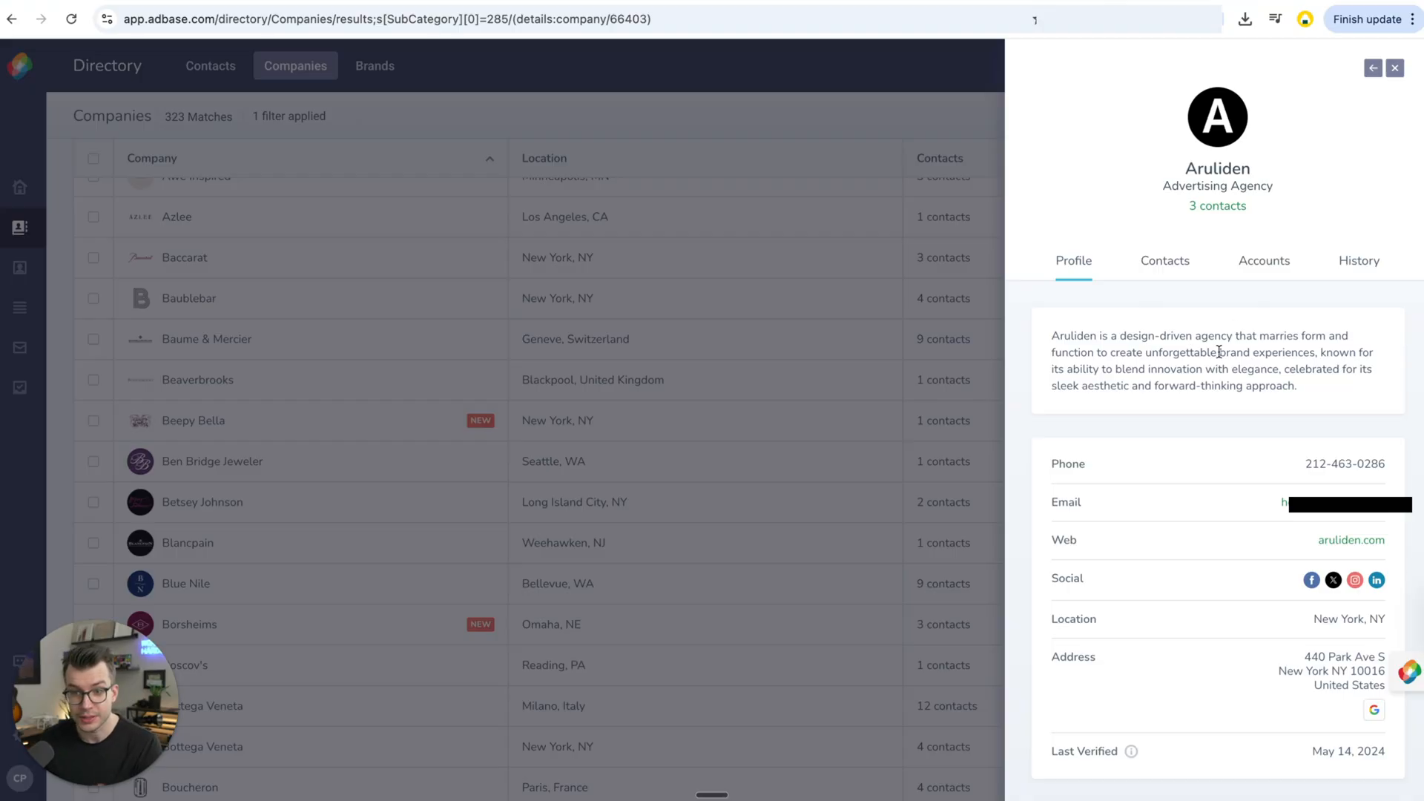
pyautogui.click(1165, 261)
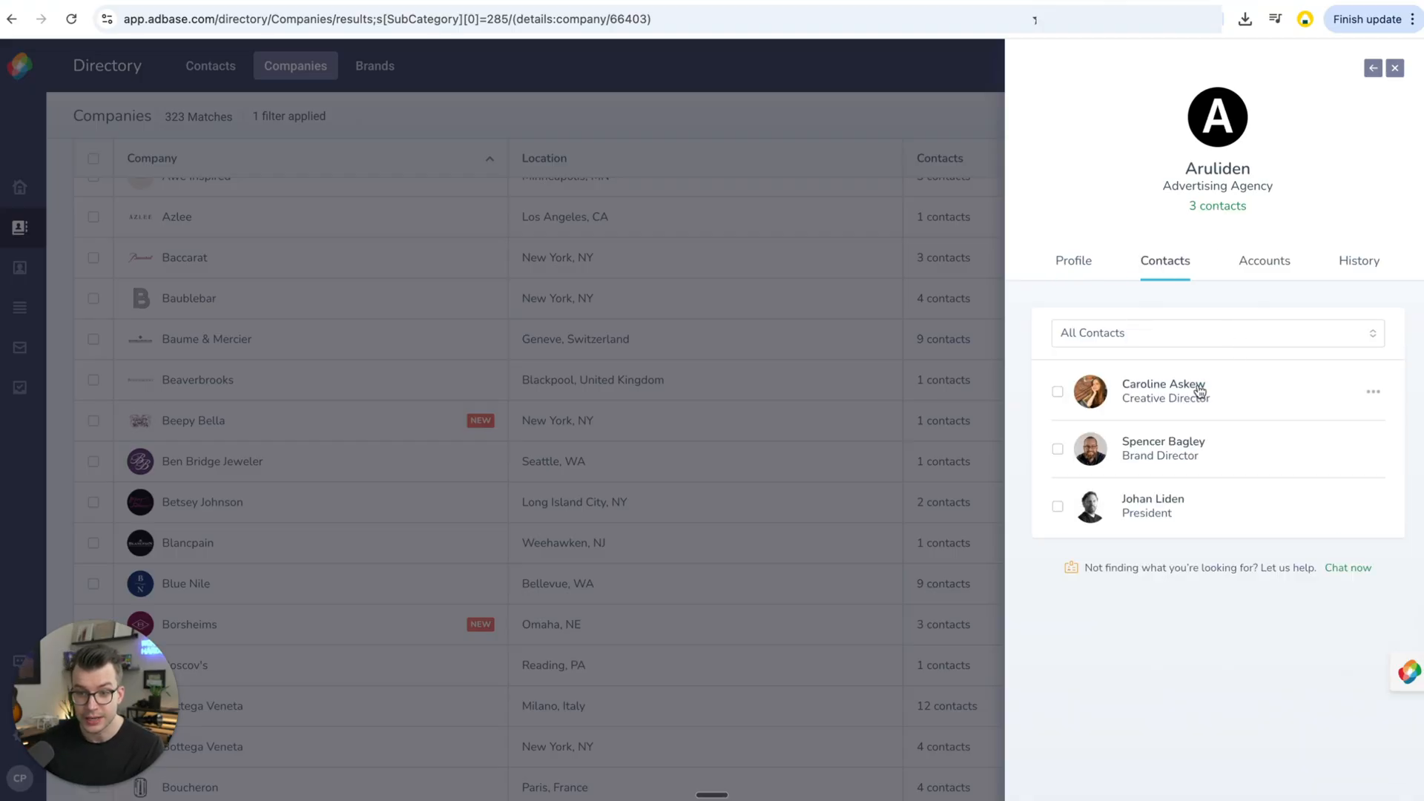
pyautogui.click(1163, 390)
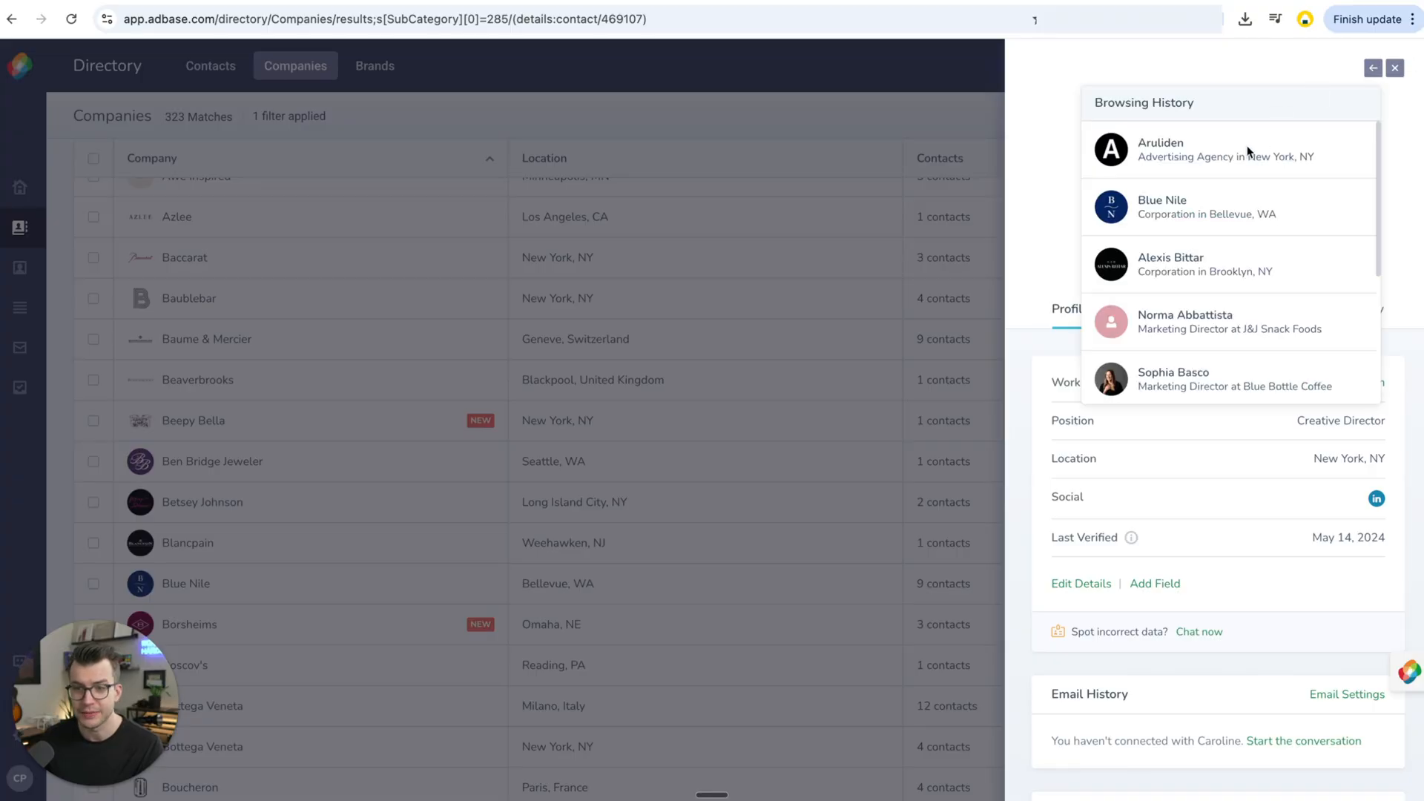
# Return via Browsing History to Blue Nile and review its Profile overview
pyautogui.click(1394, 66)
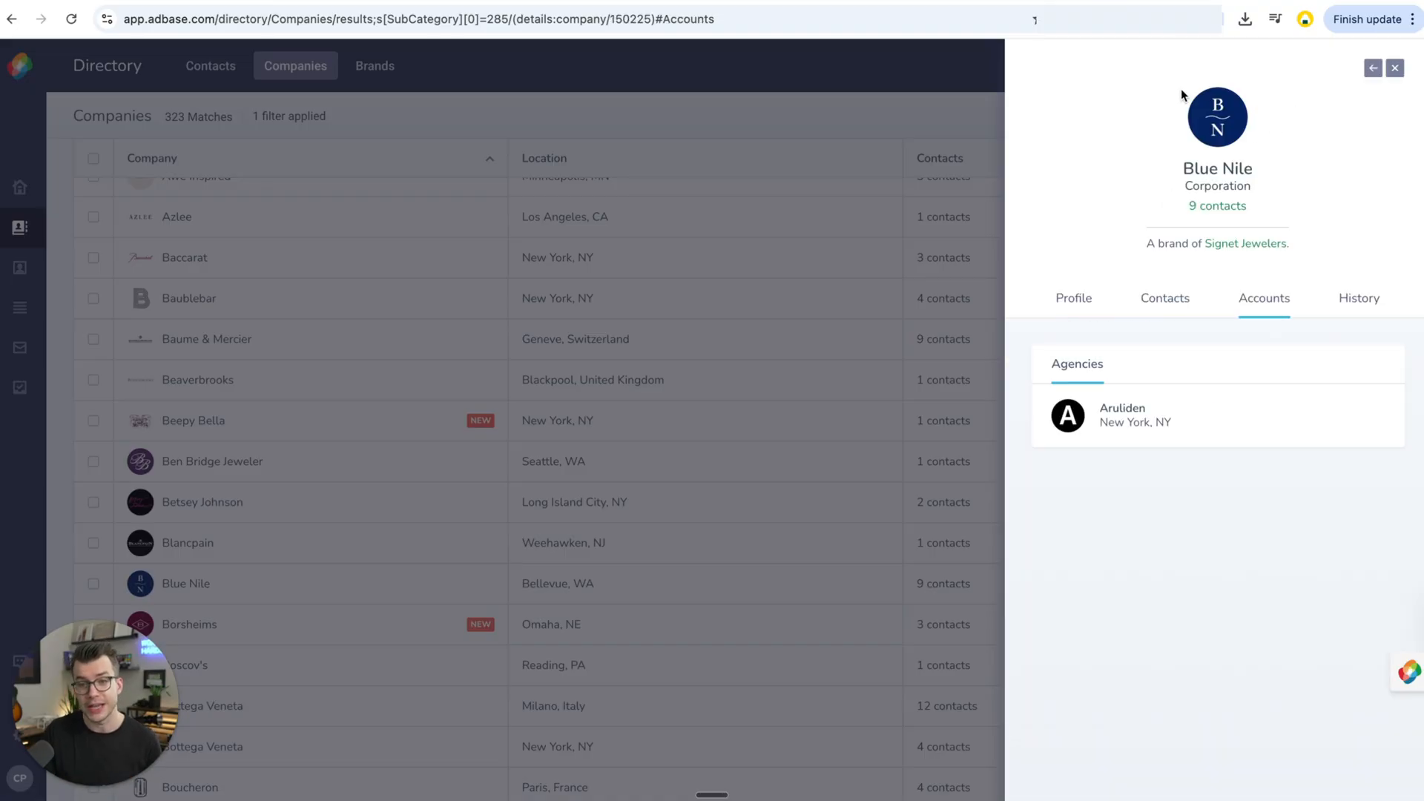
pyautogui.click(1073, 299)
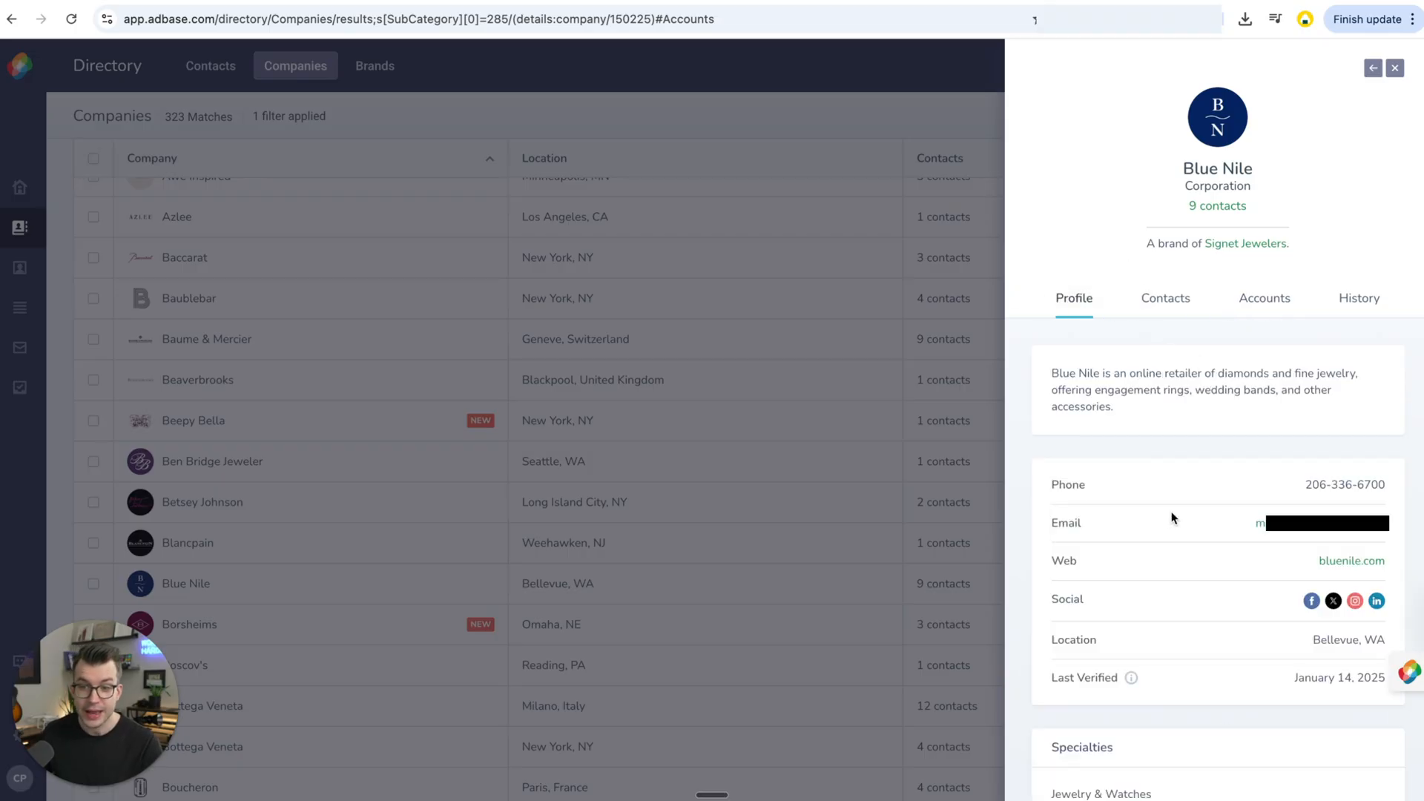
pyautogui.scroll(-3)
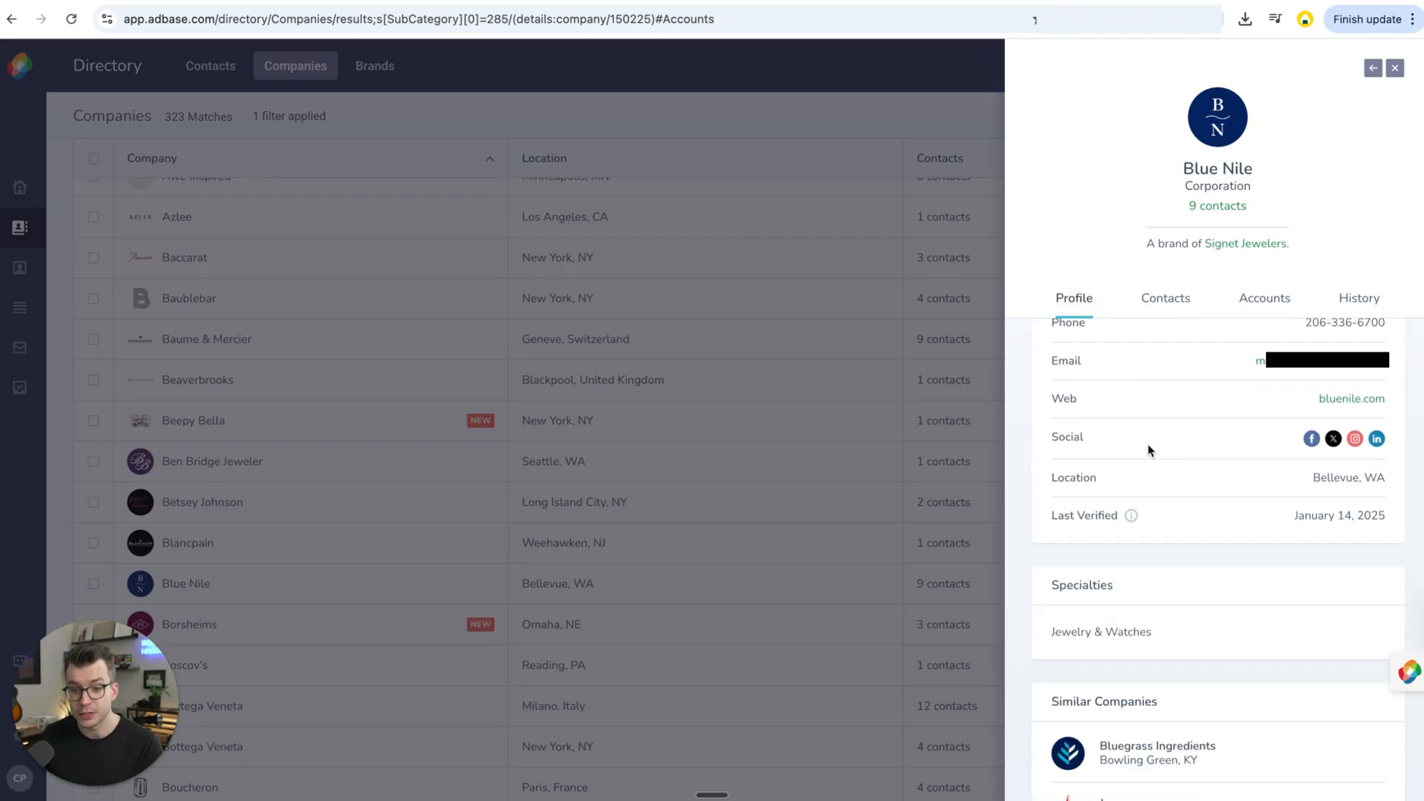